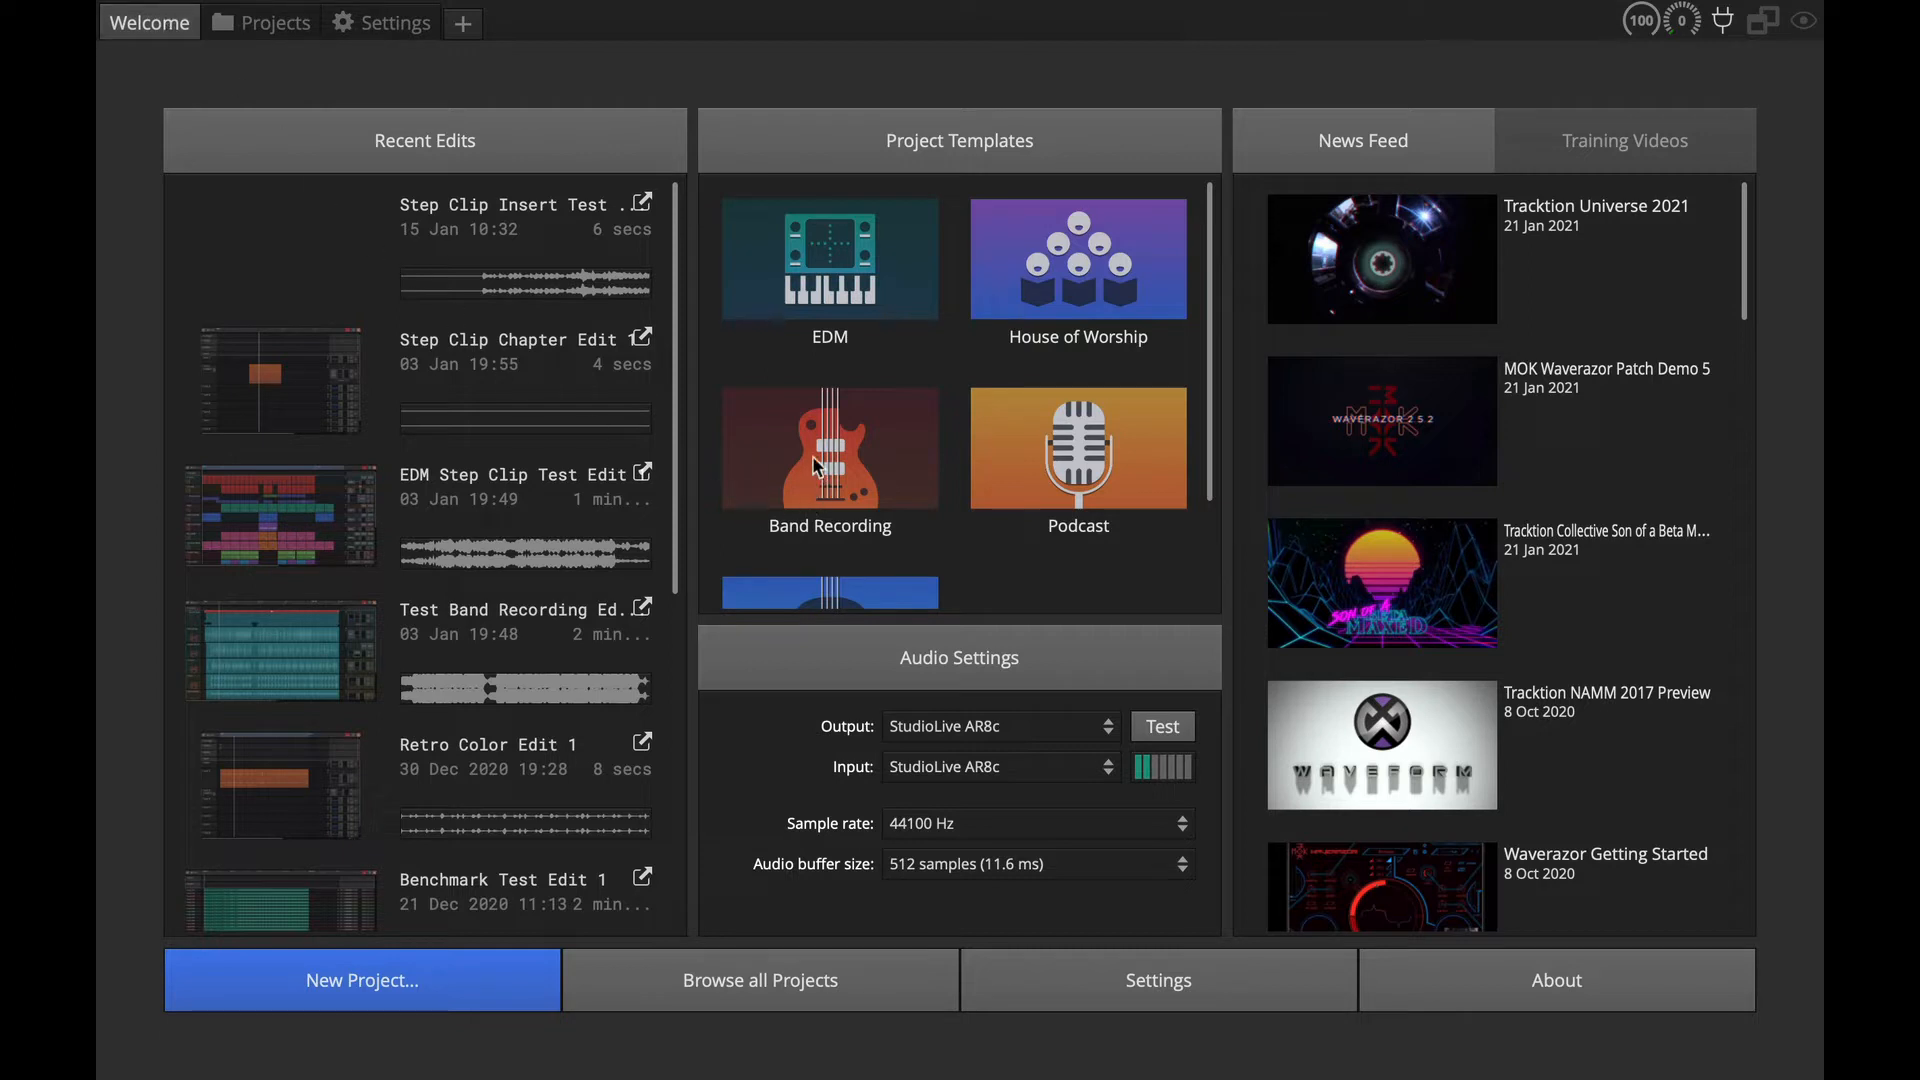
pyautogui.moveTo(852, 476)
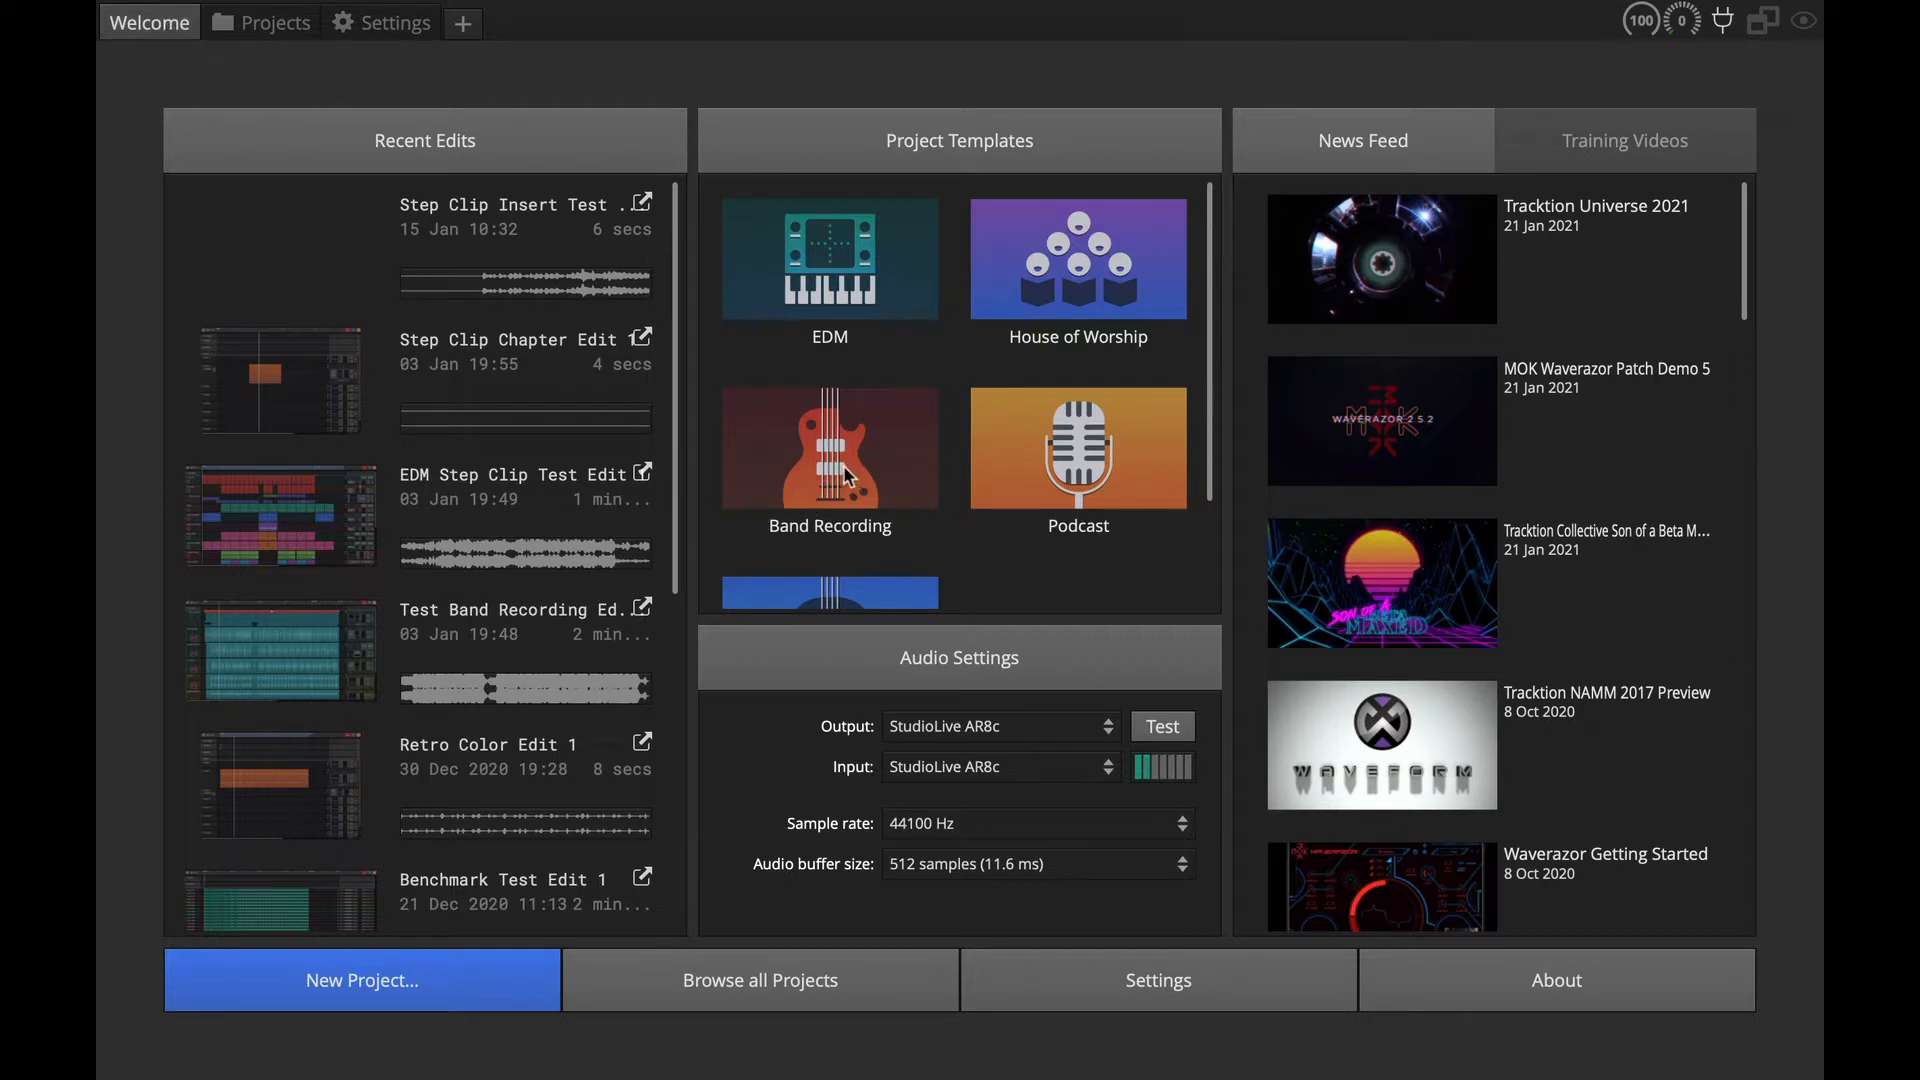
# Create a Band Recording project named 'Range Selection Tools'.
pyautogui.click(828, 446)
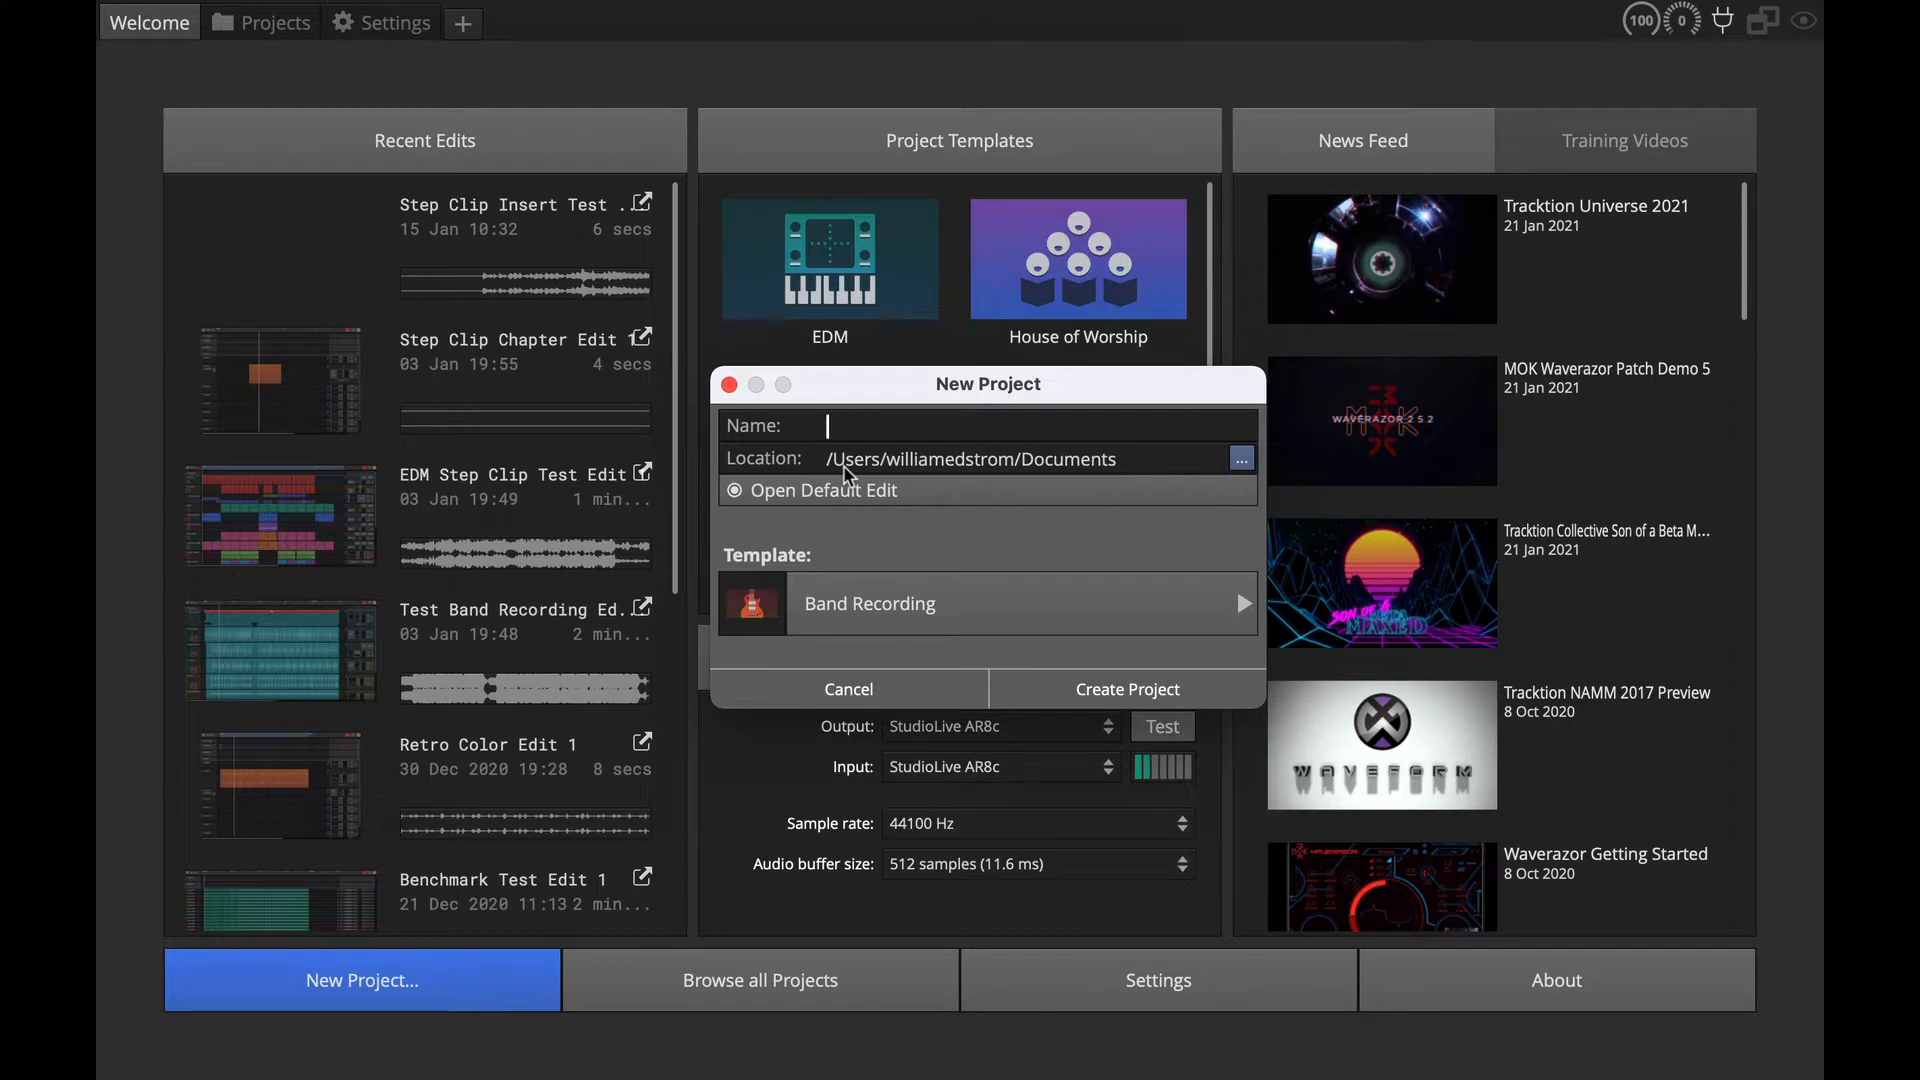
pyautogui.write('Range Selection Tools')
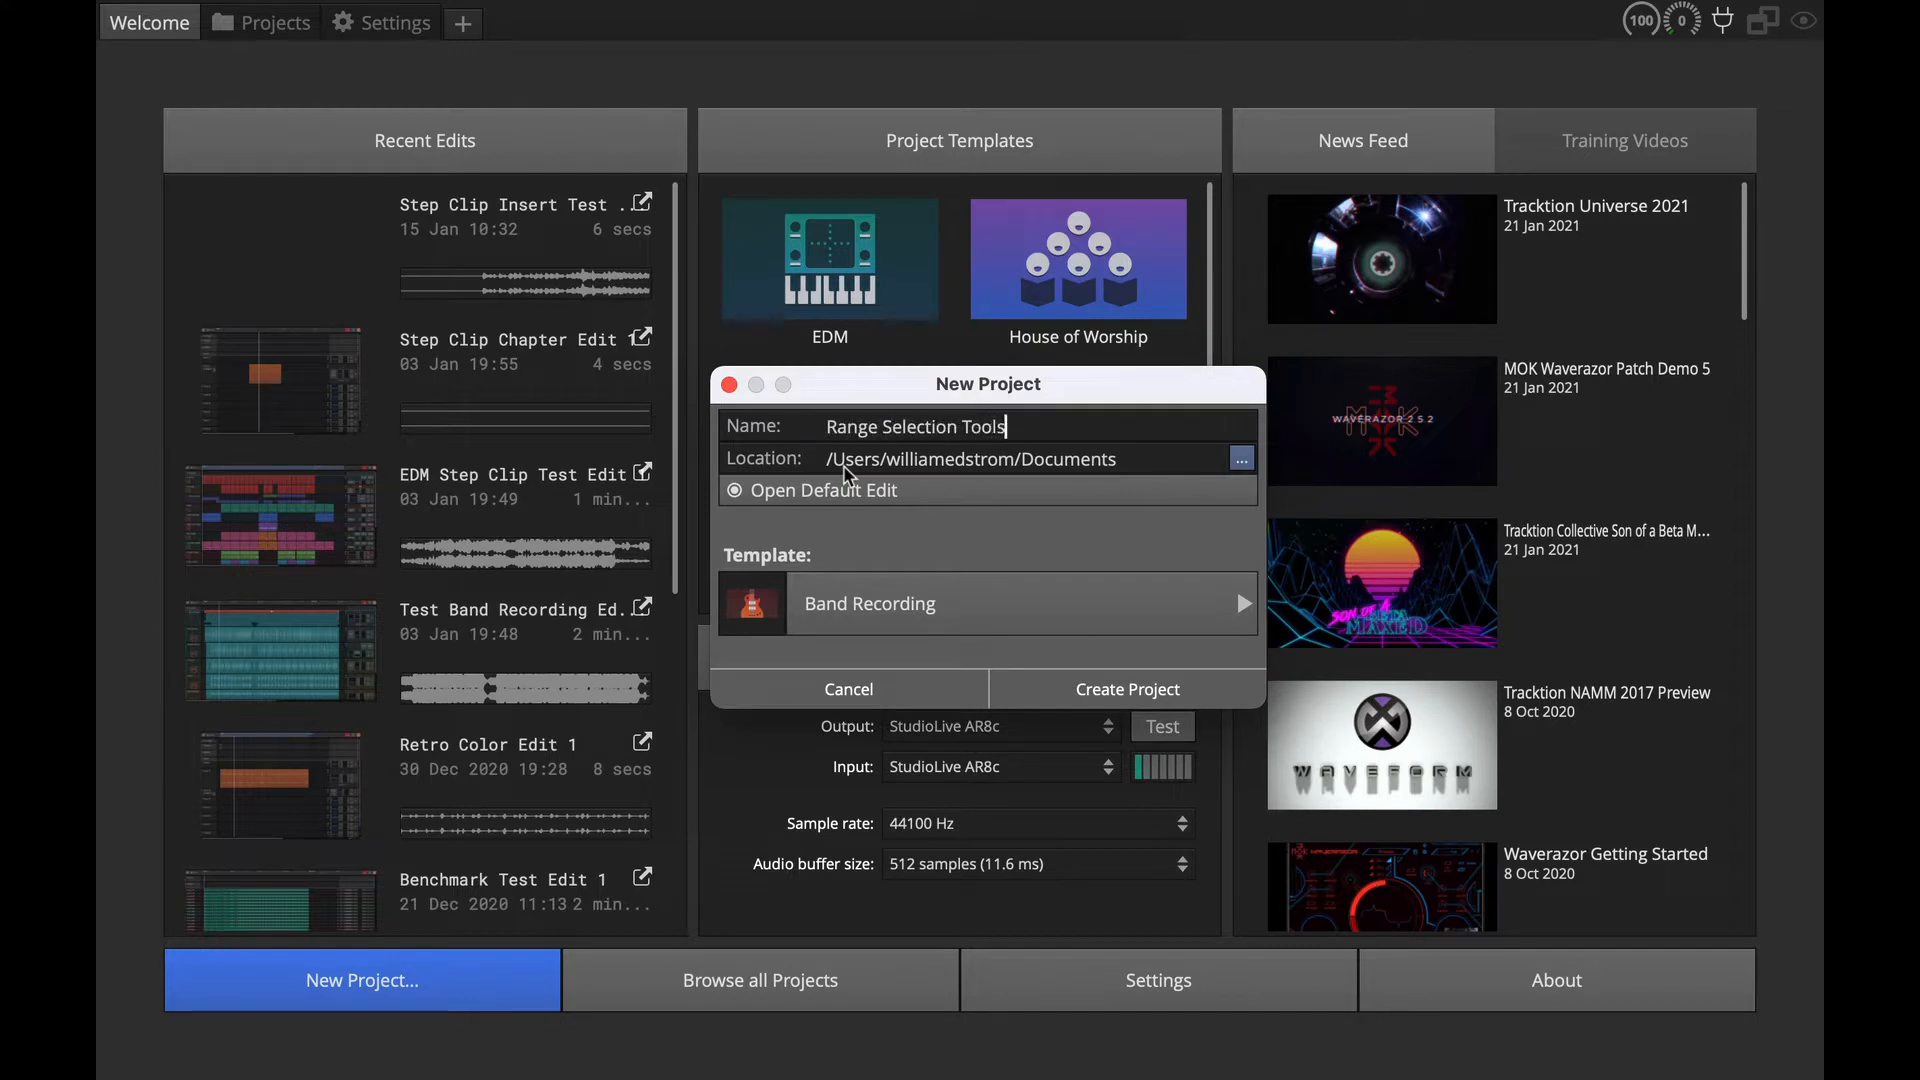
pyautogui.click(1124, 688)
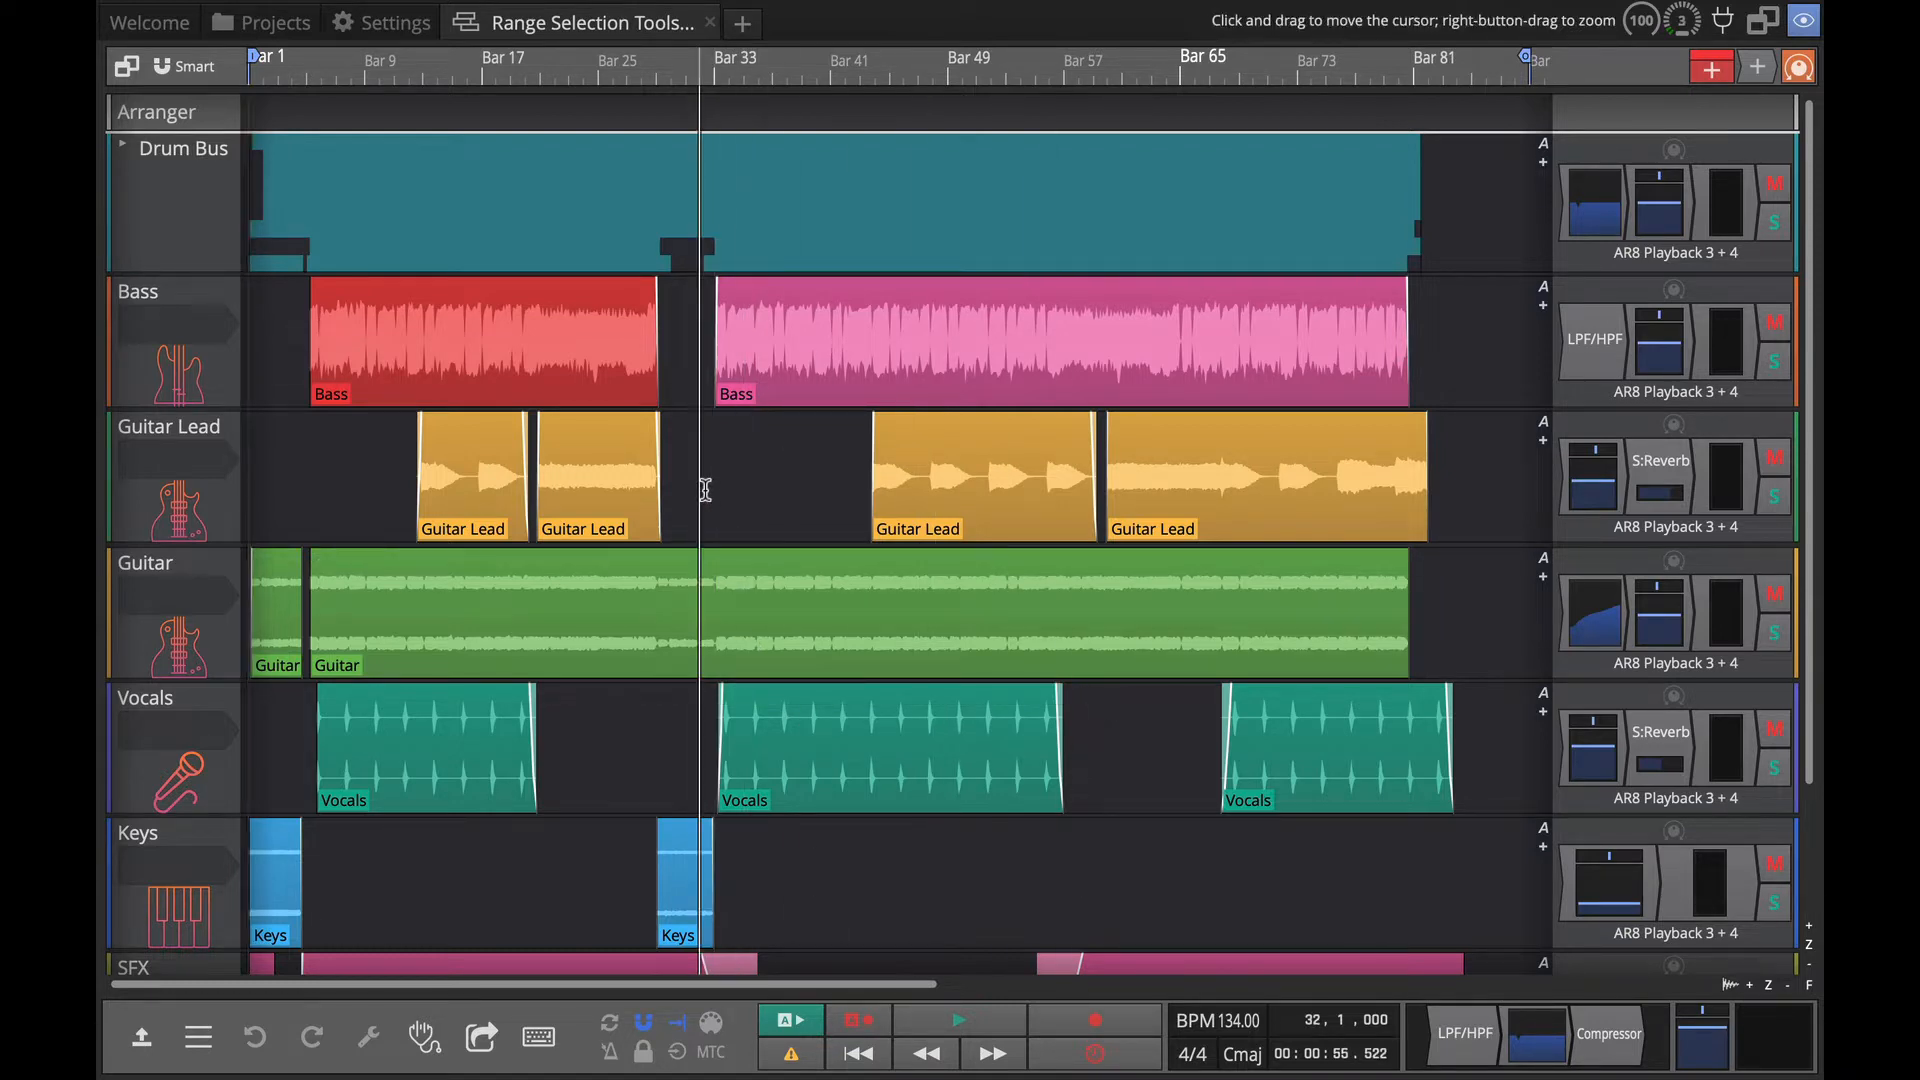
pyautogui.click(958, 1018)
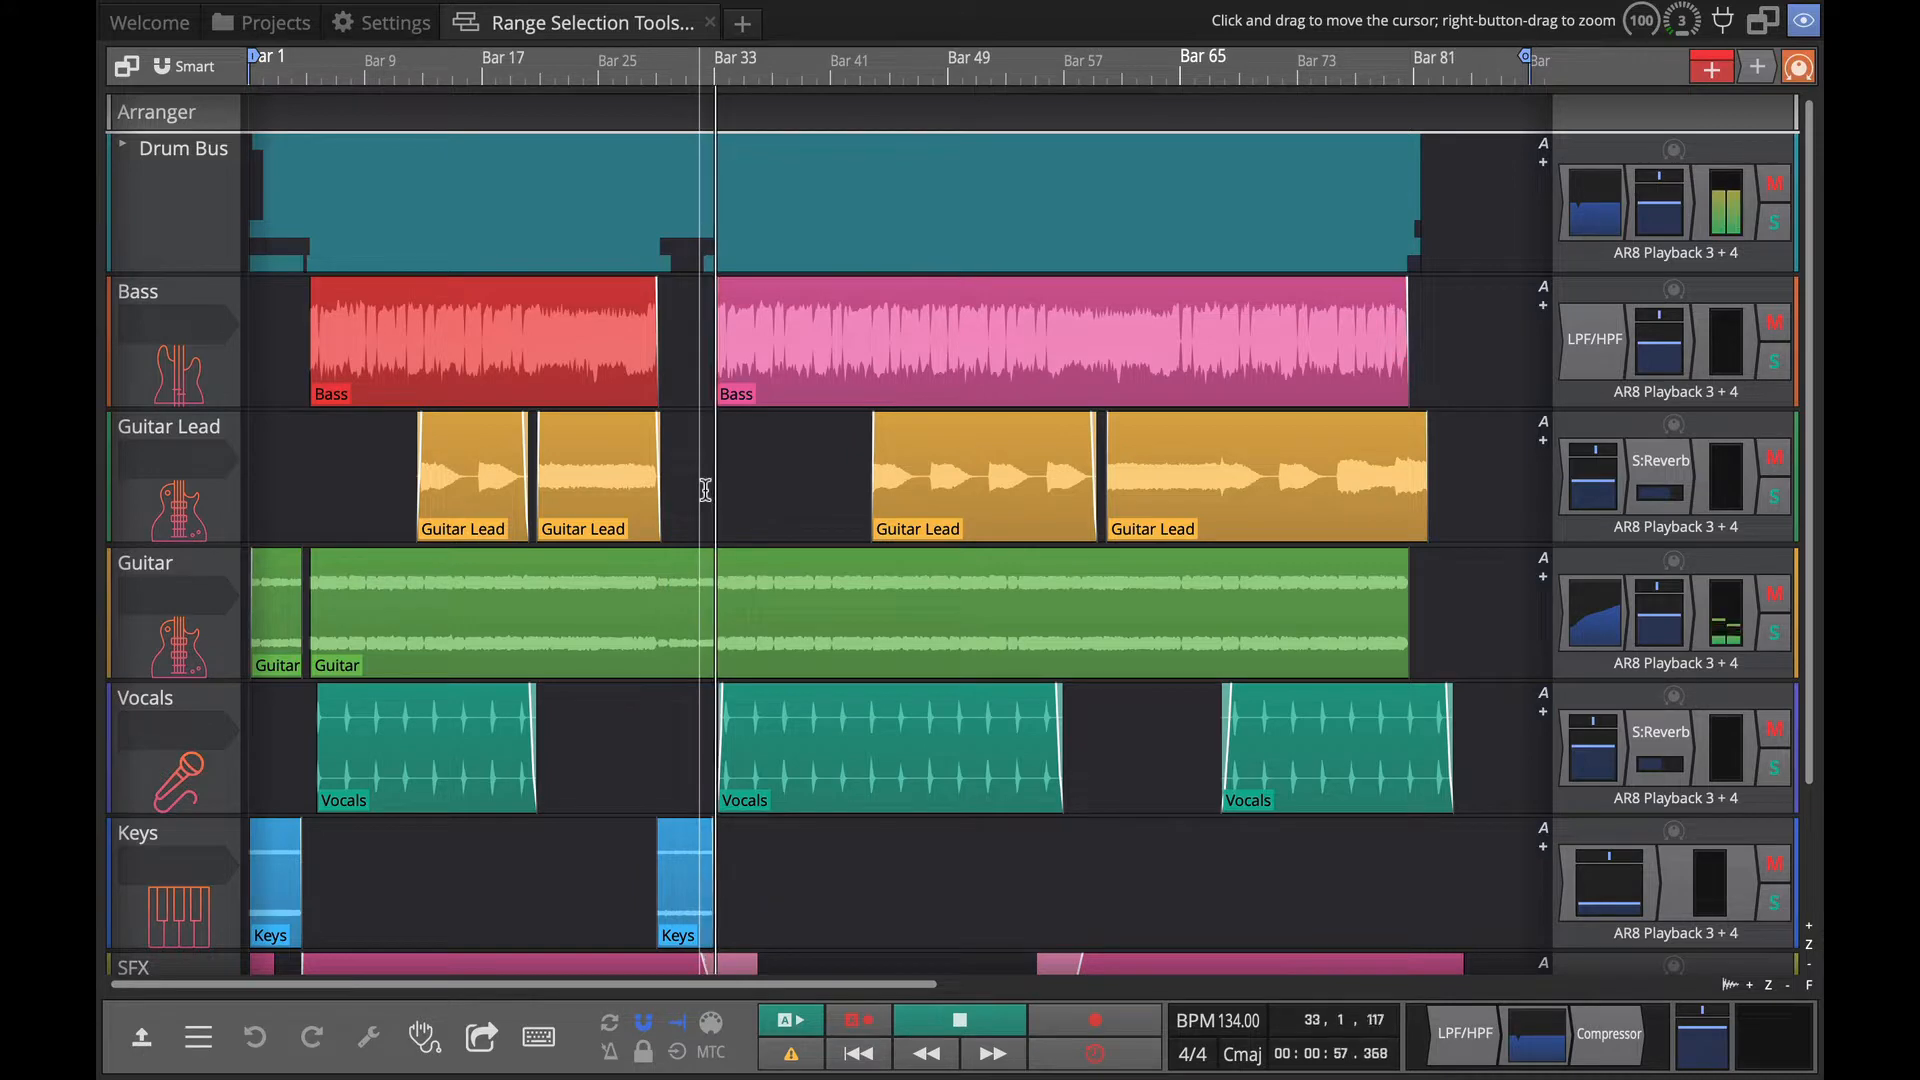
pyautogui.click(958, 1020)
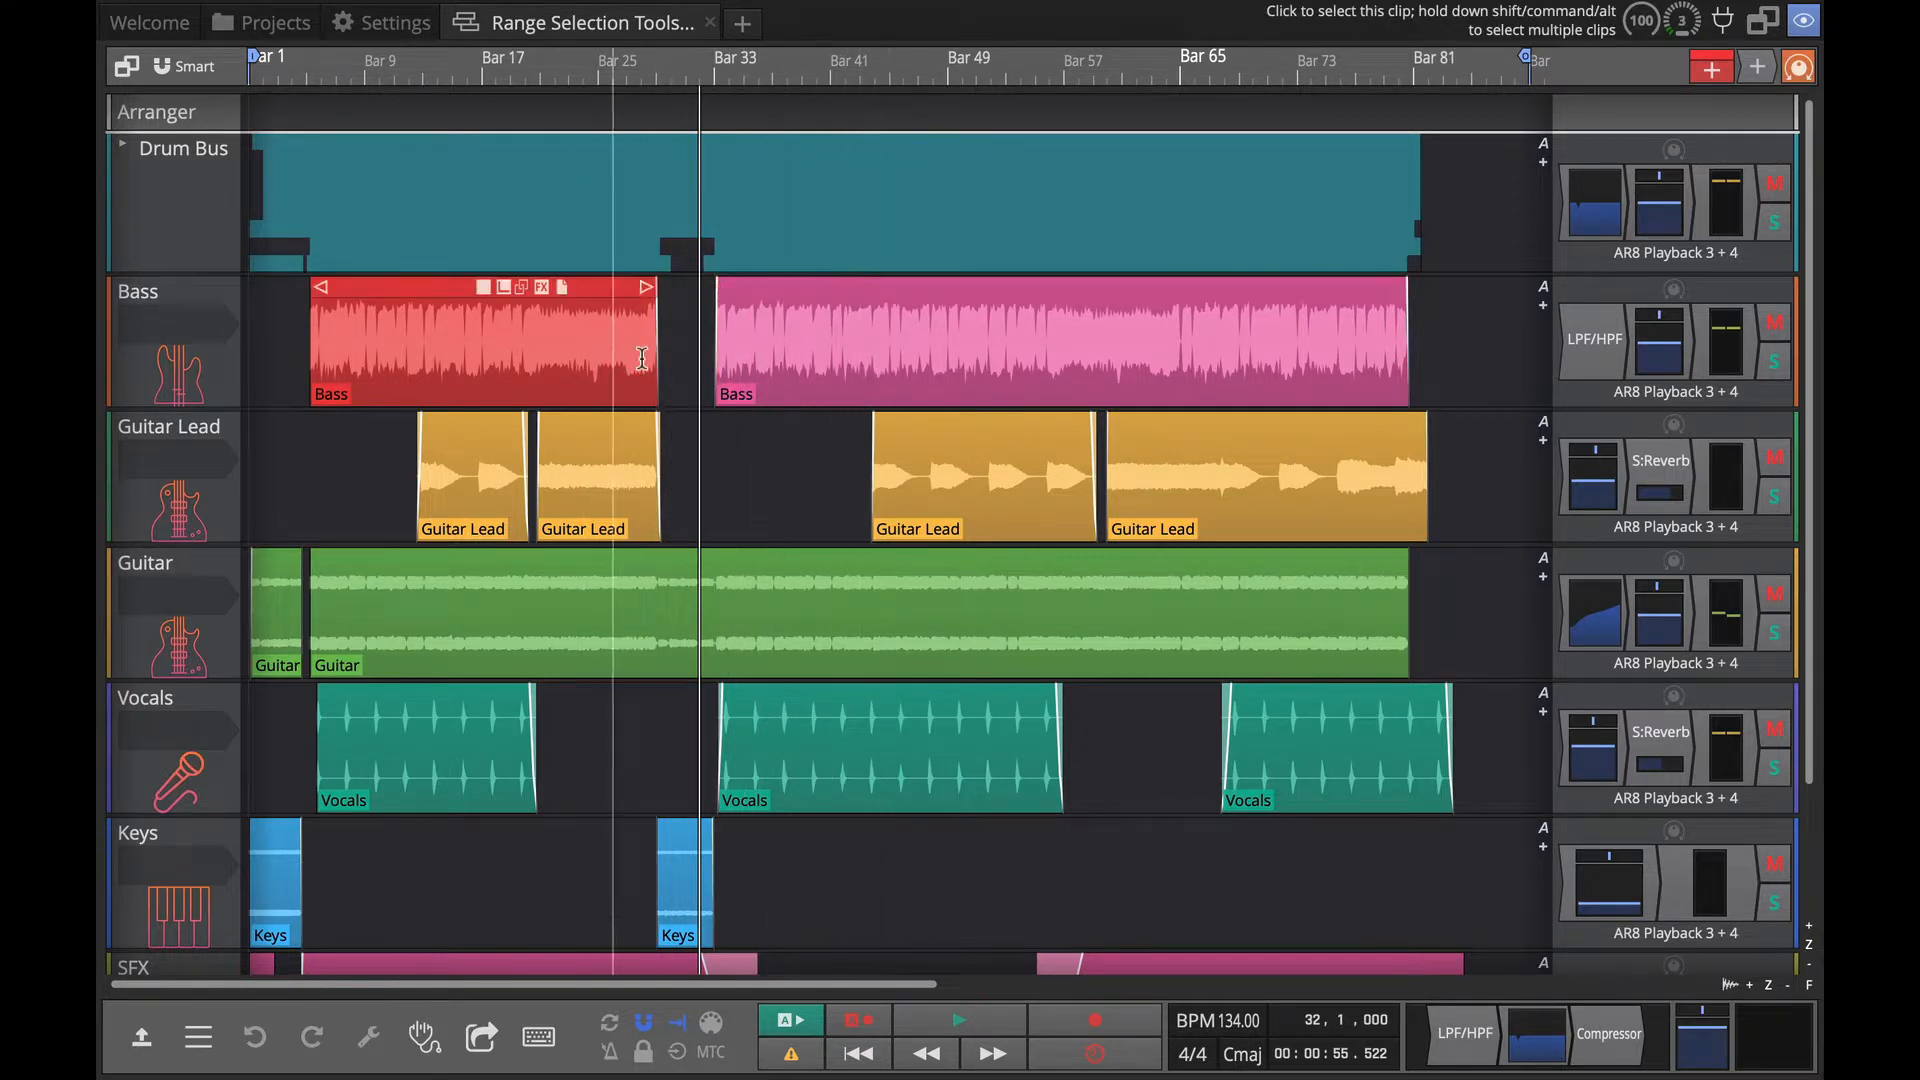
pyautogui.click(1060, 356)
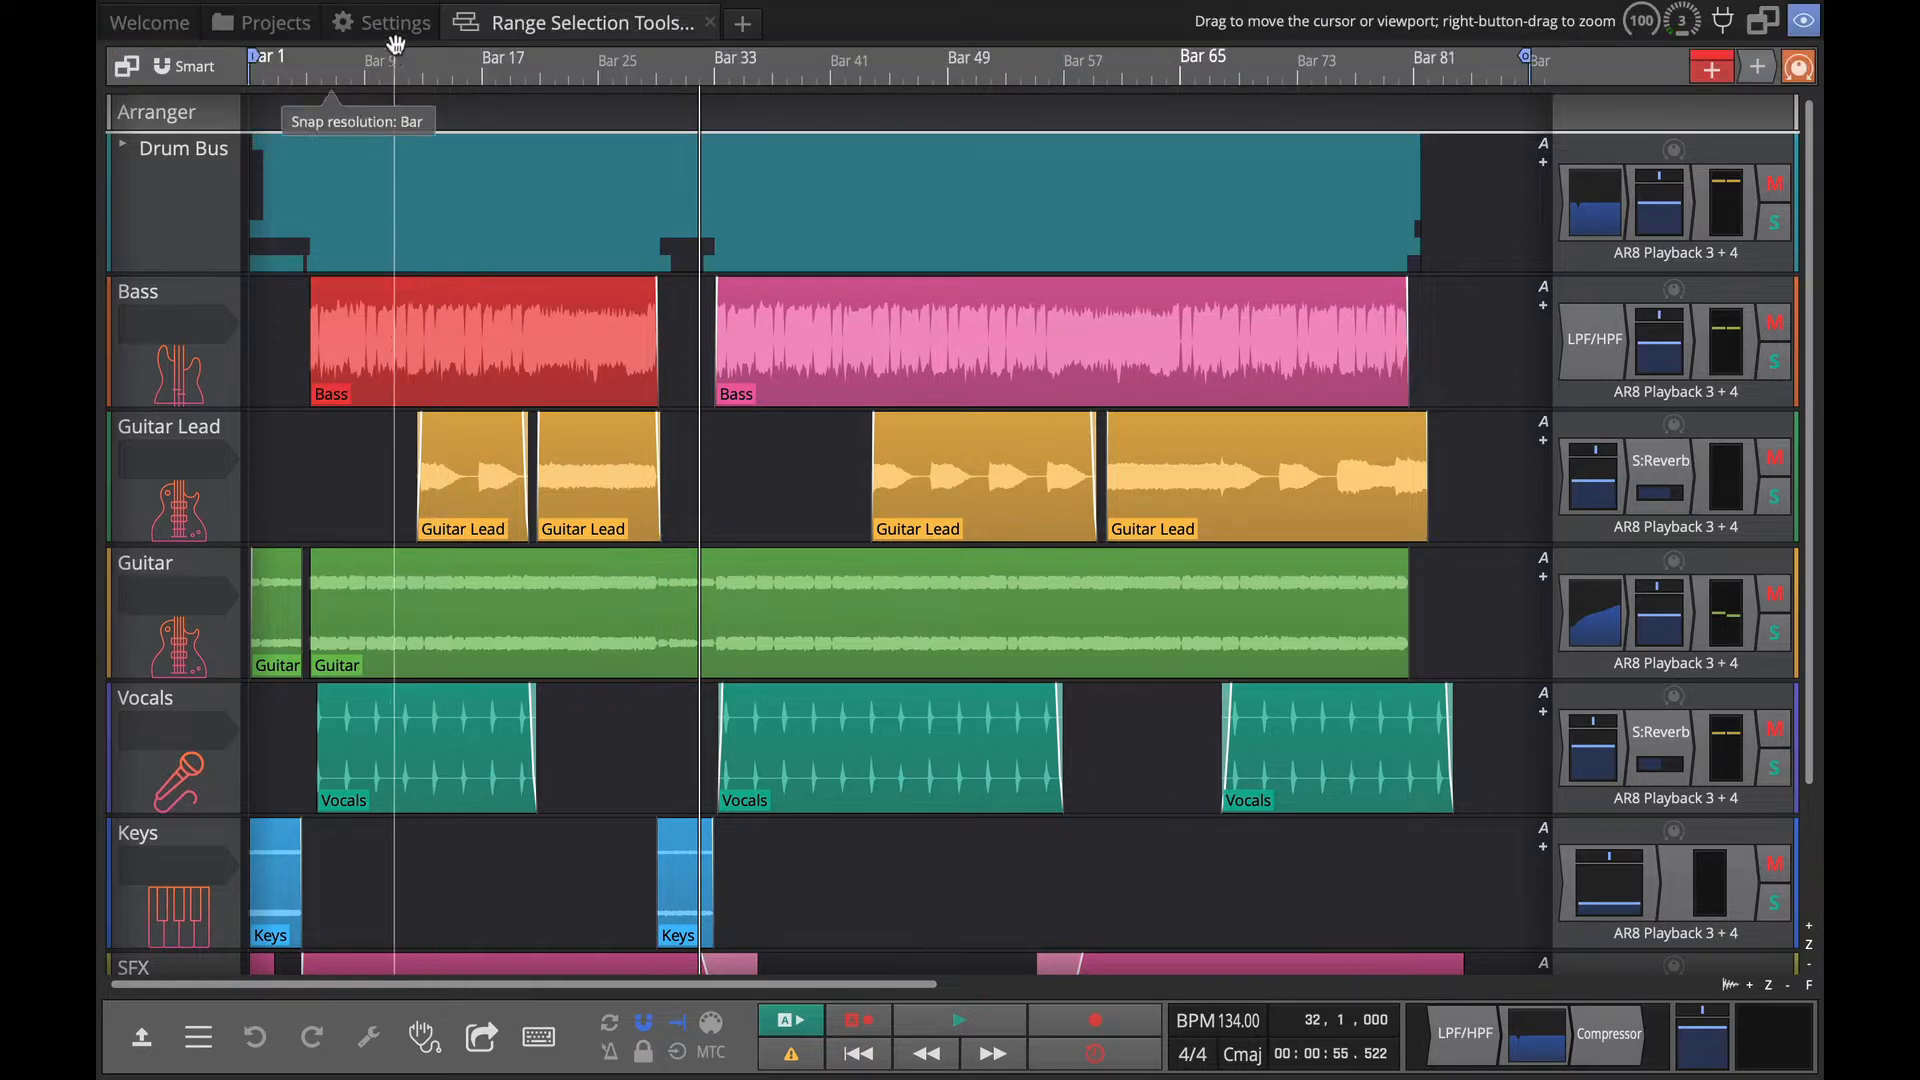
# Untick 'Enable separate edit cursor' in Settings > General > Editing.
pyautogui.click(392, 22)
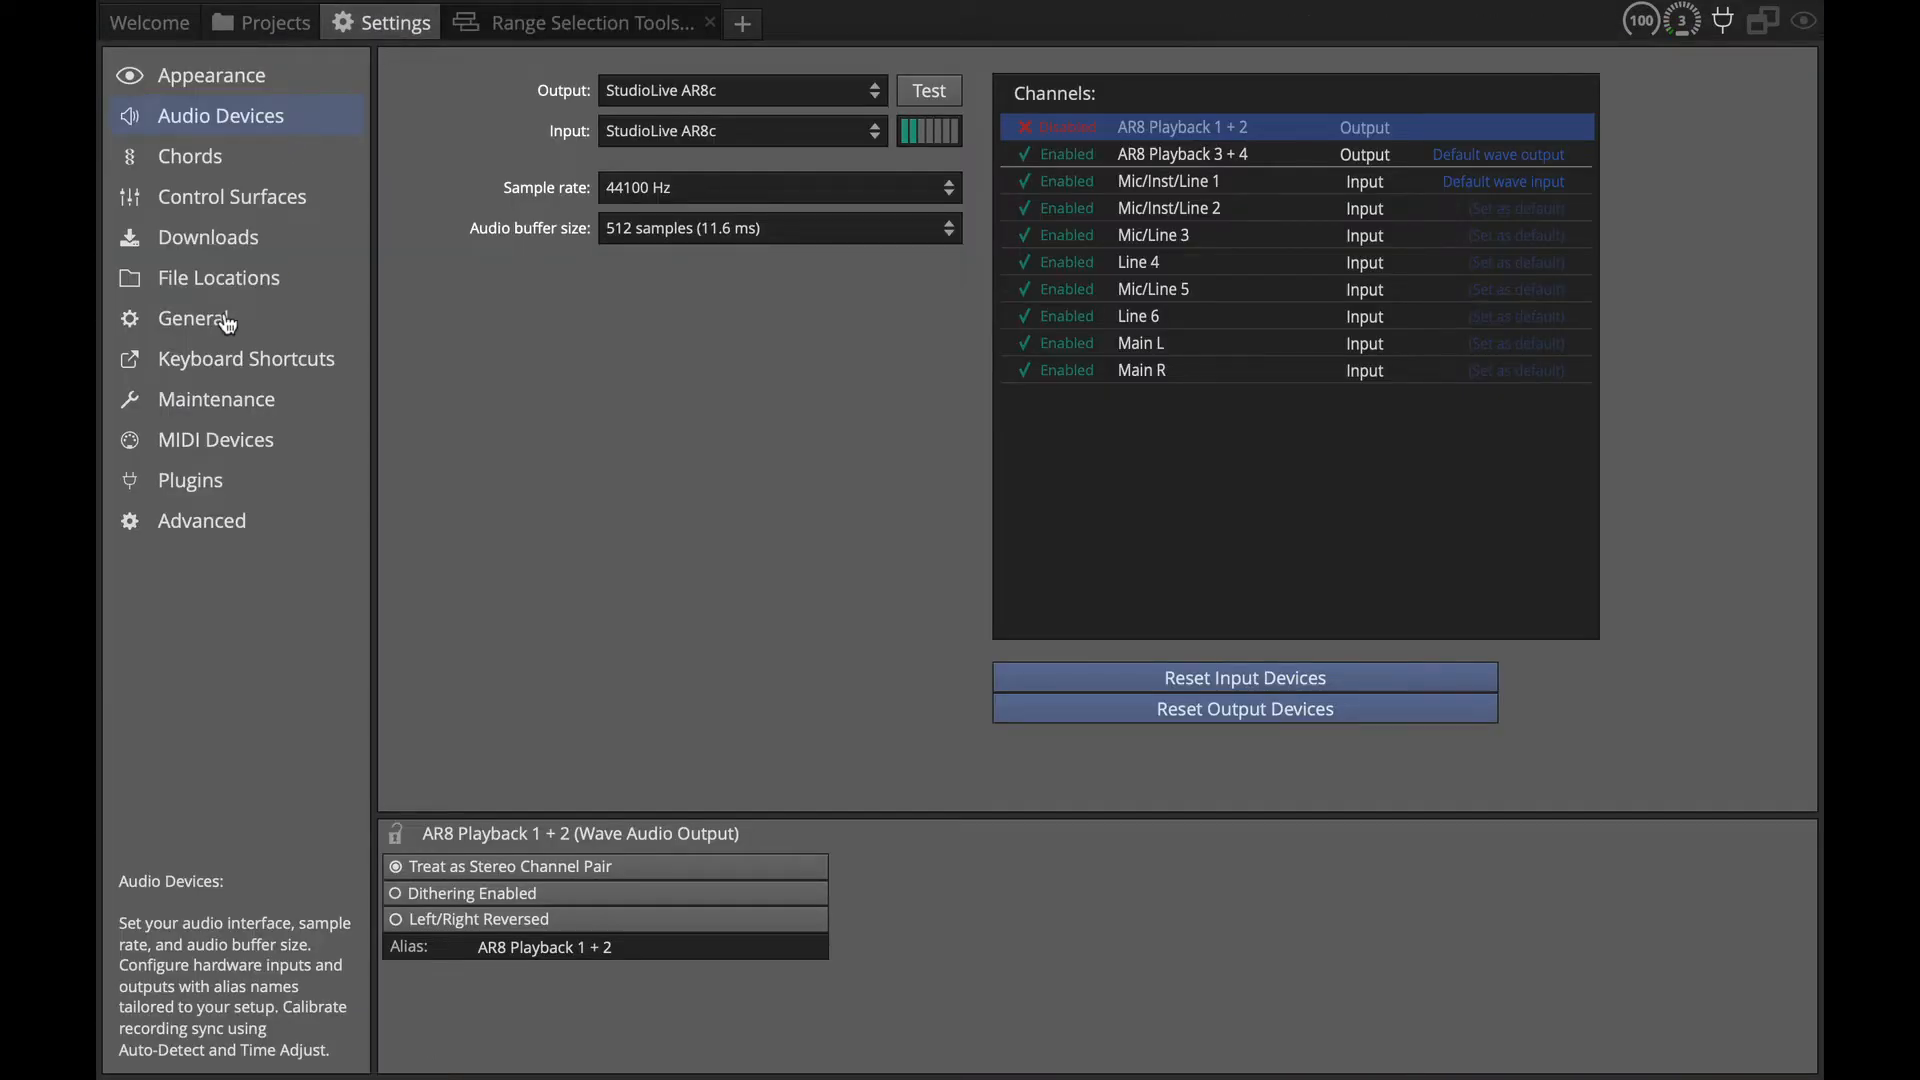
pyautogui.click(194, 318)
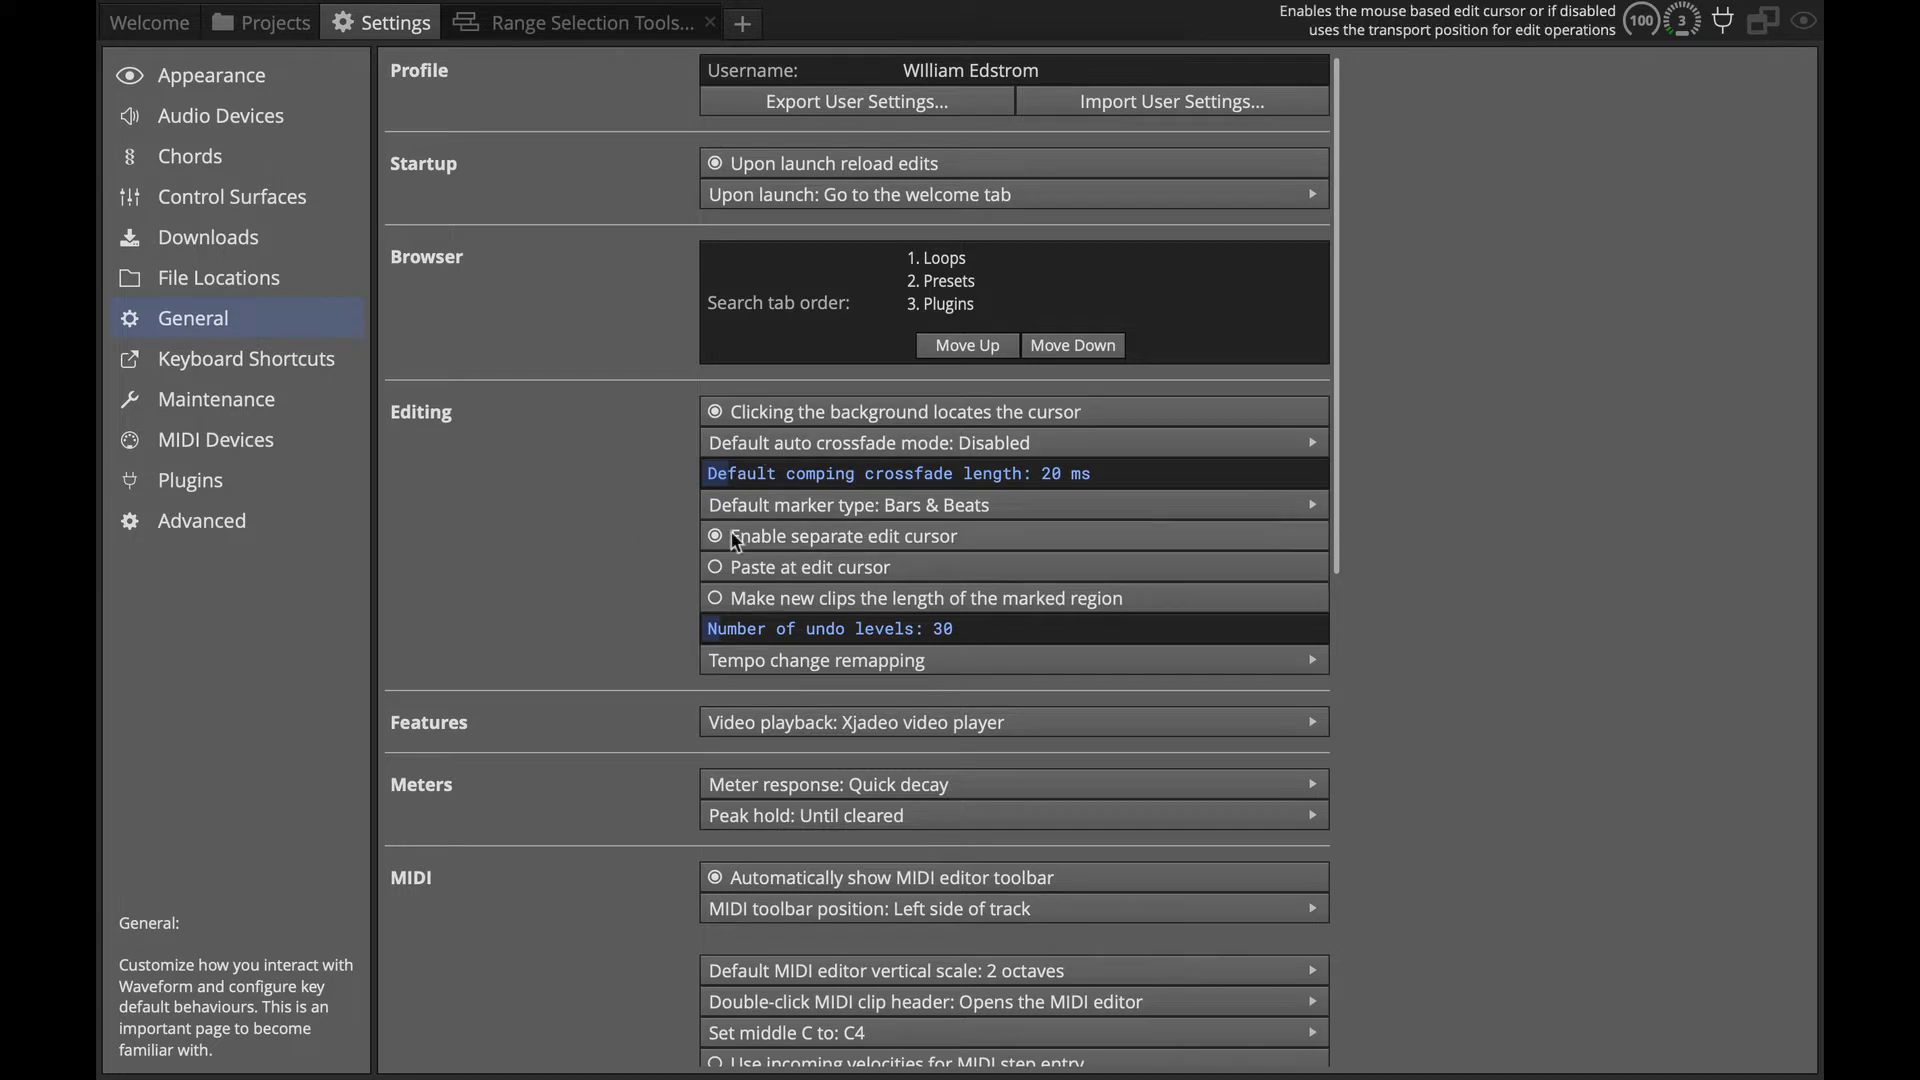
pyautogui.moveTo(636, 564)
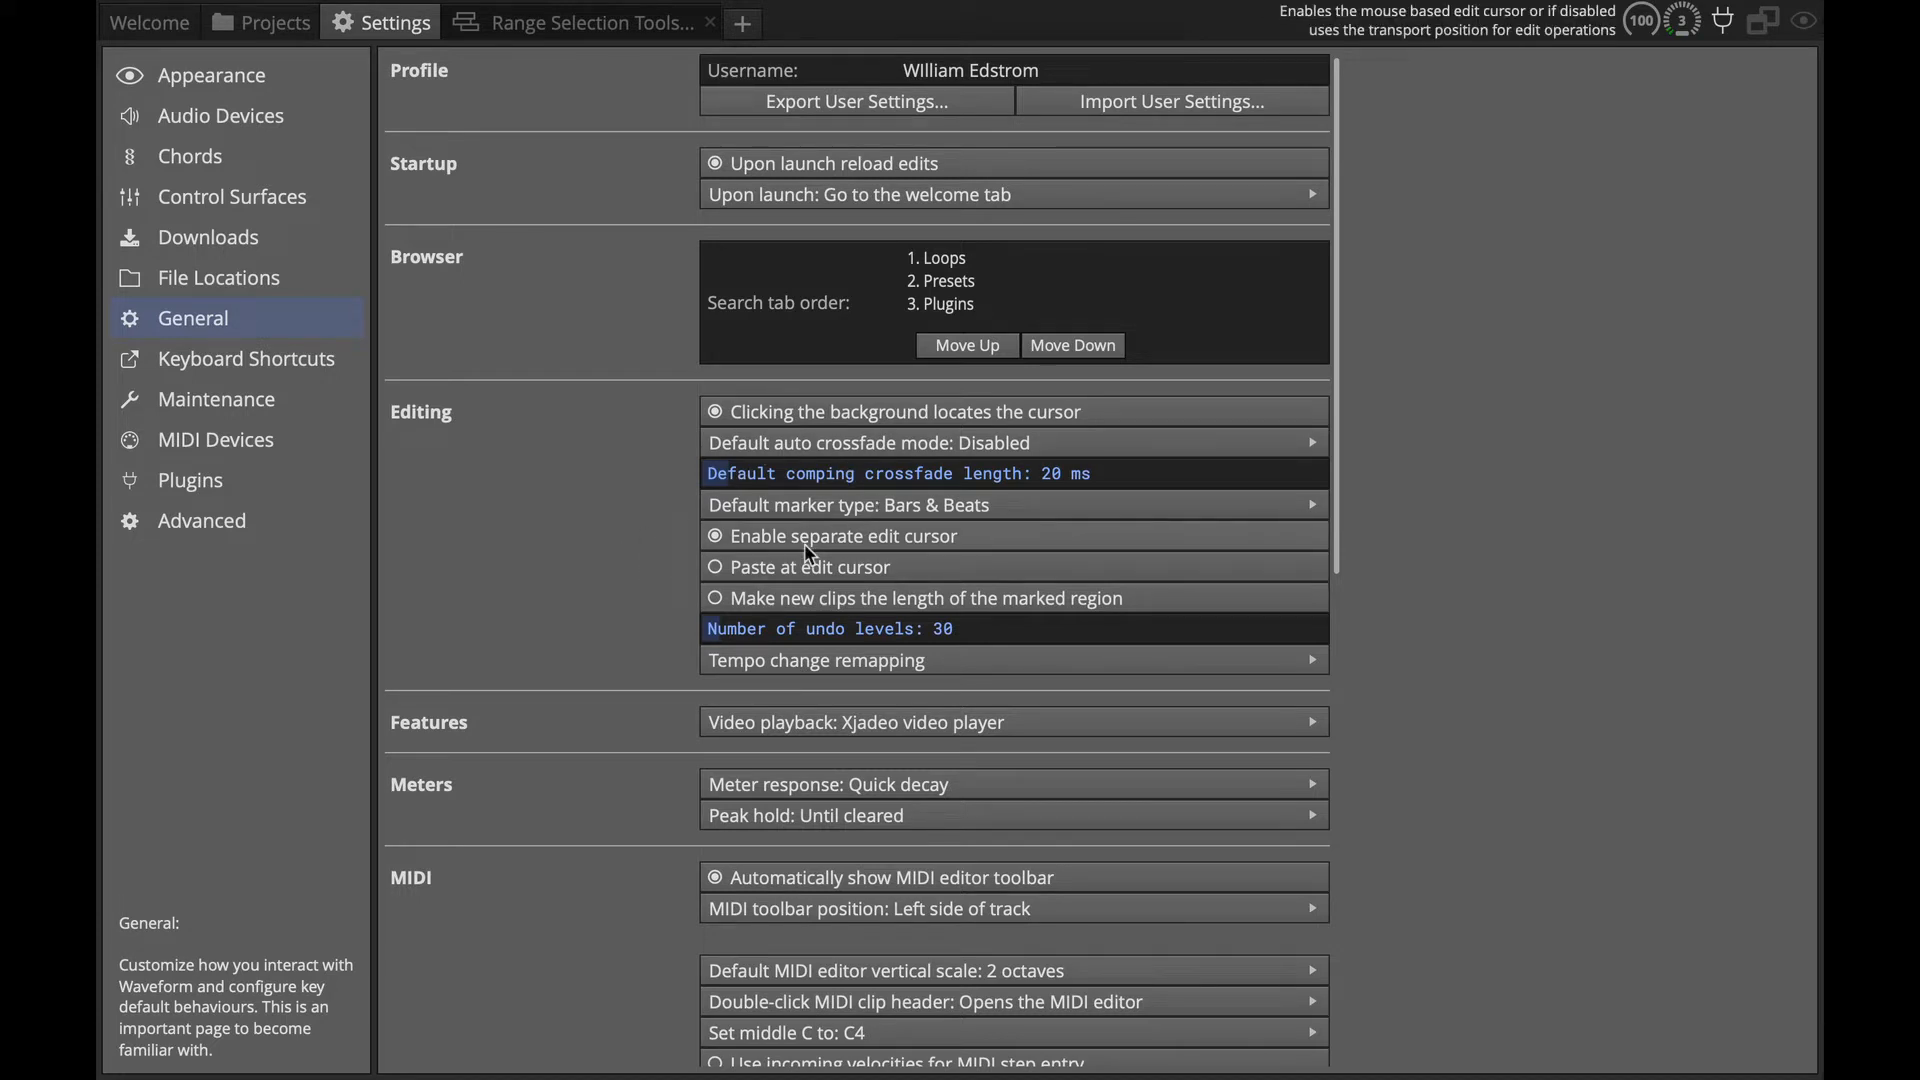
pyautogui.click(714, 536)
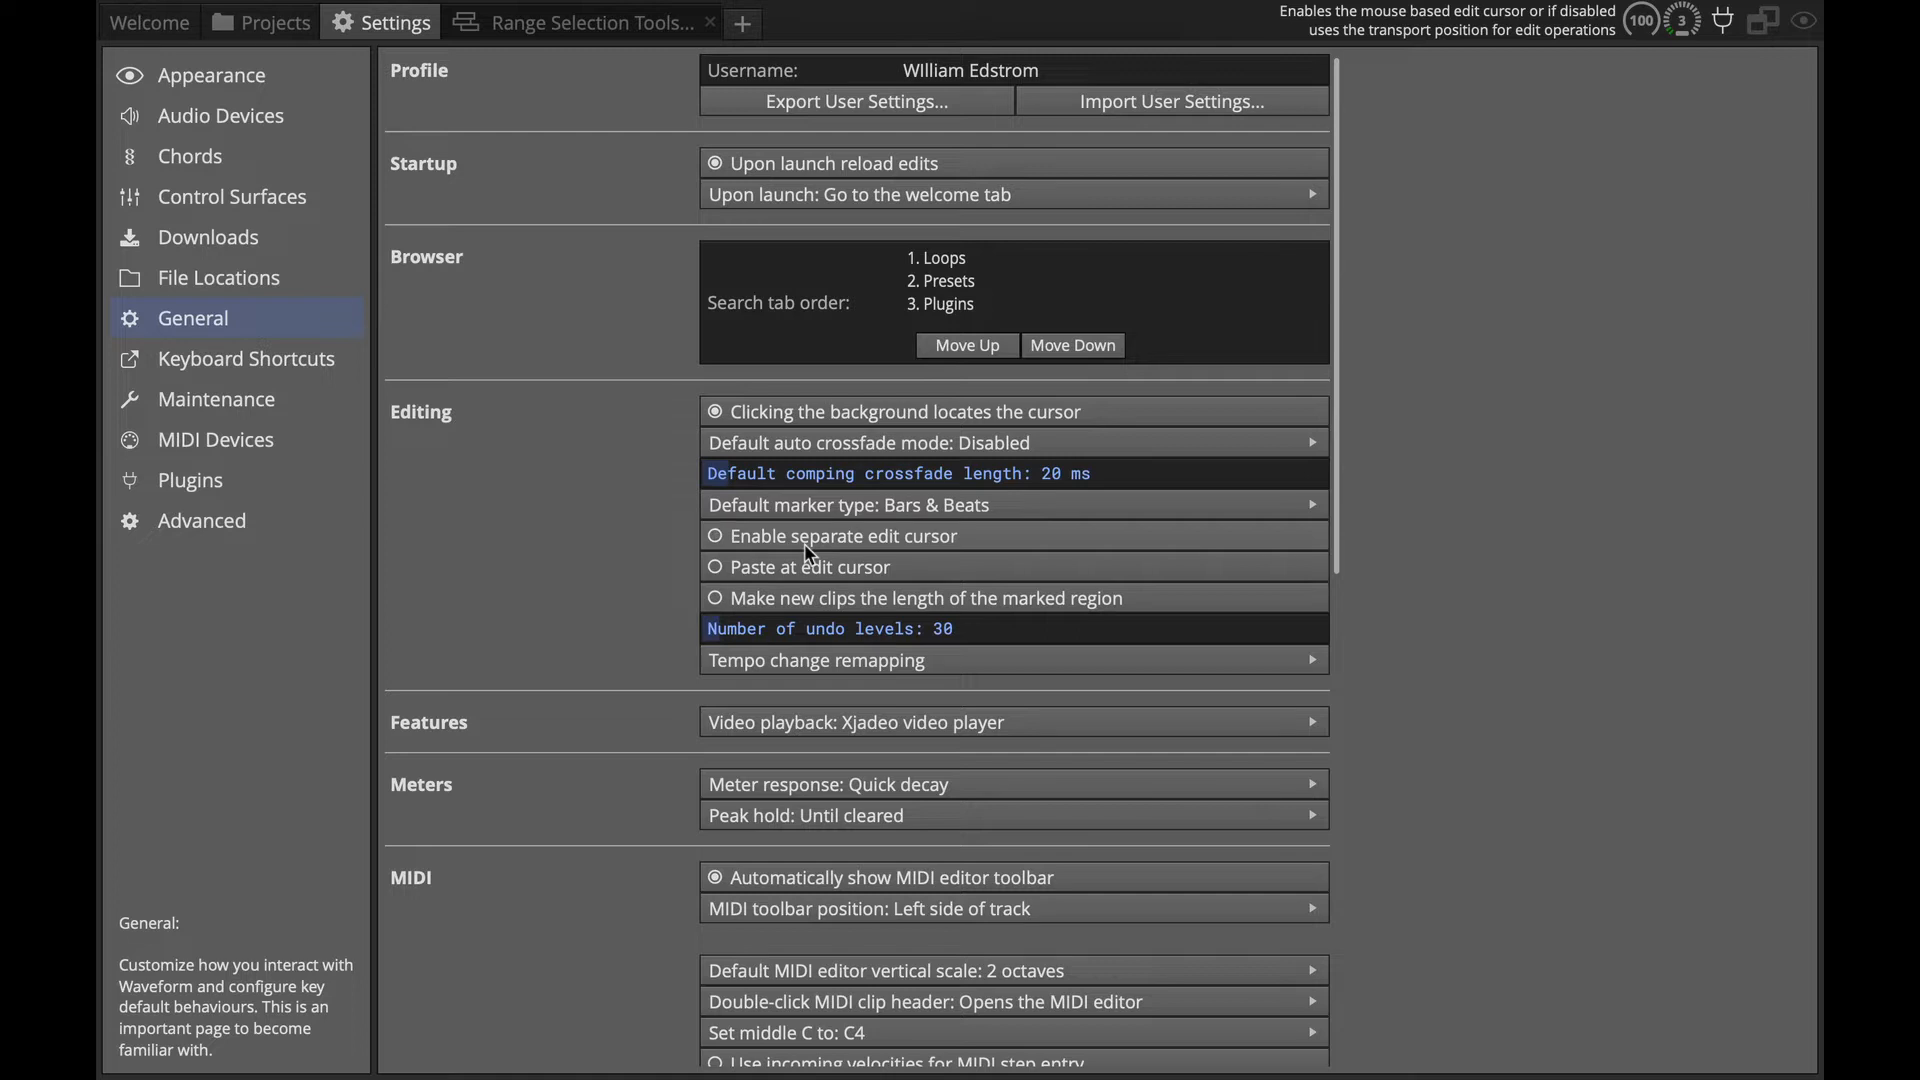
# Set Tracks area drag to 'Drag to select clips' under Mouse, then return to the edit.
pyautogui.scroll(-3)
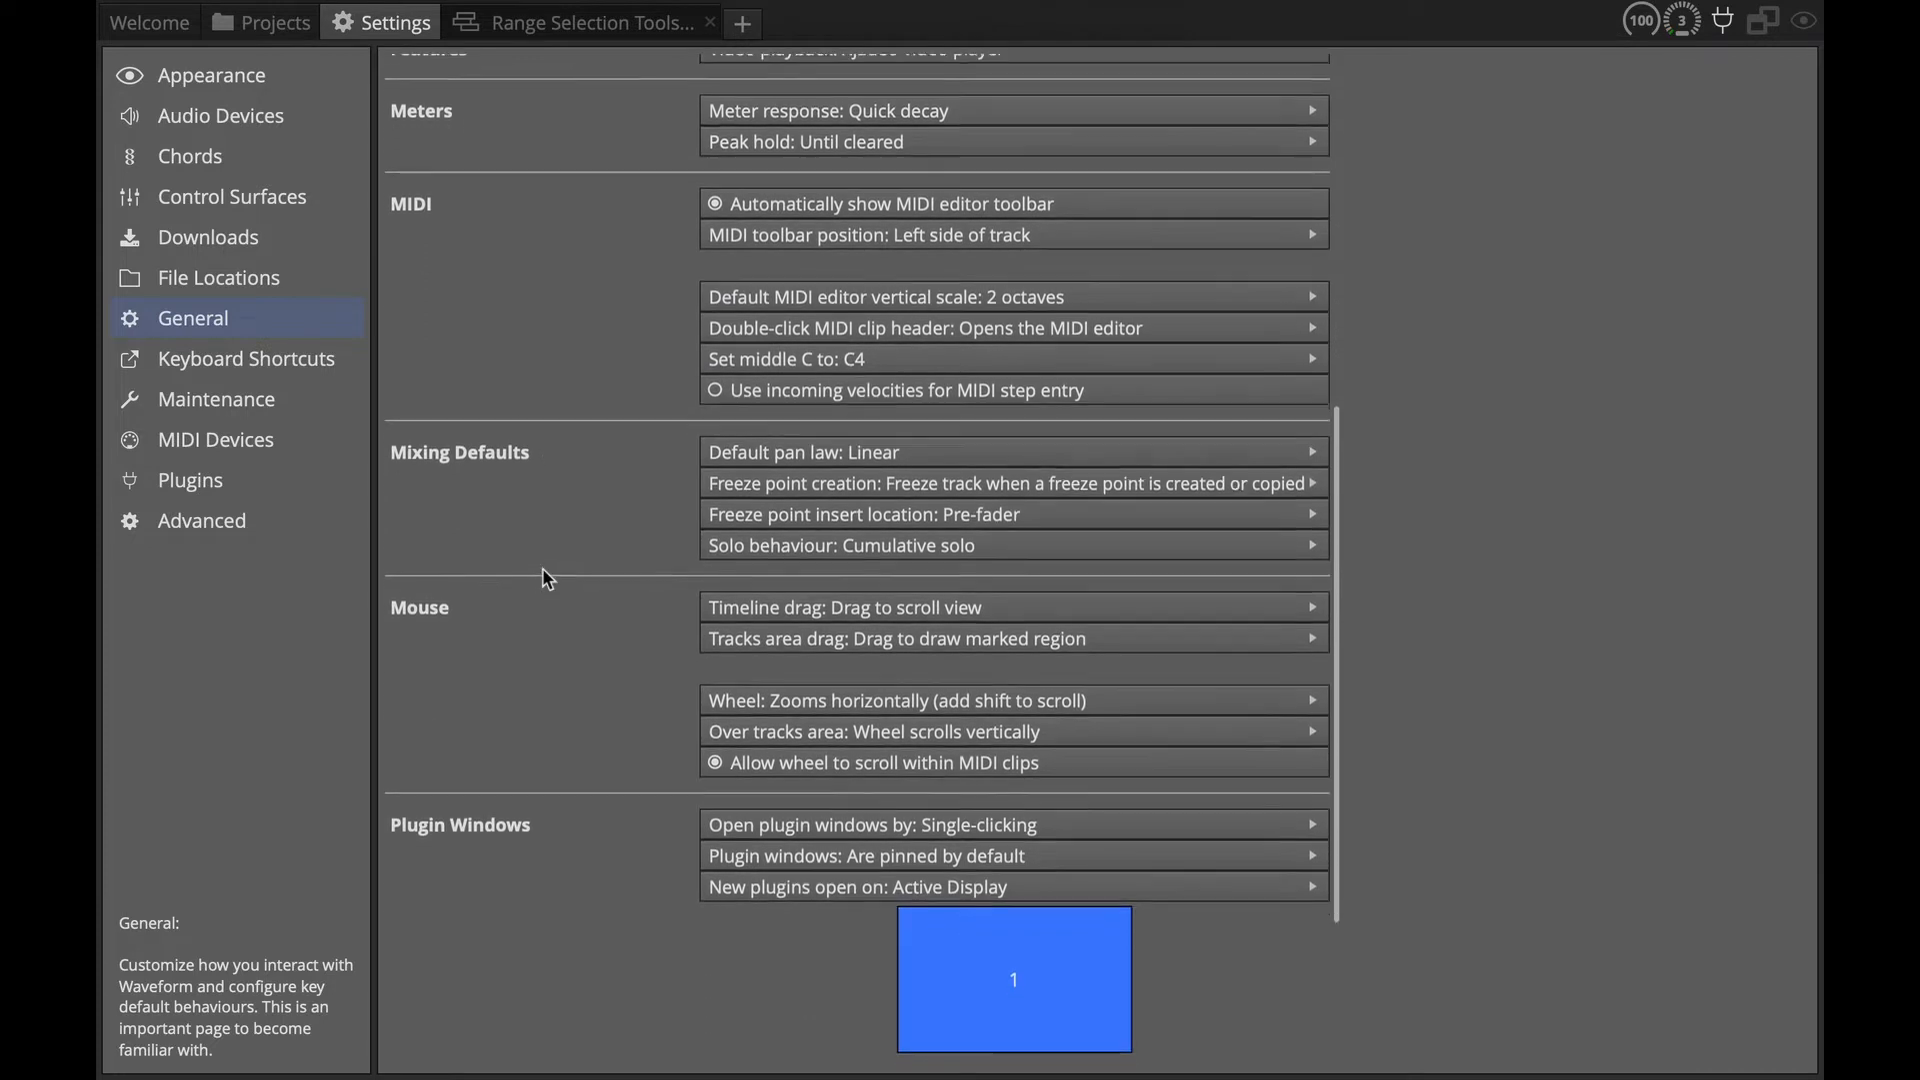
pyautogui.scroll(-3)
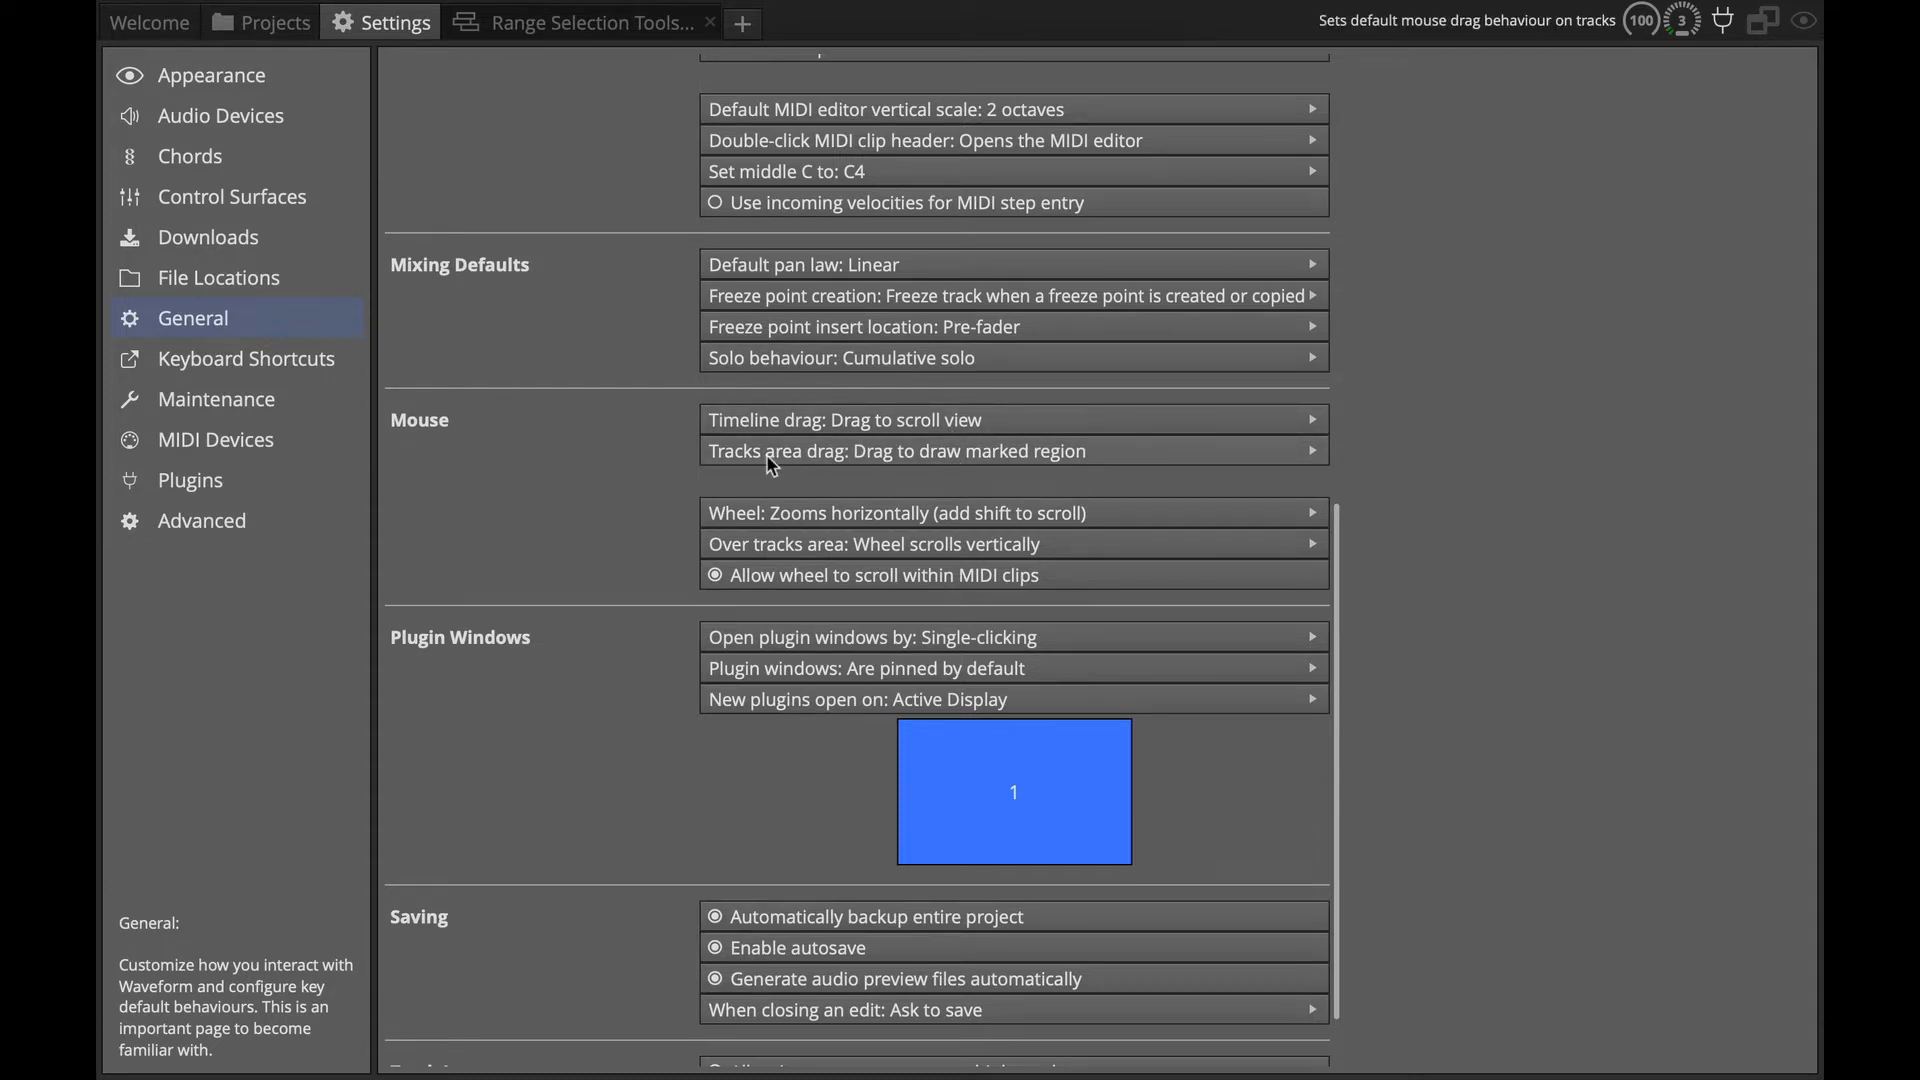
pyautogui.moveTo(820, 466)
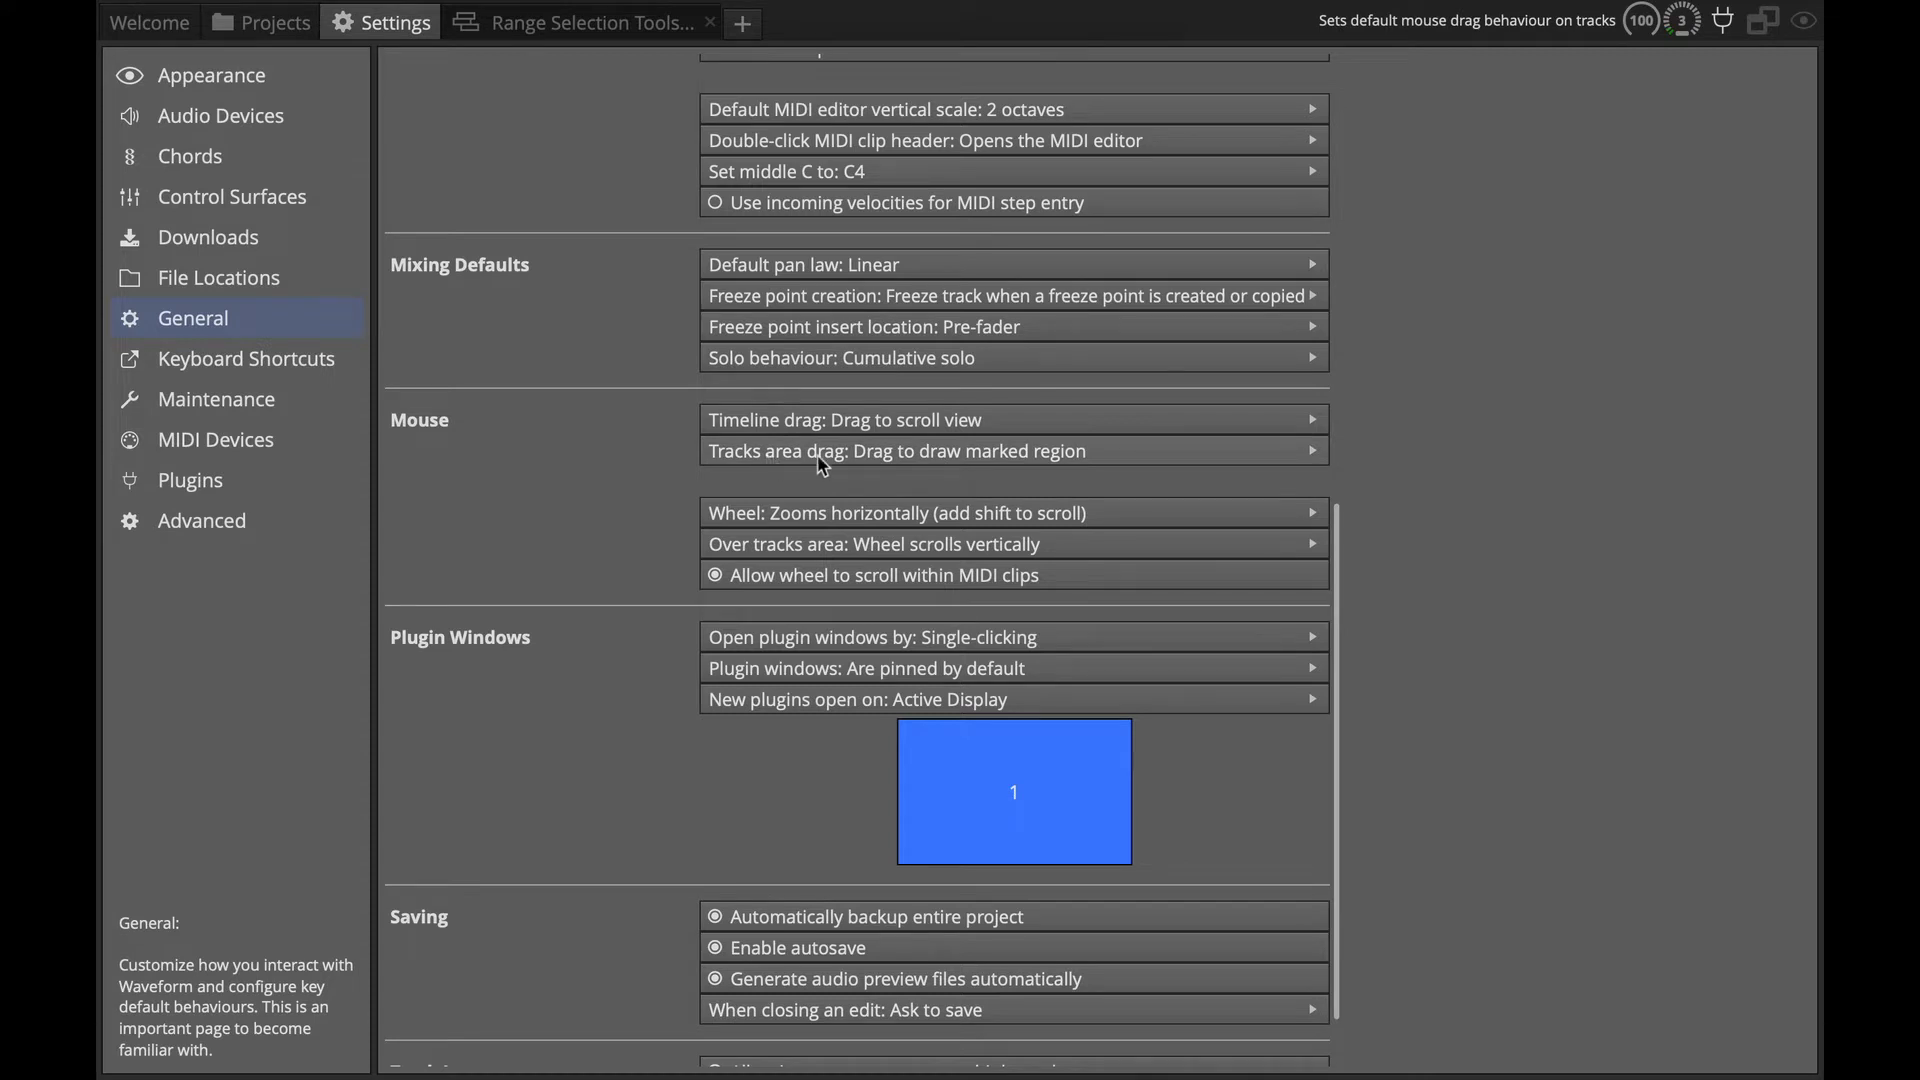
pyautogui.moveTo(887, 472)
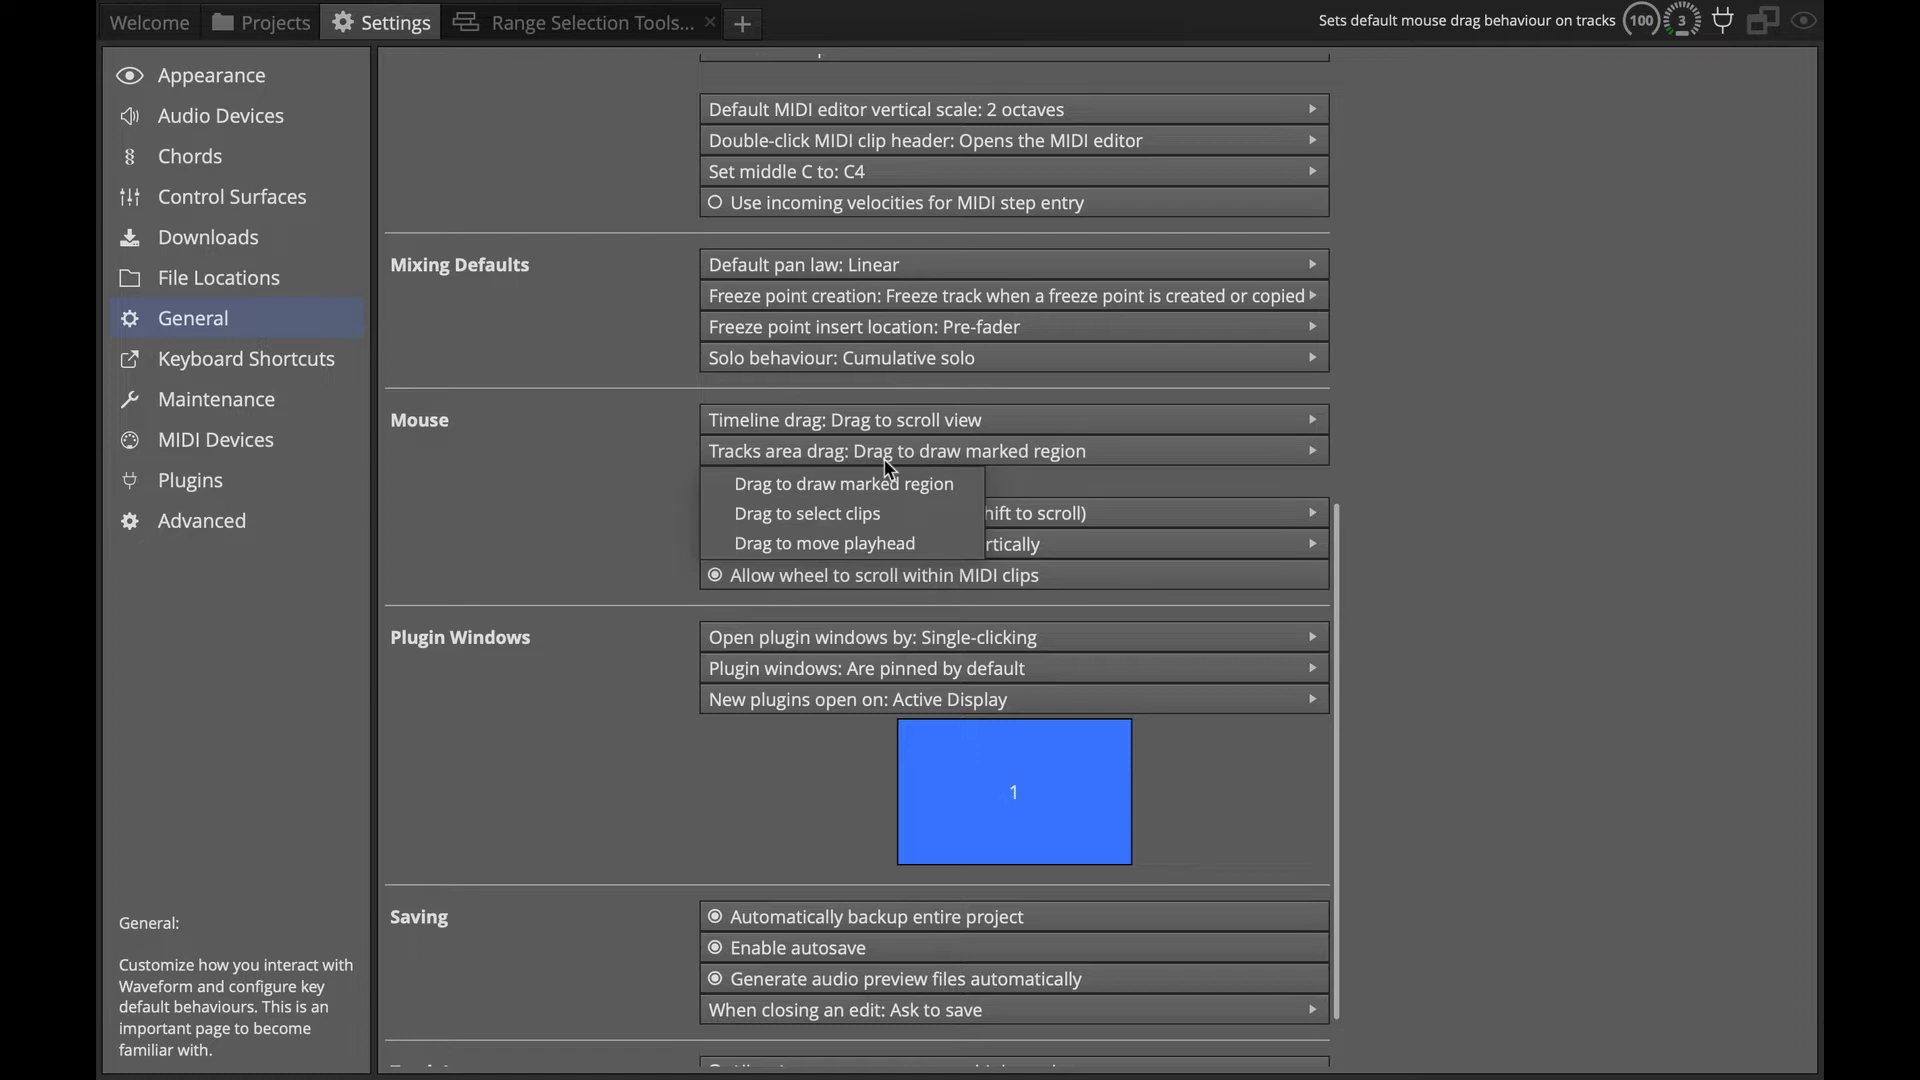
pyautogui.moveTo(842, 482)
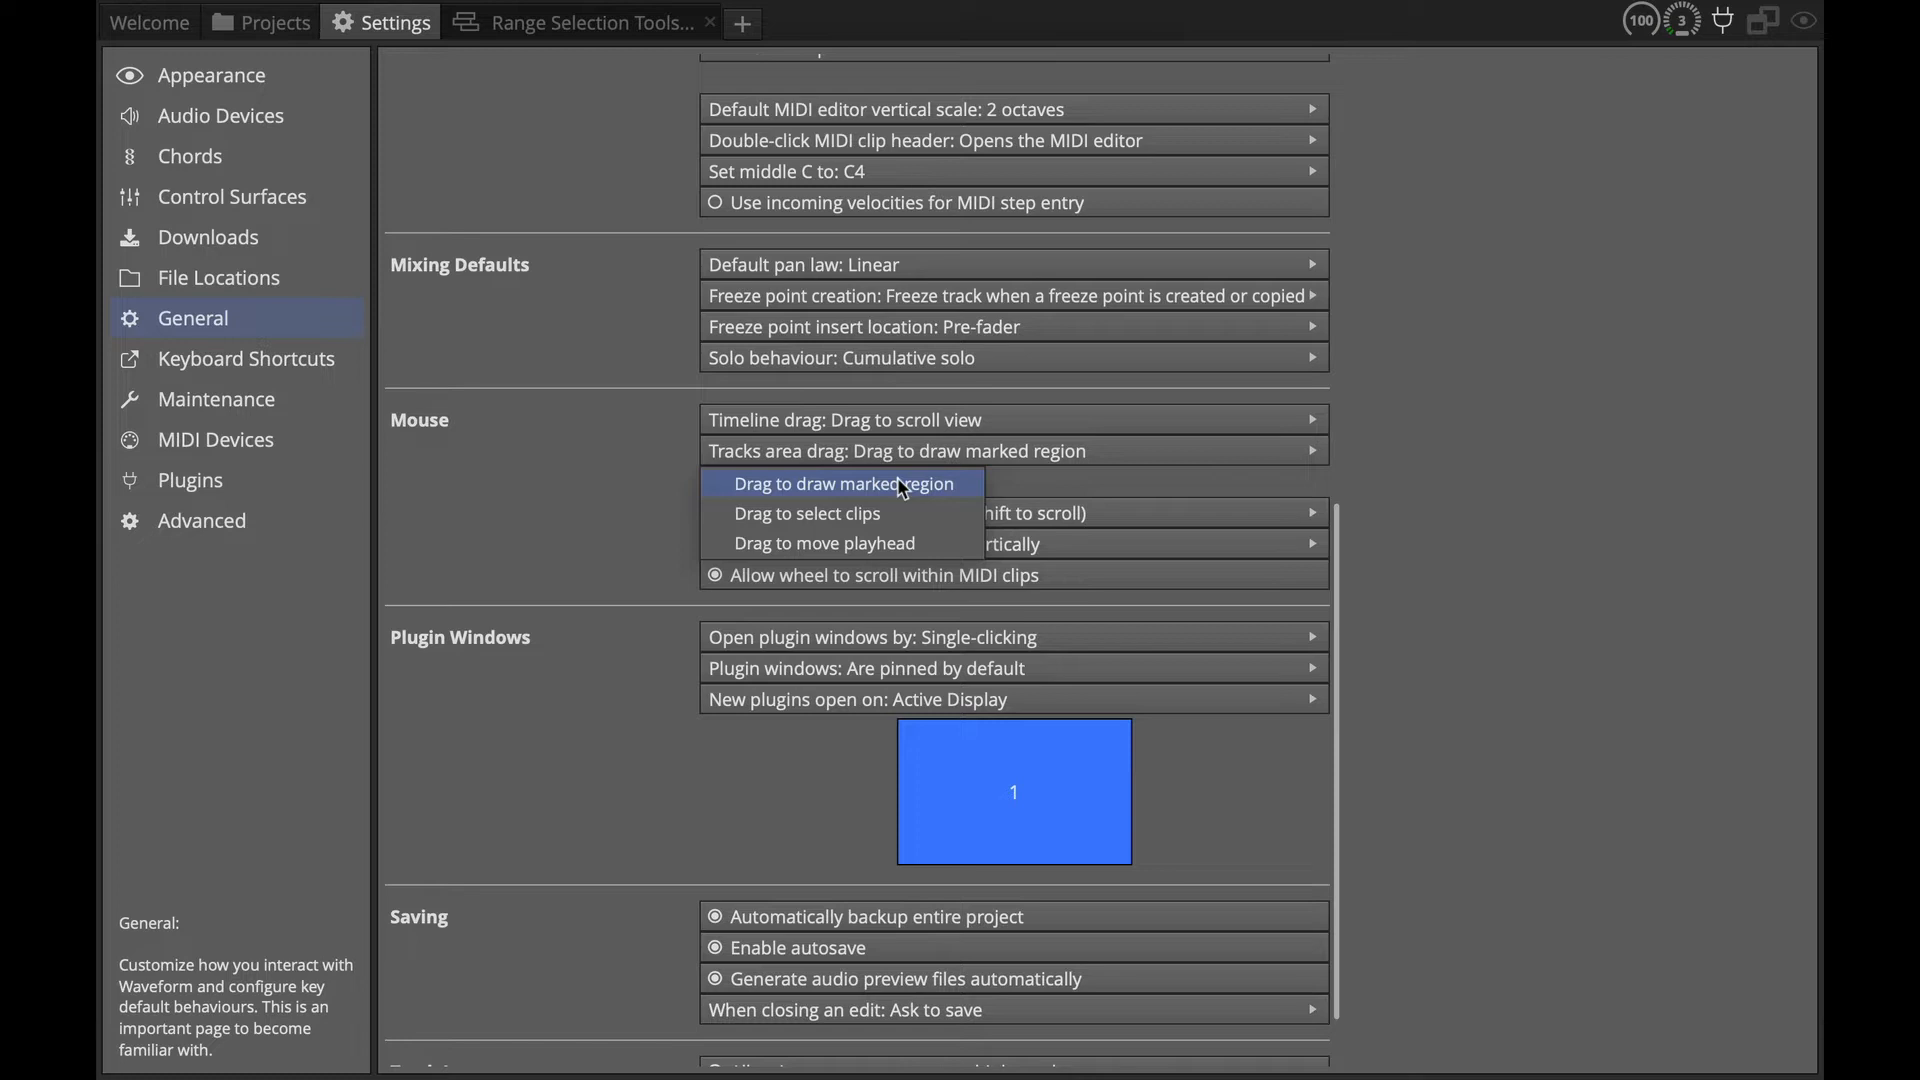
pyautogui.moveTo(859, 514)
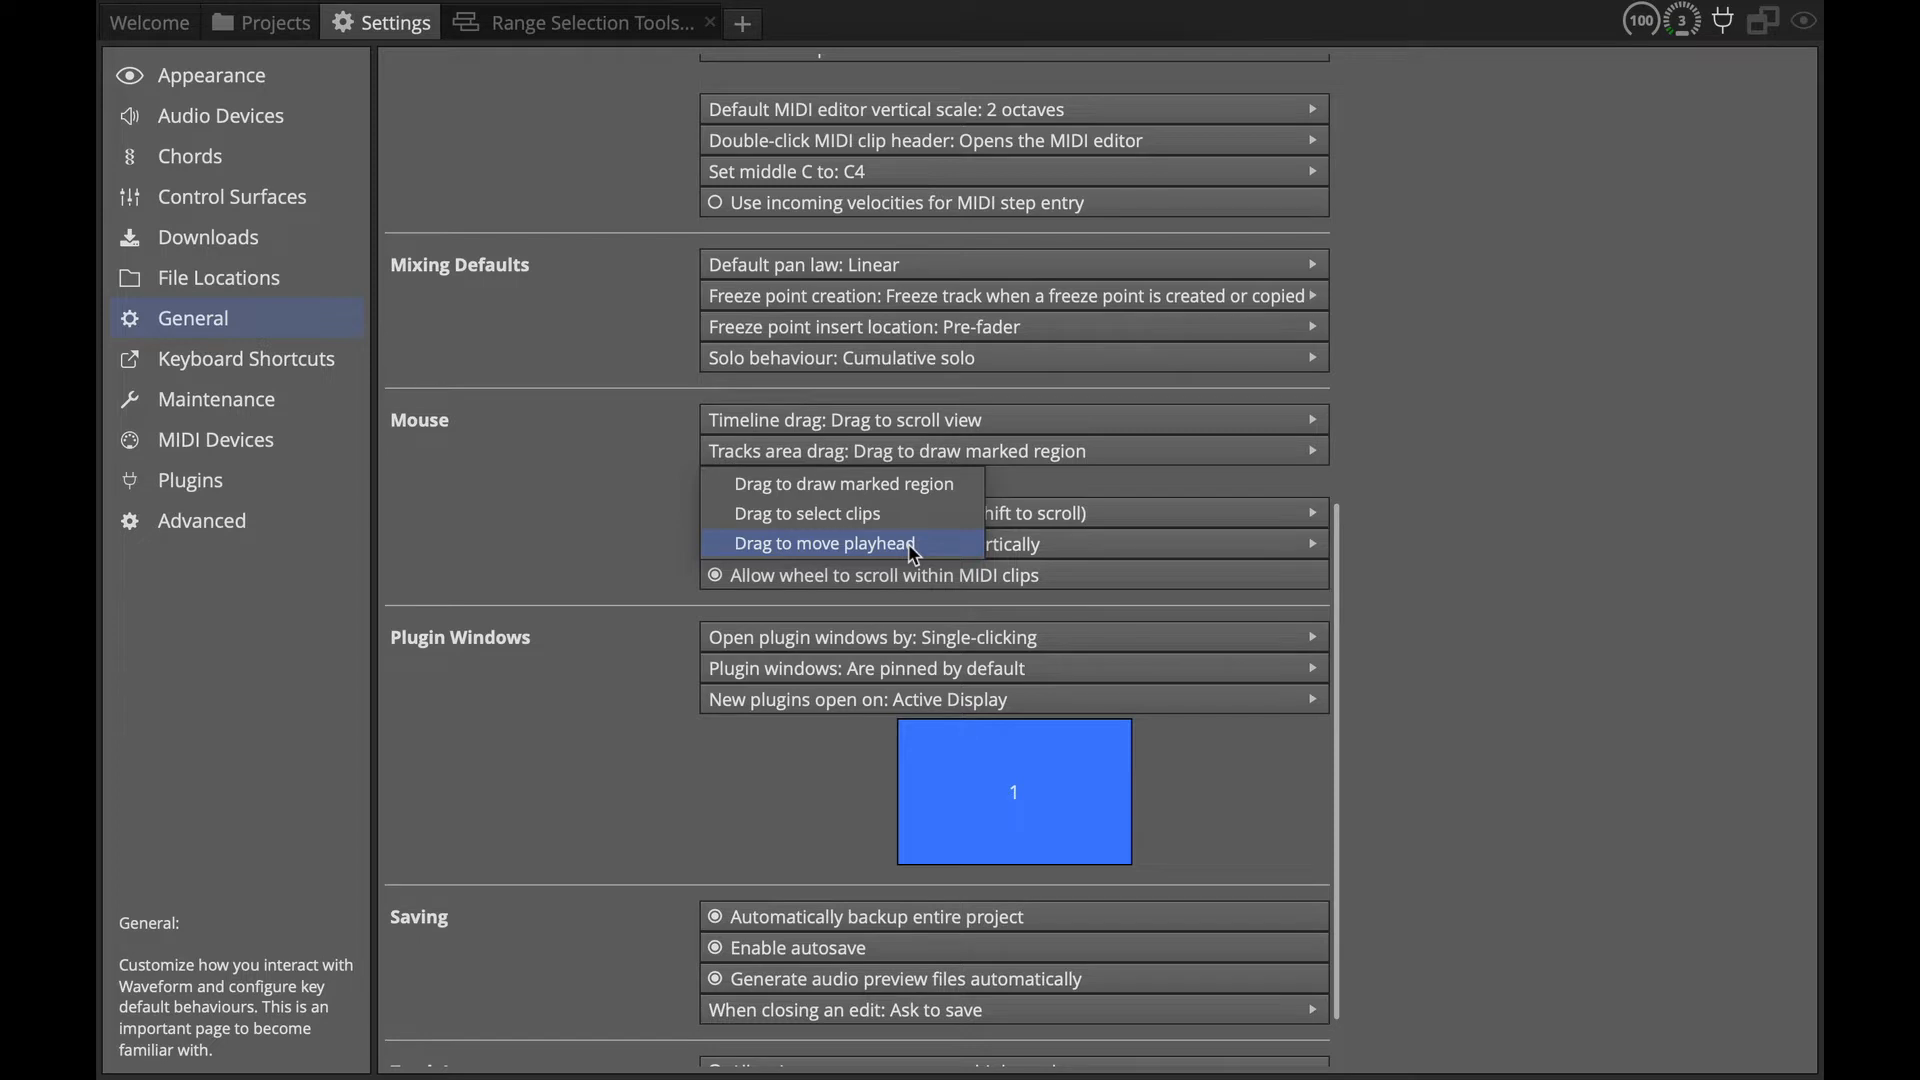
pyautogui.moveTo(859, 514)
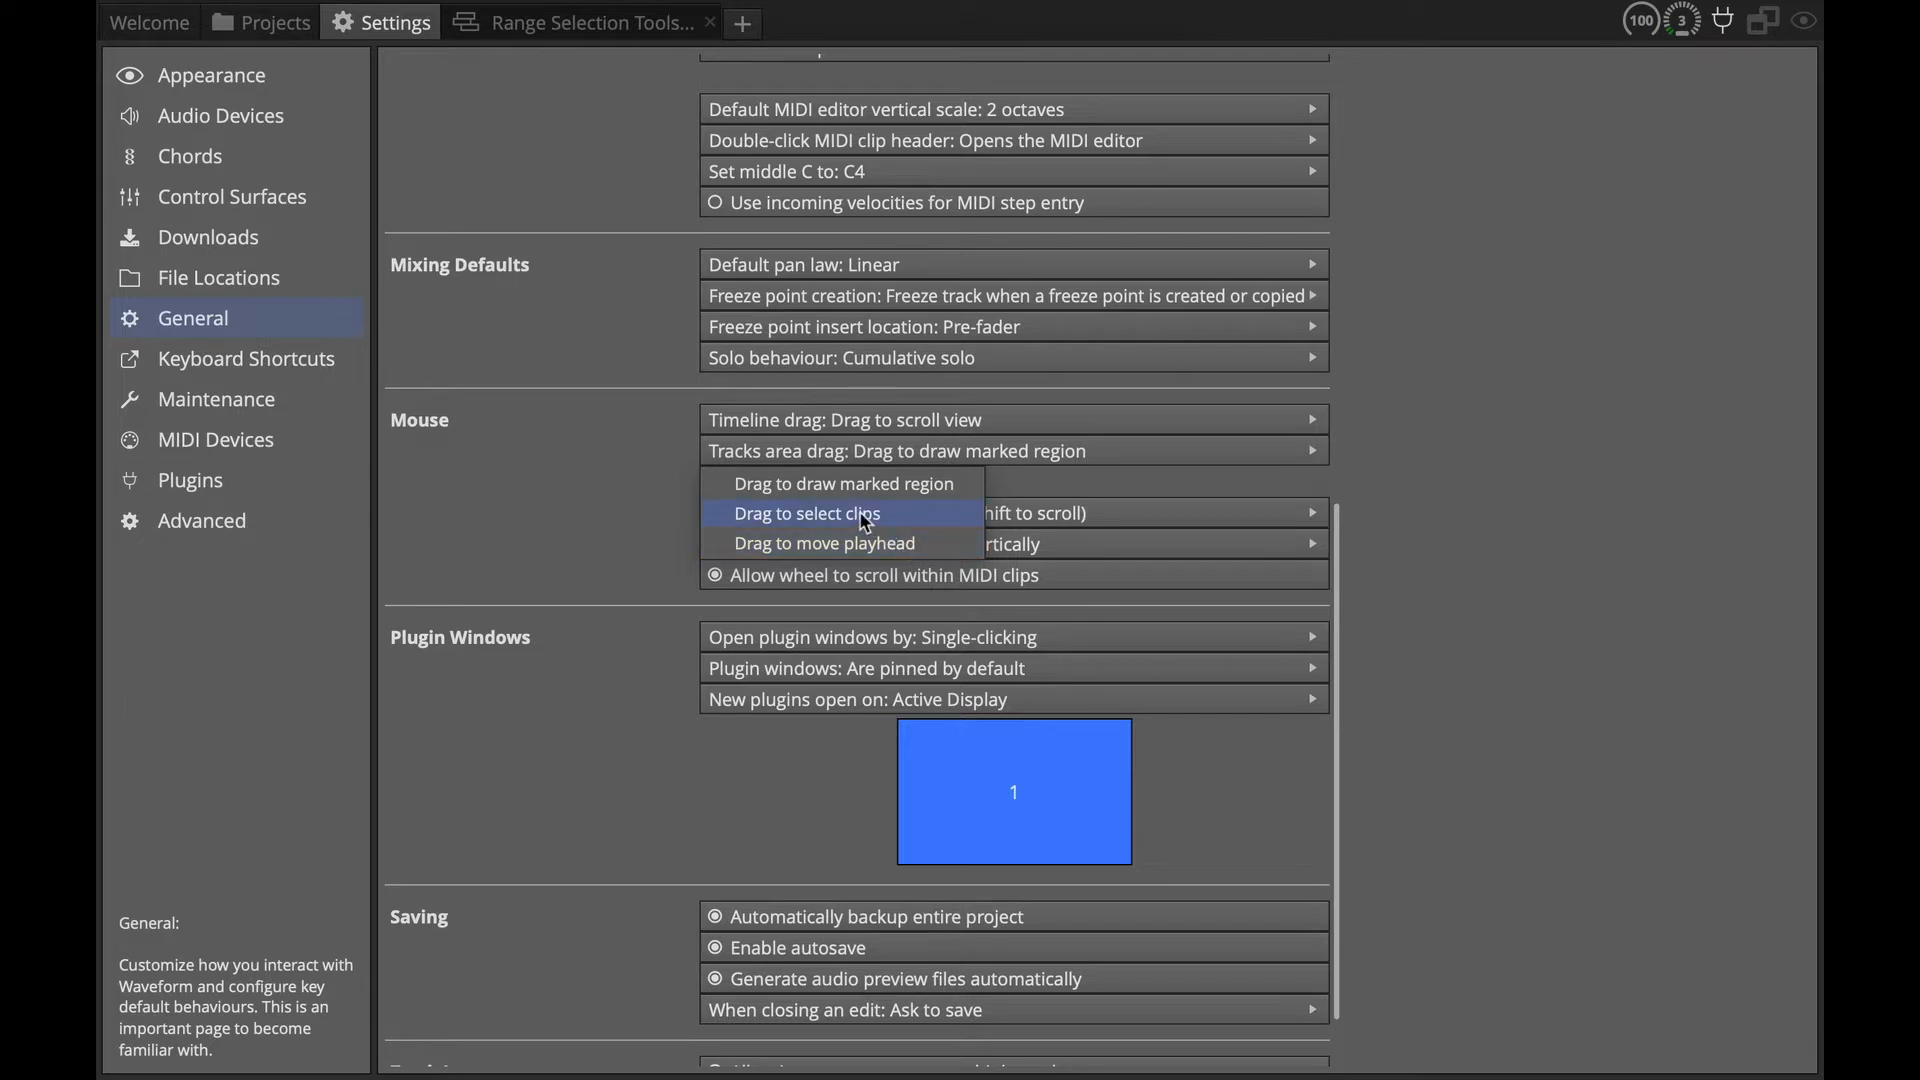
pyautogui.click(582, 22)
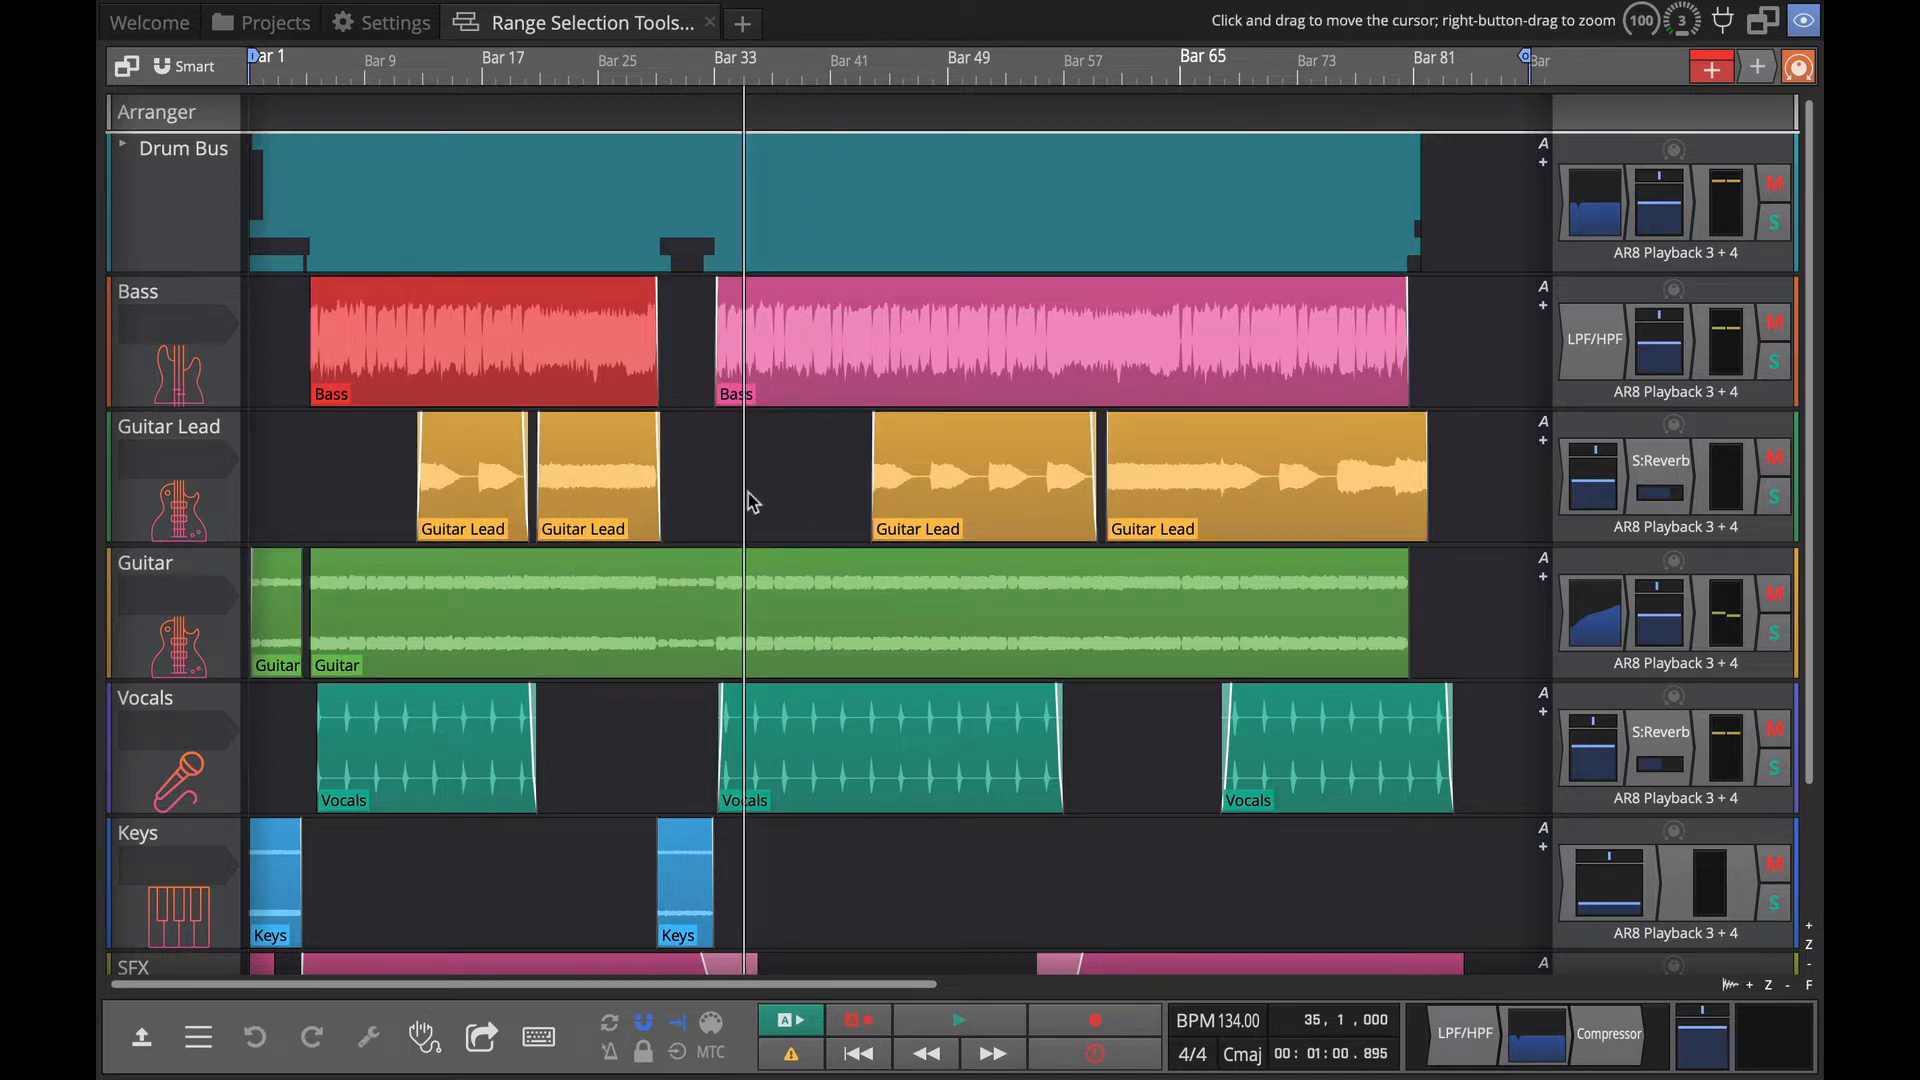
pyautogui.moveTo(748, 494)
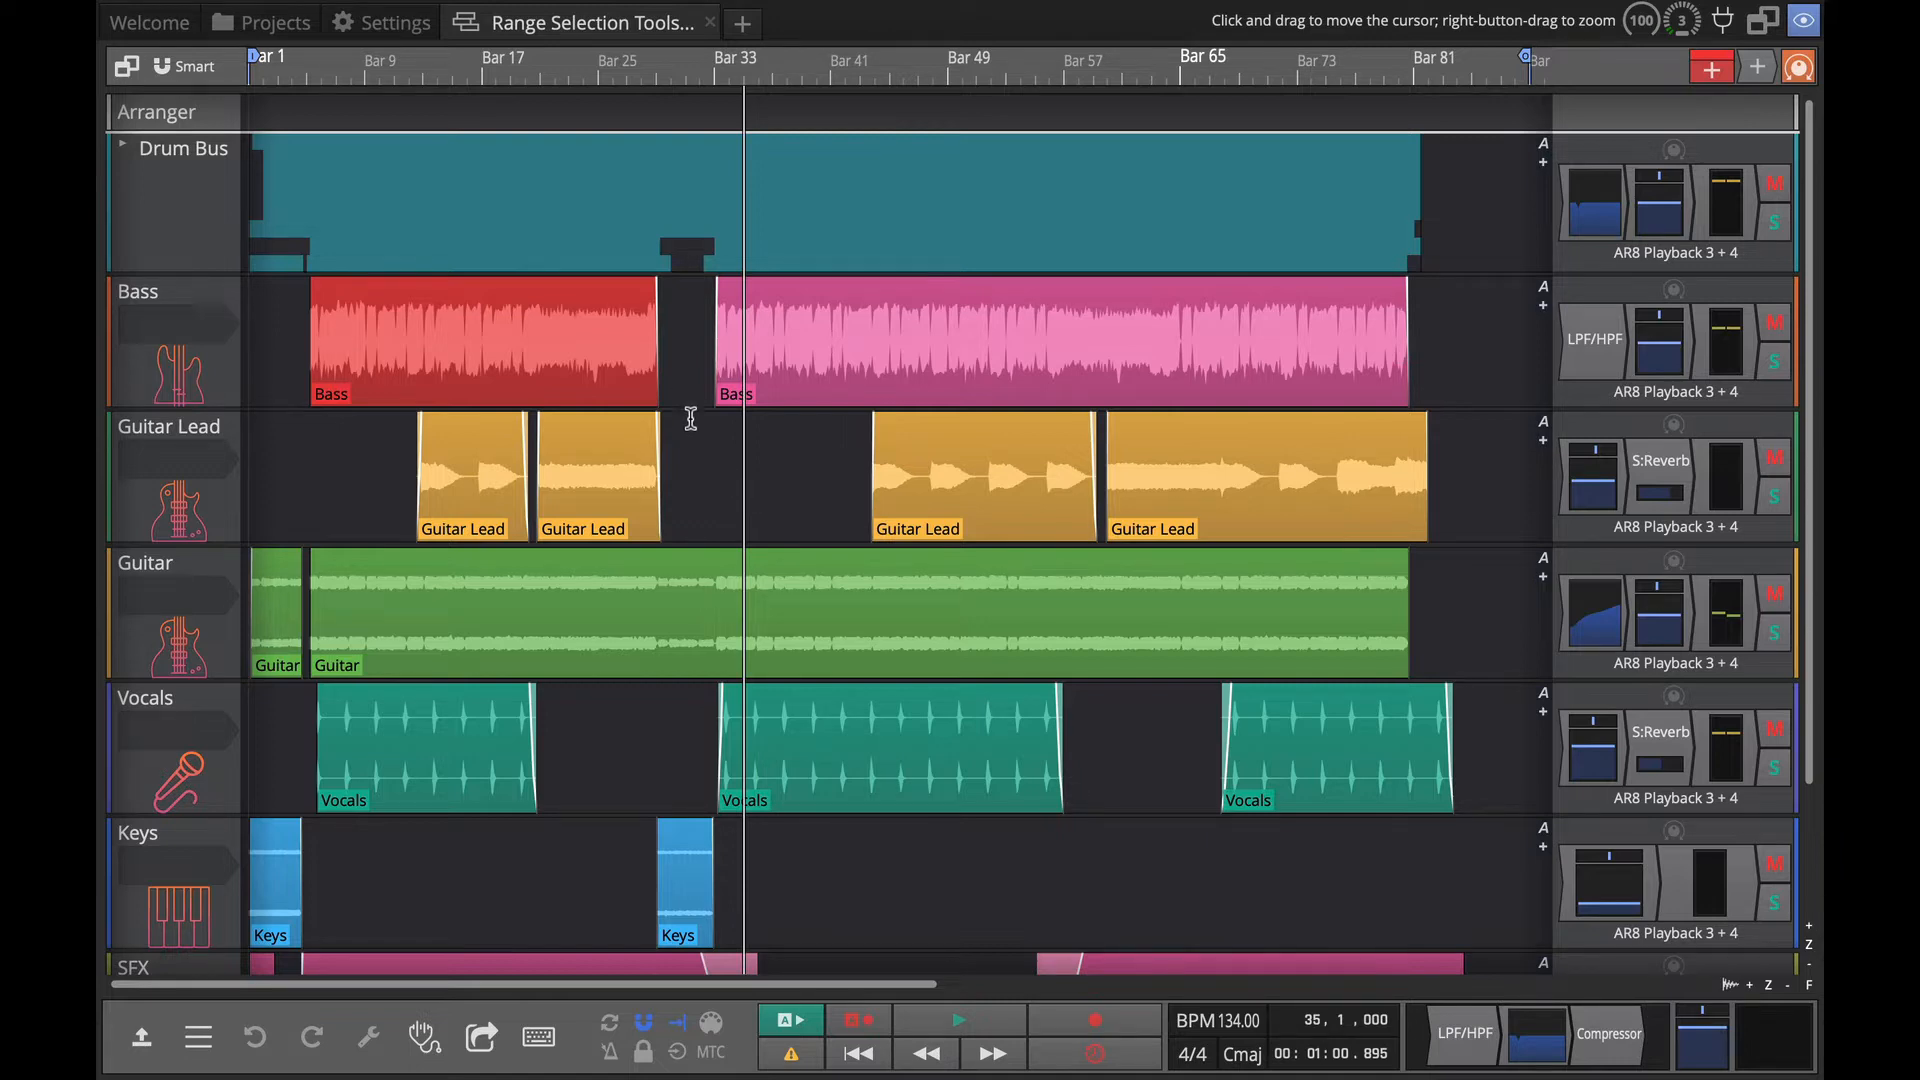
pyautogui.moveTo(698, 477); pyautogui.dragTo(906, 478)
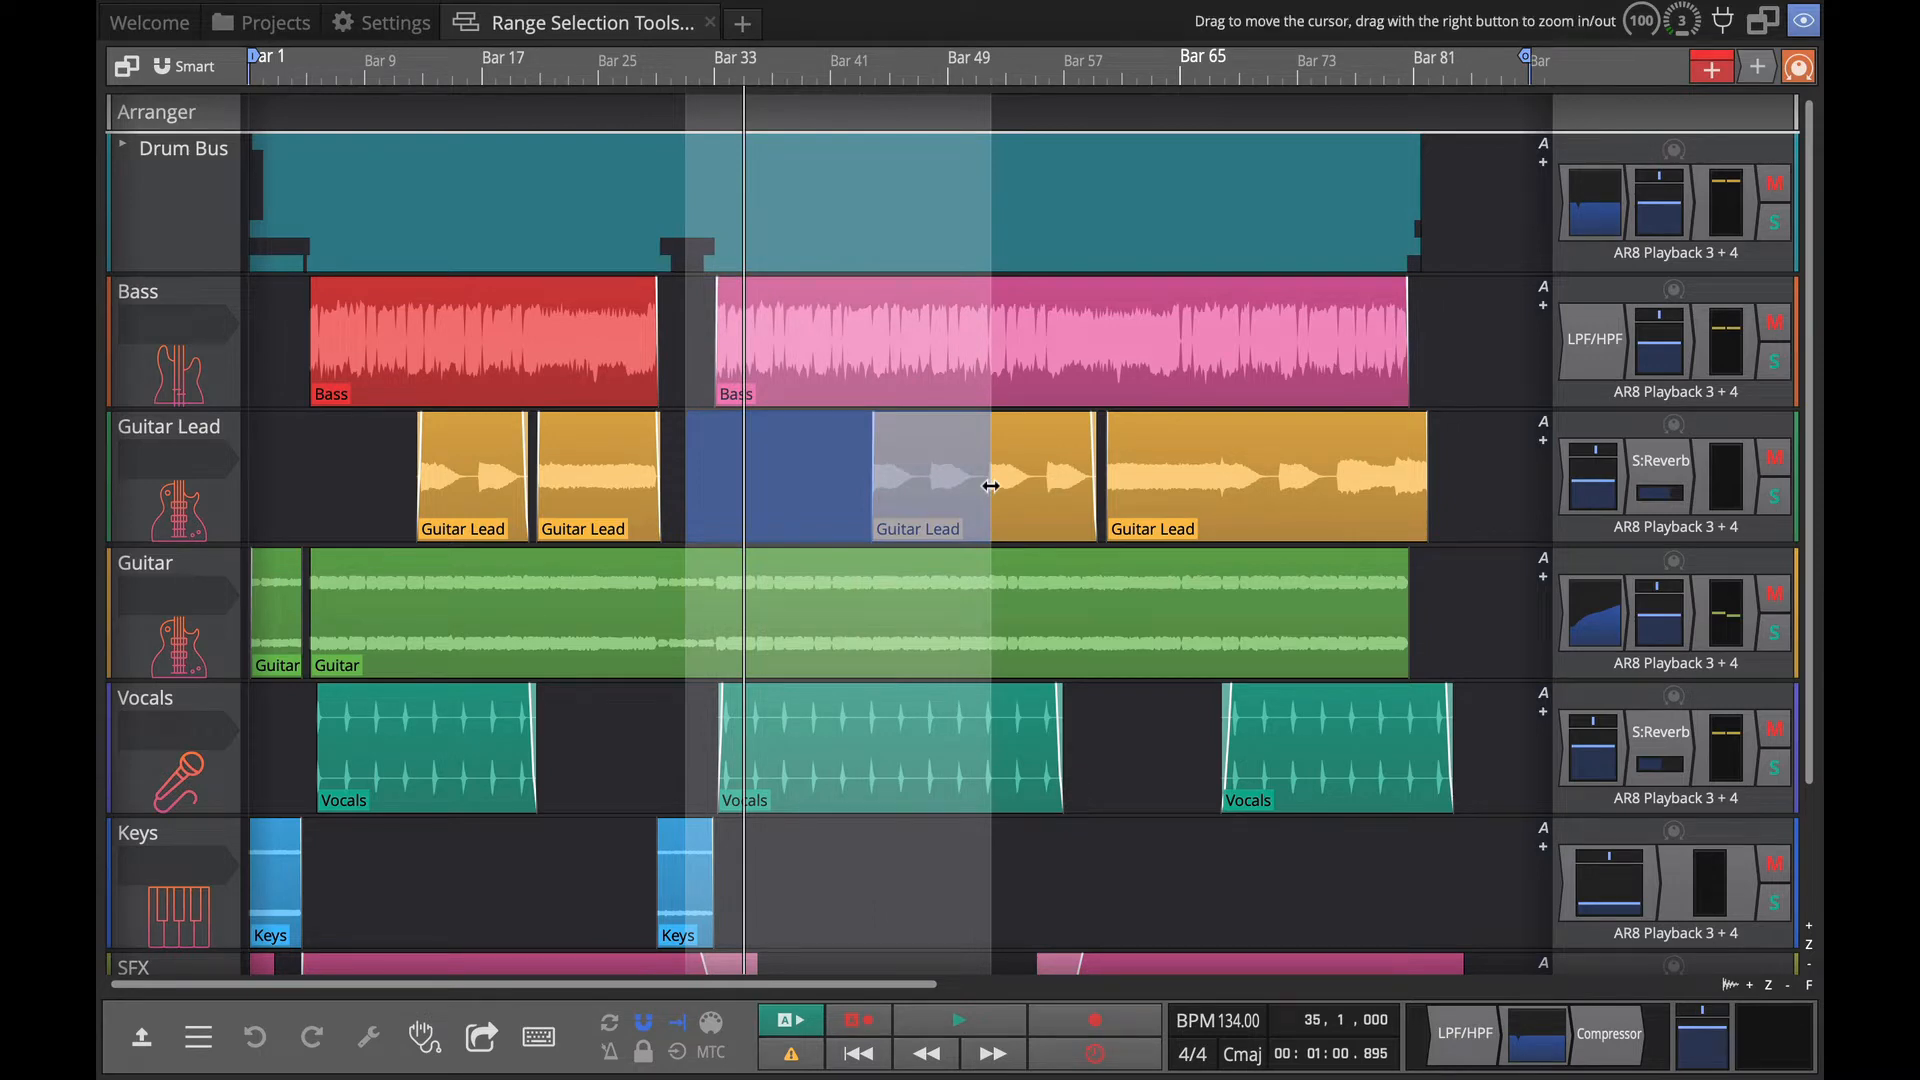
pyautogui.moveTo(966, 490)
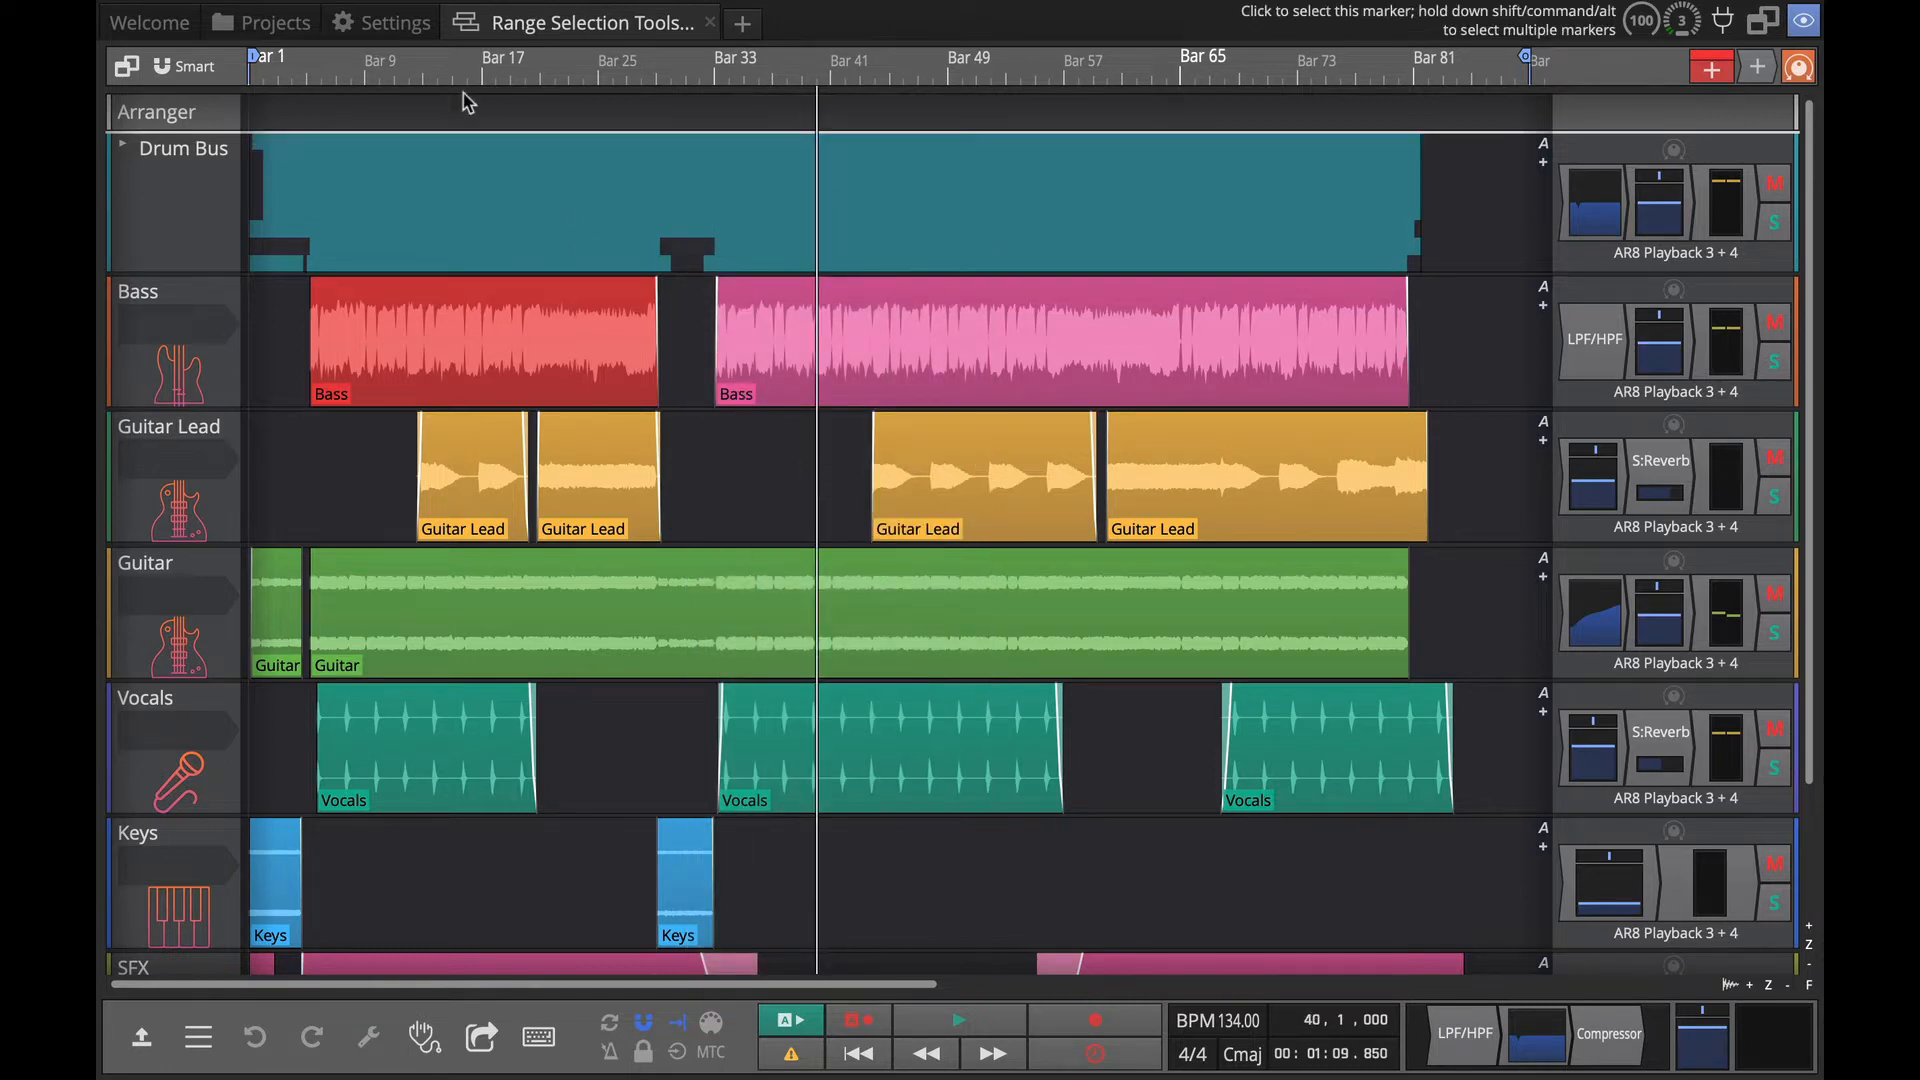
# Set Tracks area drag back to 'Drag to draw marked region' and return to the edit.
pyautogui.click(394, 22)
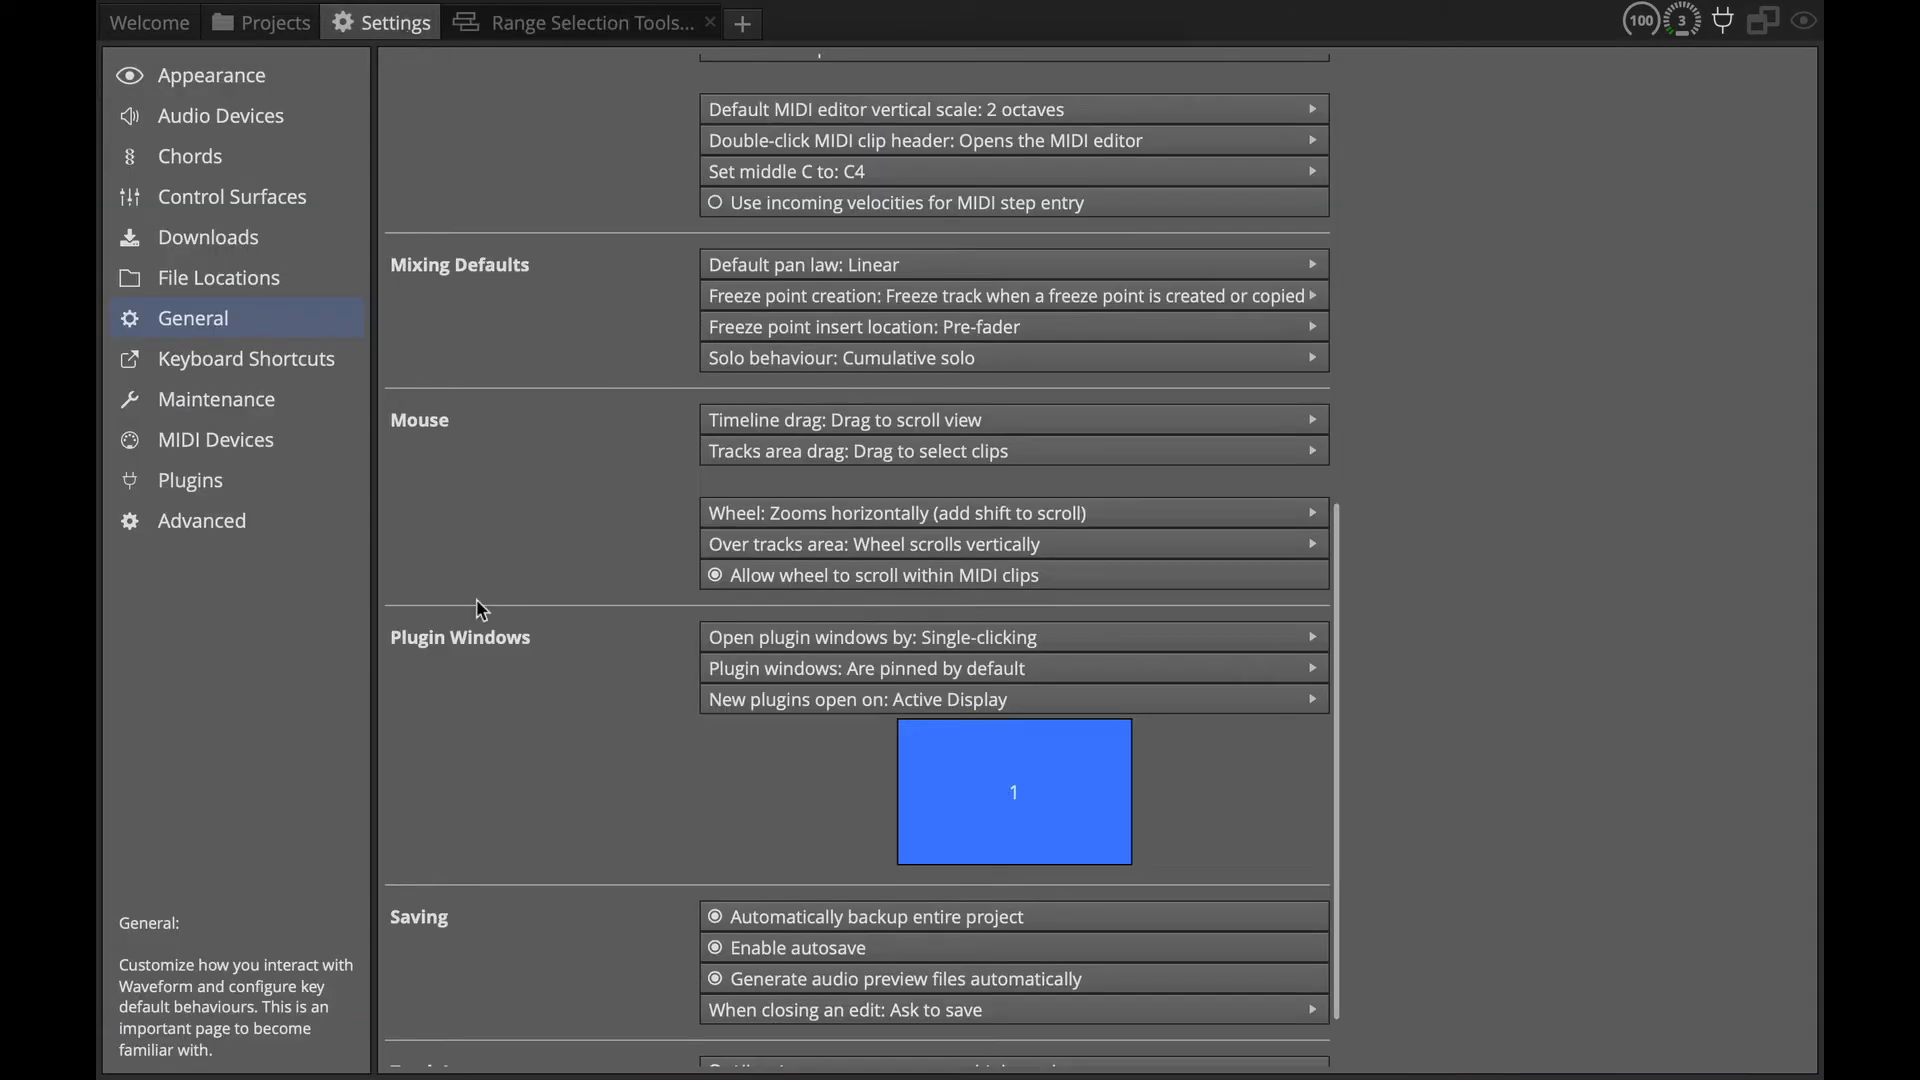
pyautogui.scroll(-3)
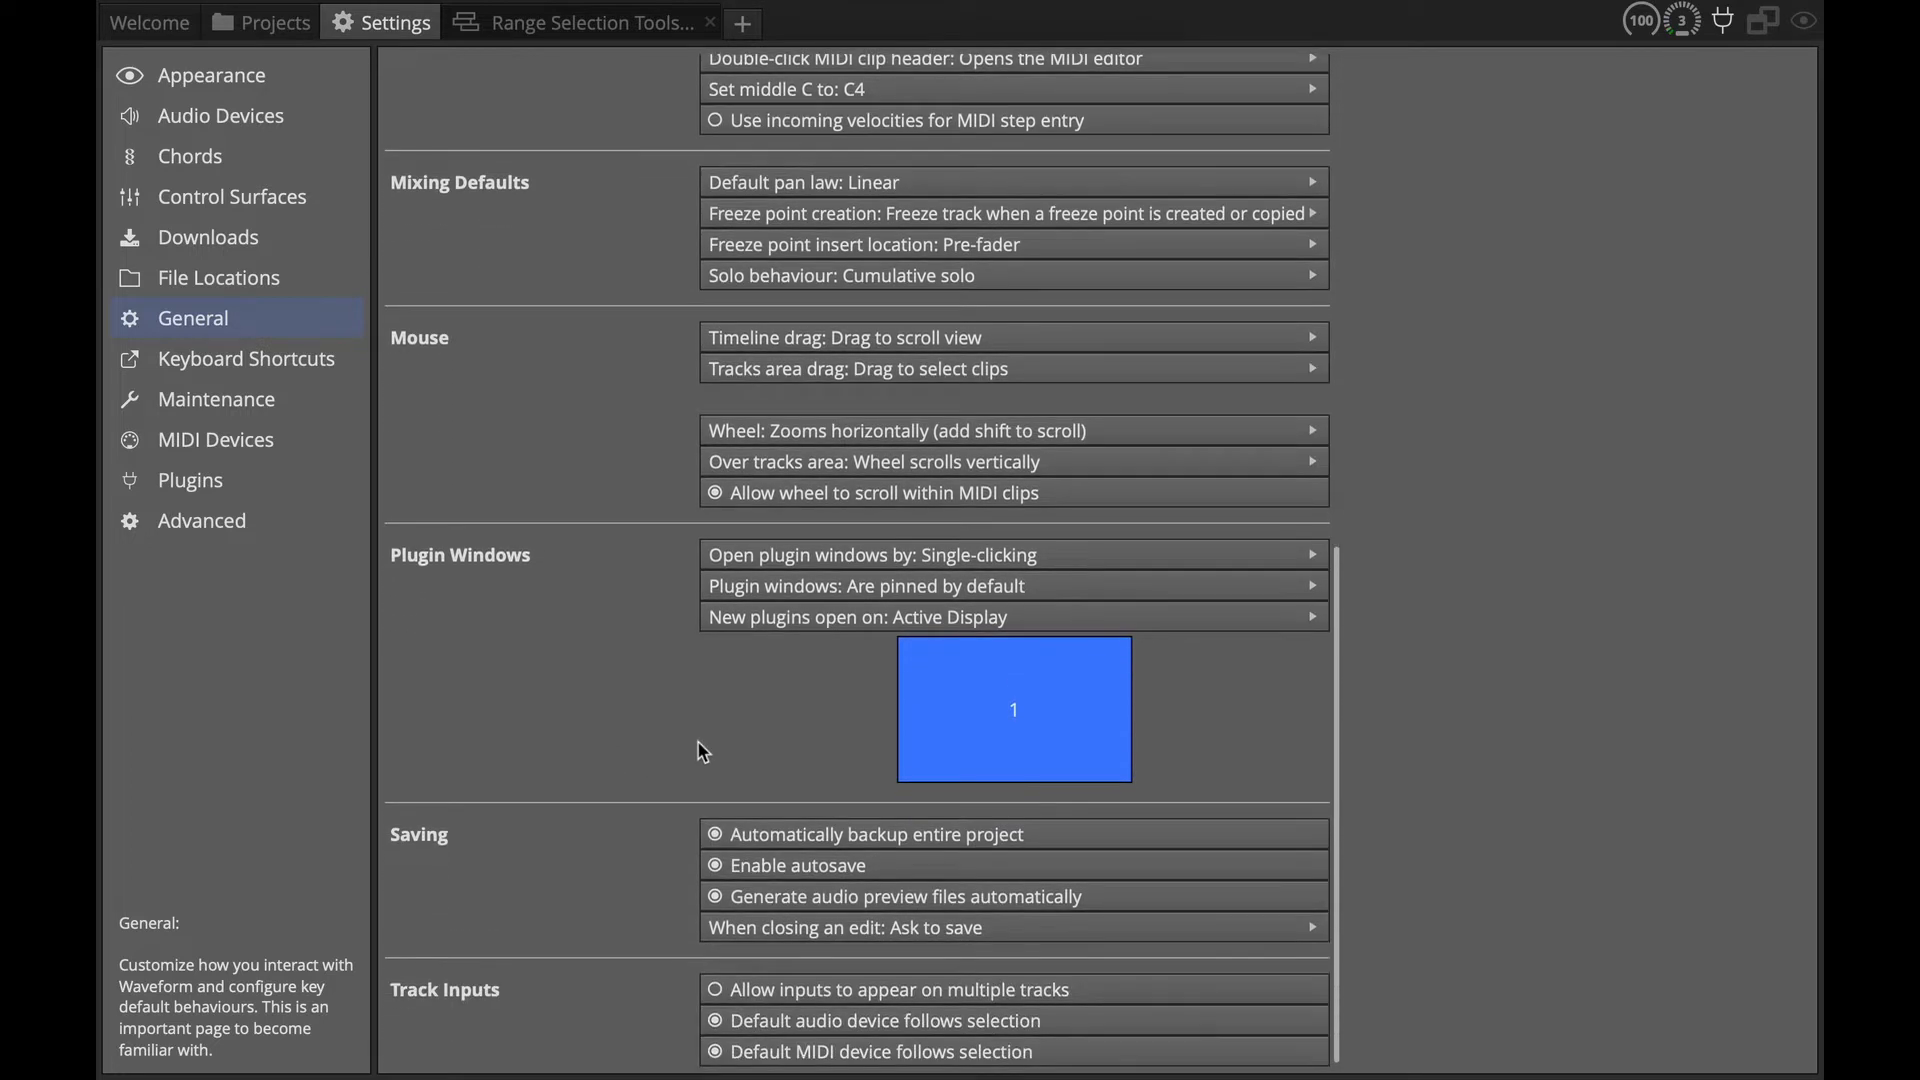
pyautogui.moveTo(814, 382)
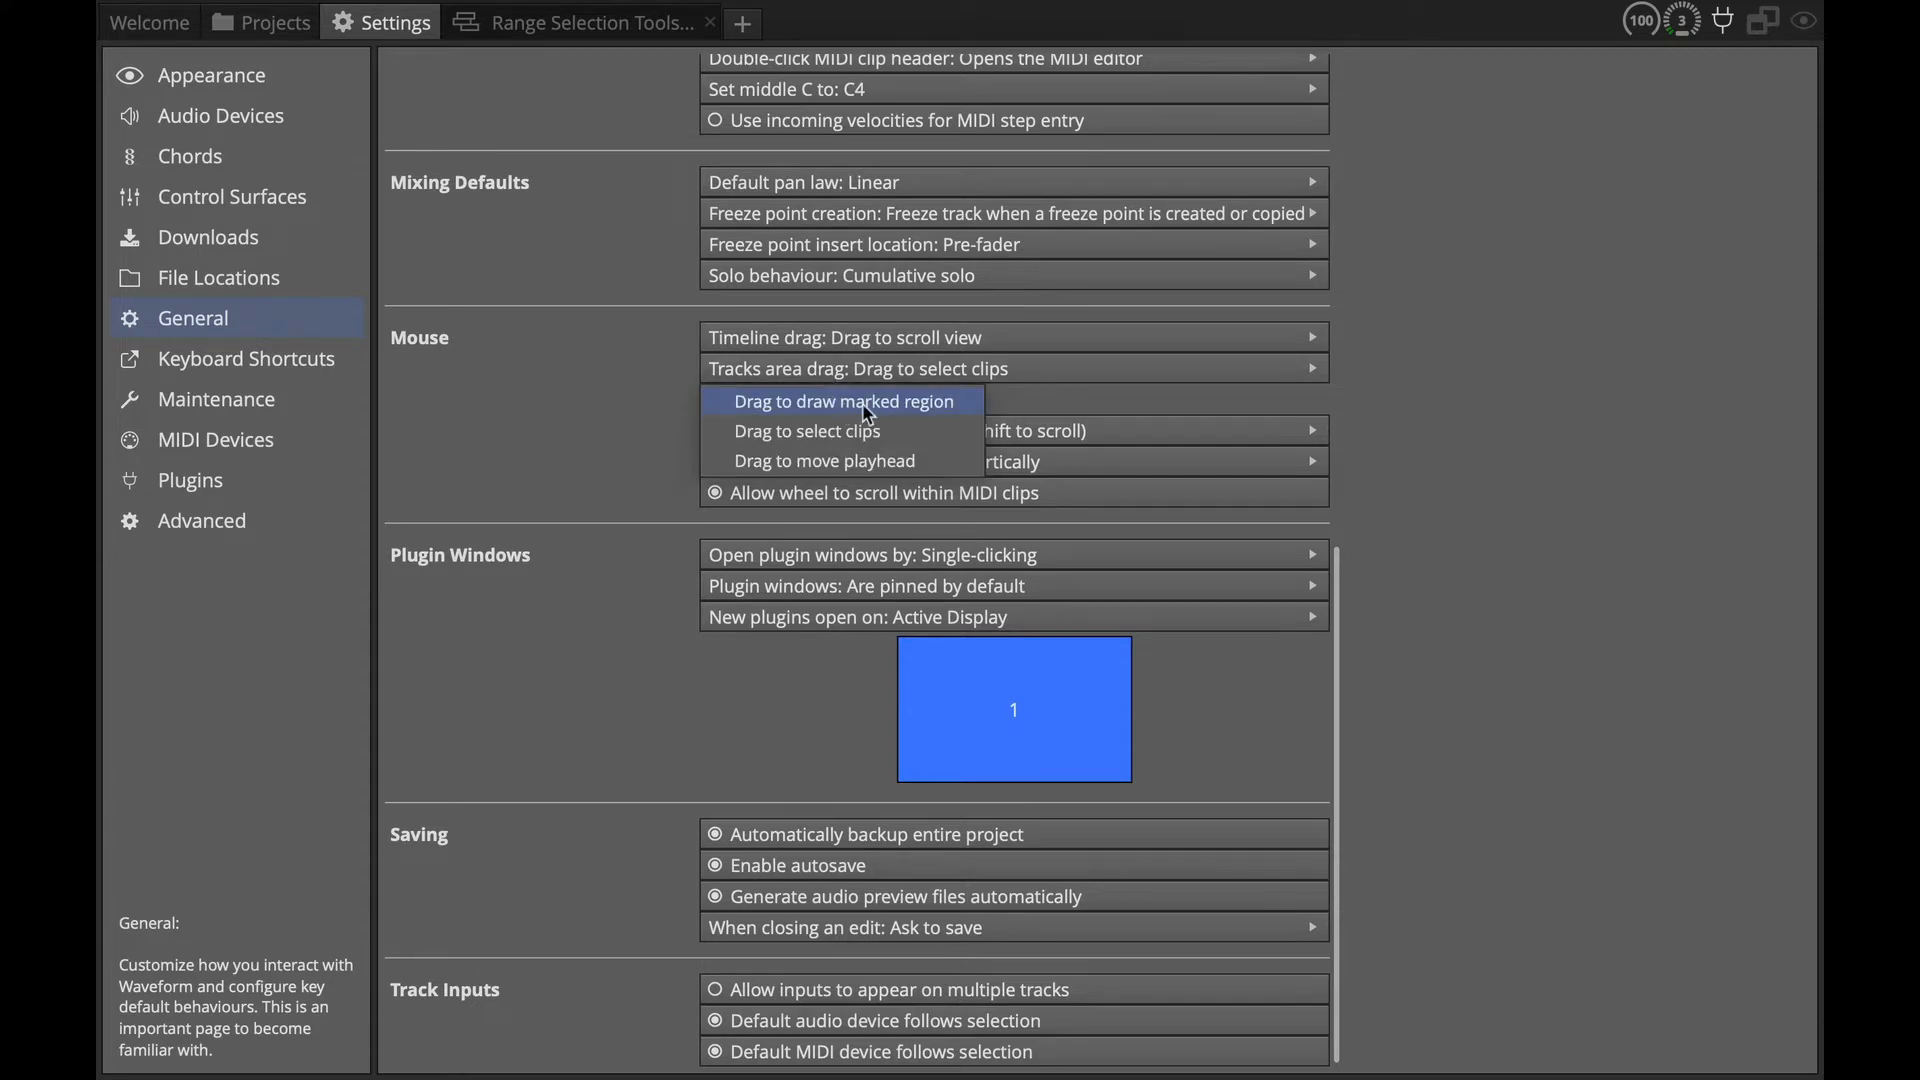
pyautogui.click(581, 22)
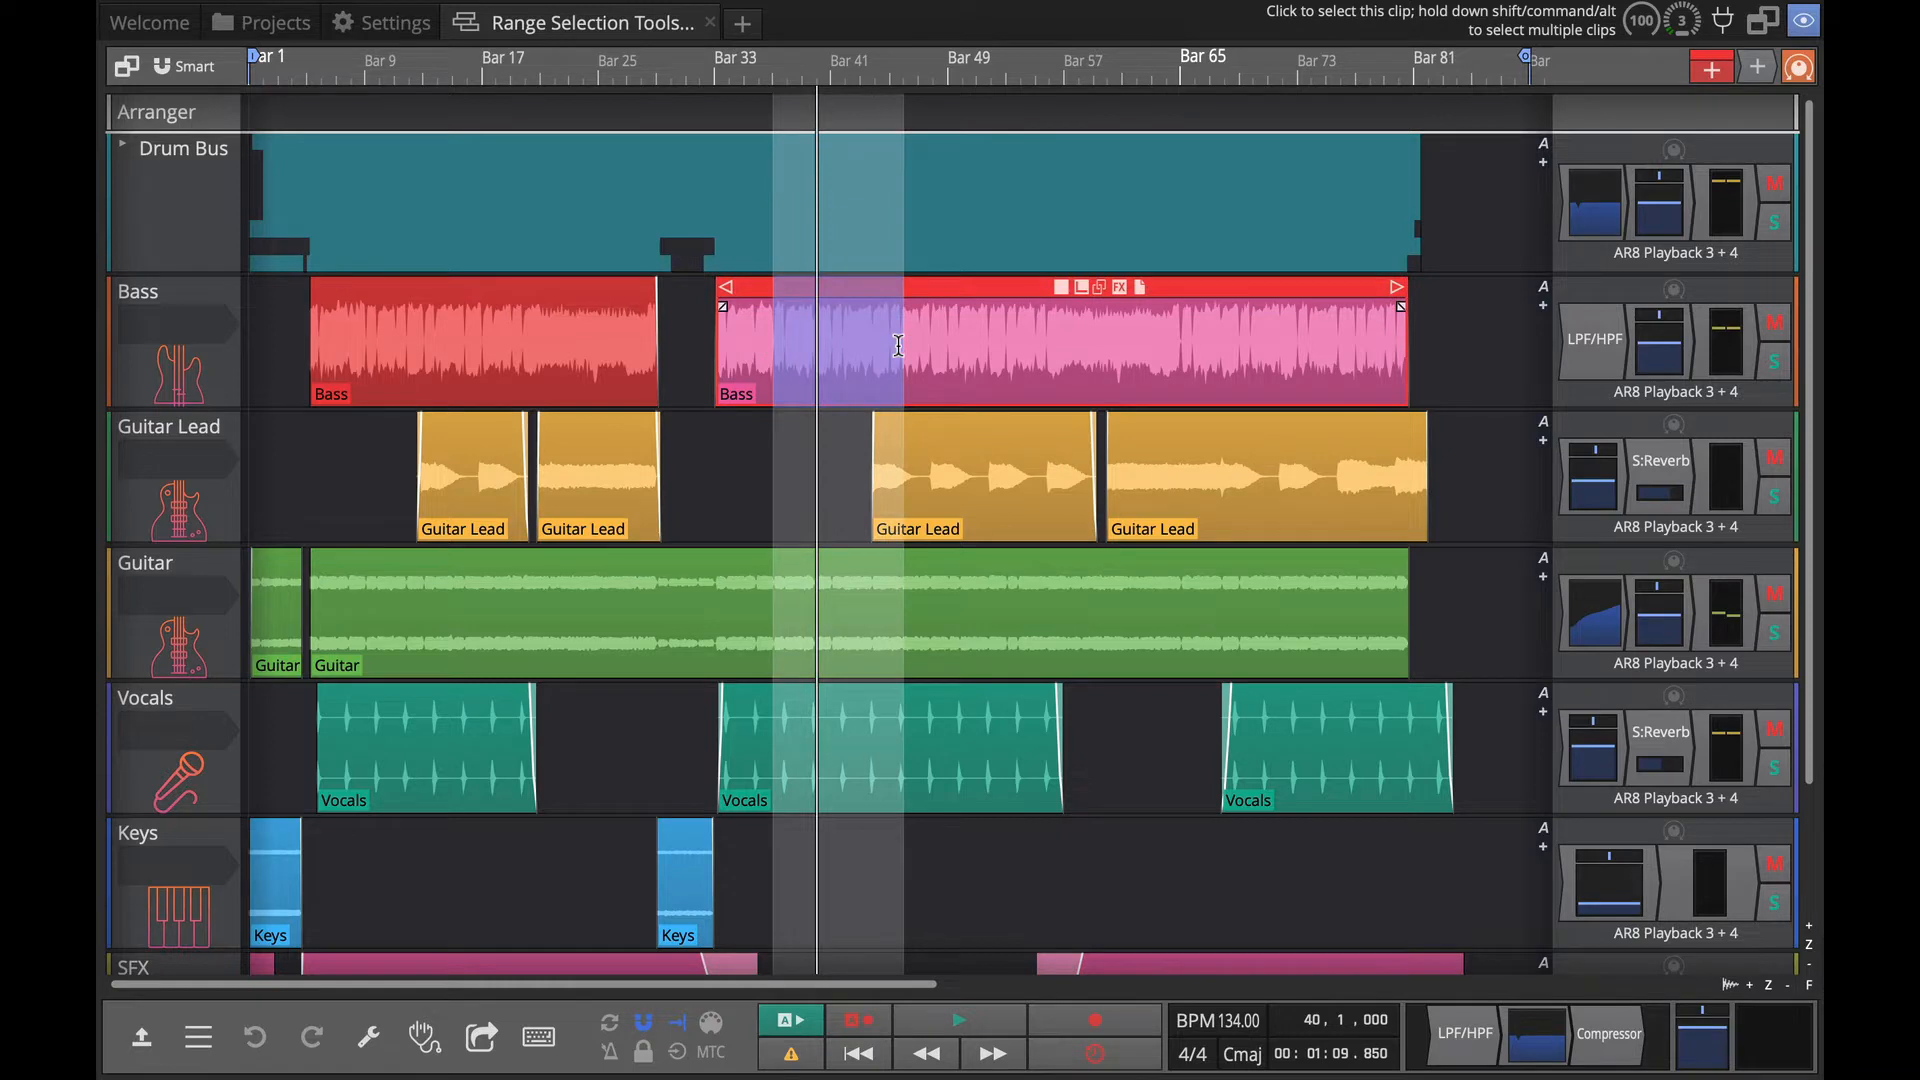
pyautogui.moveTo(852, 289)
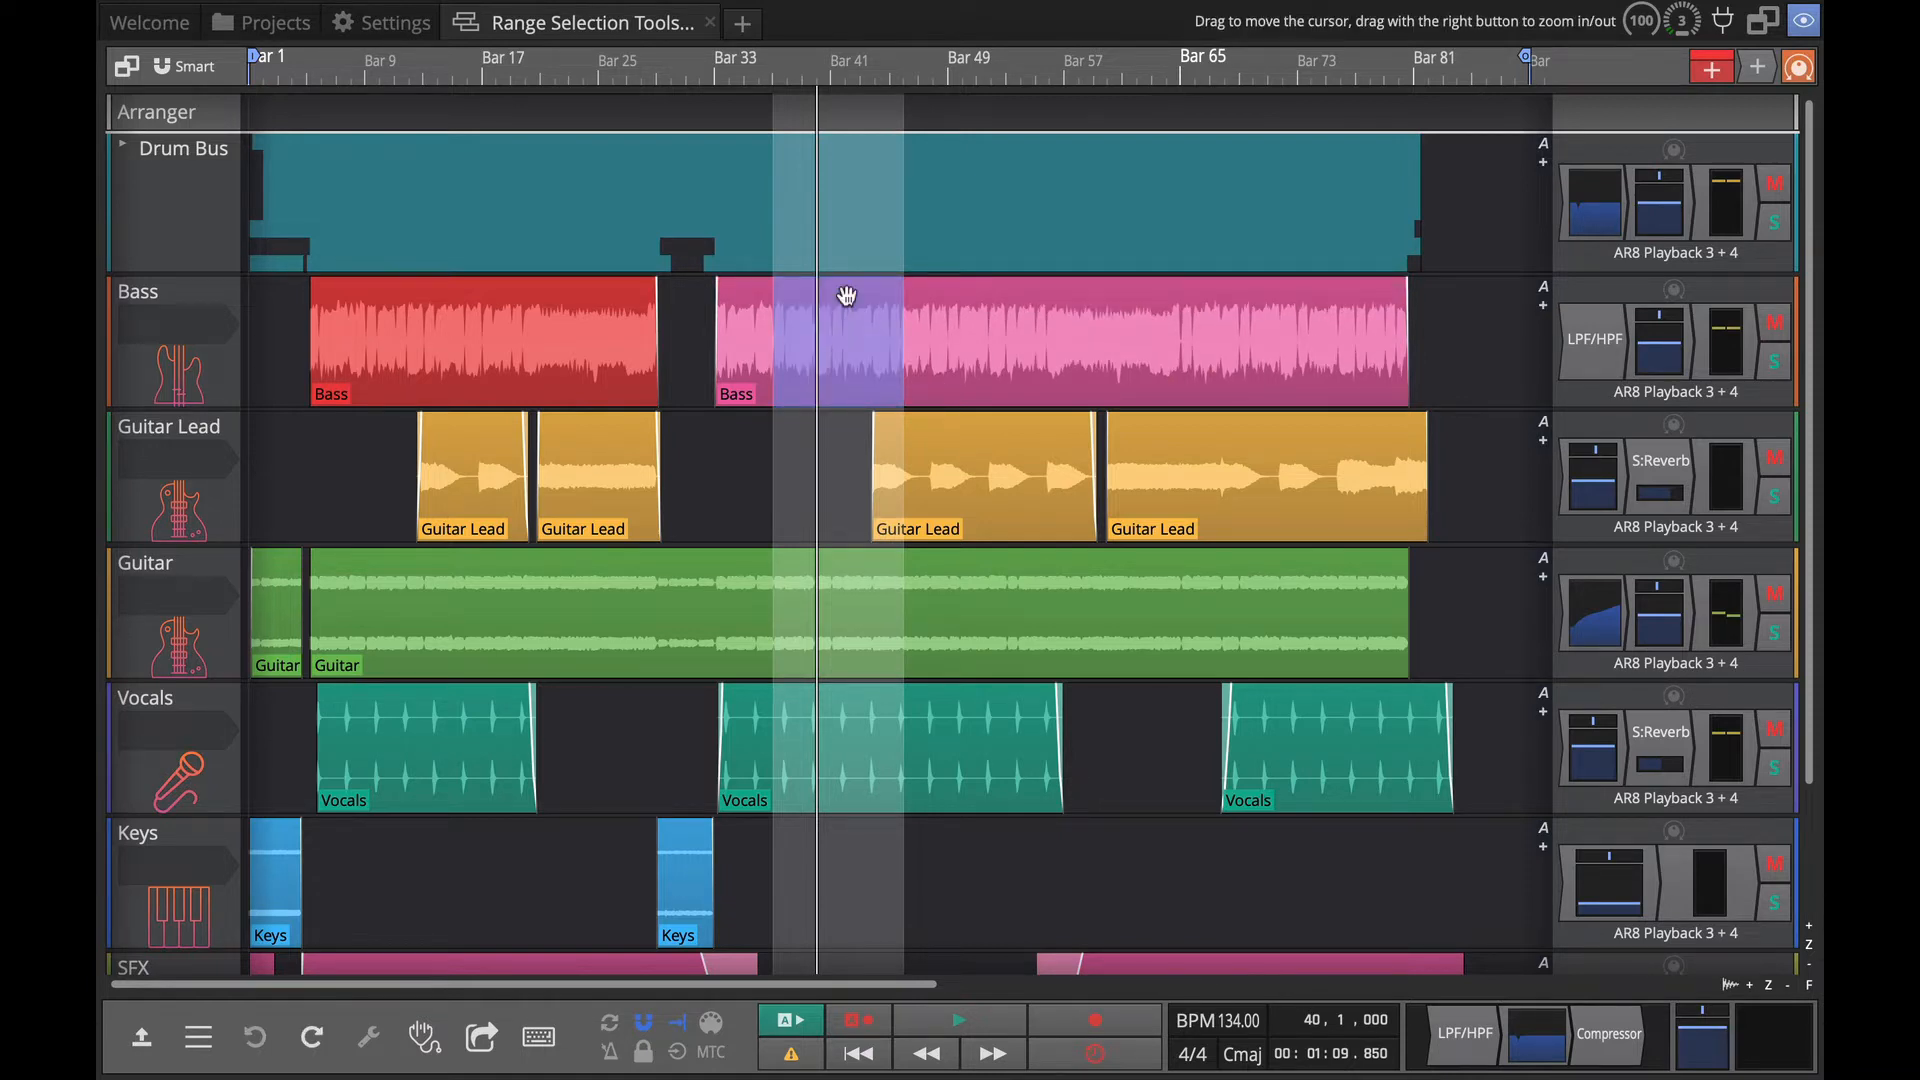
pyautogui.click(794, 439)
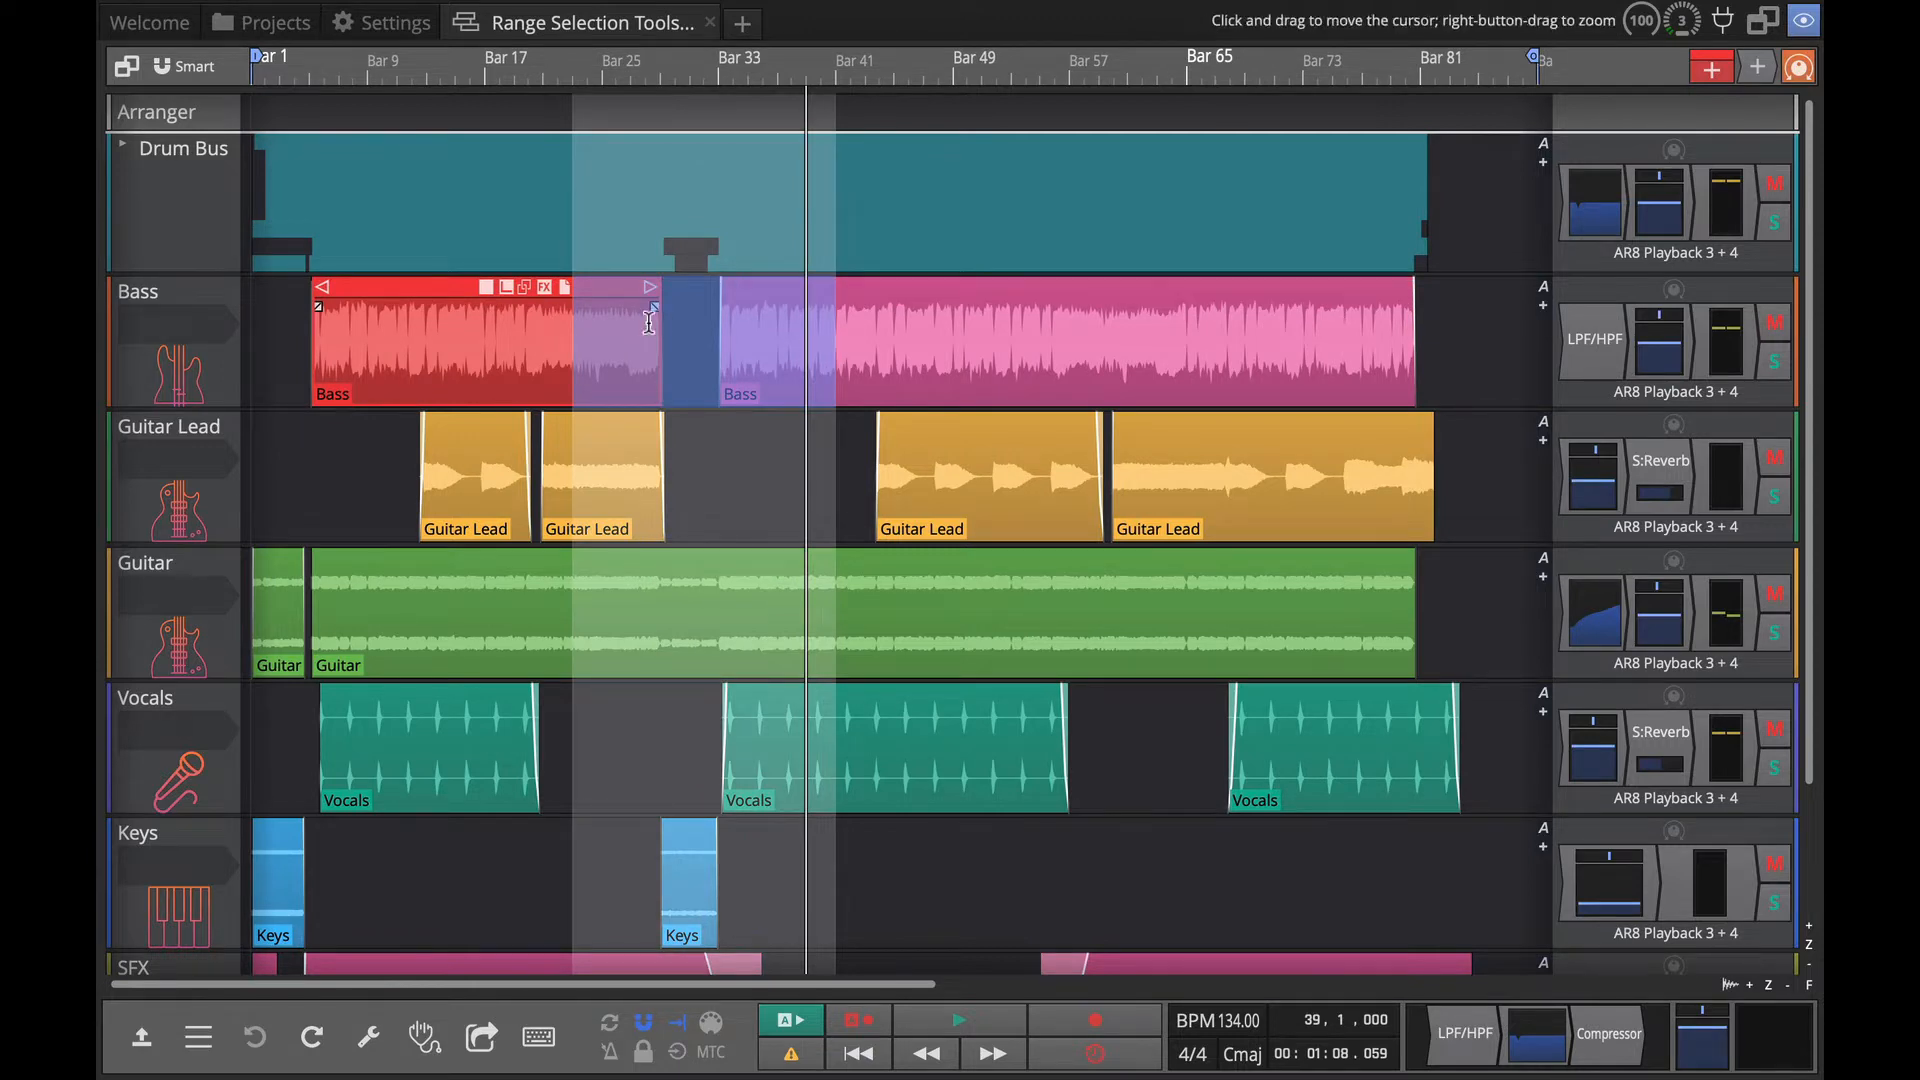
pyautogui.moveTo(732, 472)
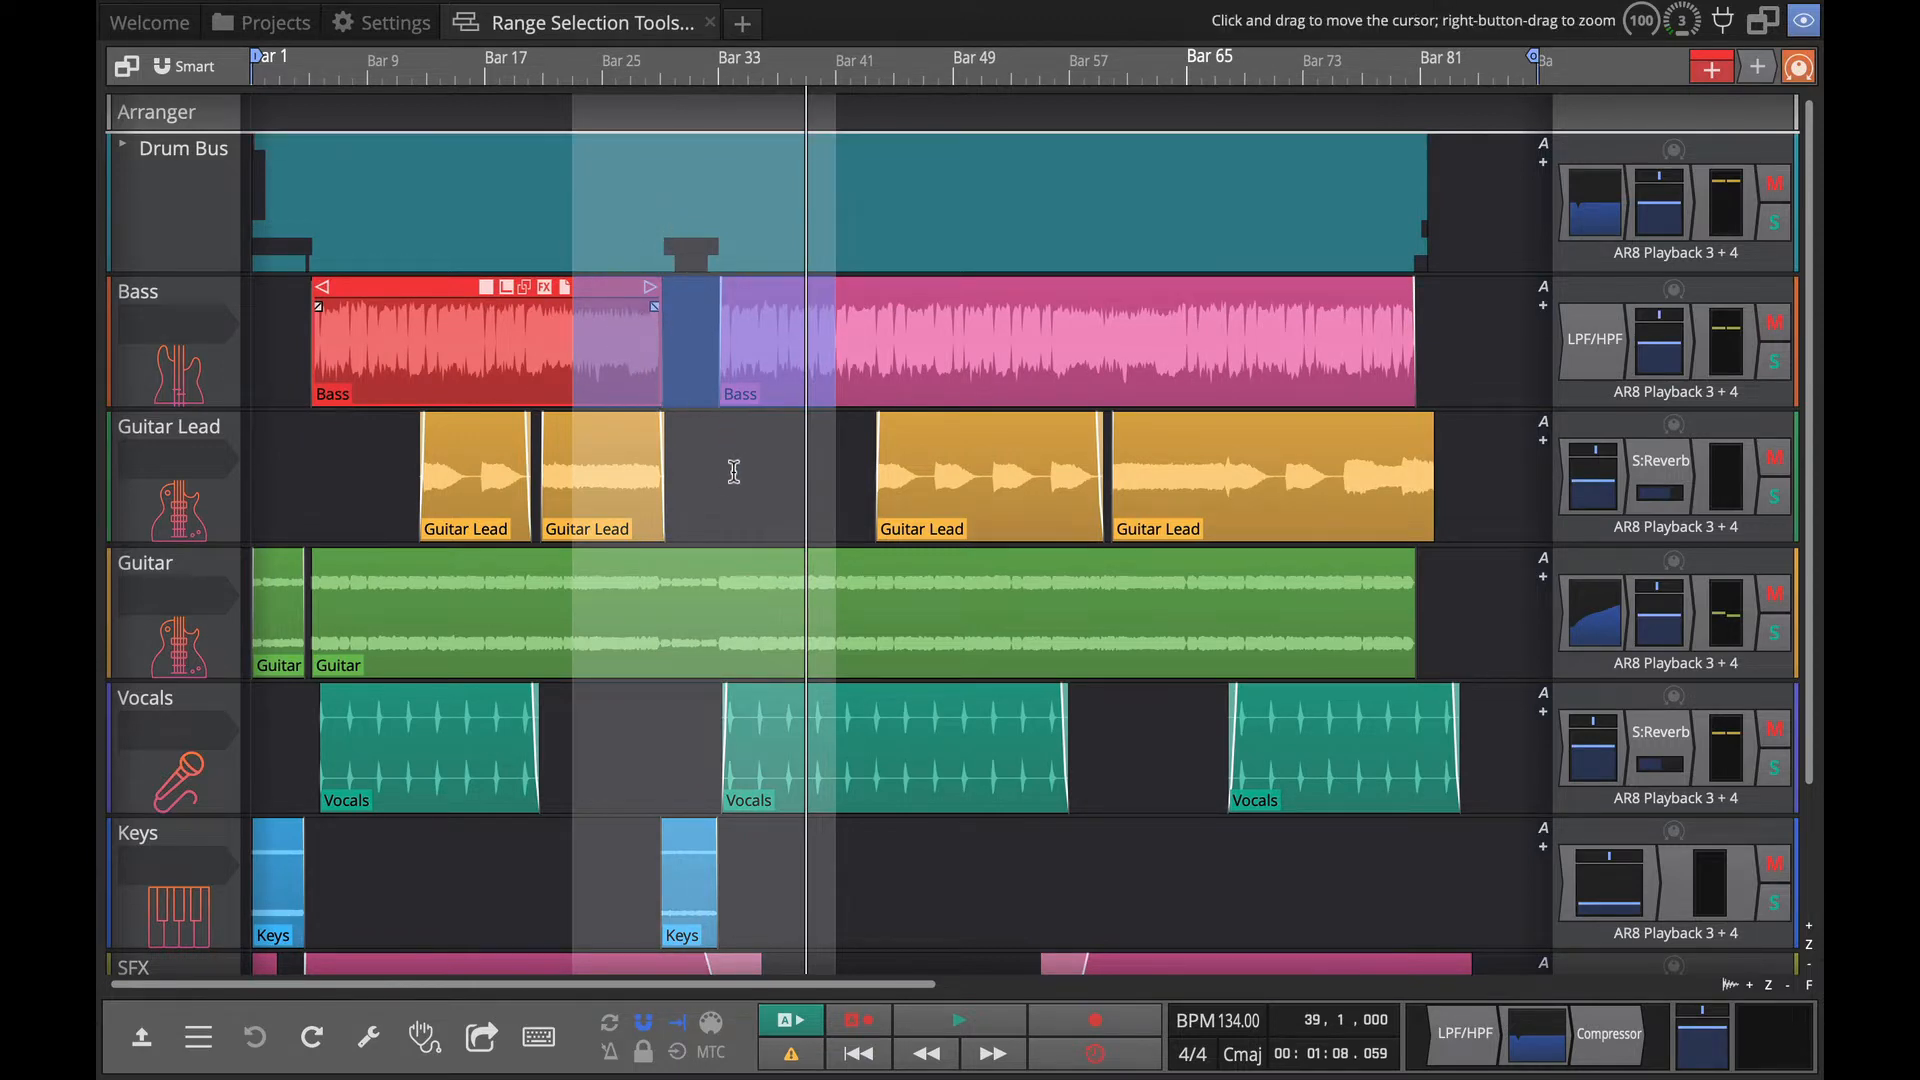
pyautogui.moveTo(626, 358)
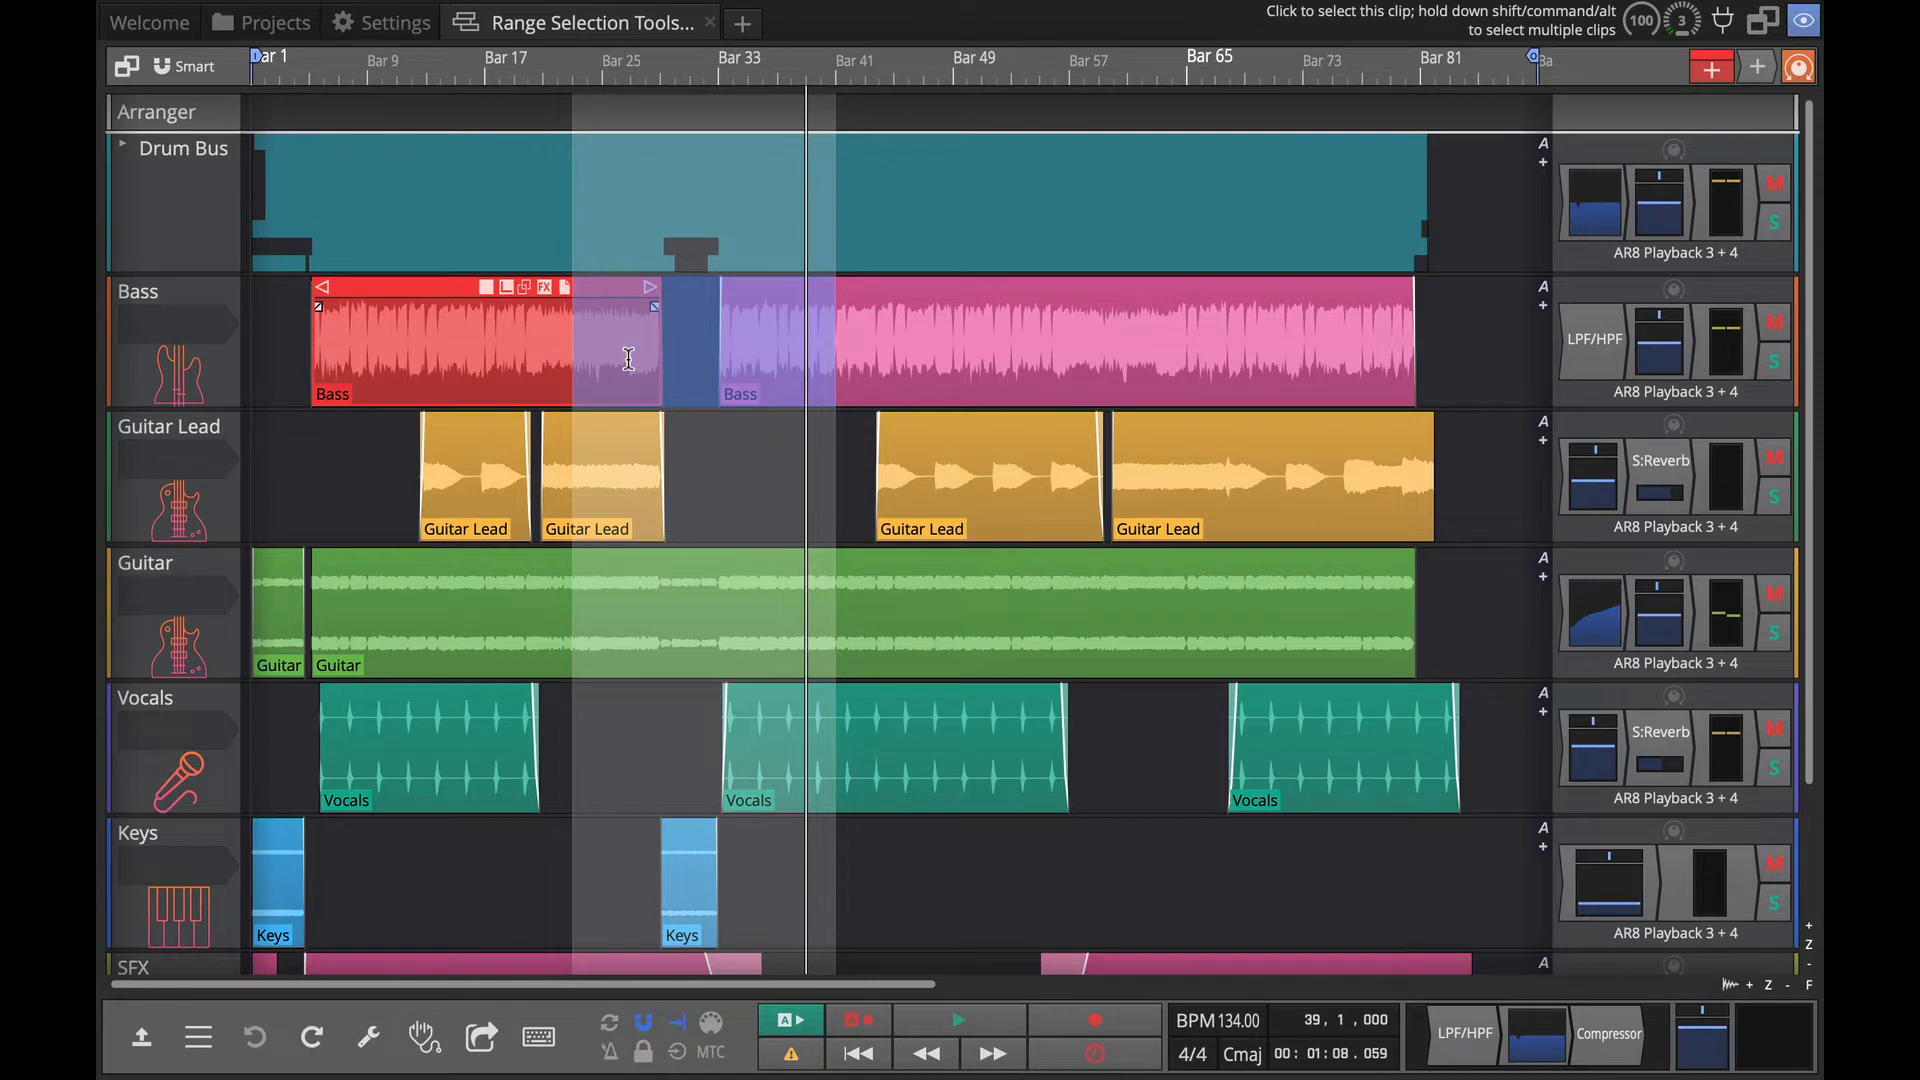
pyautogui.rightClick(628, 367)
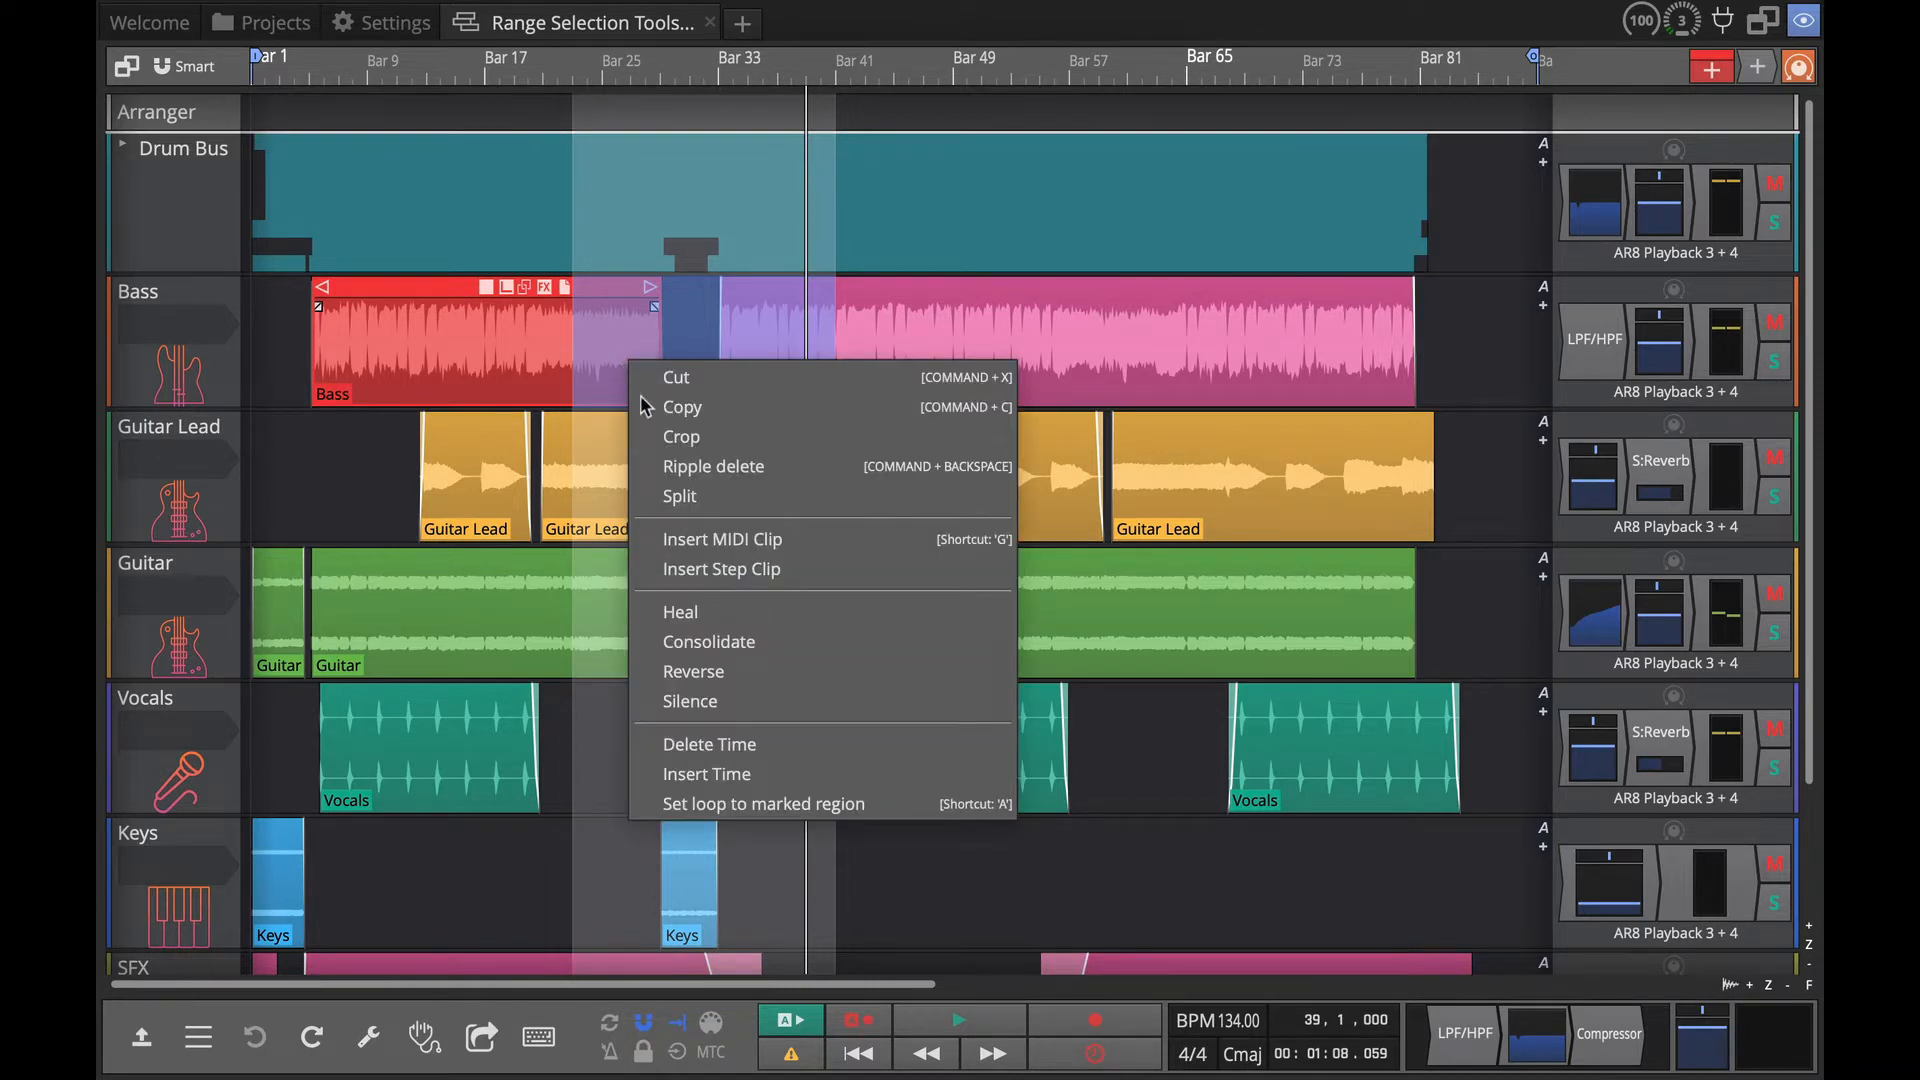
pyautogui.moveTo(752, 436)
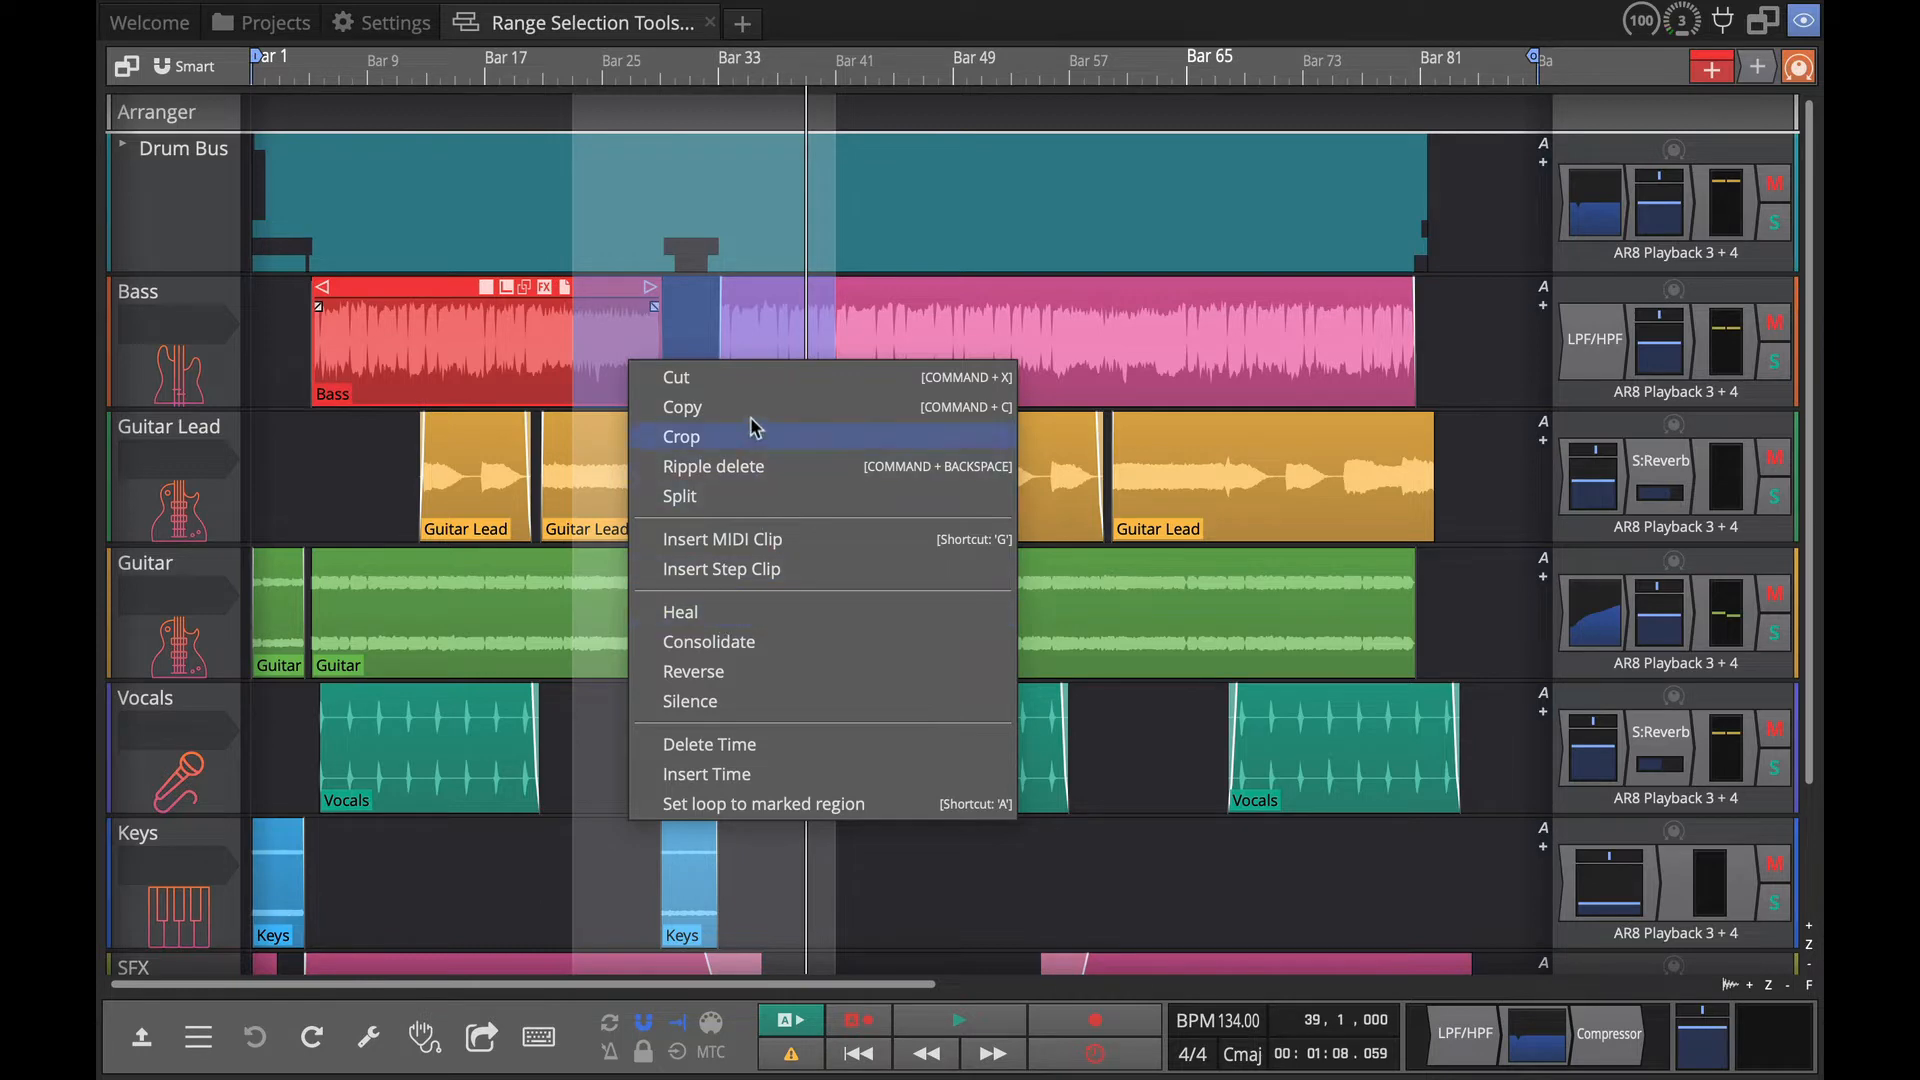
pyautogui.moveTo(760, 465)
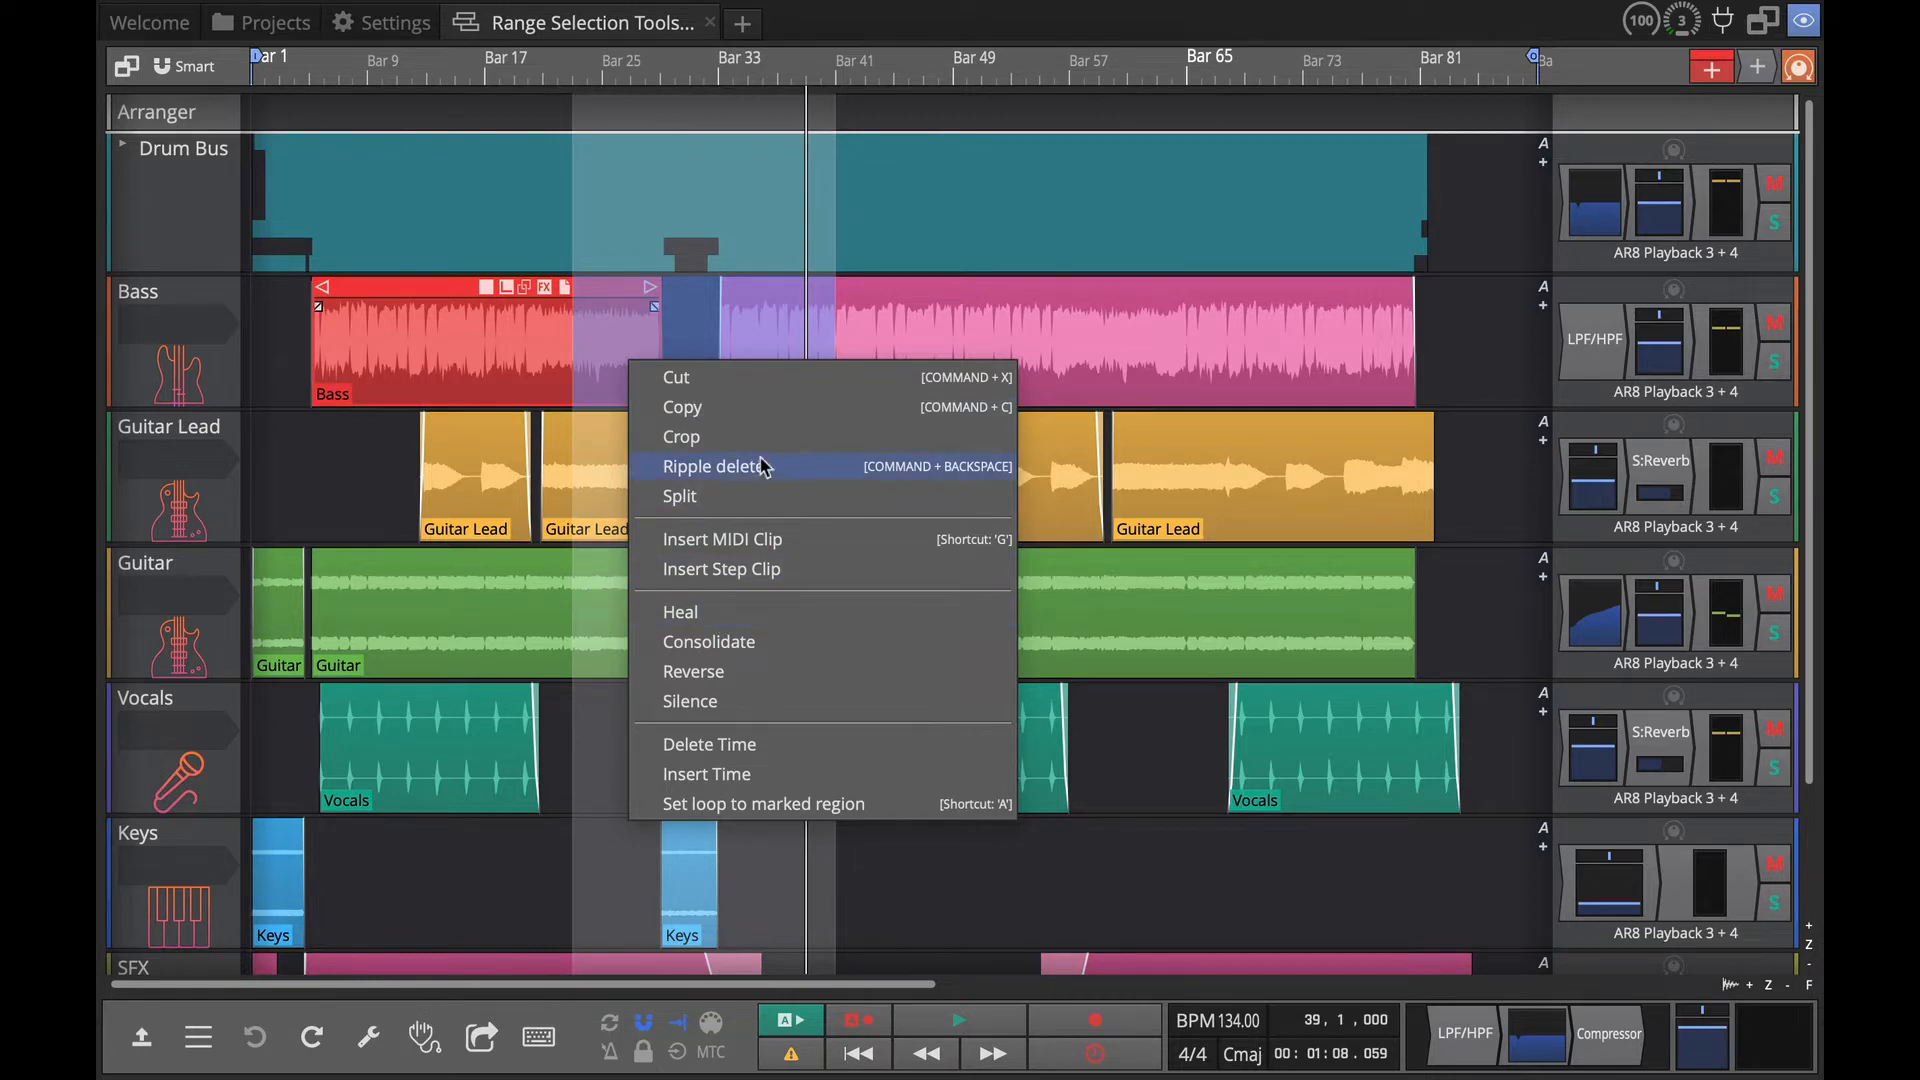
pyautogui.moveTo(750, 496)
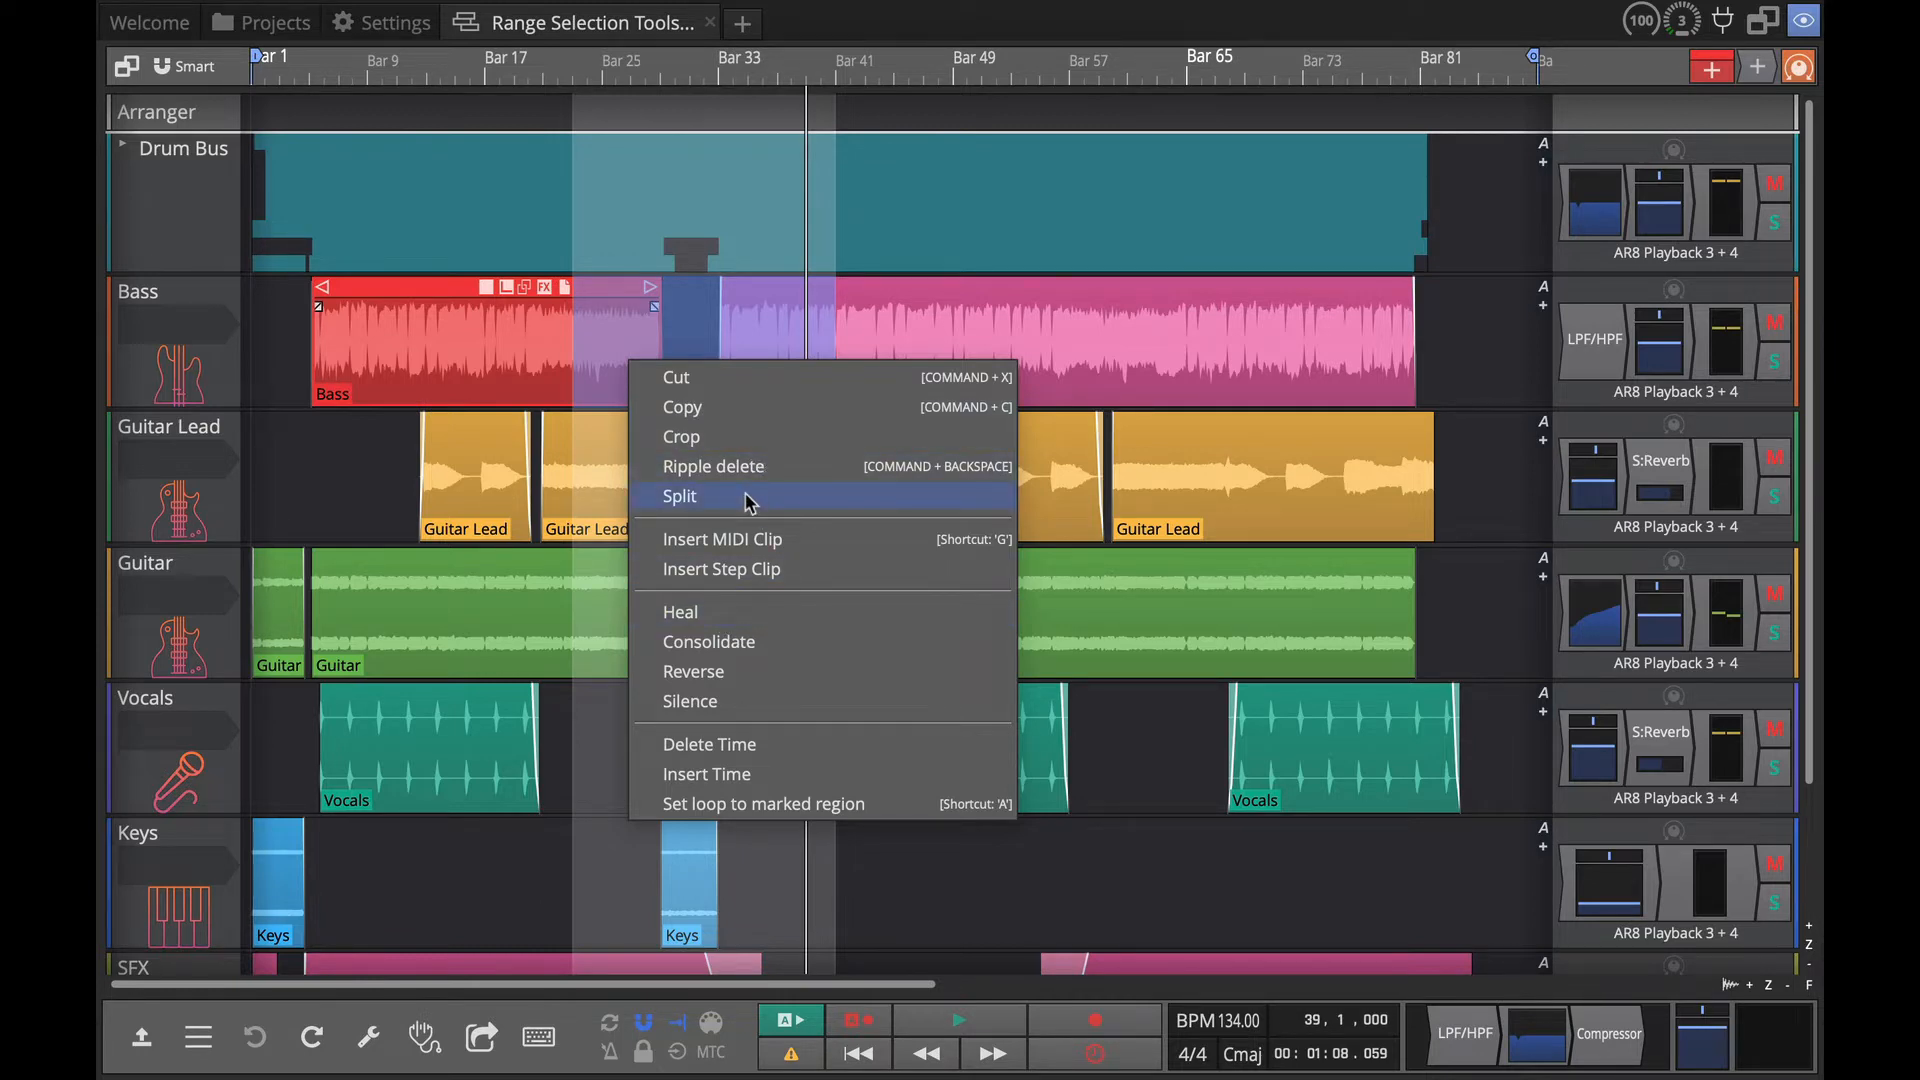
pyautogui.moveTo(782, 641)
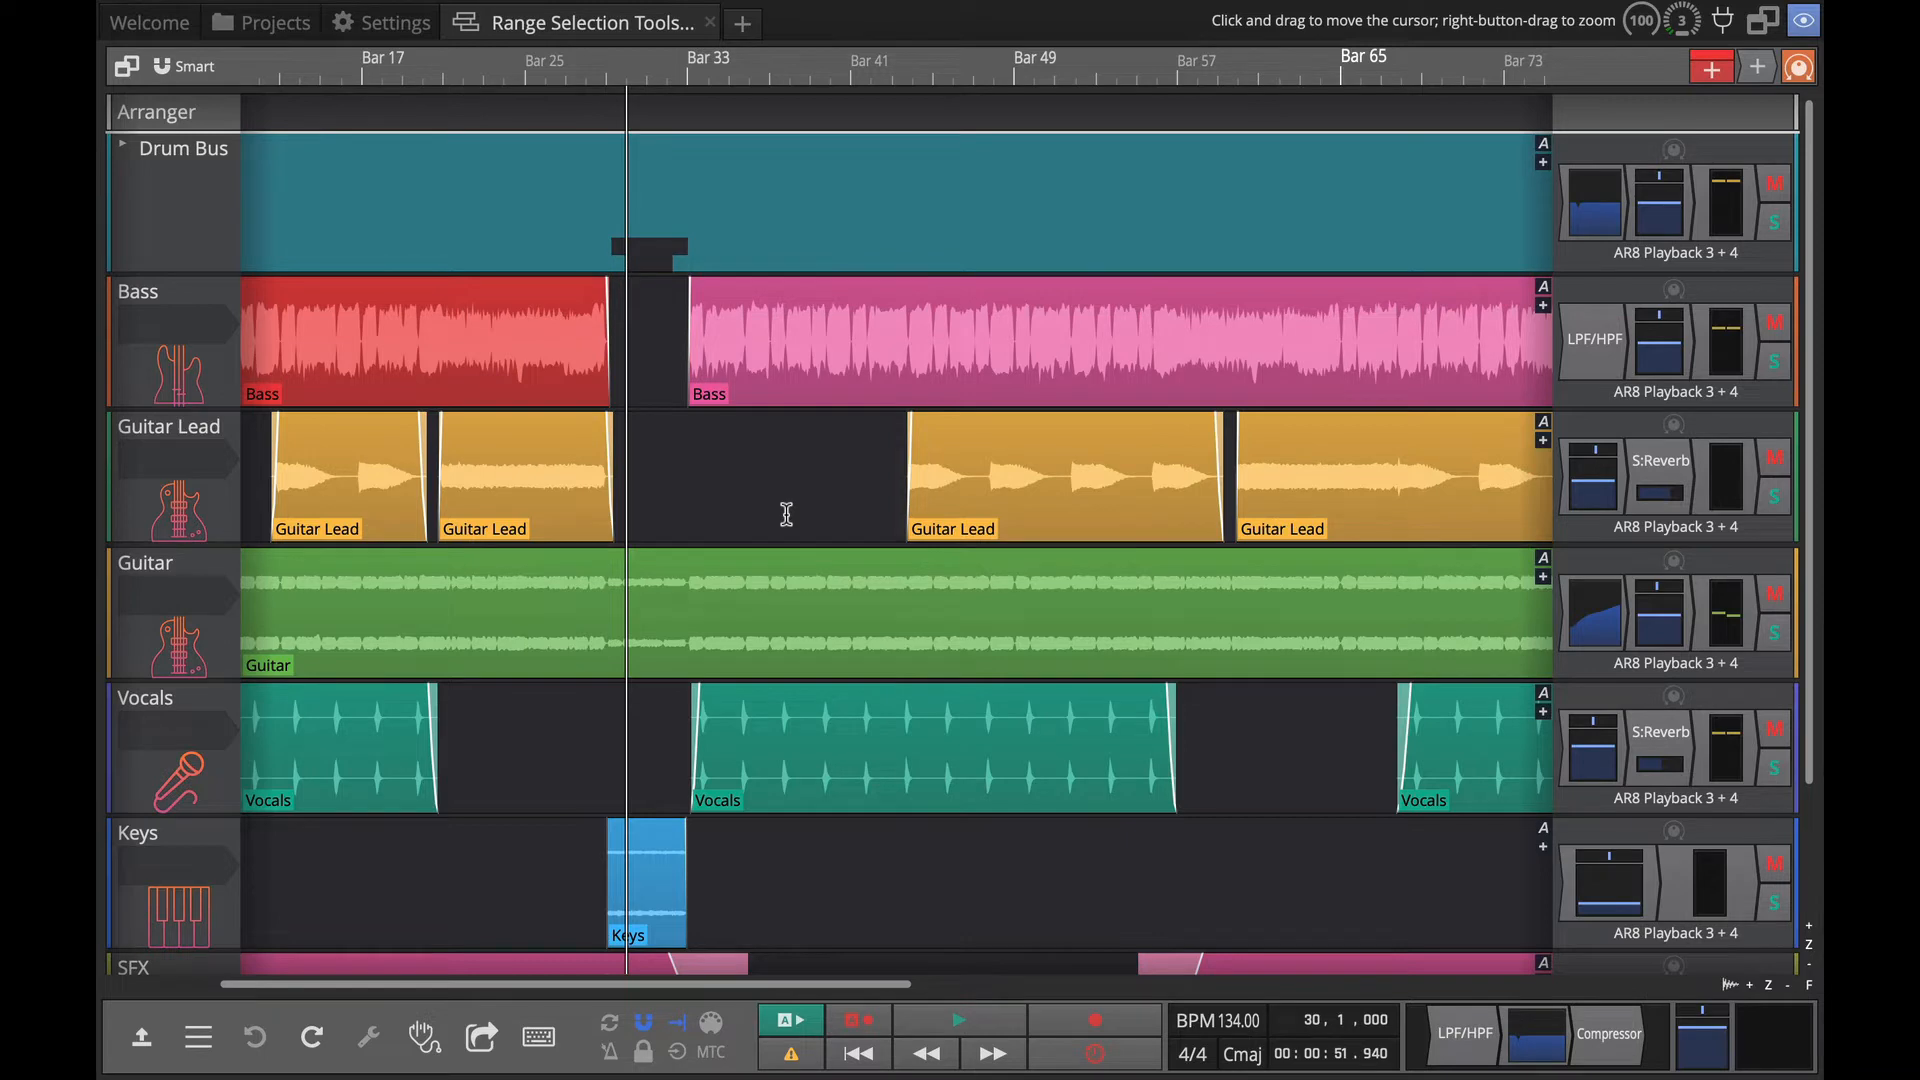
# Ripple delete the marked range around bars 45–50, closing the gap.
pyautogui.click(1060, 478)
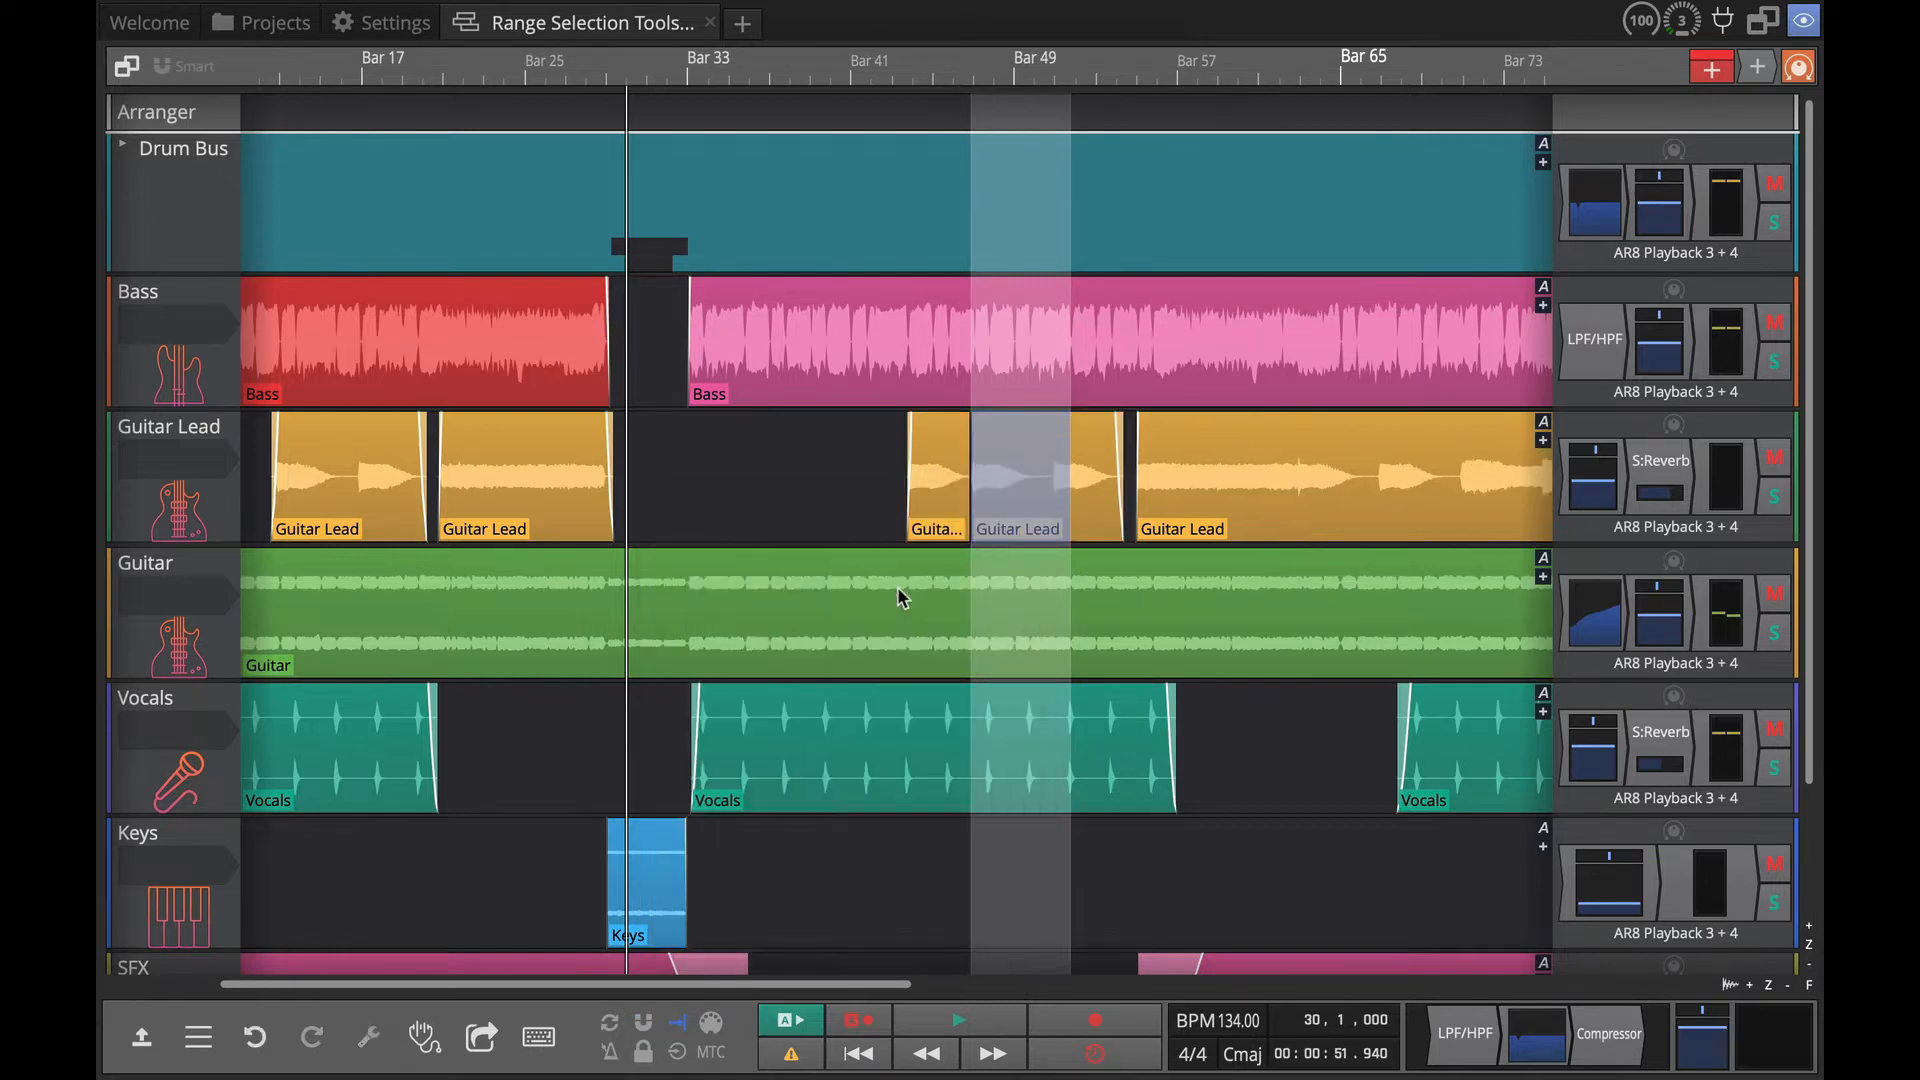
pyautogui.moveTo(946, 465)
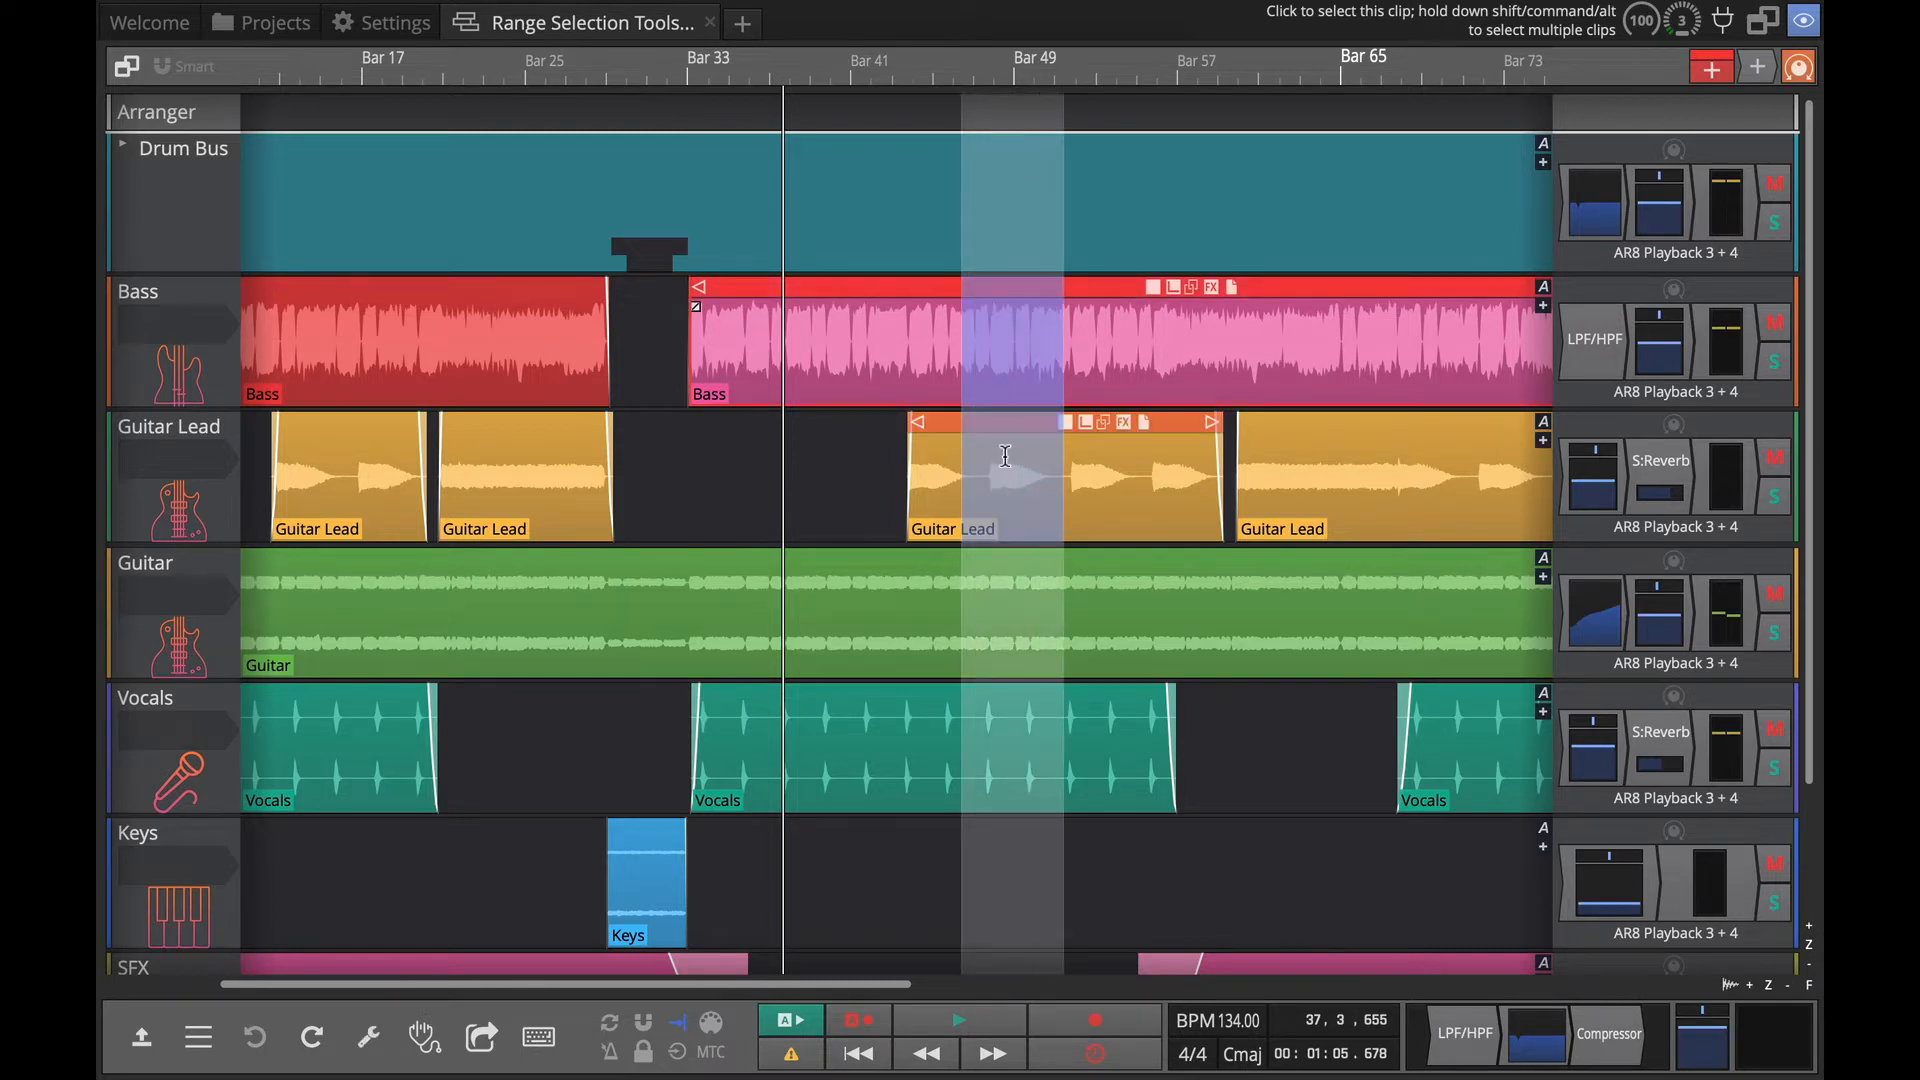
pyautogui.rightClick(1004, 456)
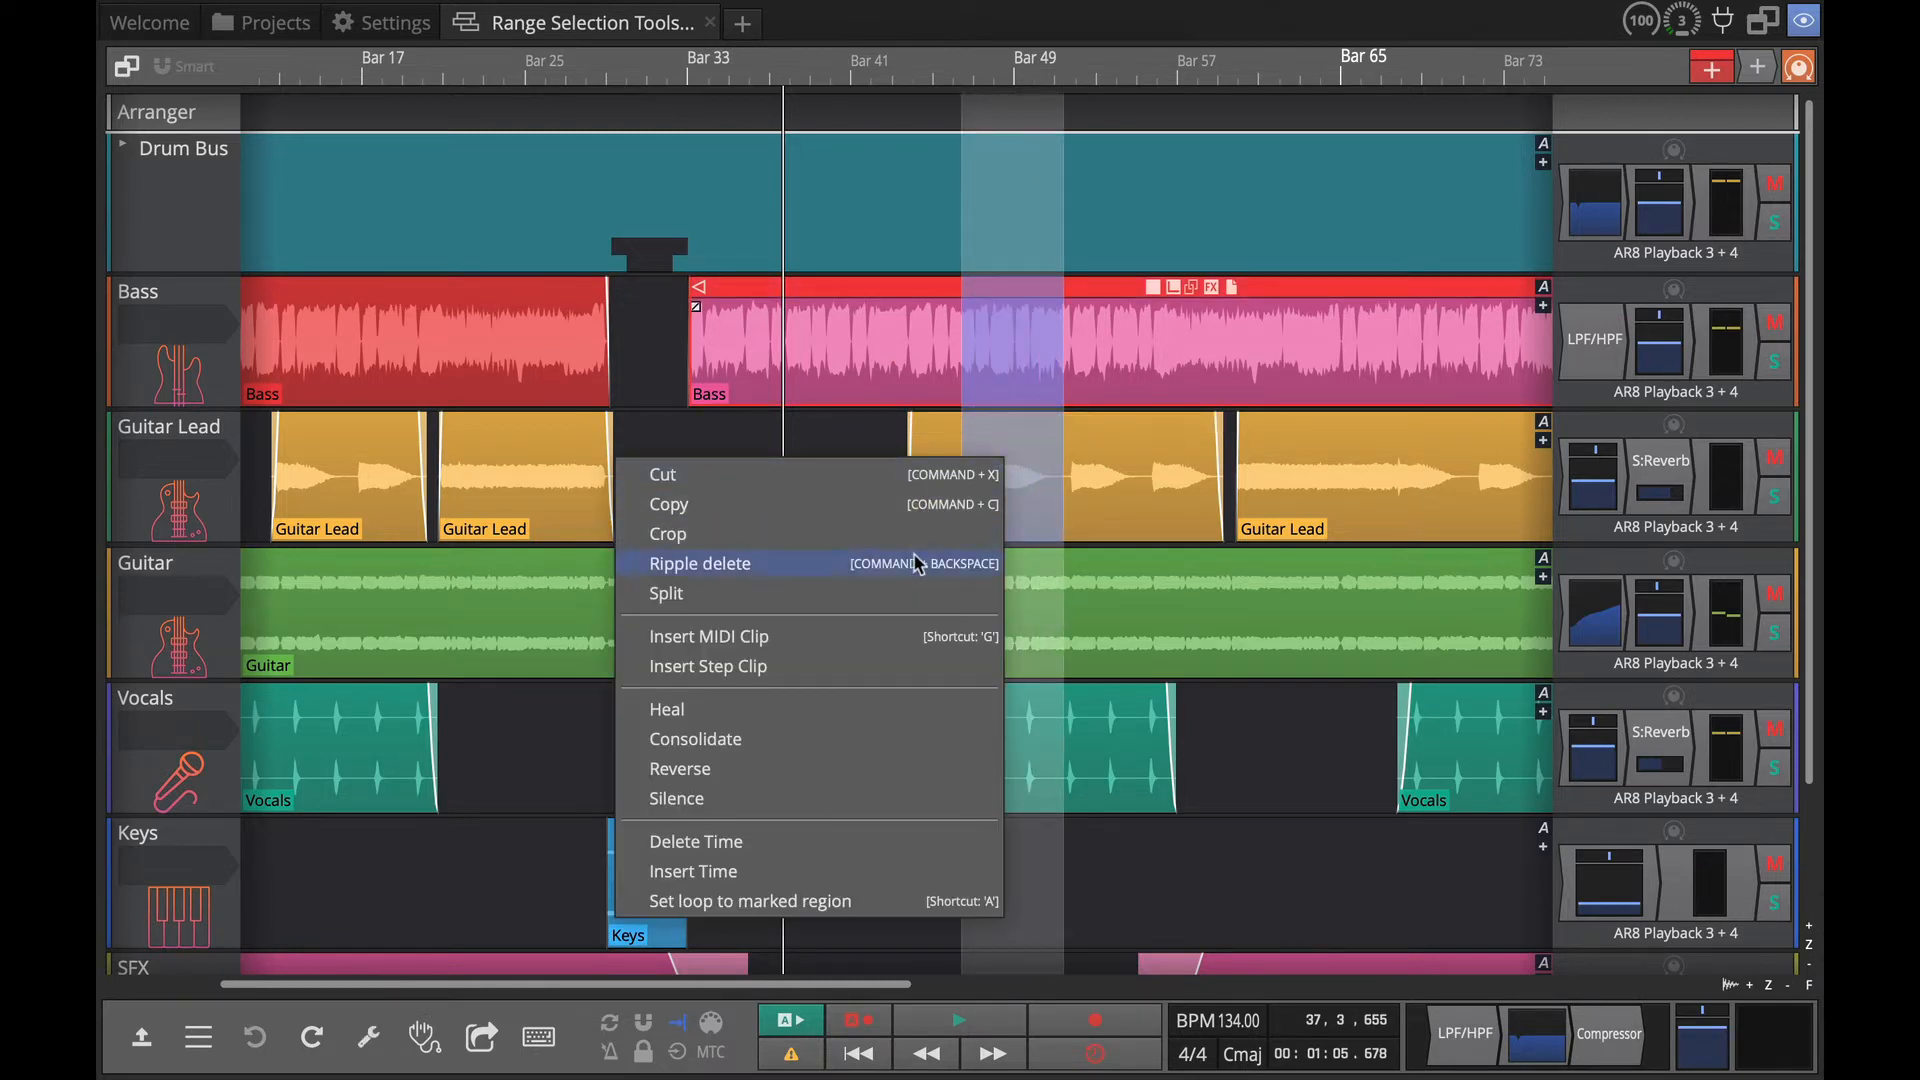
pyautogui.click(700, 564)
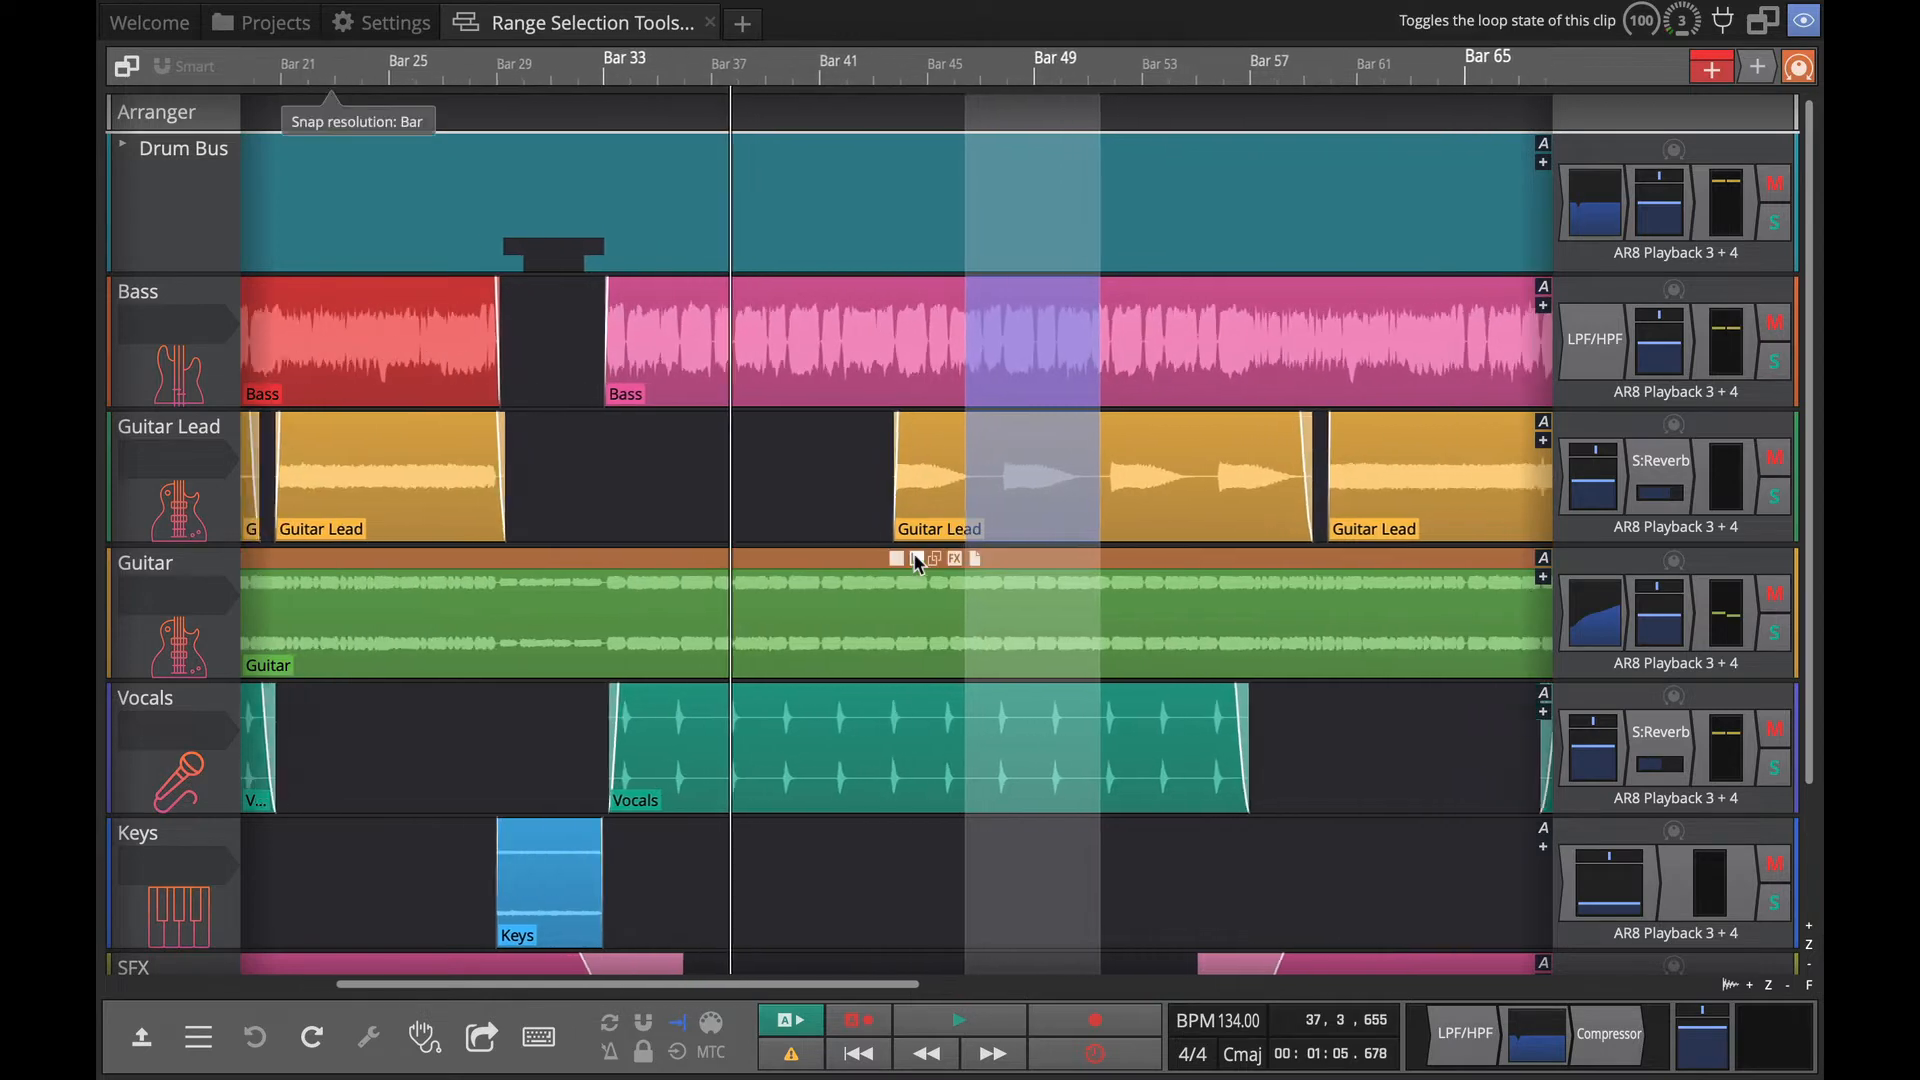
# Narrow the marked range to bars 47–50 over Guitar Lead and bring up its range editing menu.
pyautogui.hscroll(3)
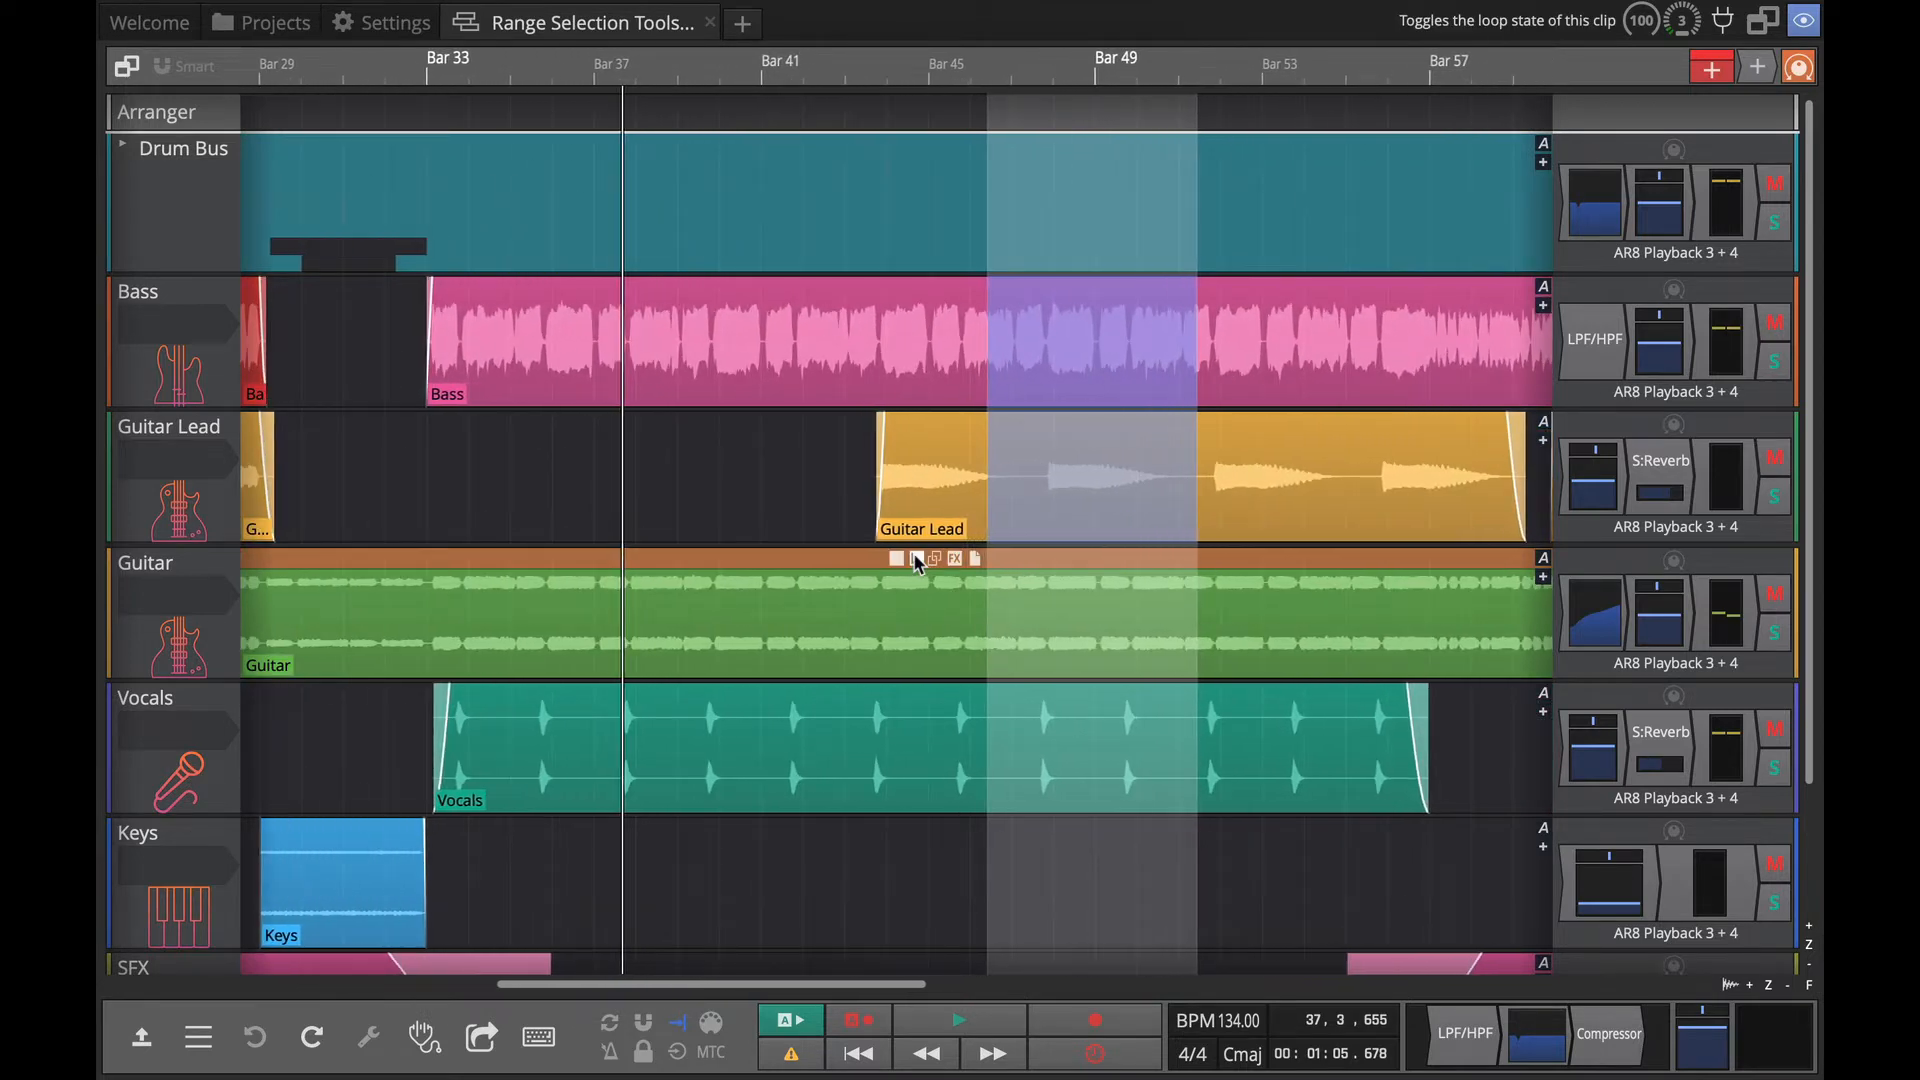
pyautogui.hscroll(3)
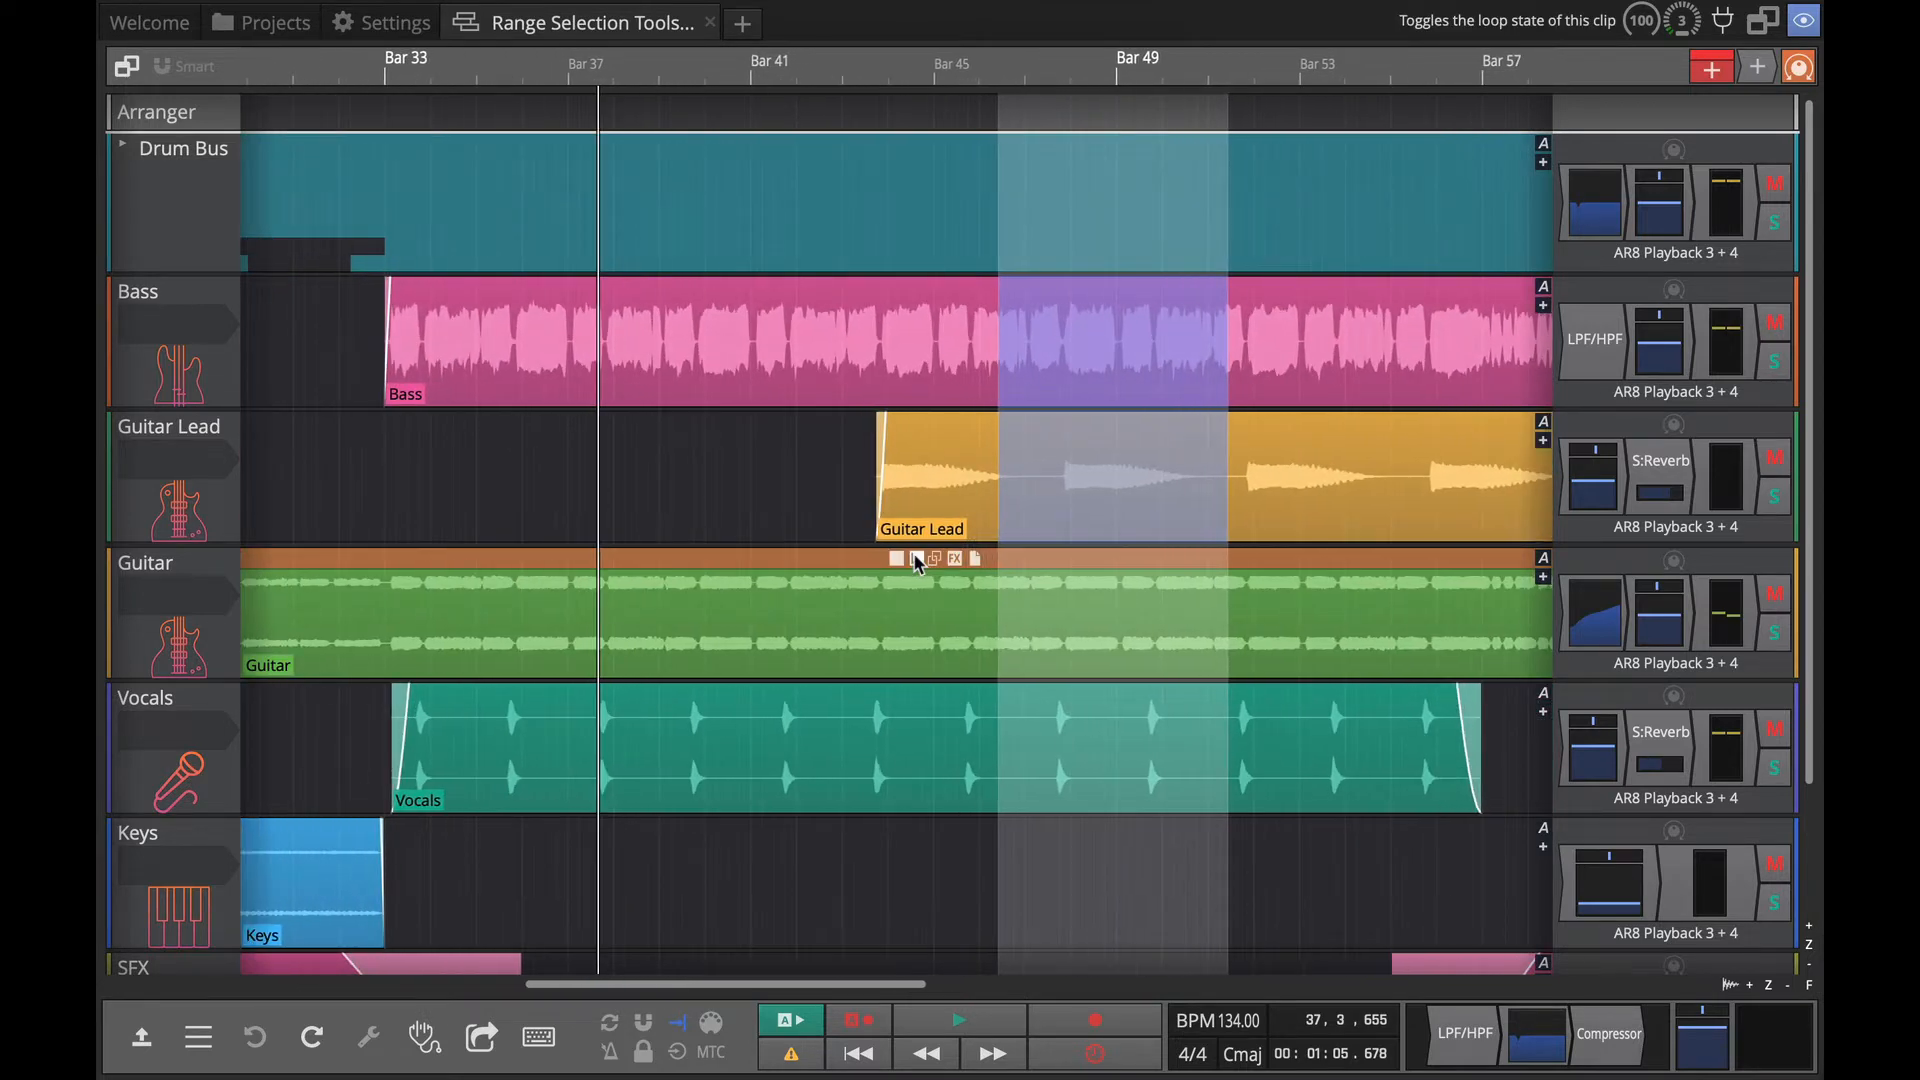
pyautogui.moveTo(1059, 438)
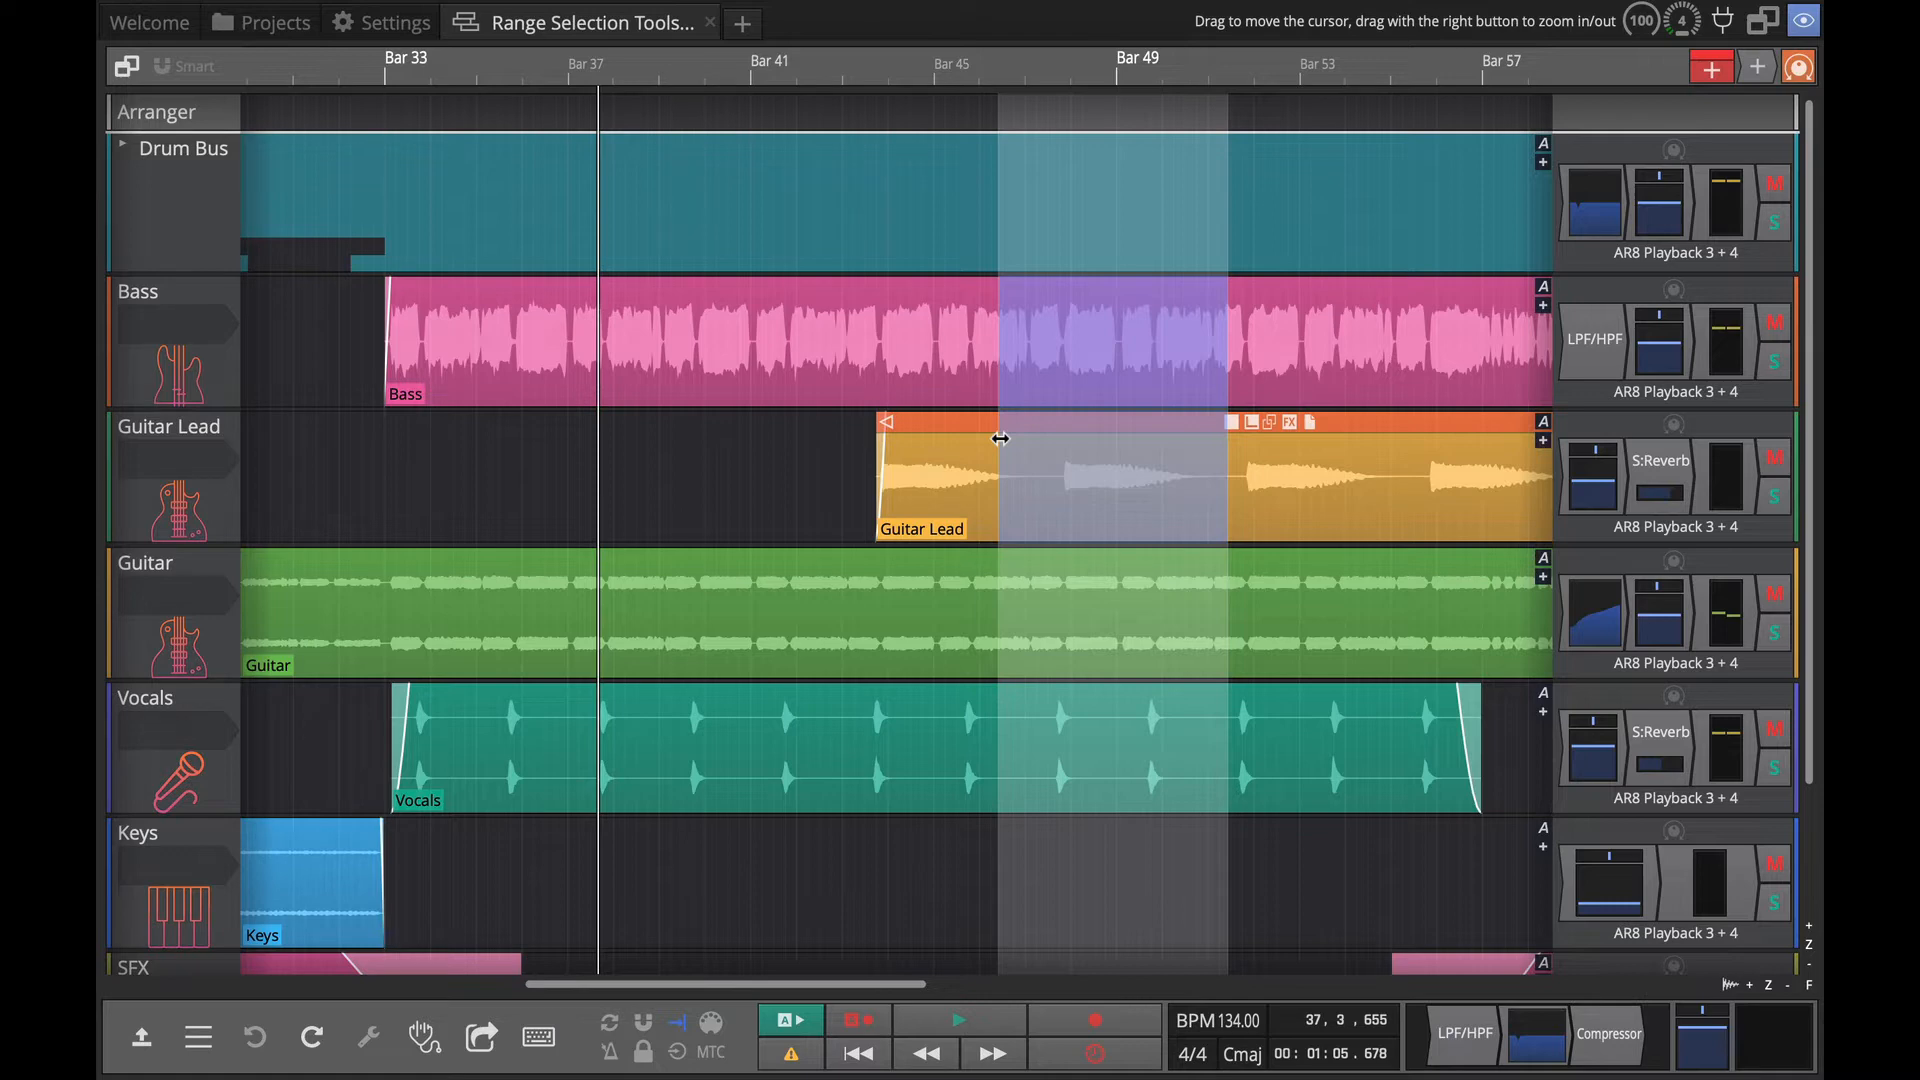
pyautogui.moveTo(992, 440); pyautogui.dragTo(1056, 440)
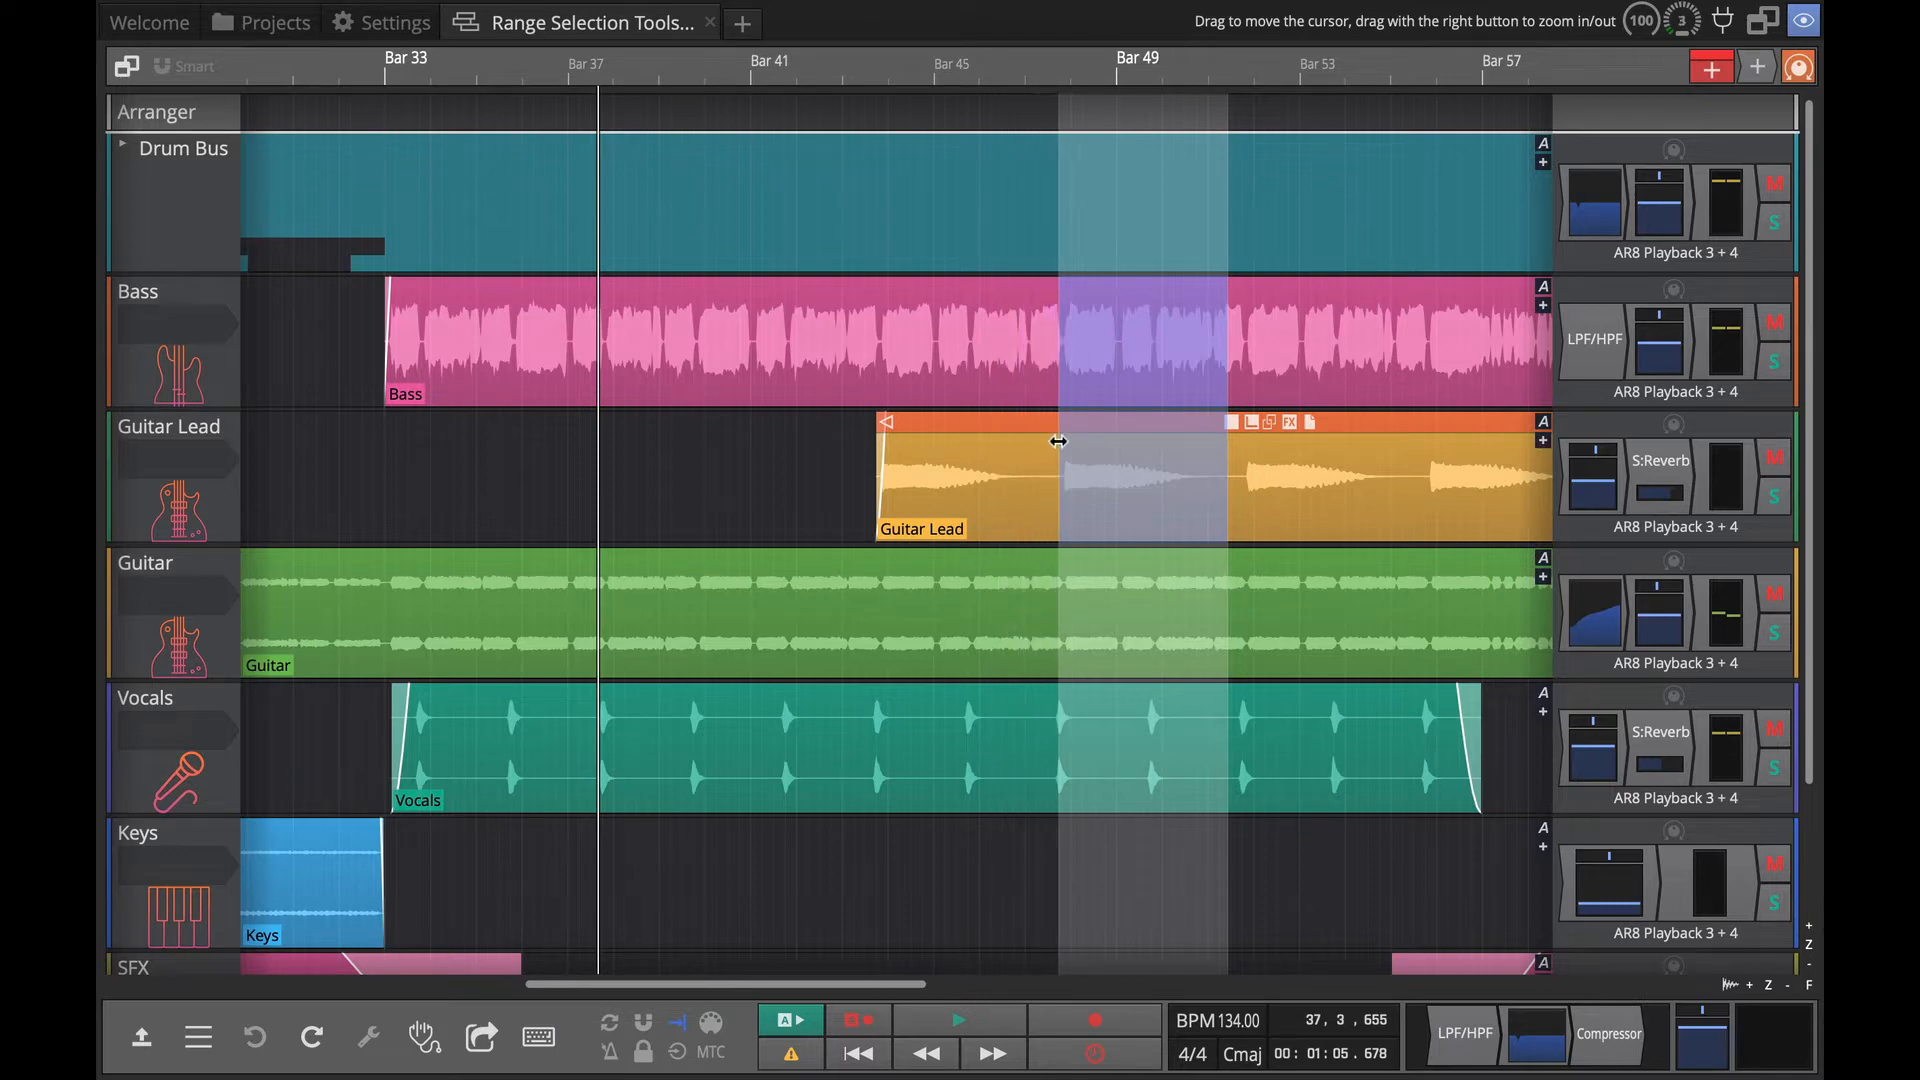
pyautogui.moveTo(1231, 446)
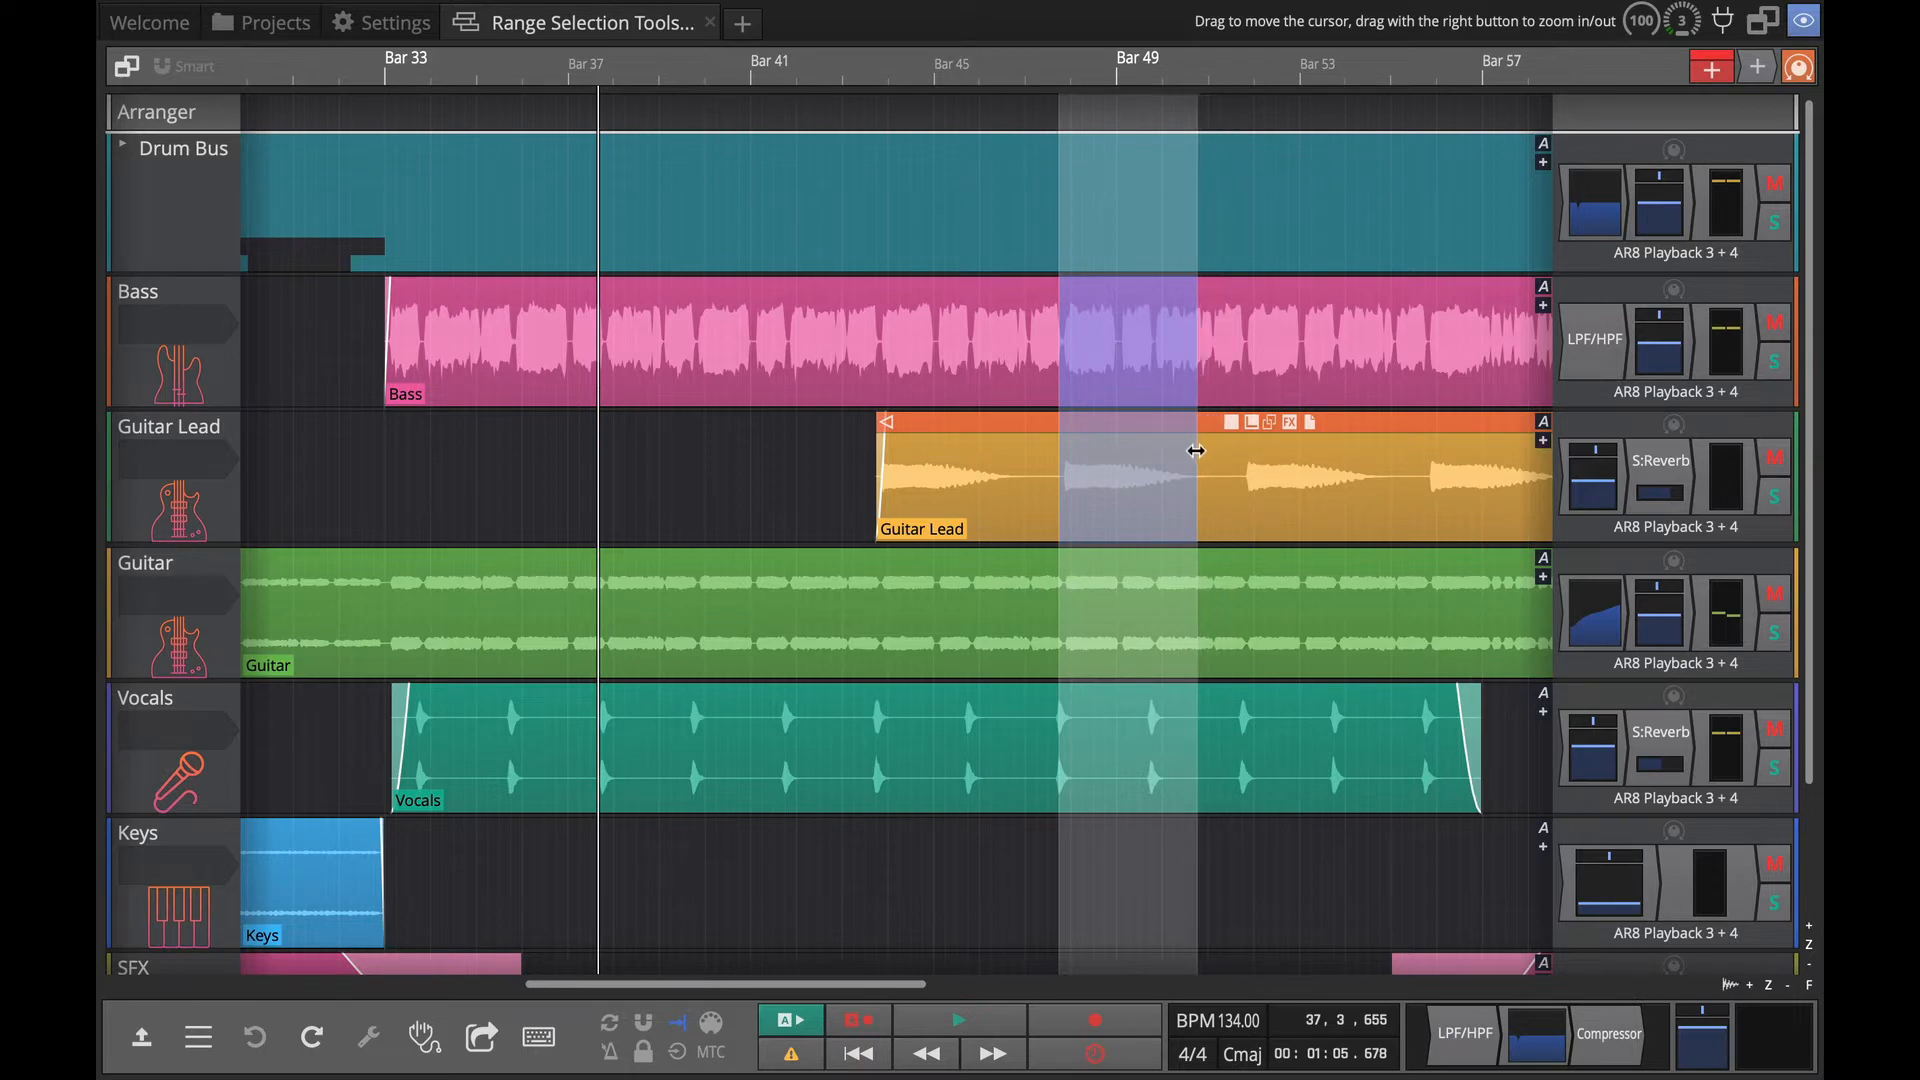
pyautogui.rightClick(1102, 496)
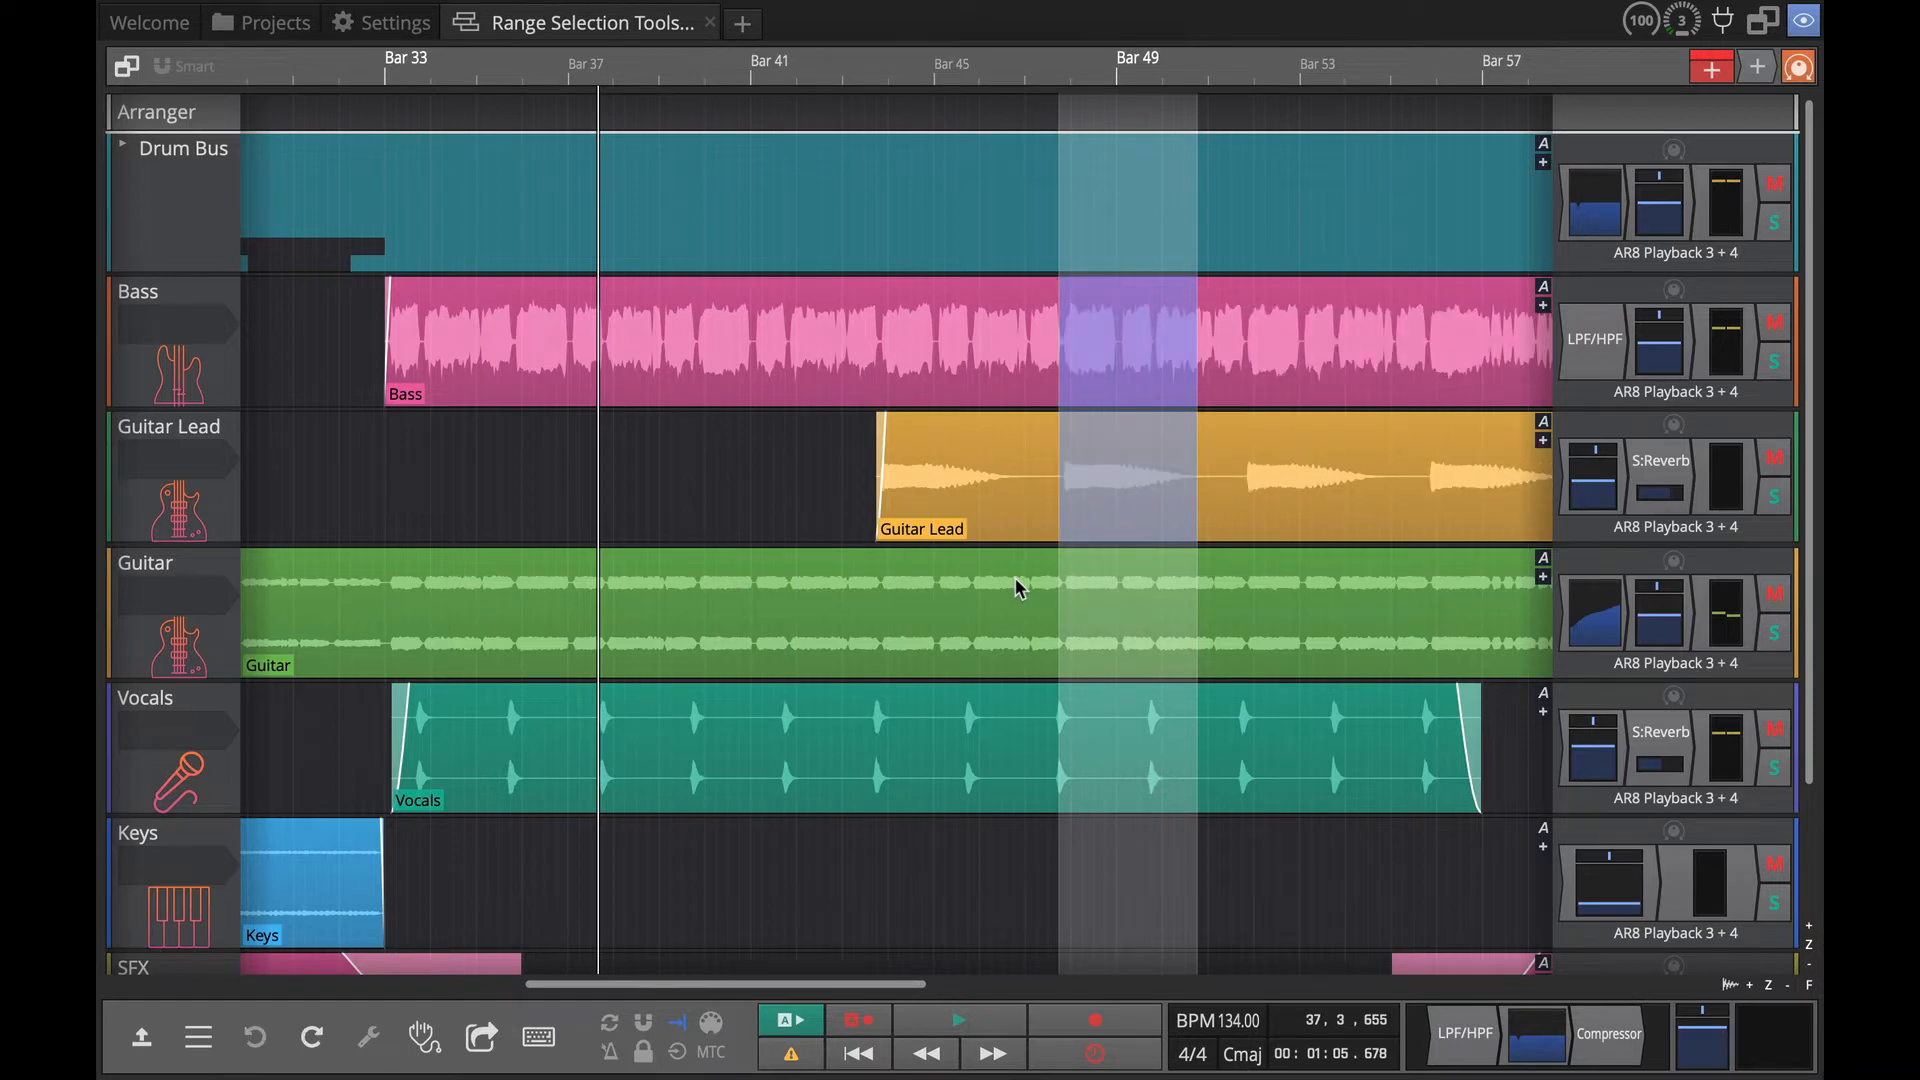
pyautogui.rightClick(1101, 482)
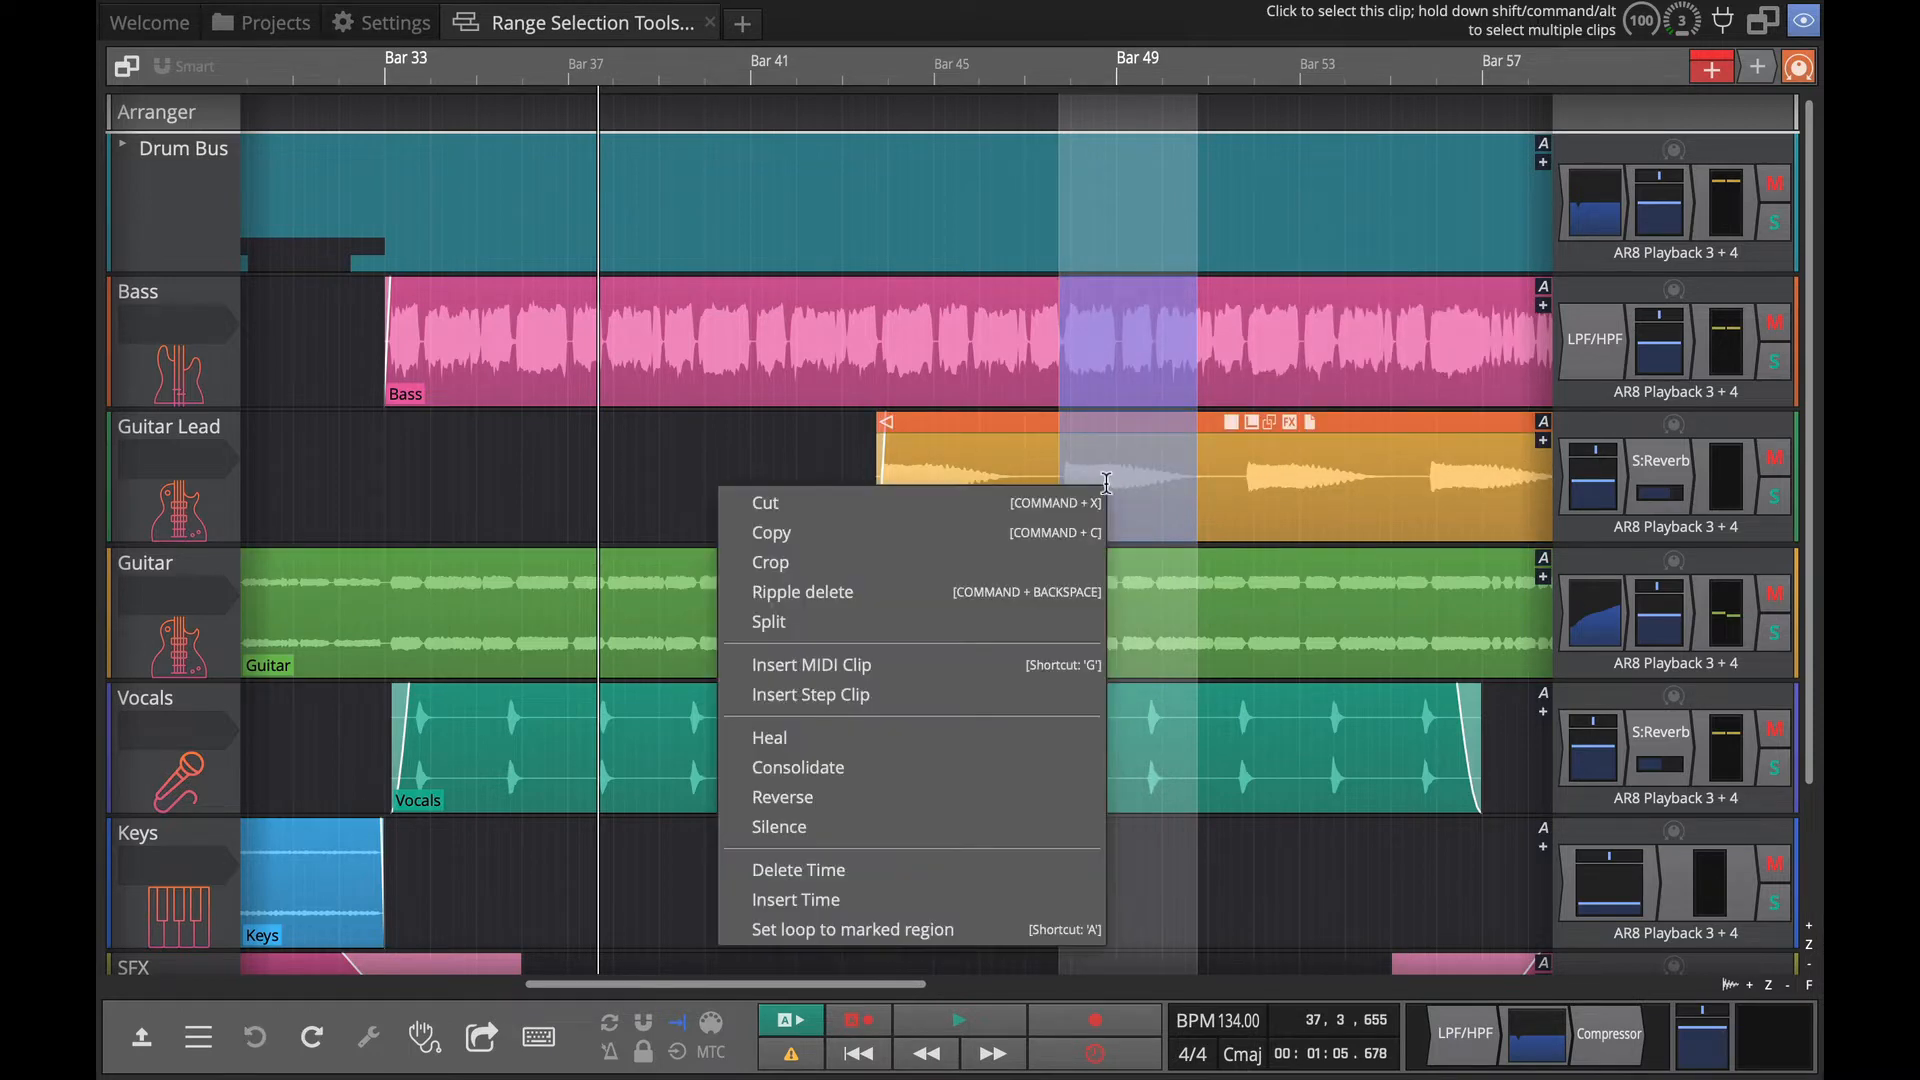
pyautogui.moveTo(802, 592)
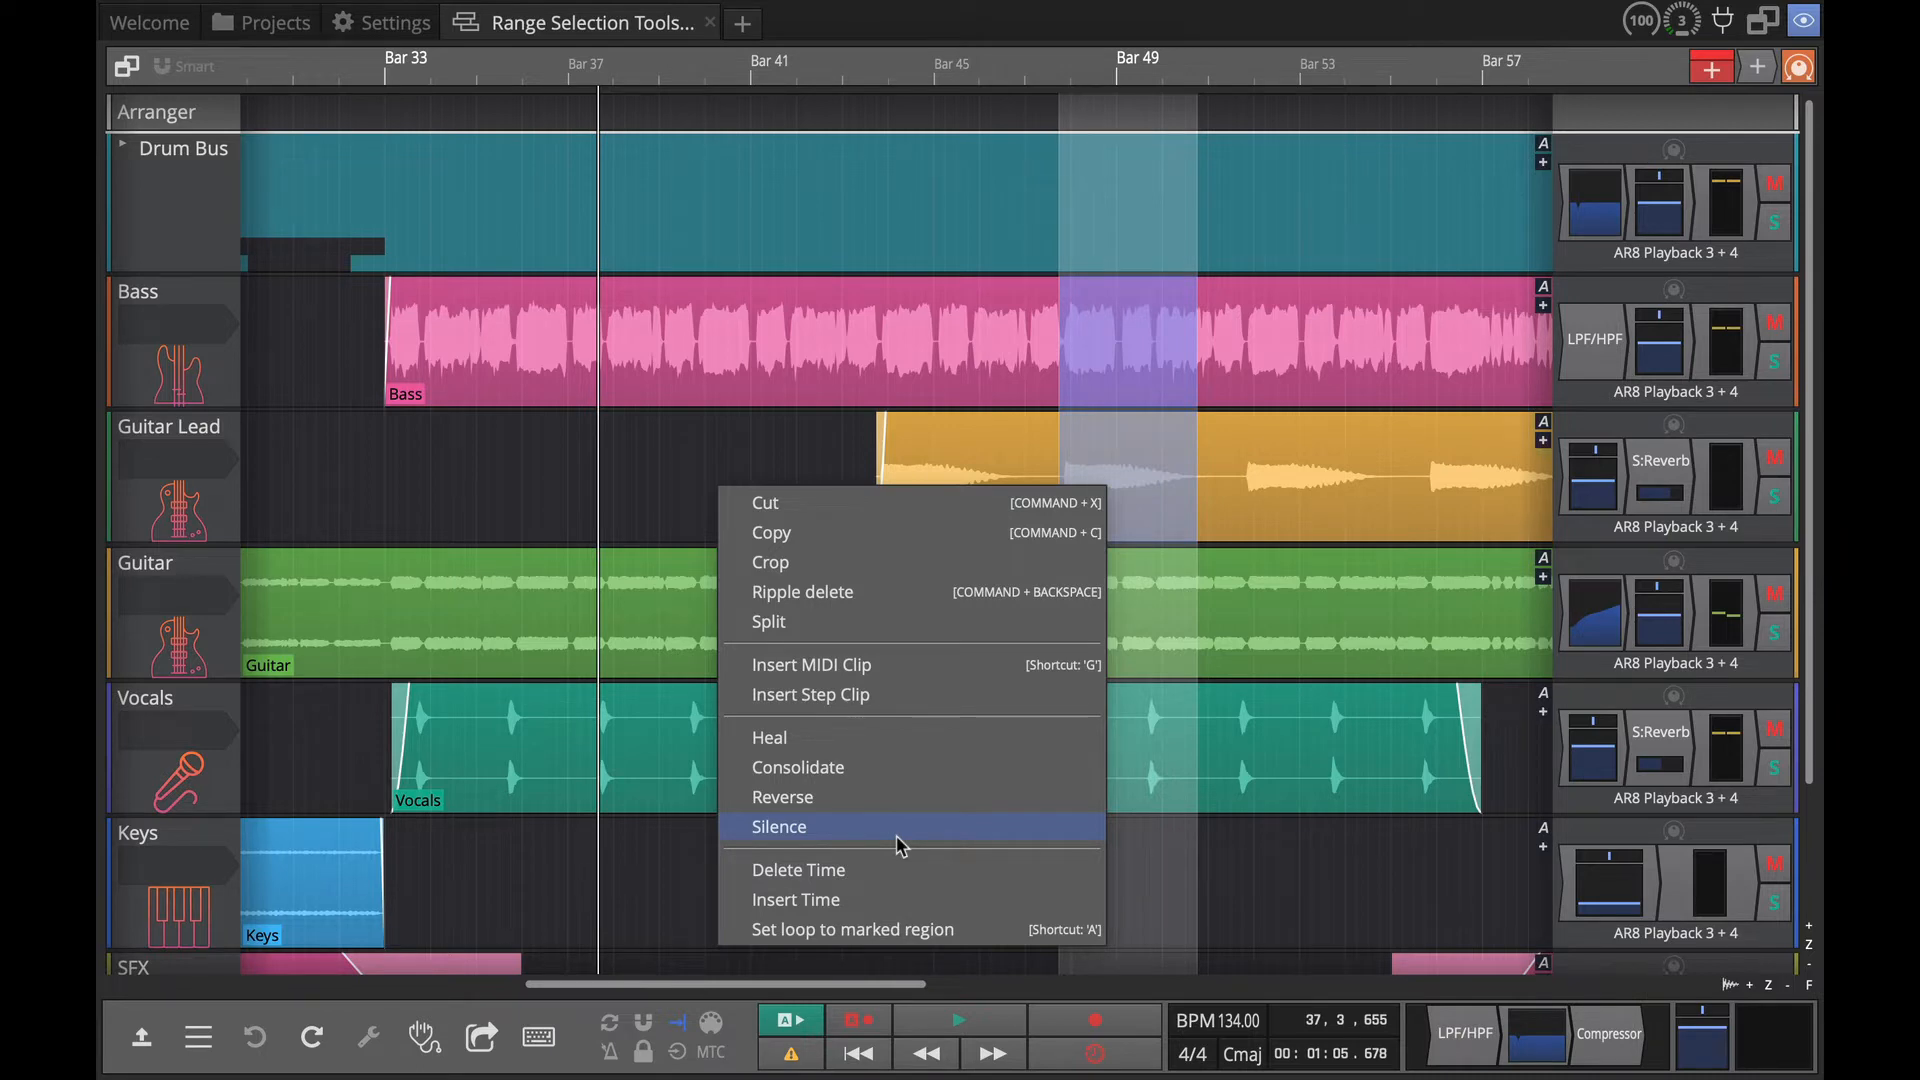
pyautogui.moveTo(716, 476)
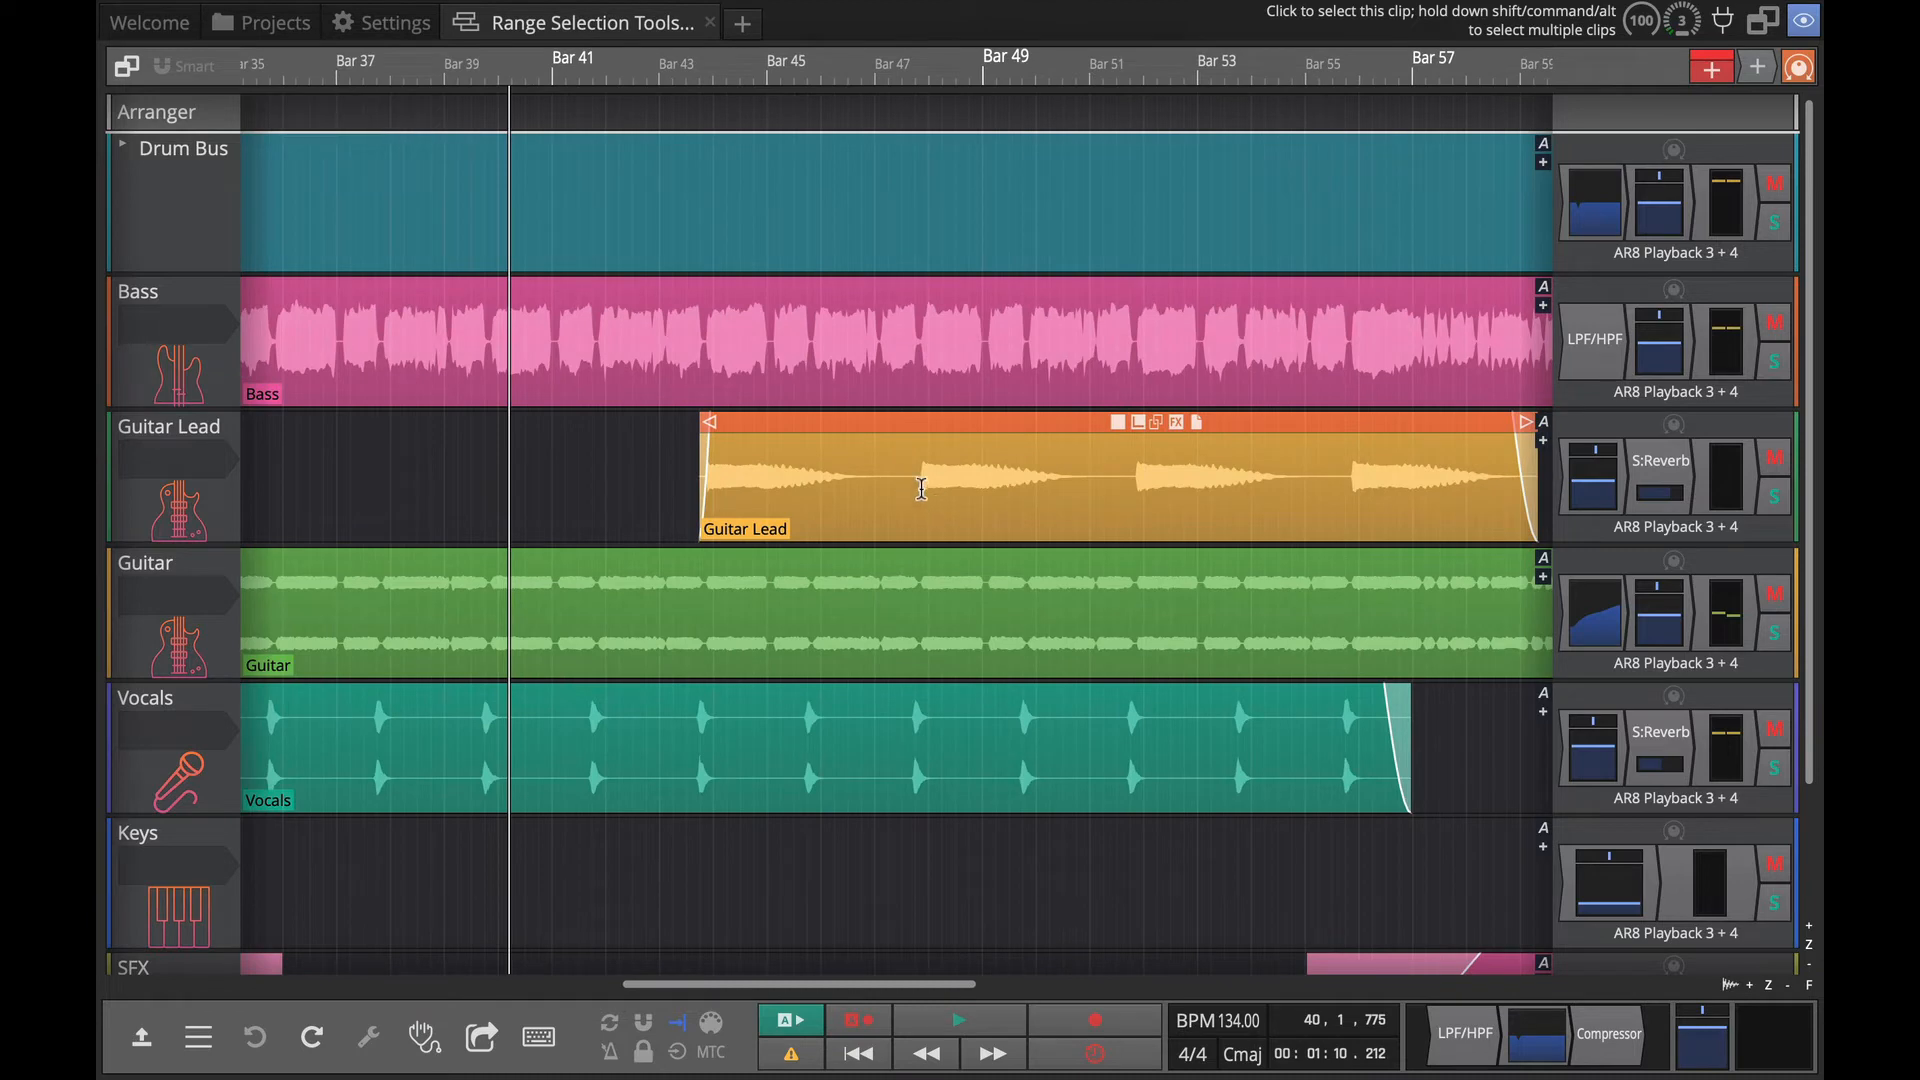
pyautogui.moveTo(912, 477)
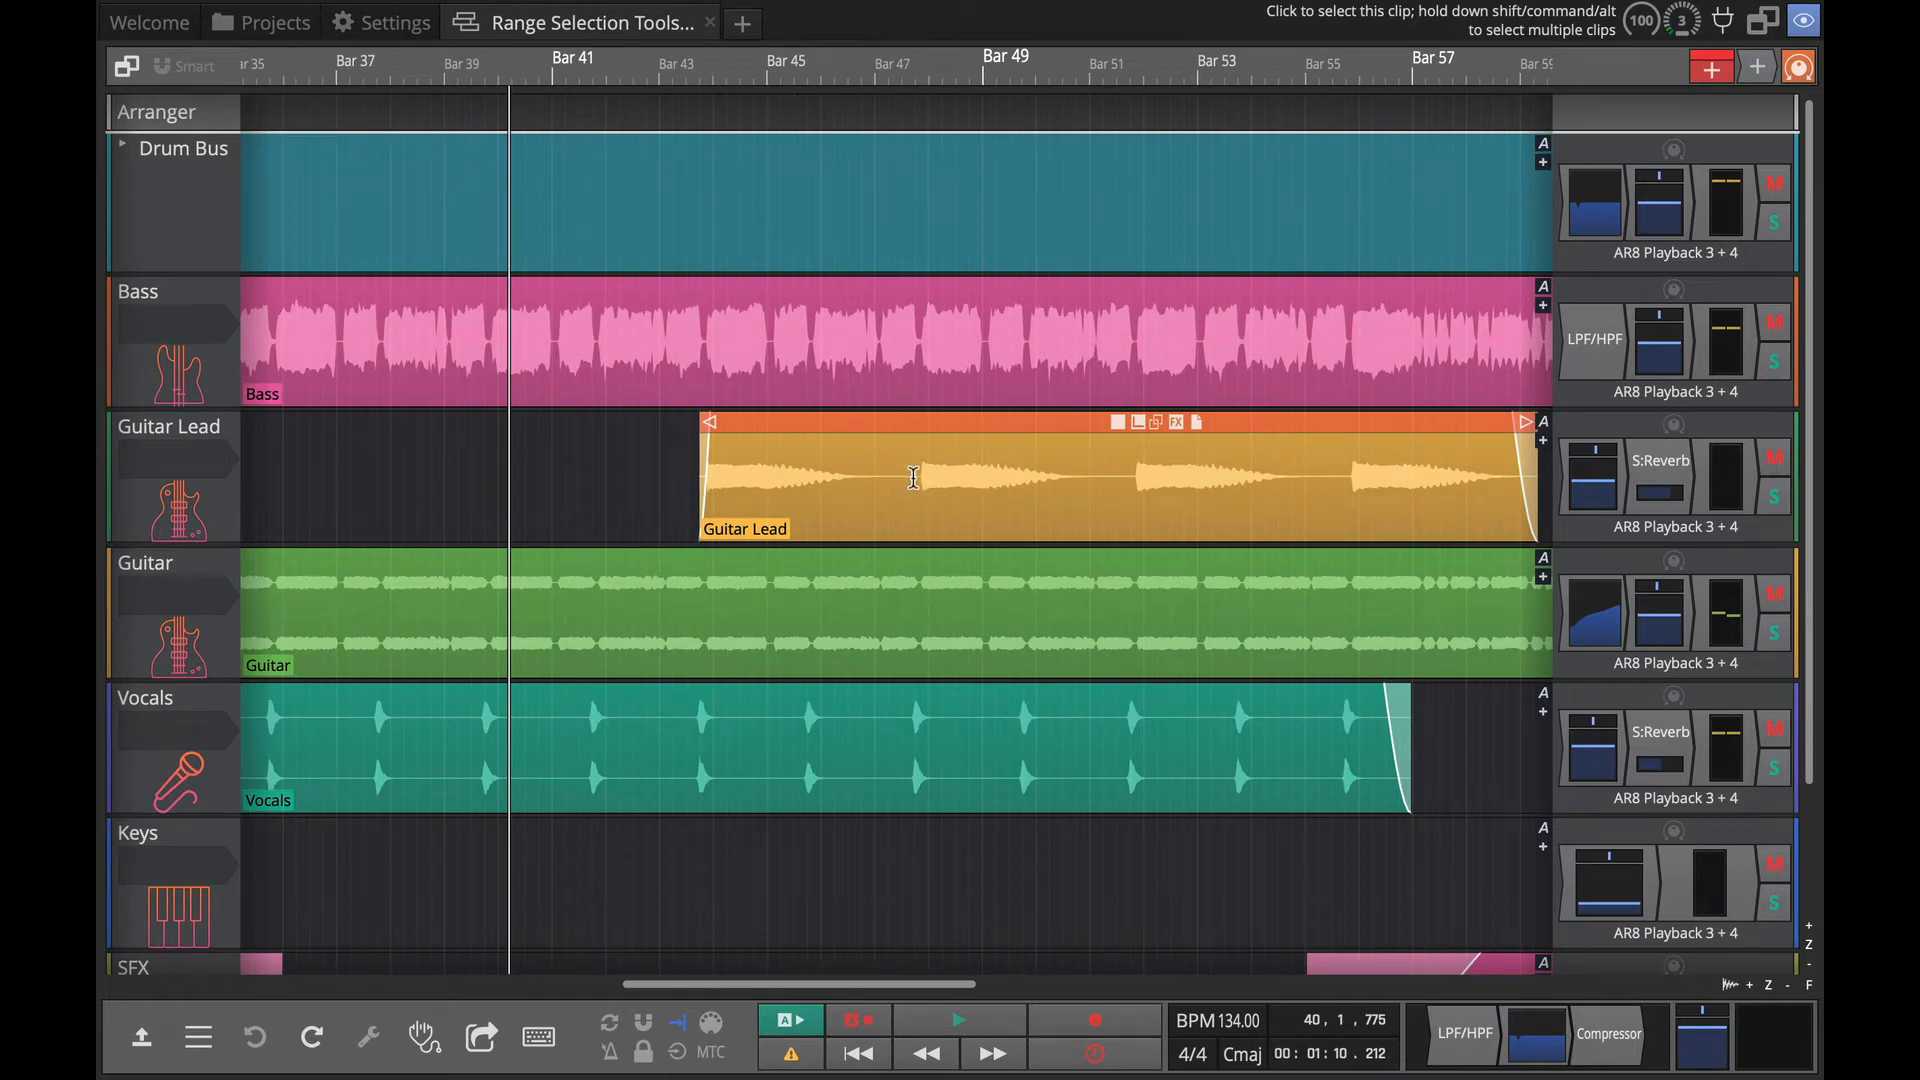
pyautogui.moveTo(890, 478)
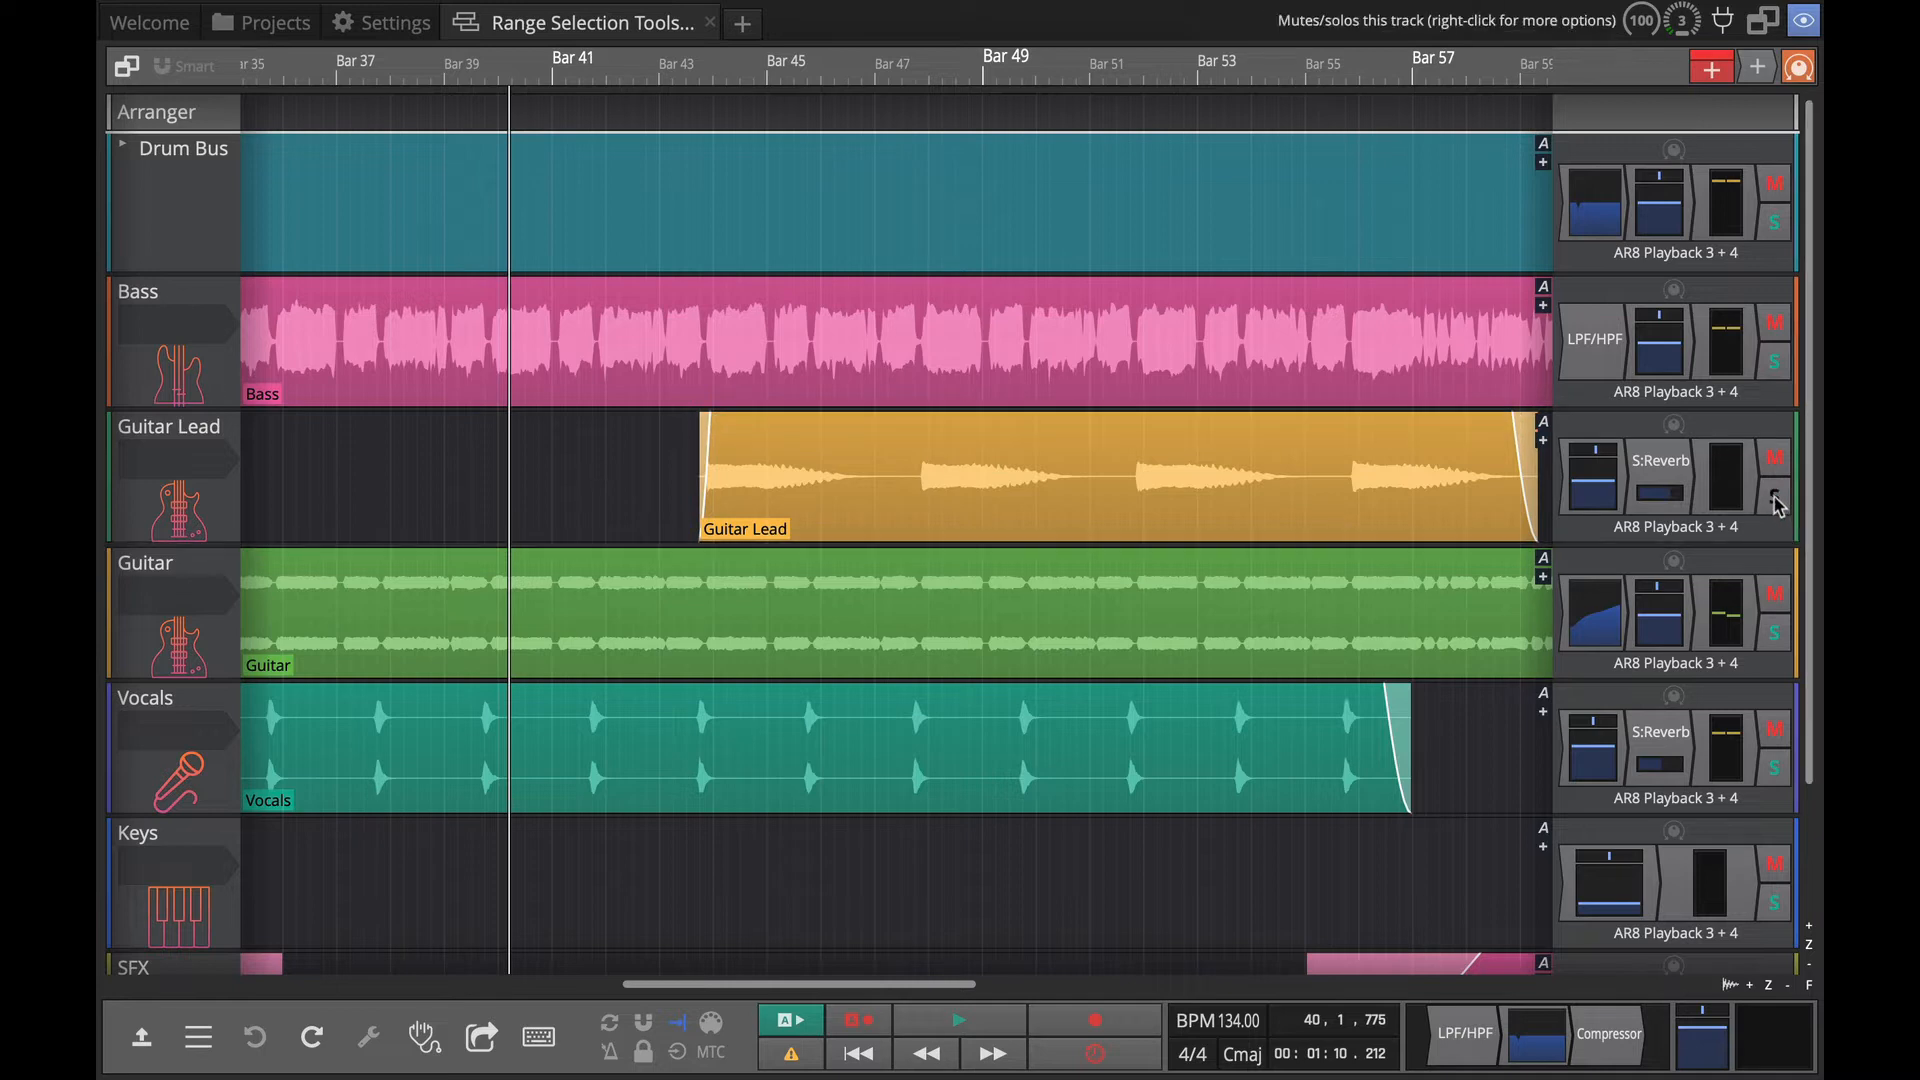
# Solo the Guitar Lead track with its S button.
pyautogui.click(1773, 496)
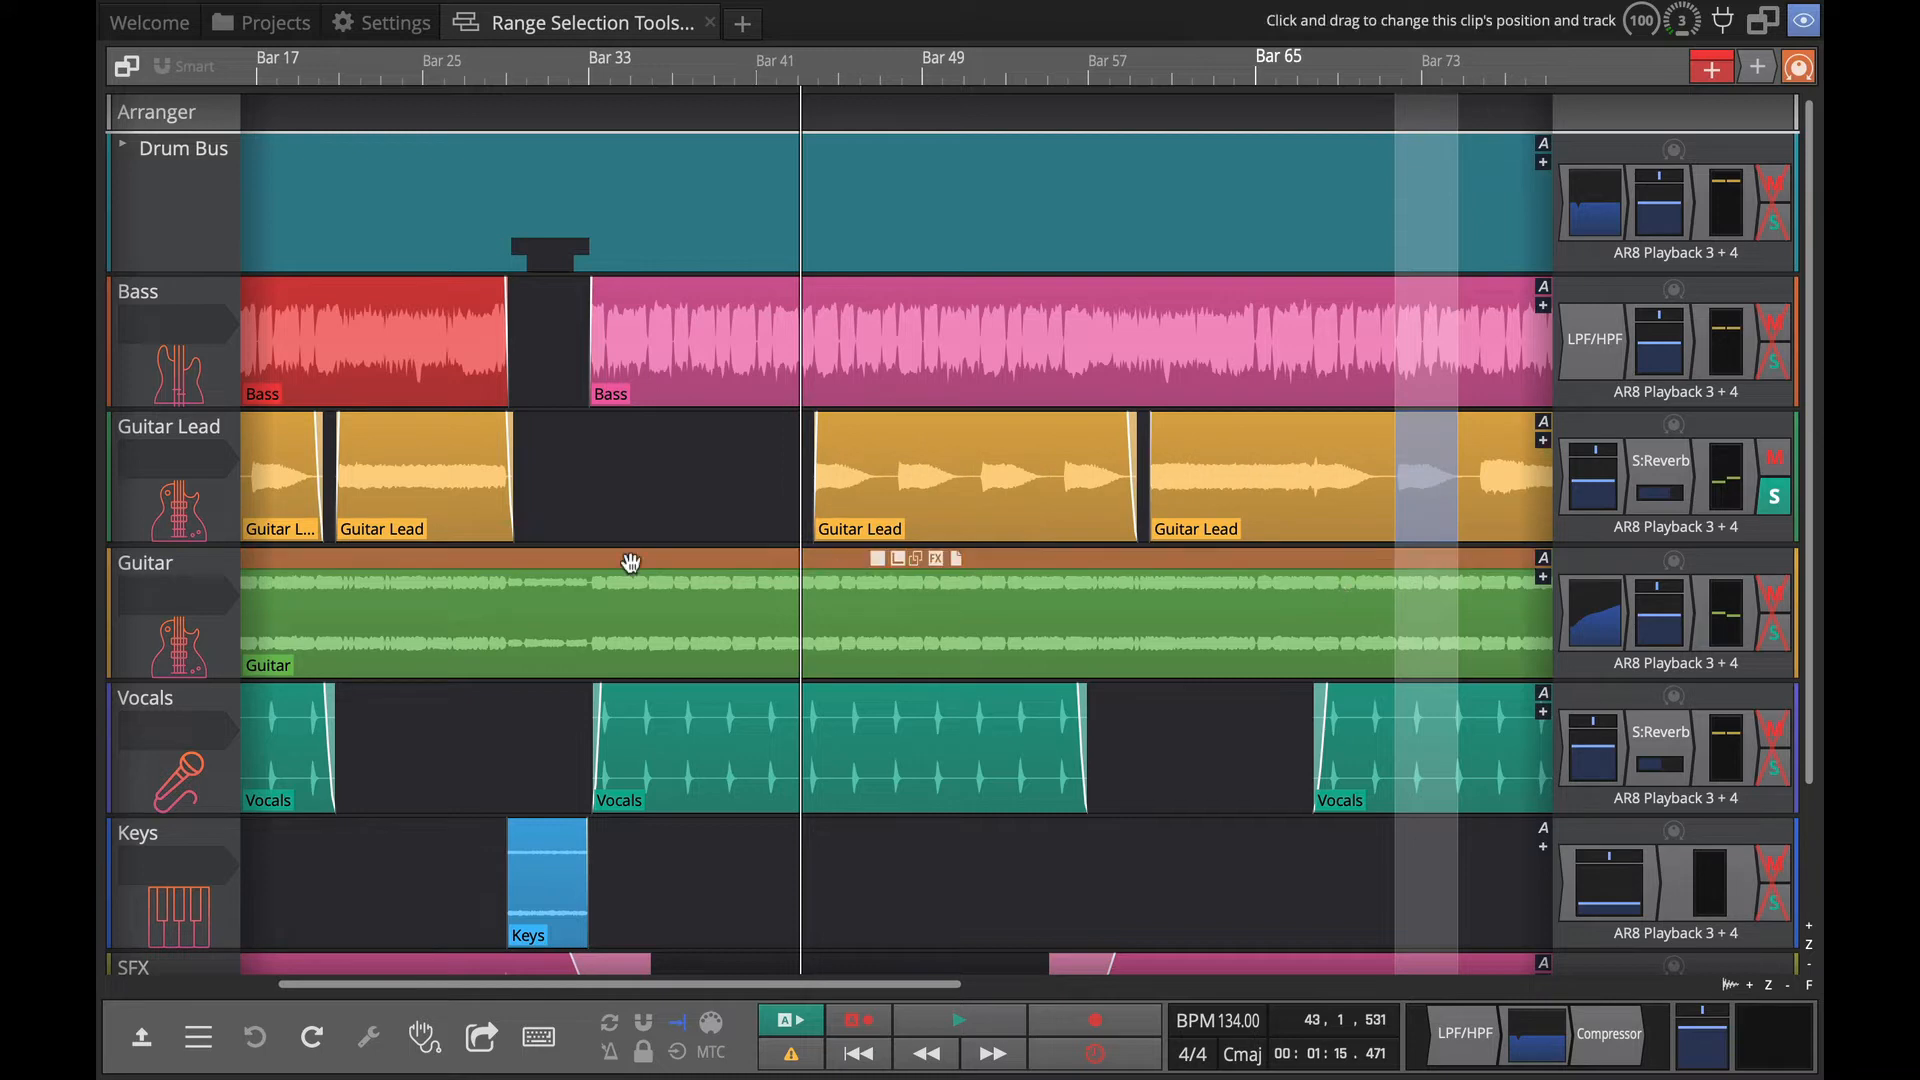
# Check the Guitar Lead clip's Clip gain option, then mark a range over its middle.
pyautogui.rightClick(858, 478)
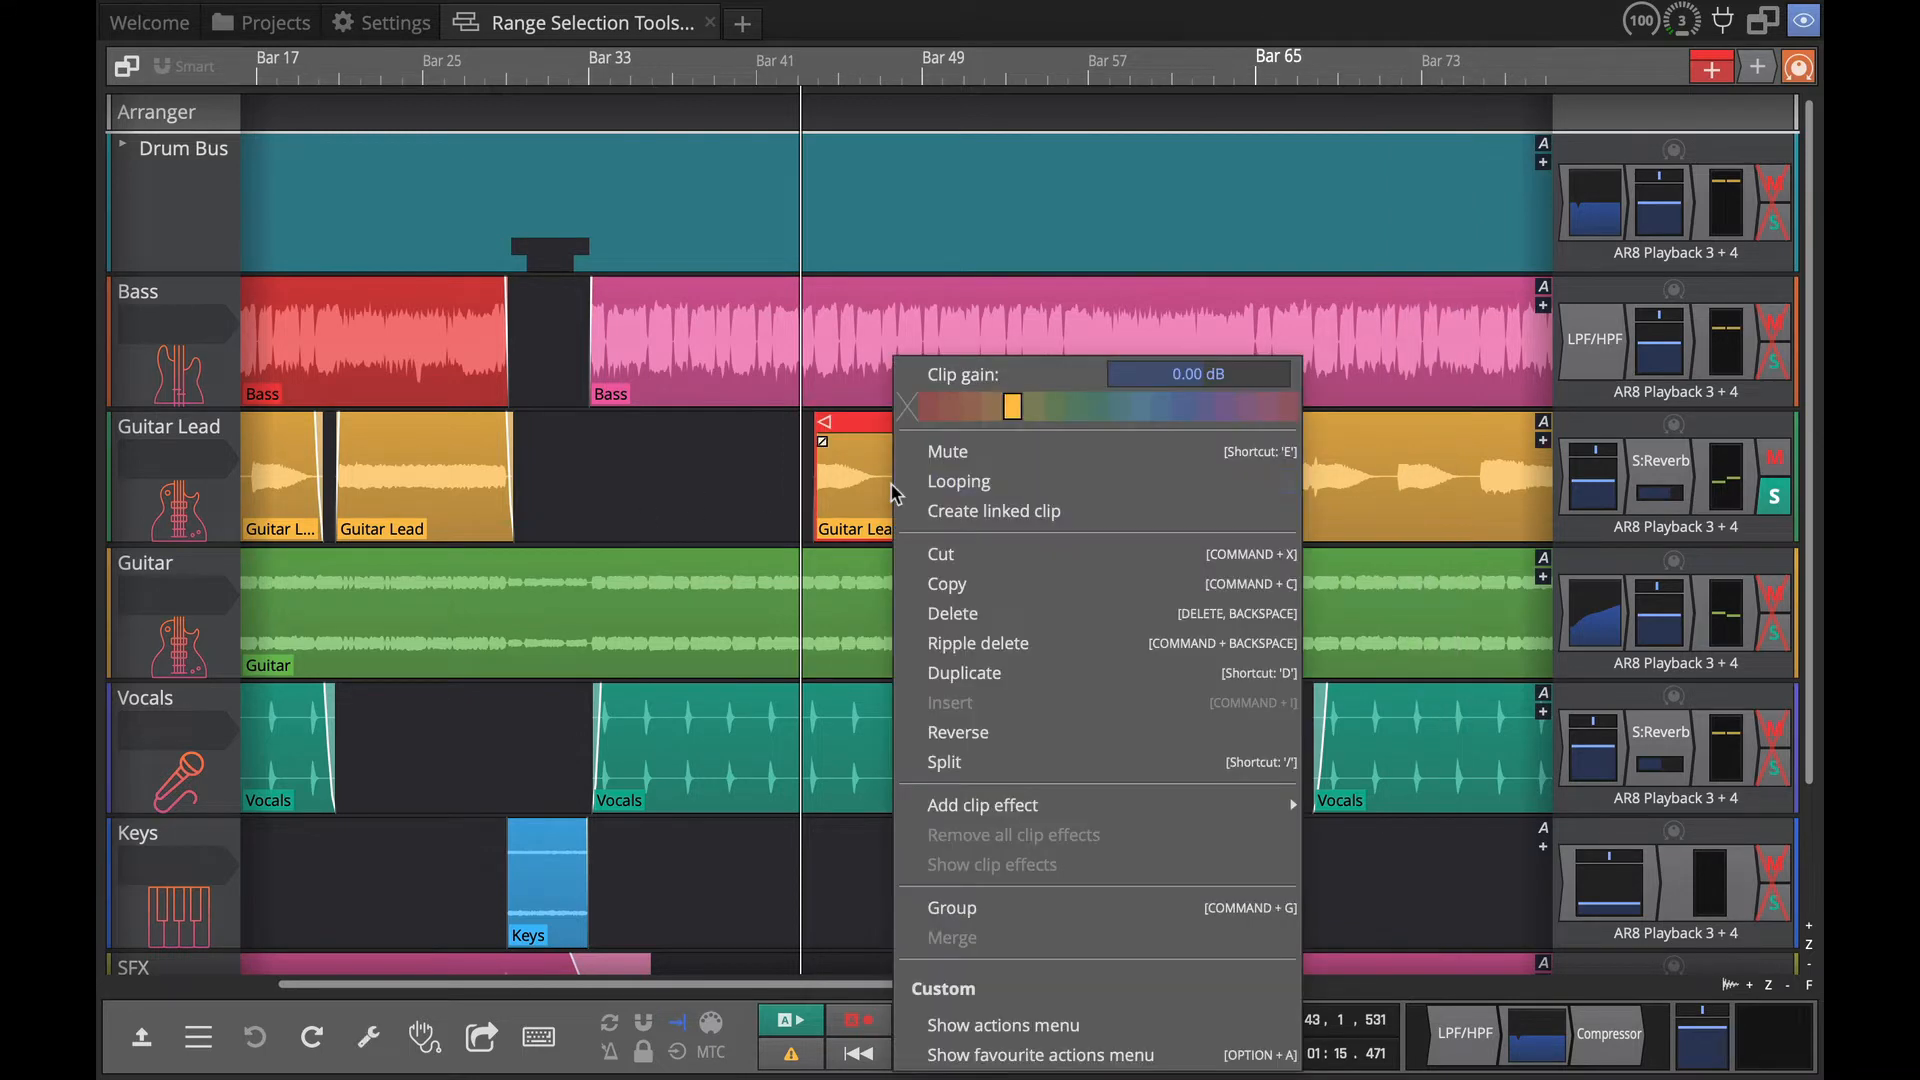
pyautogui.click(890, 490)
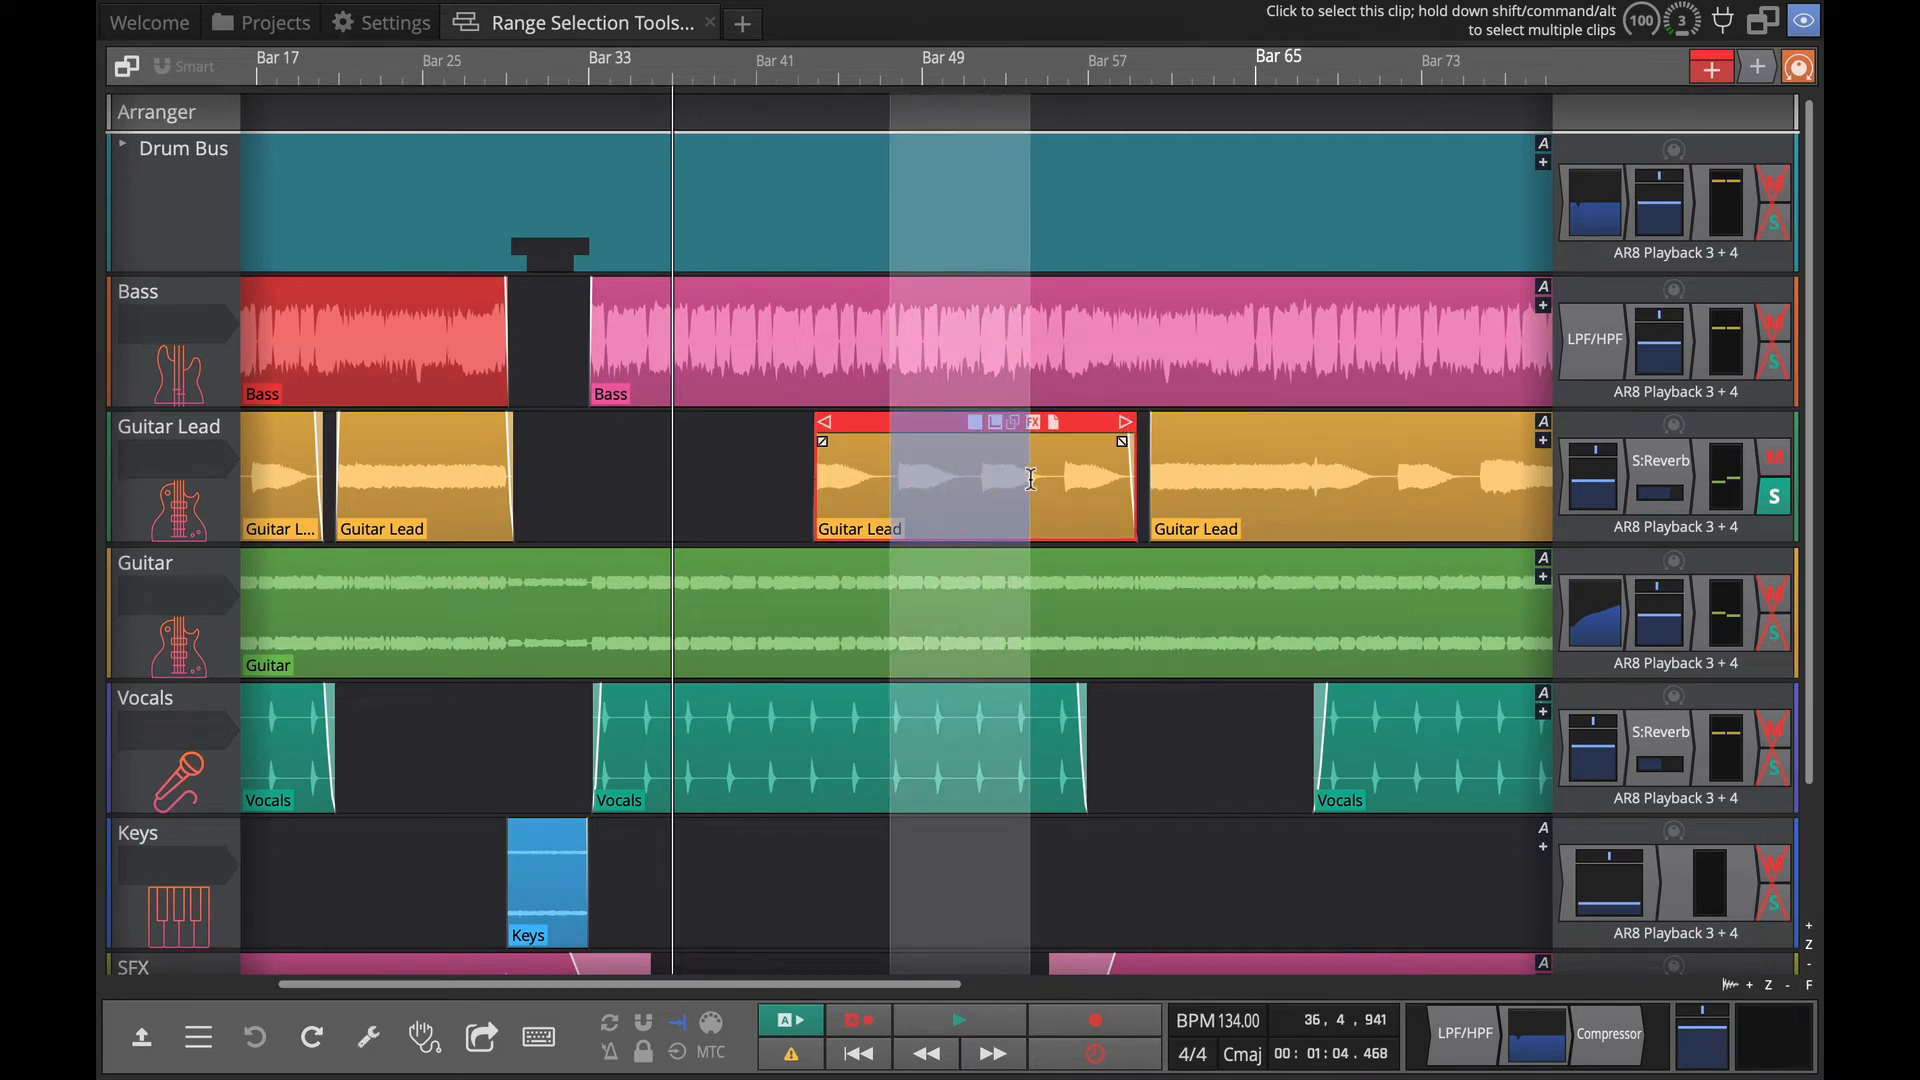
pyautogui.rightClick(1028, 478)
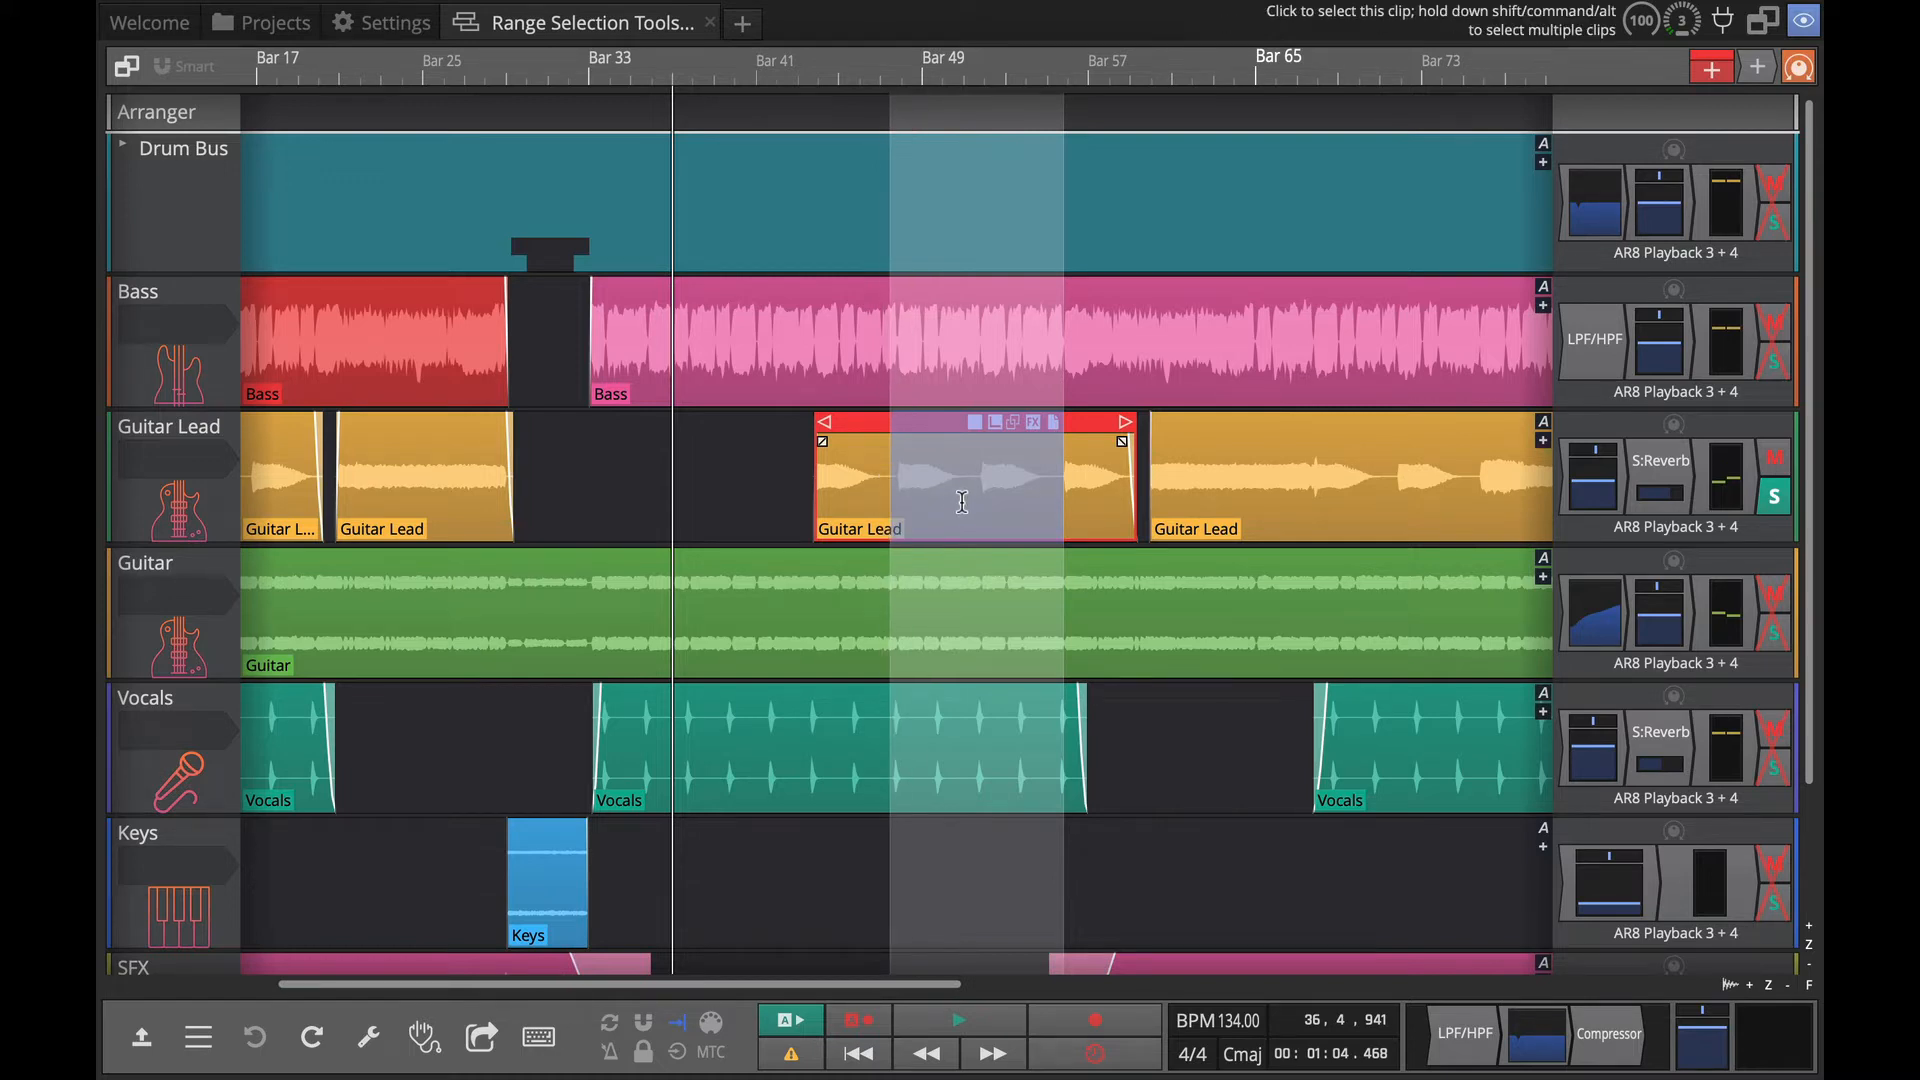
# Split the Guitar Lead clip at the range edges, then reopen the range editing menu.
pyautogui.rightClick(962, 502)
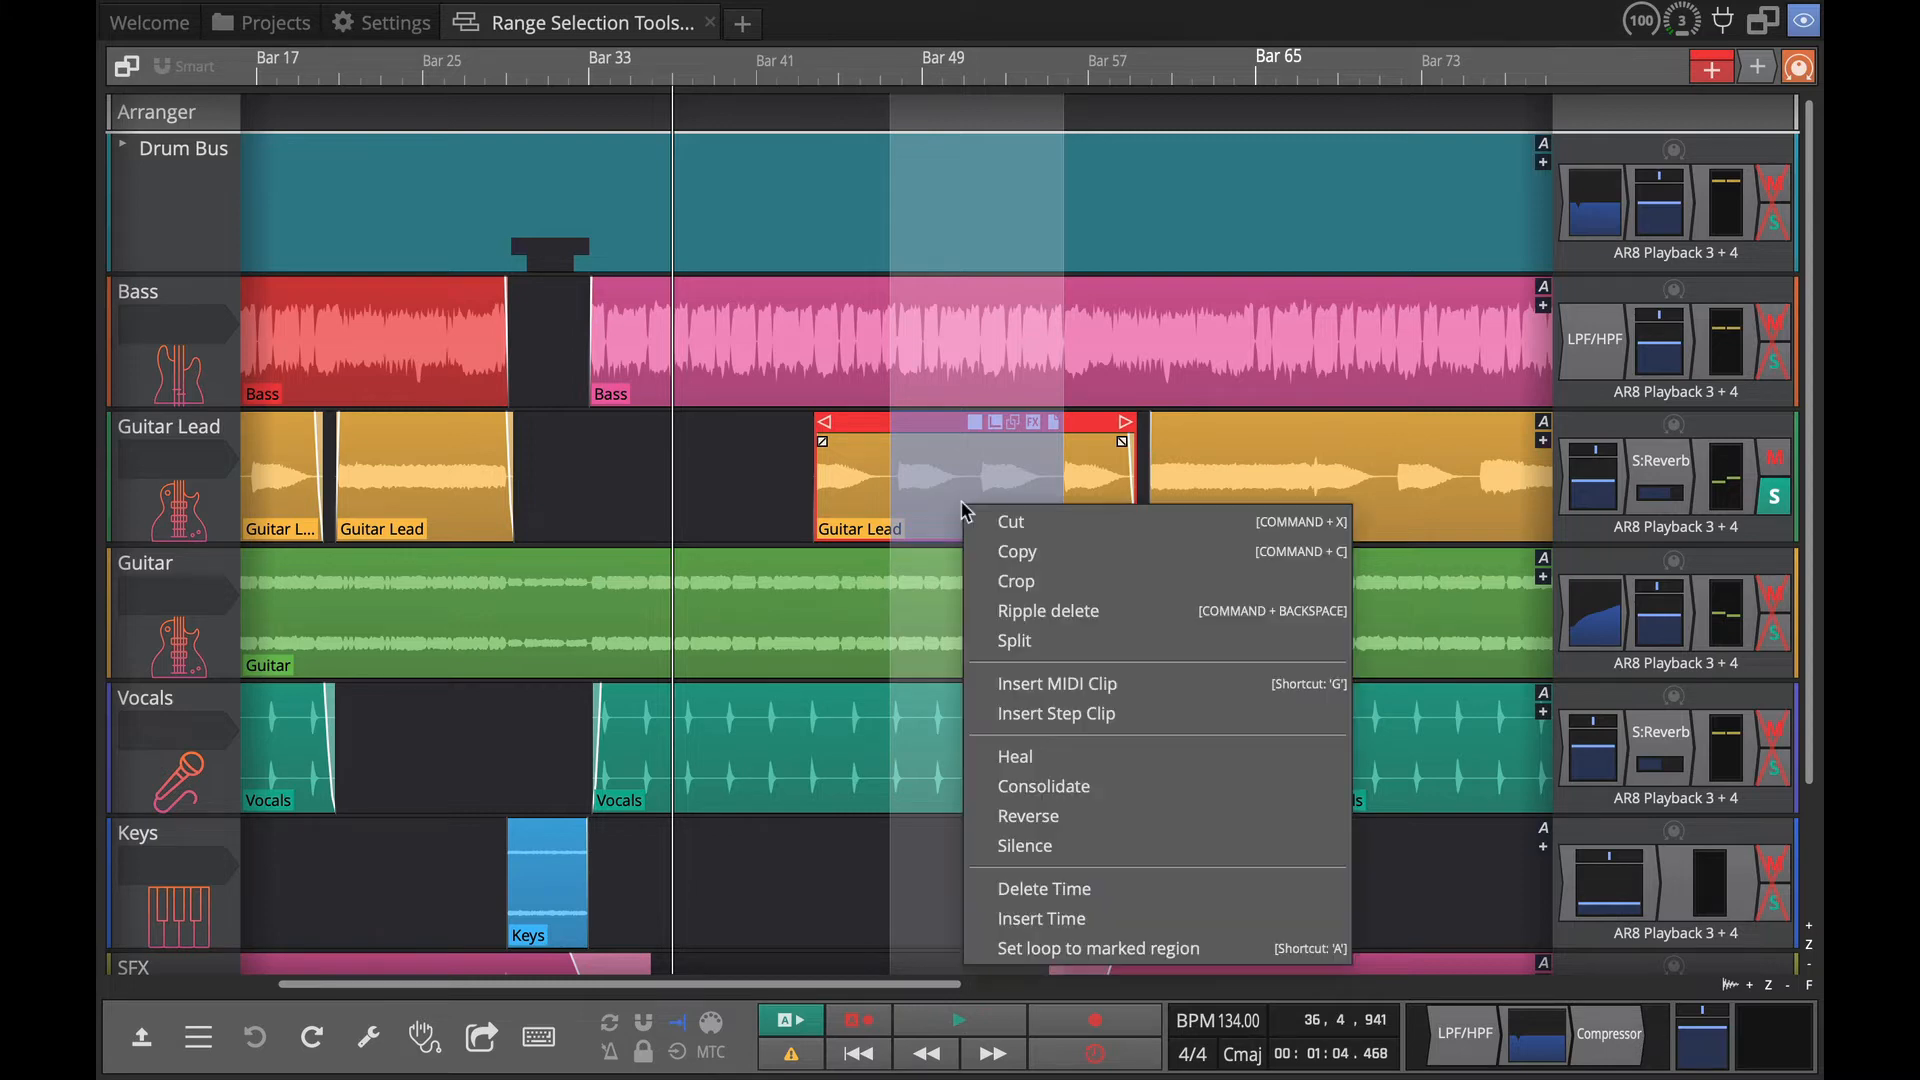
pyautogui.click(1014, 640)
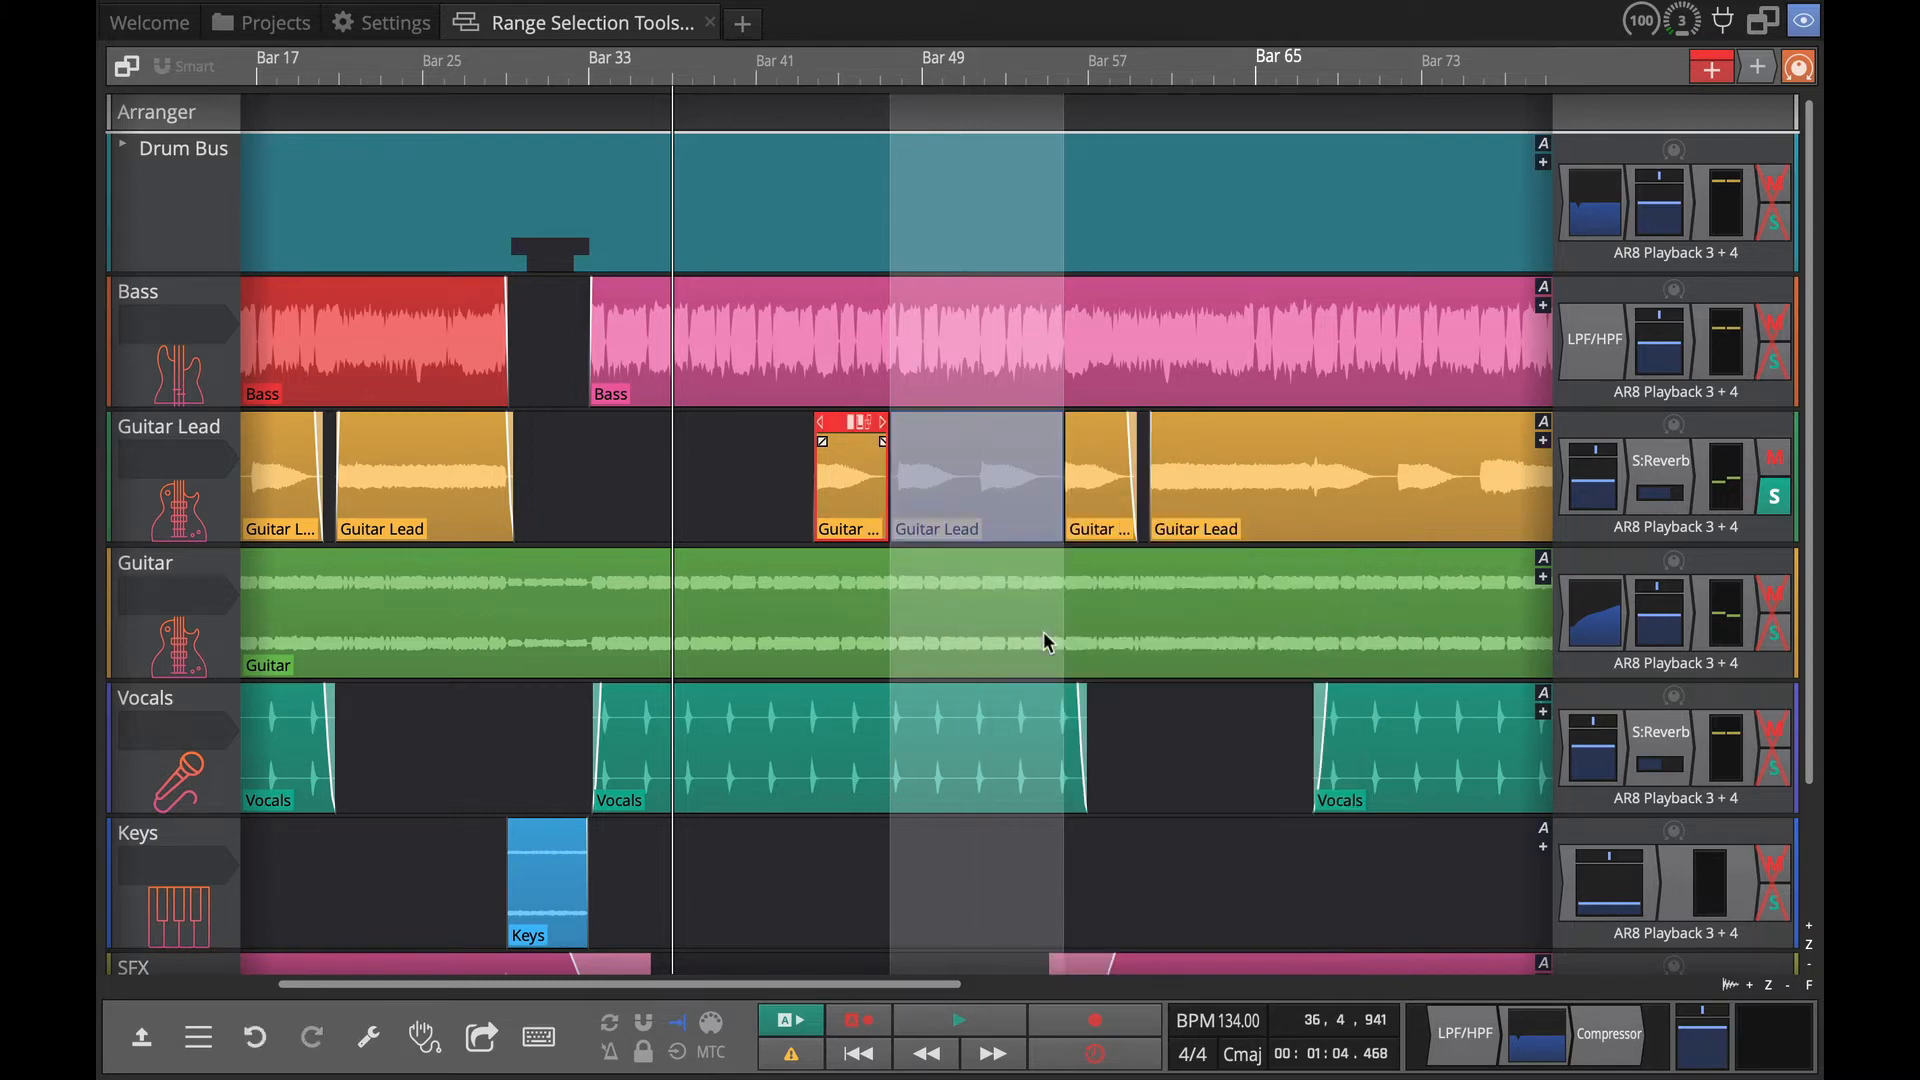
pyautogui.moveTo(880, 492)
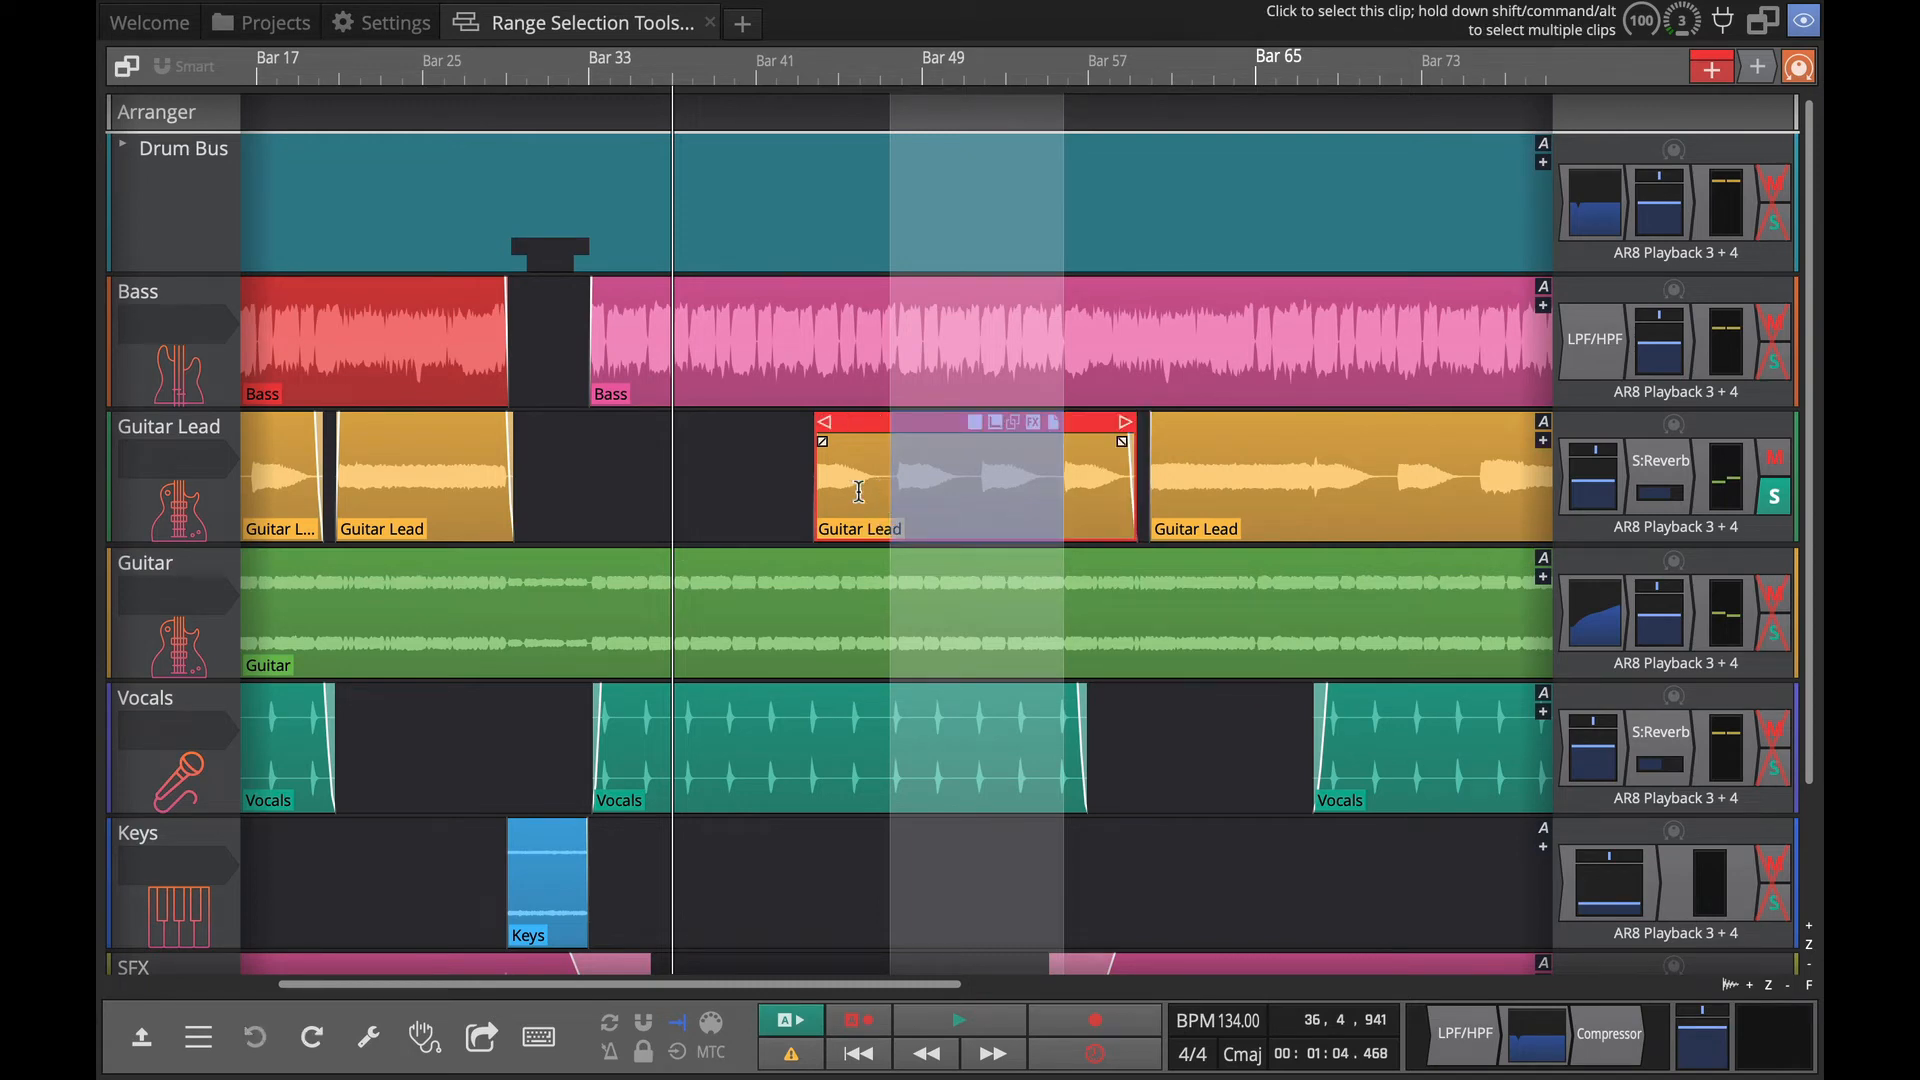
pyautogui.rightClick(956, 484)
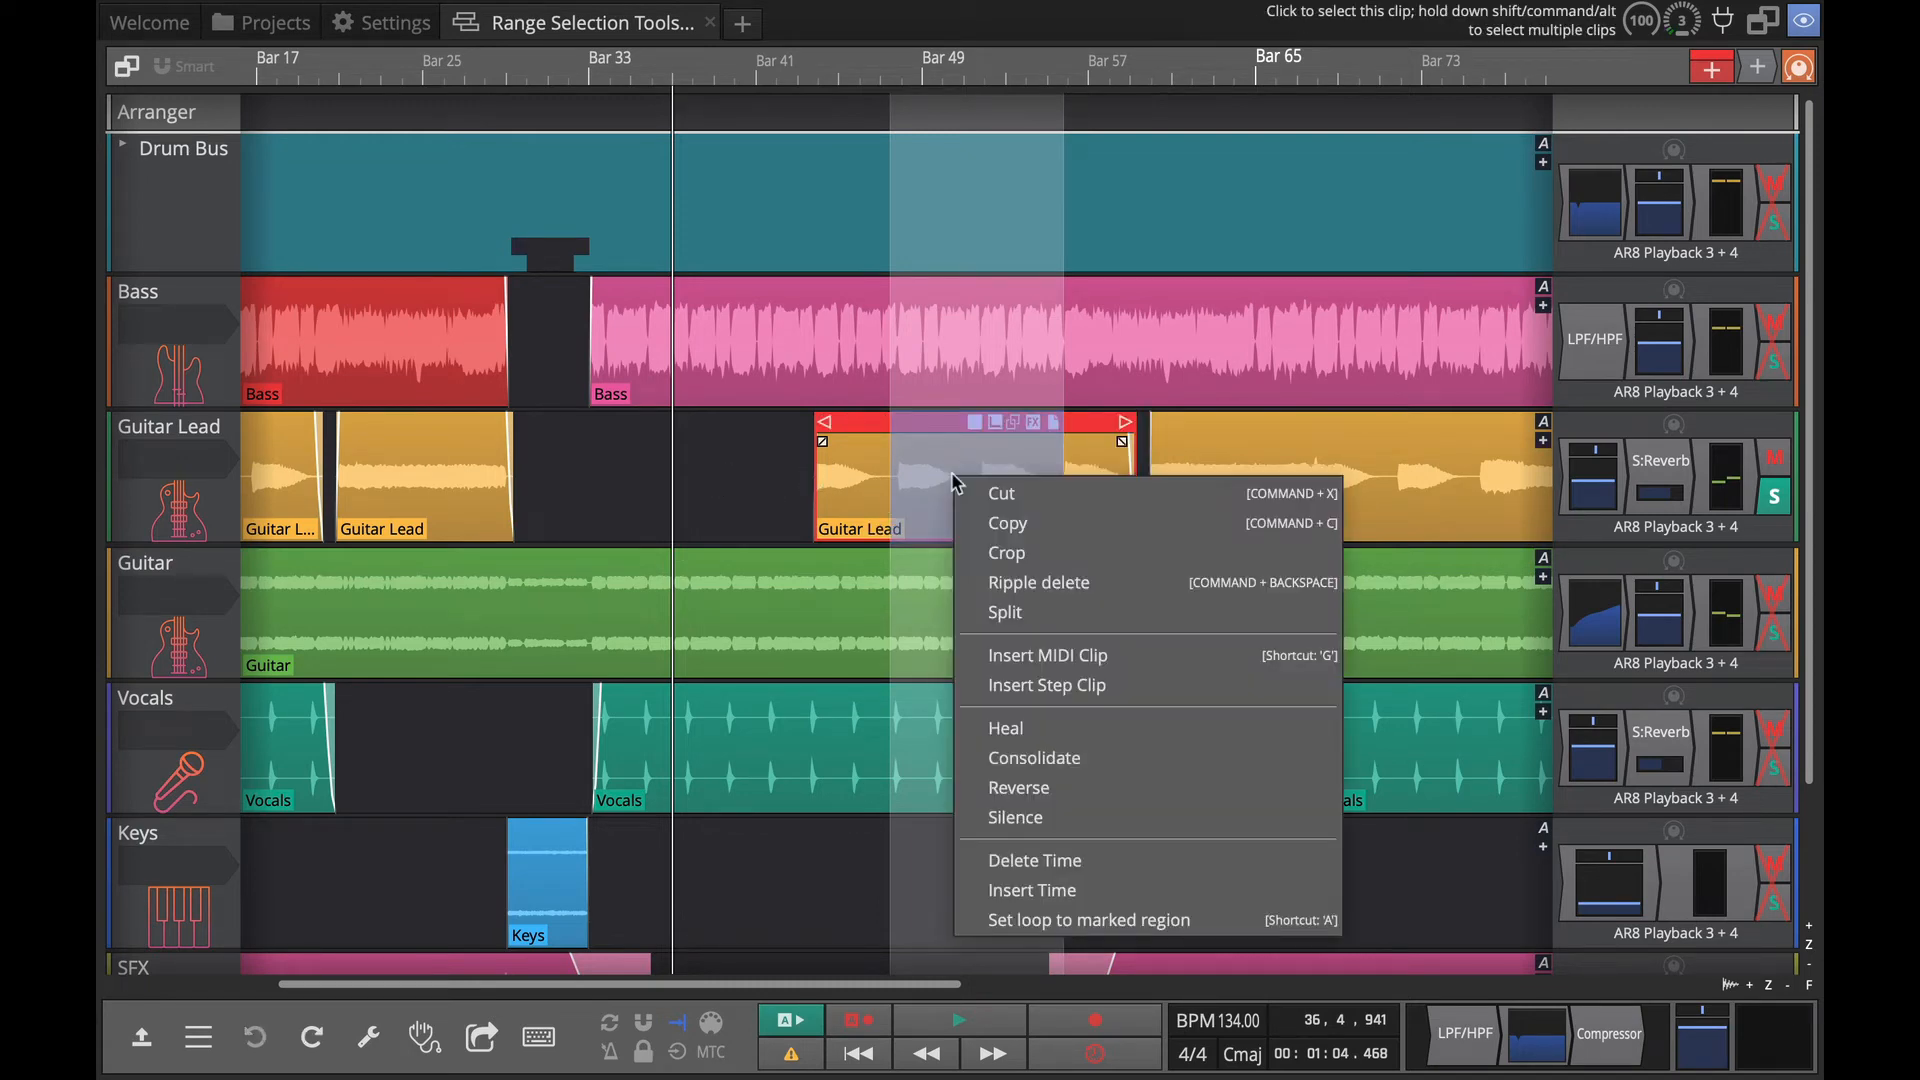
pyautogui.moveTo(822, 611)
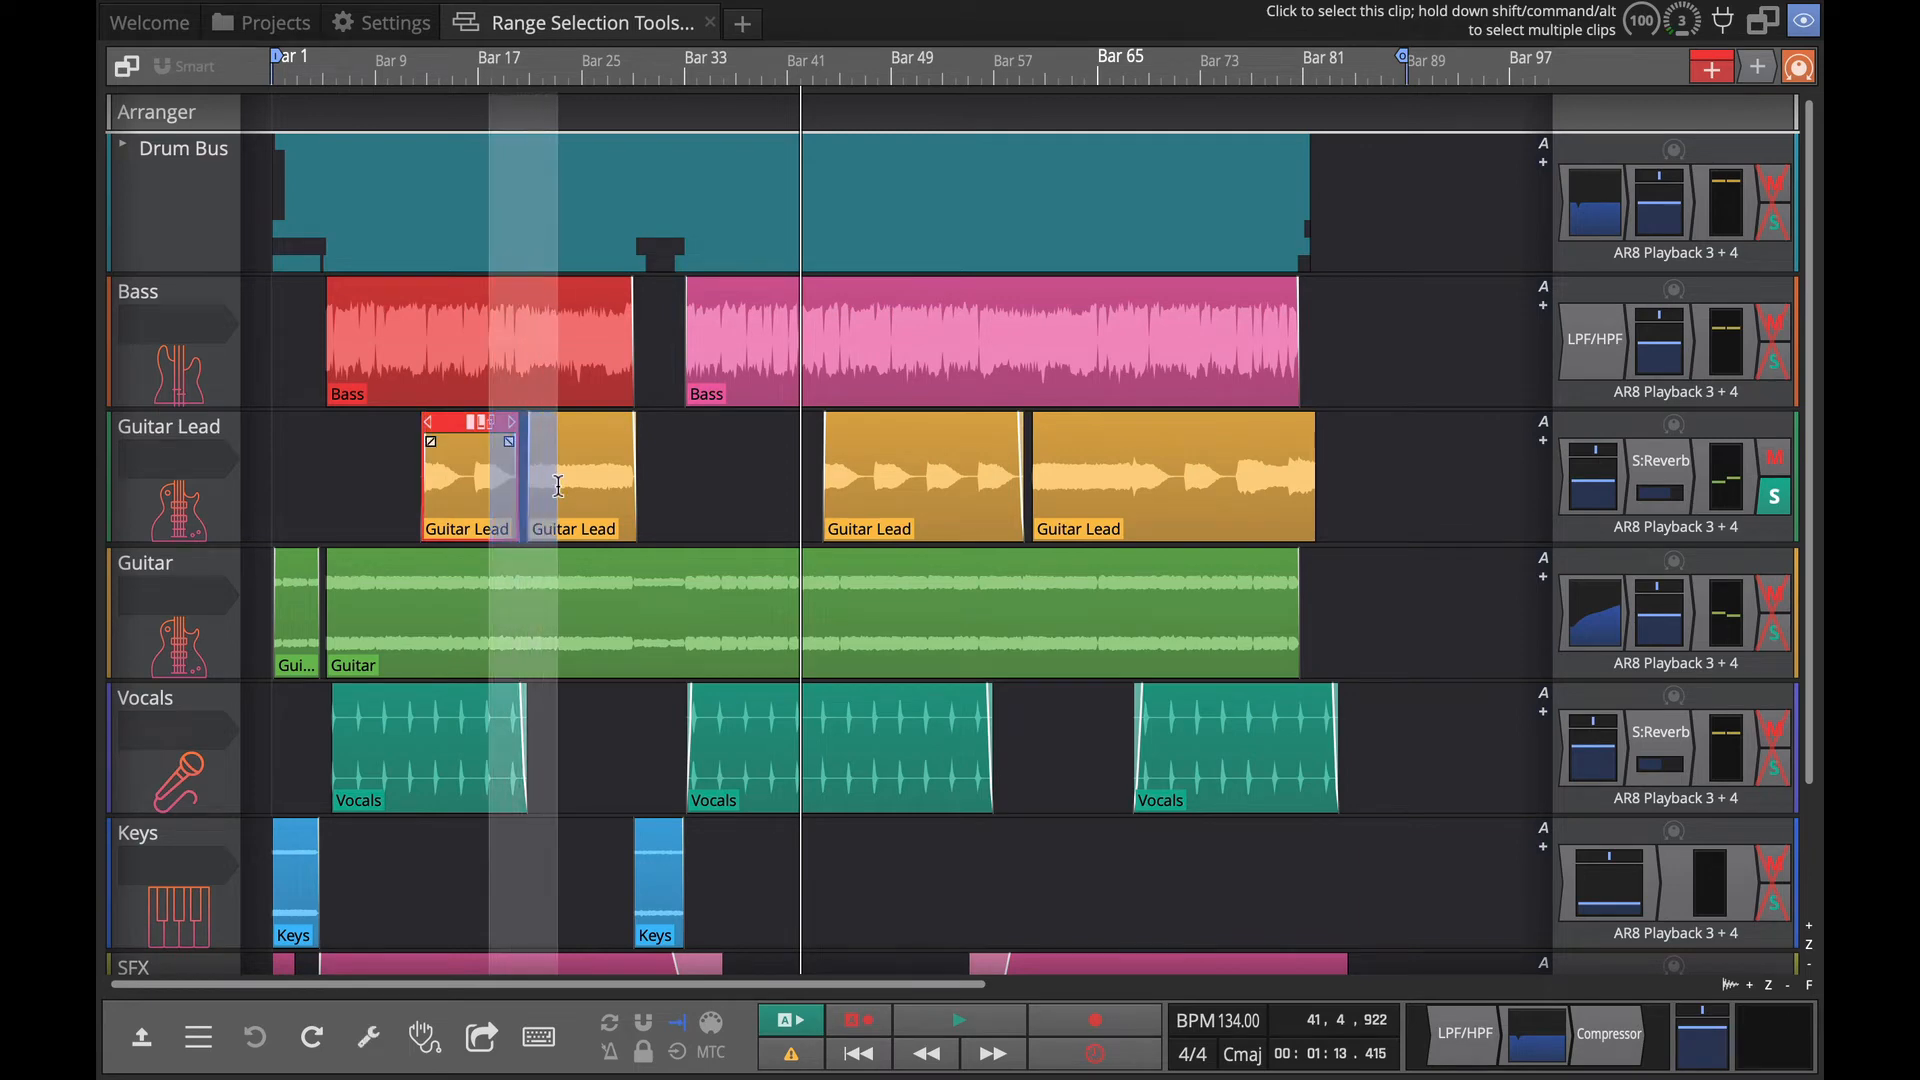
pyautogui.moveTo(558, 486)
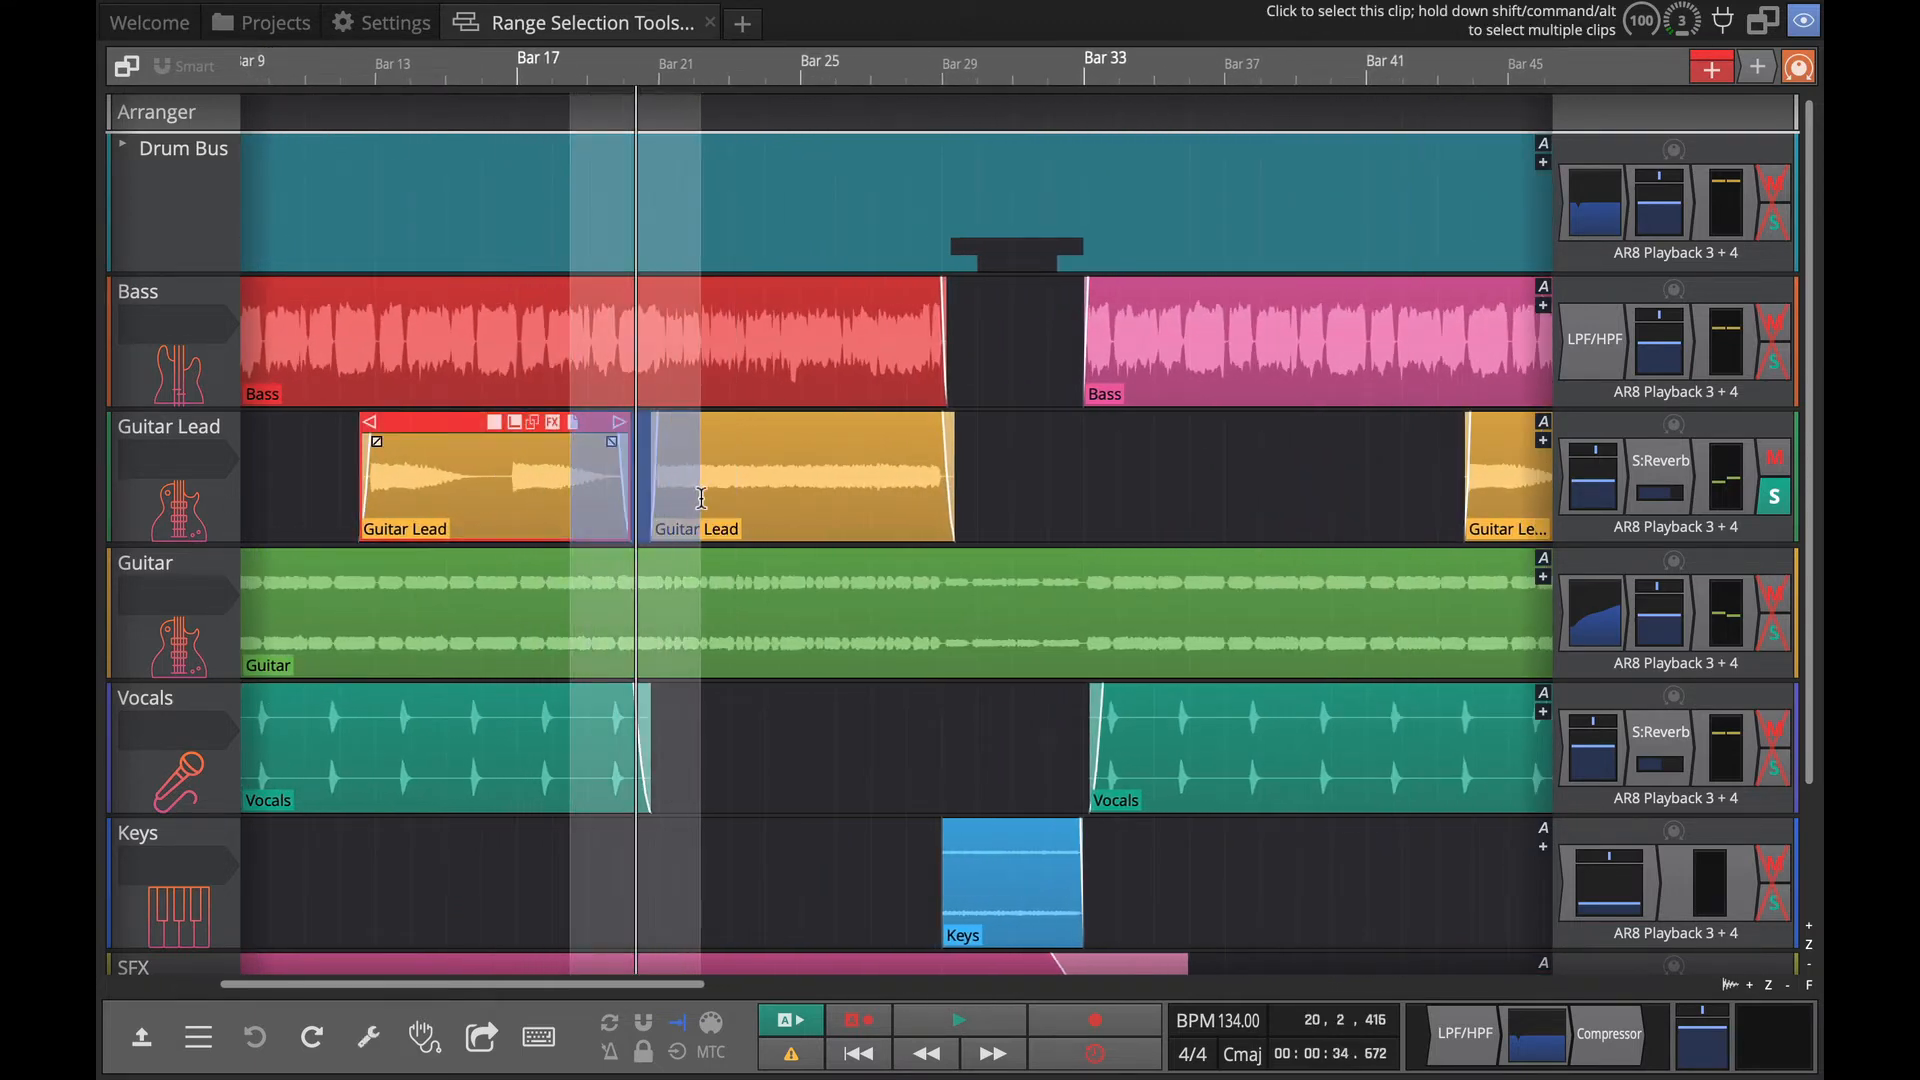
# Select the Guitar Lead clip at the join near bar 19.
pyautogui.click(796, 478)
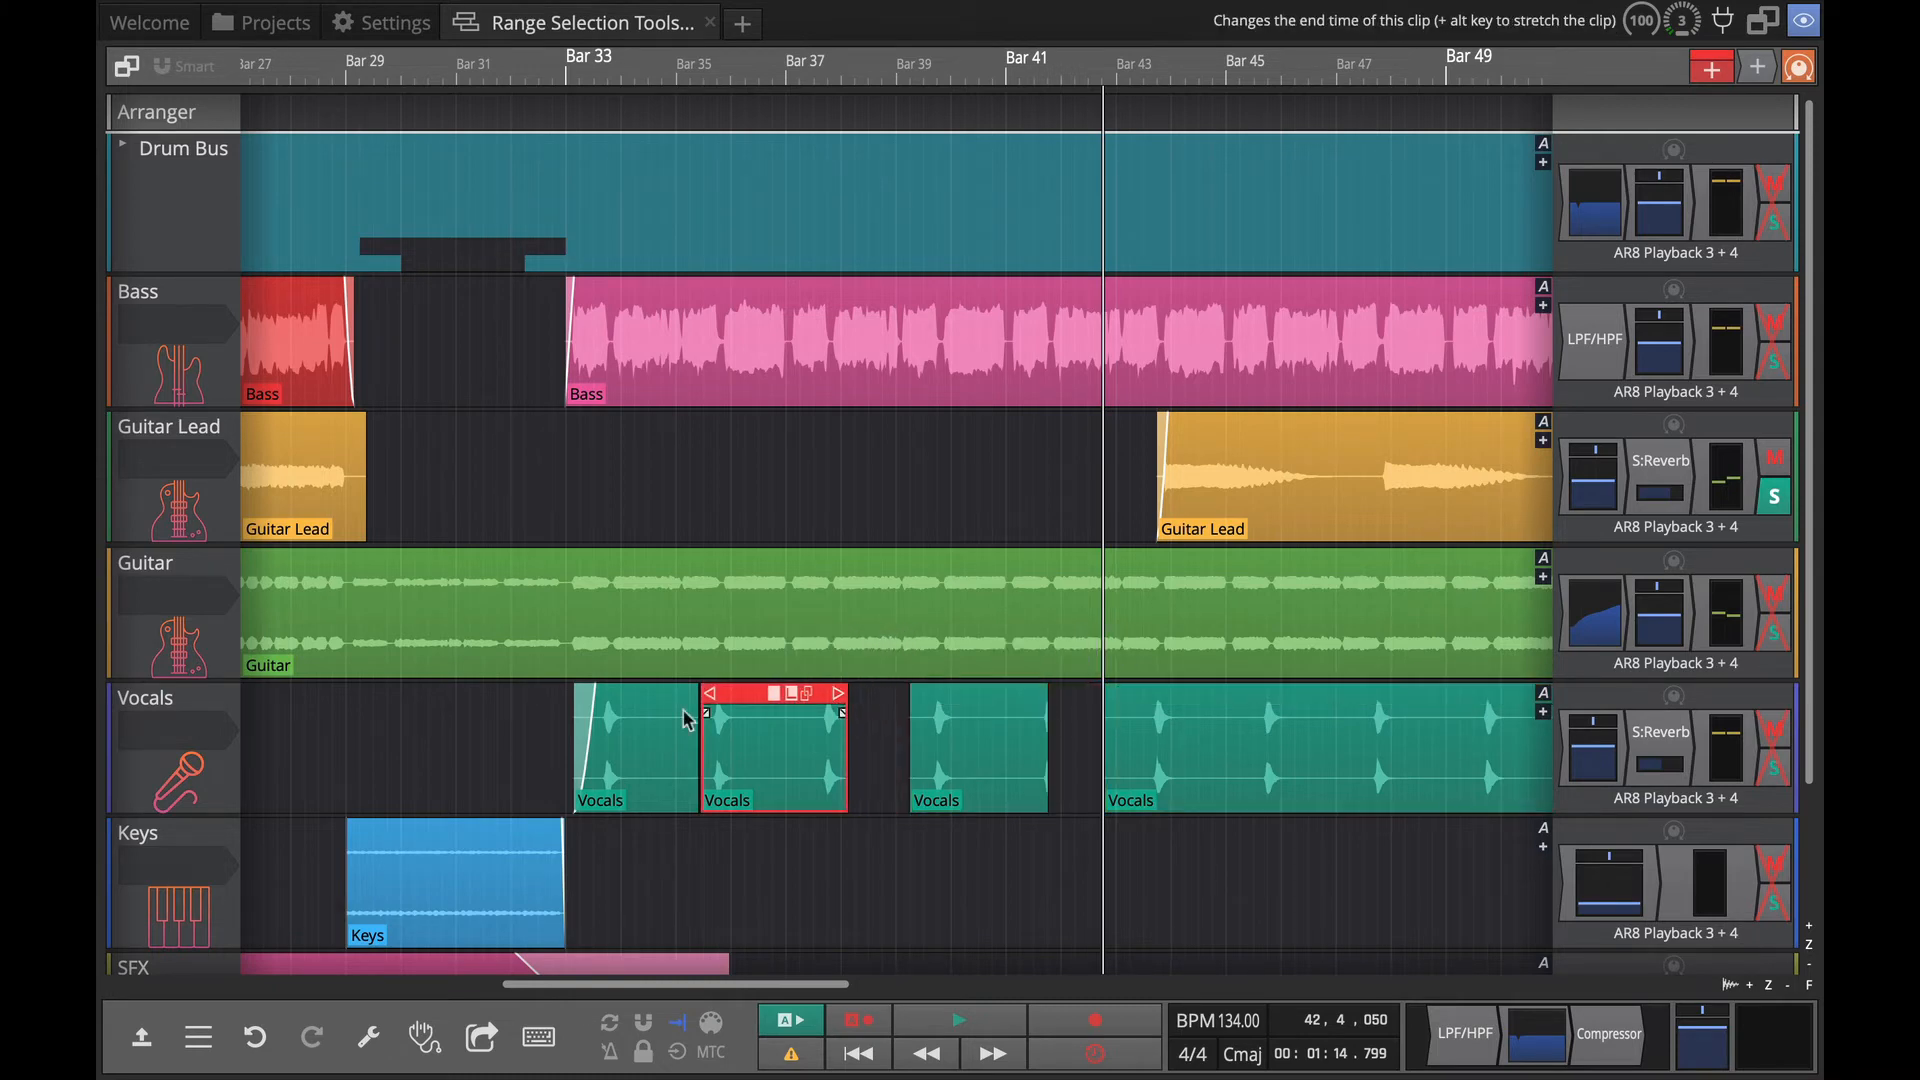
# Mark bars 34–41 over the split Vocals clips and Heal them into one clip.
pyautogui.moveTo(842, 716); pyautogui.dragTo(648, 716)
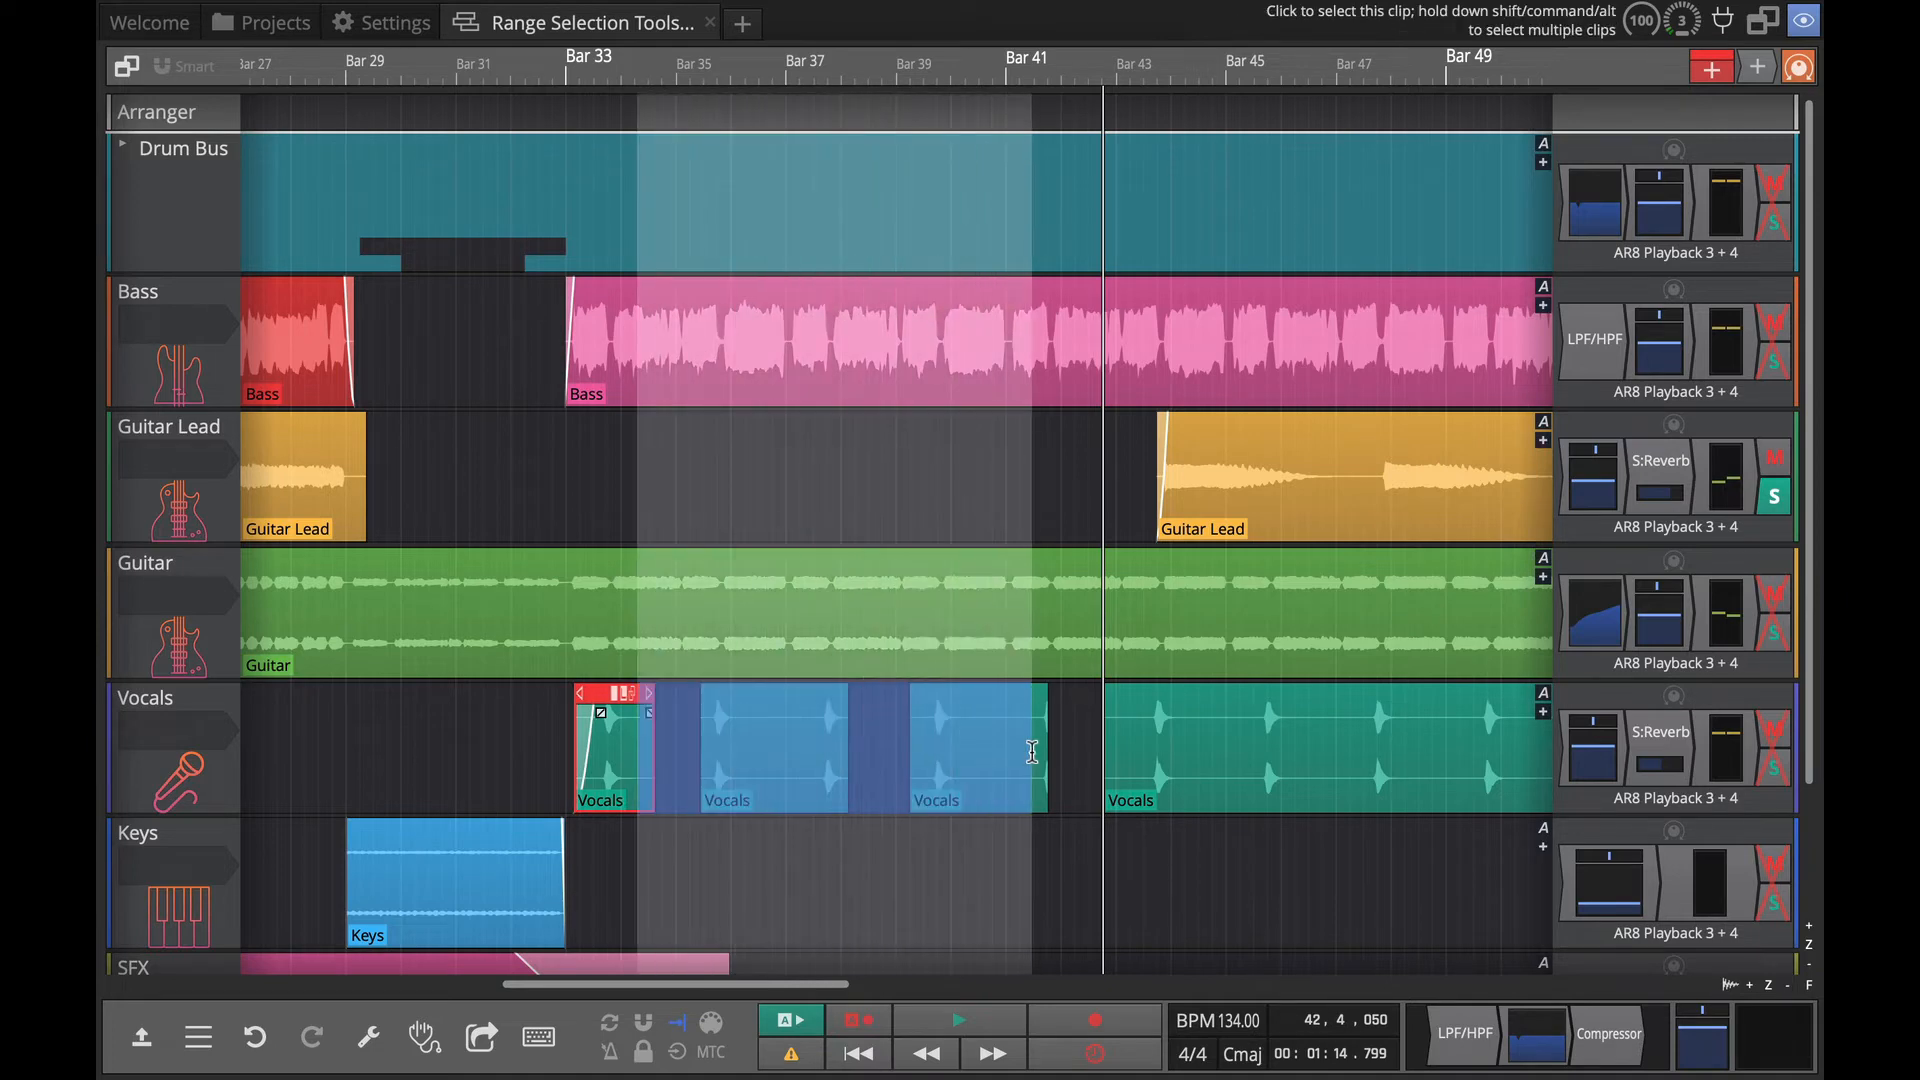
pyautogui.click(974, 750)
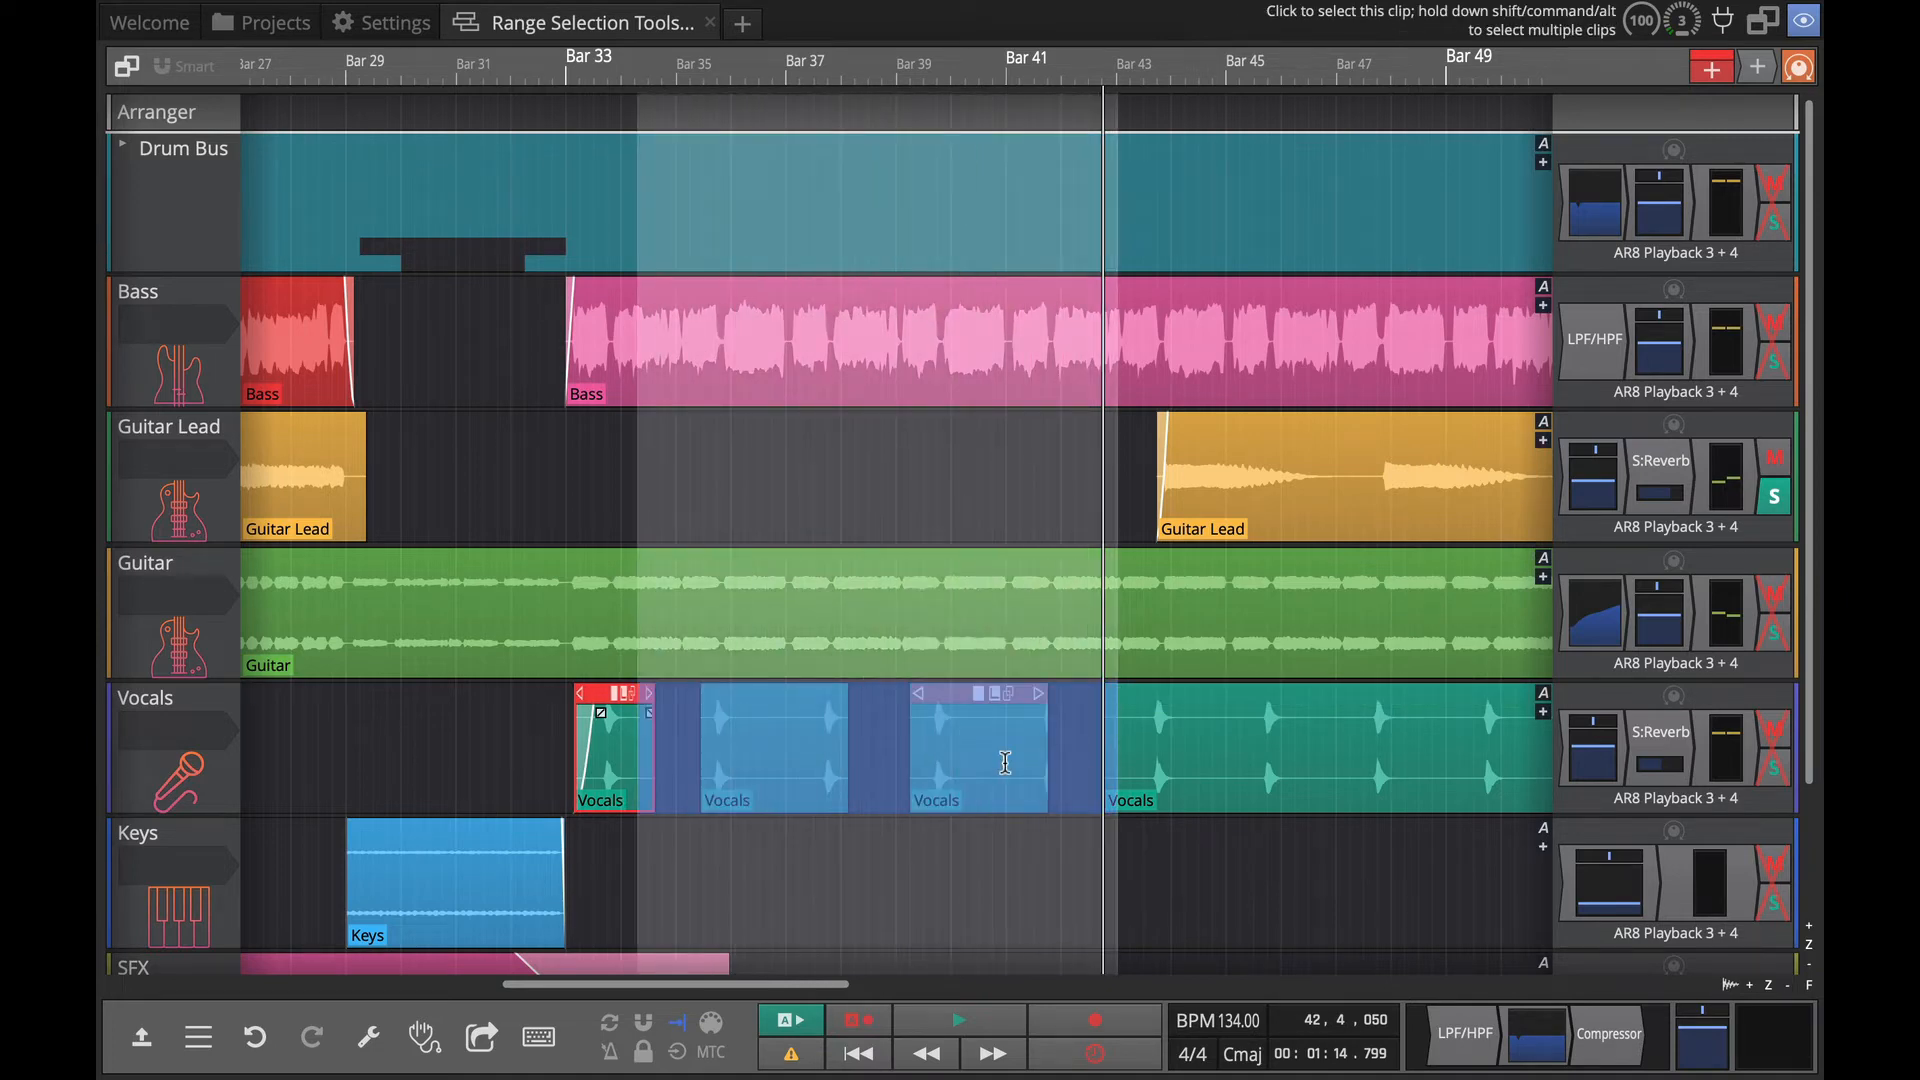
pyautogui.rightClick(1003, 762)
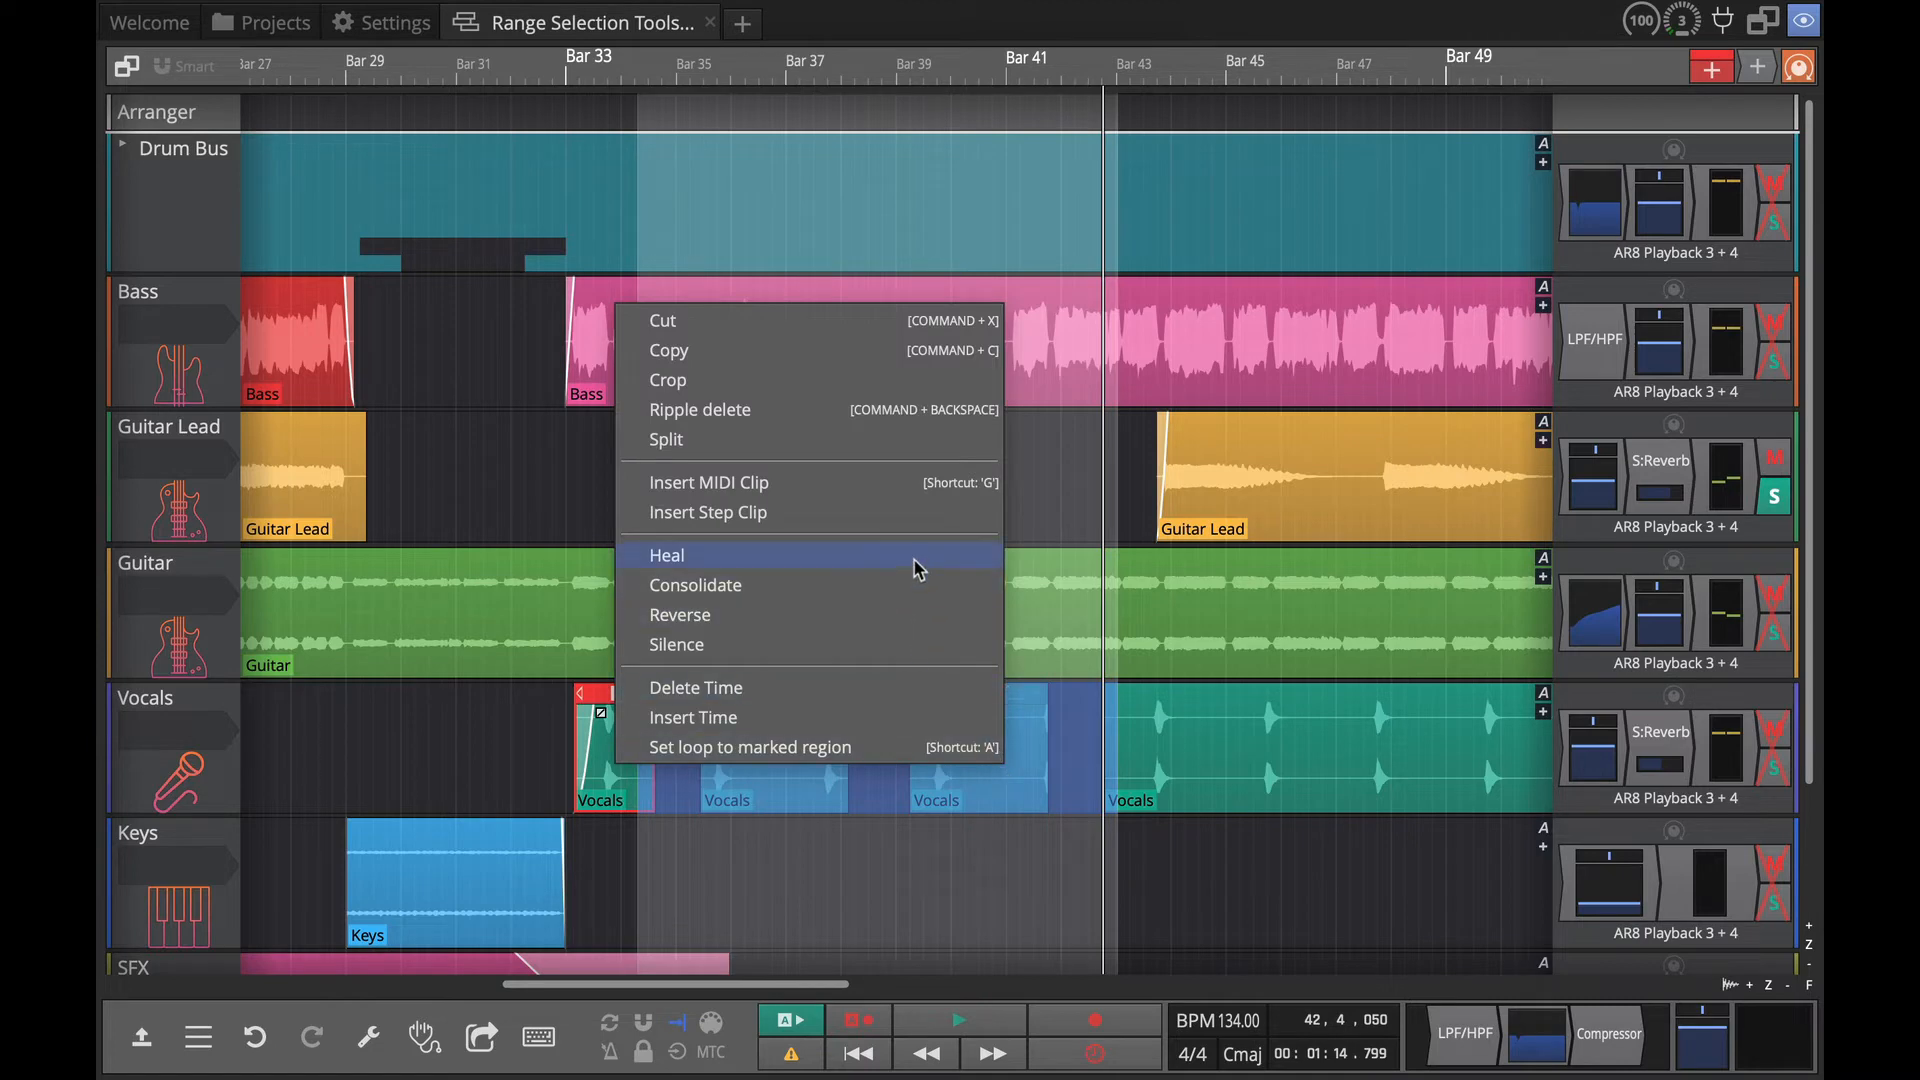
pyautogui.click(666, 553)
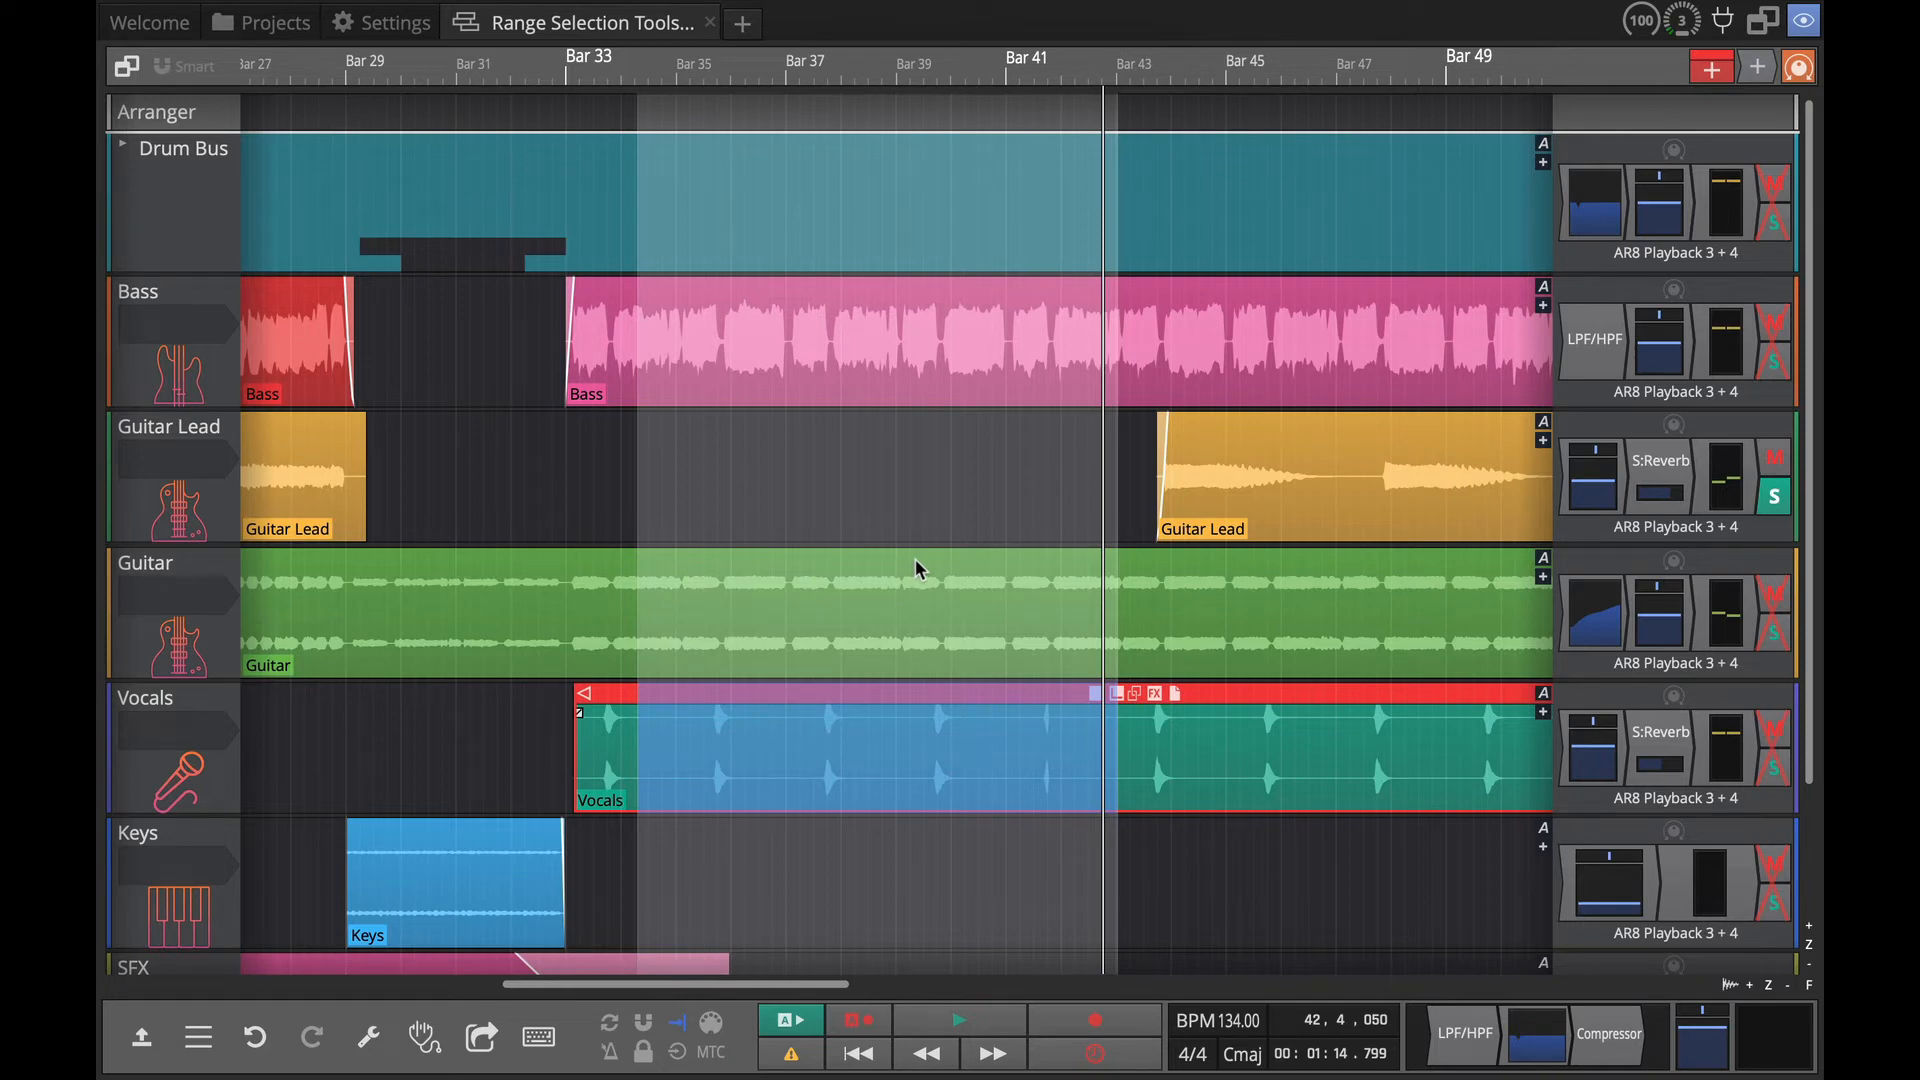
pyautogui.moveTo(776, 478)
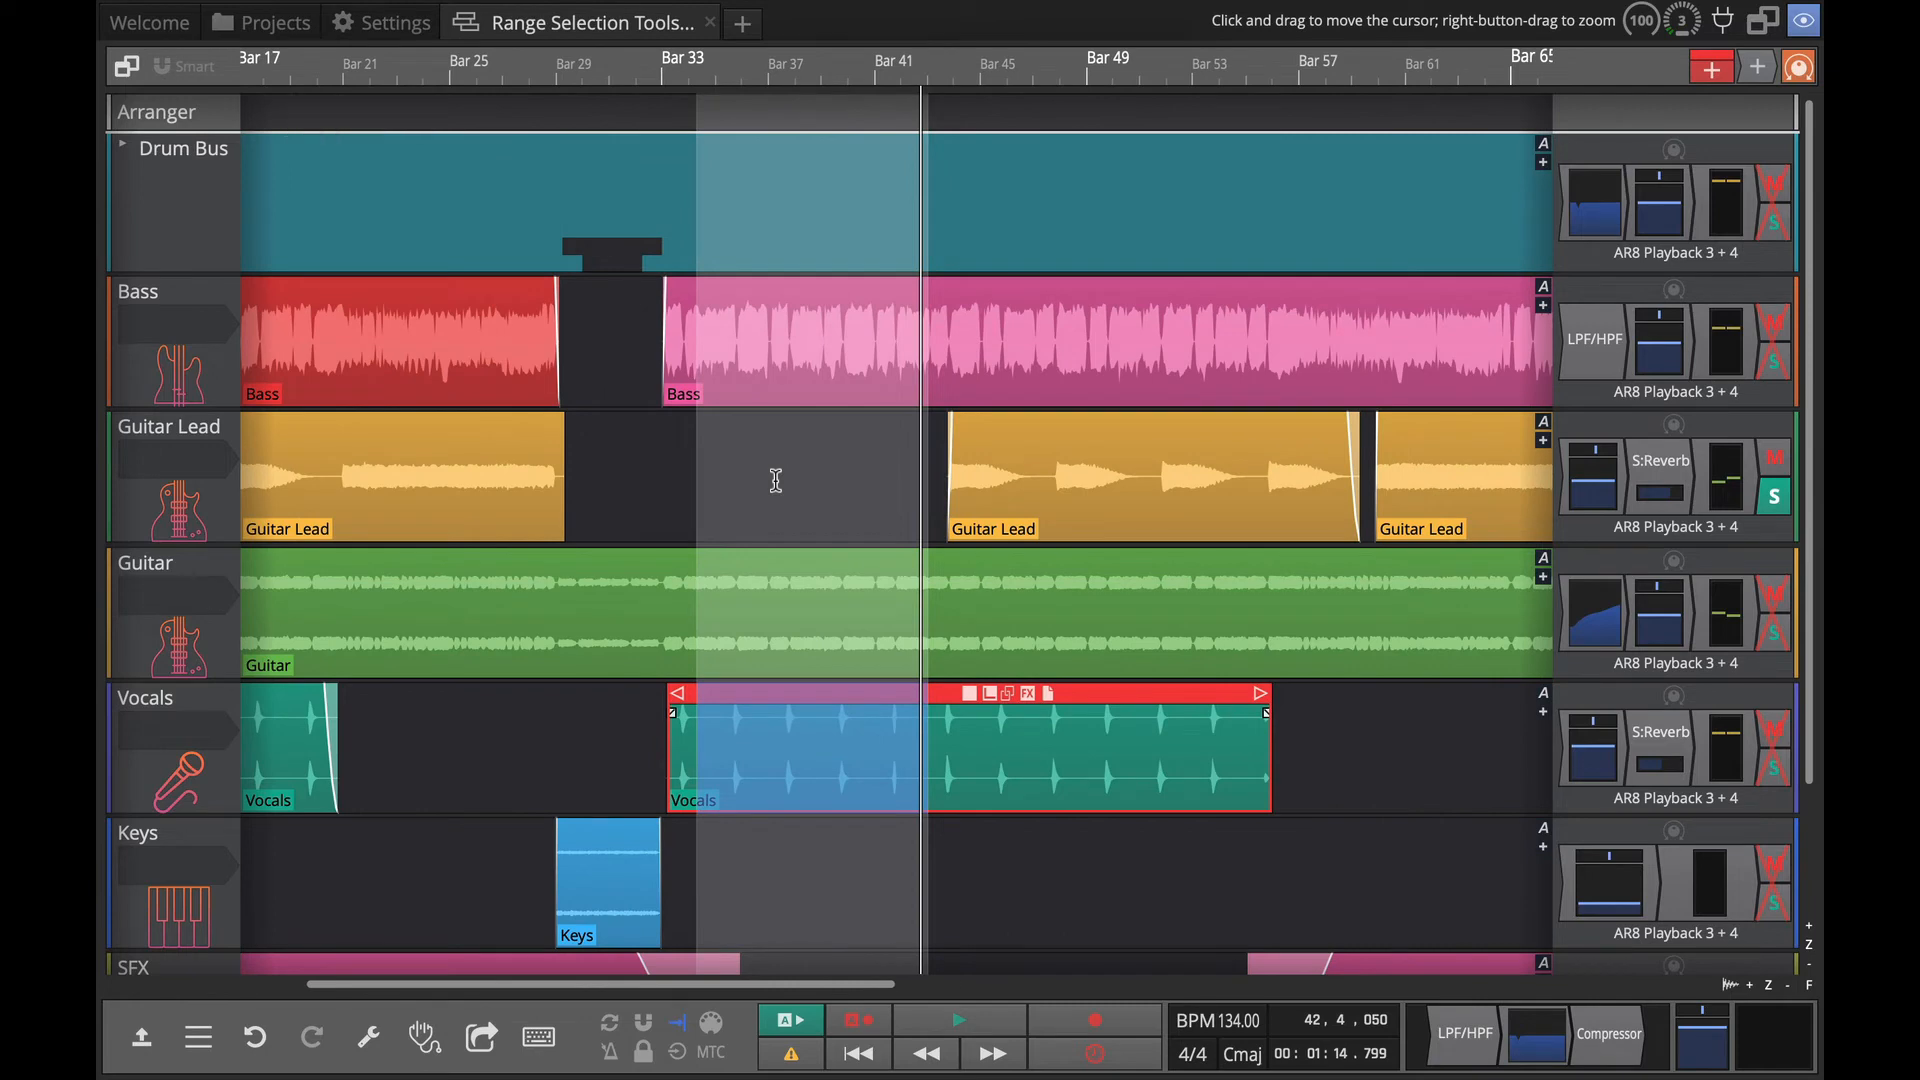
pyautogui.moveTo(772, 722)
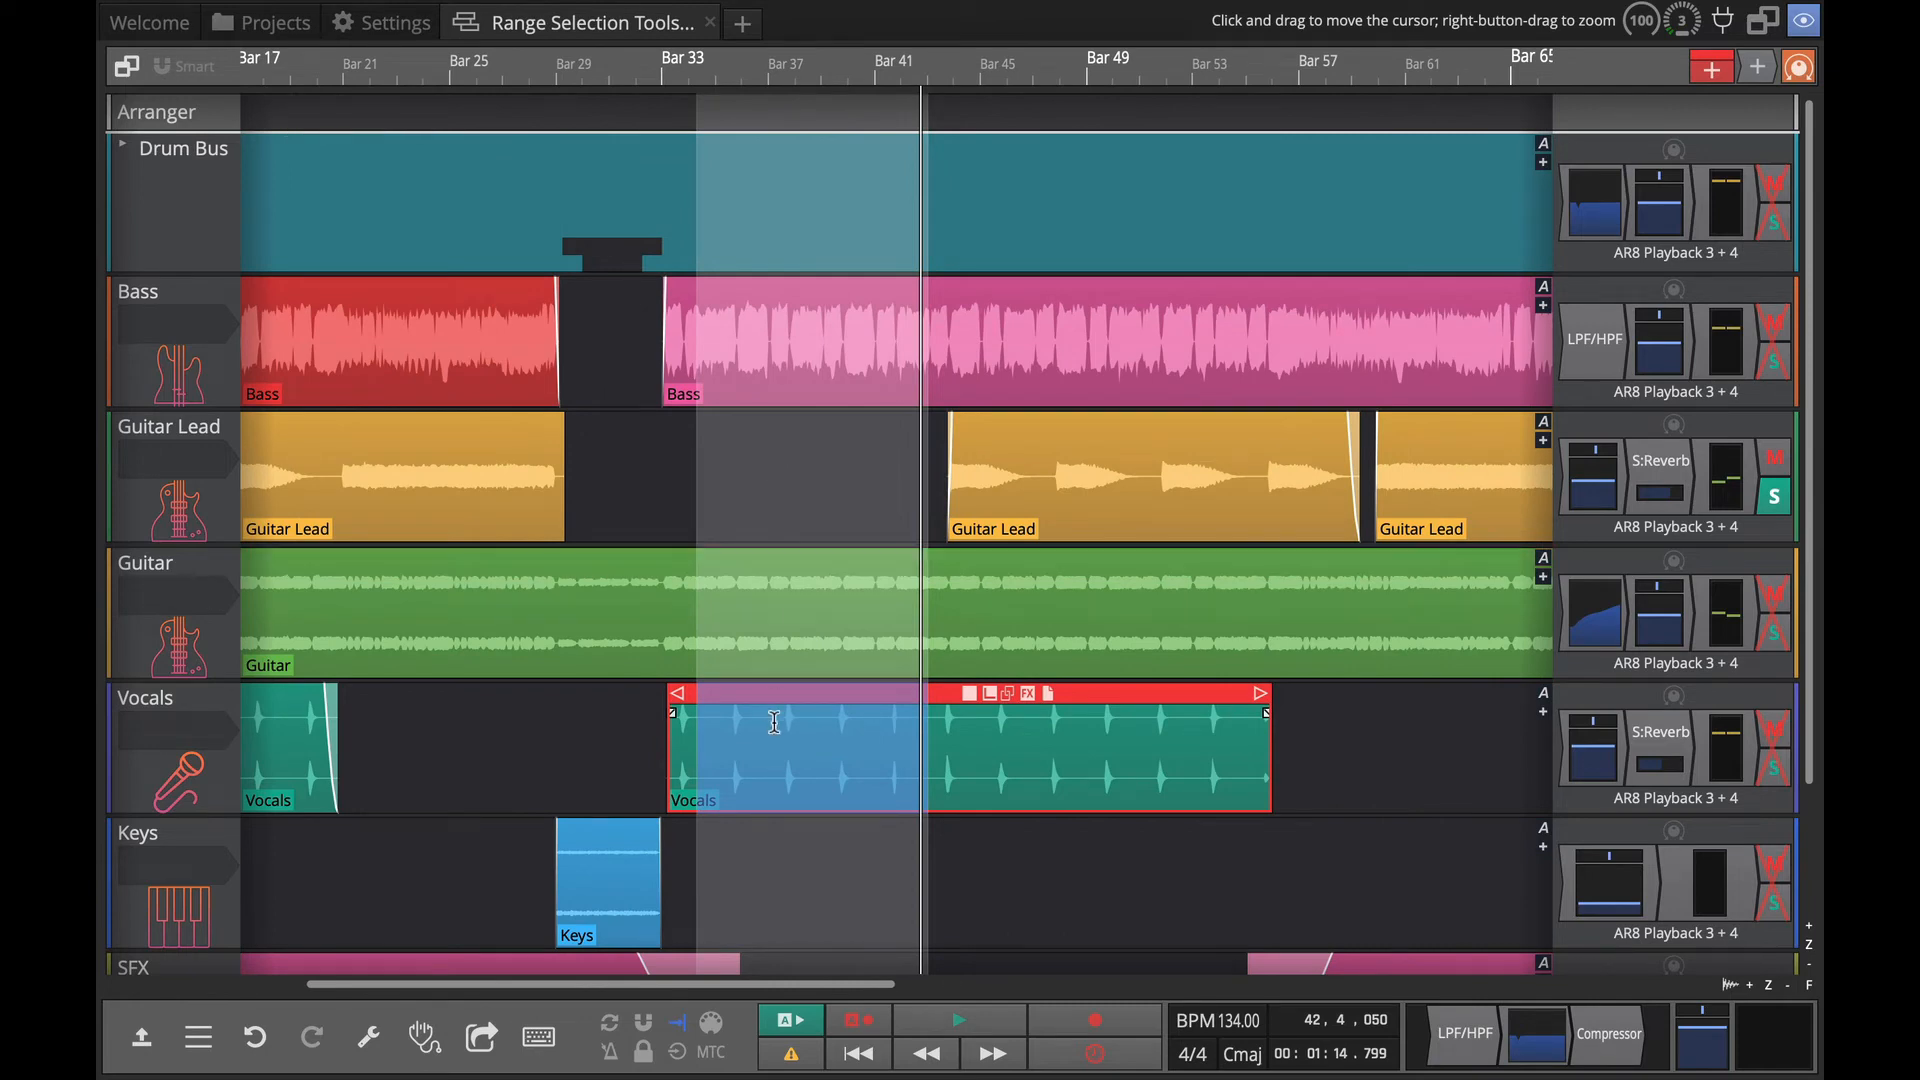
# Drag two Keys clips onto the Vocals track right after the first Vocals clip.
pyautogui.rightClick(772, 722)
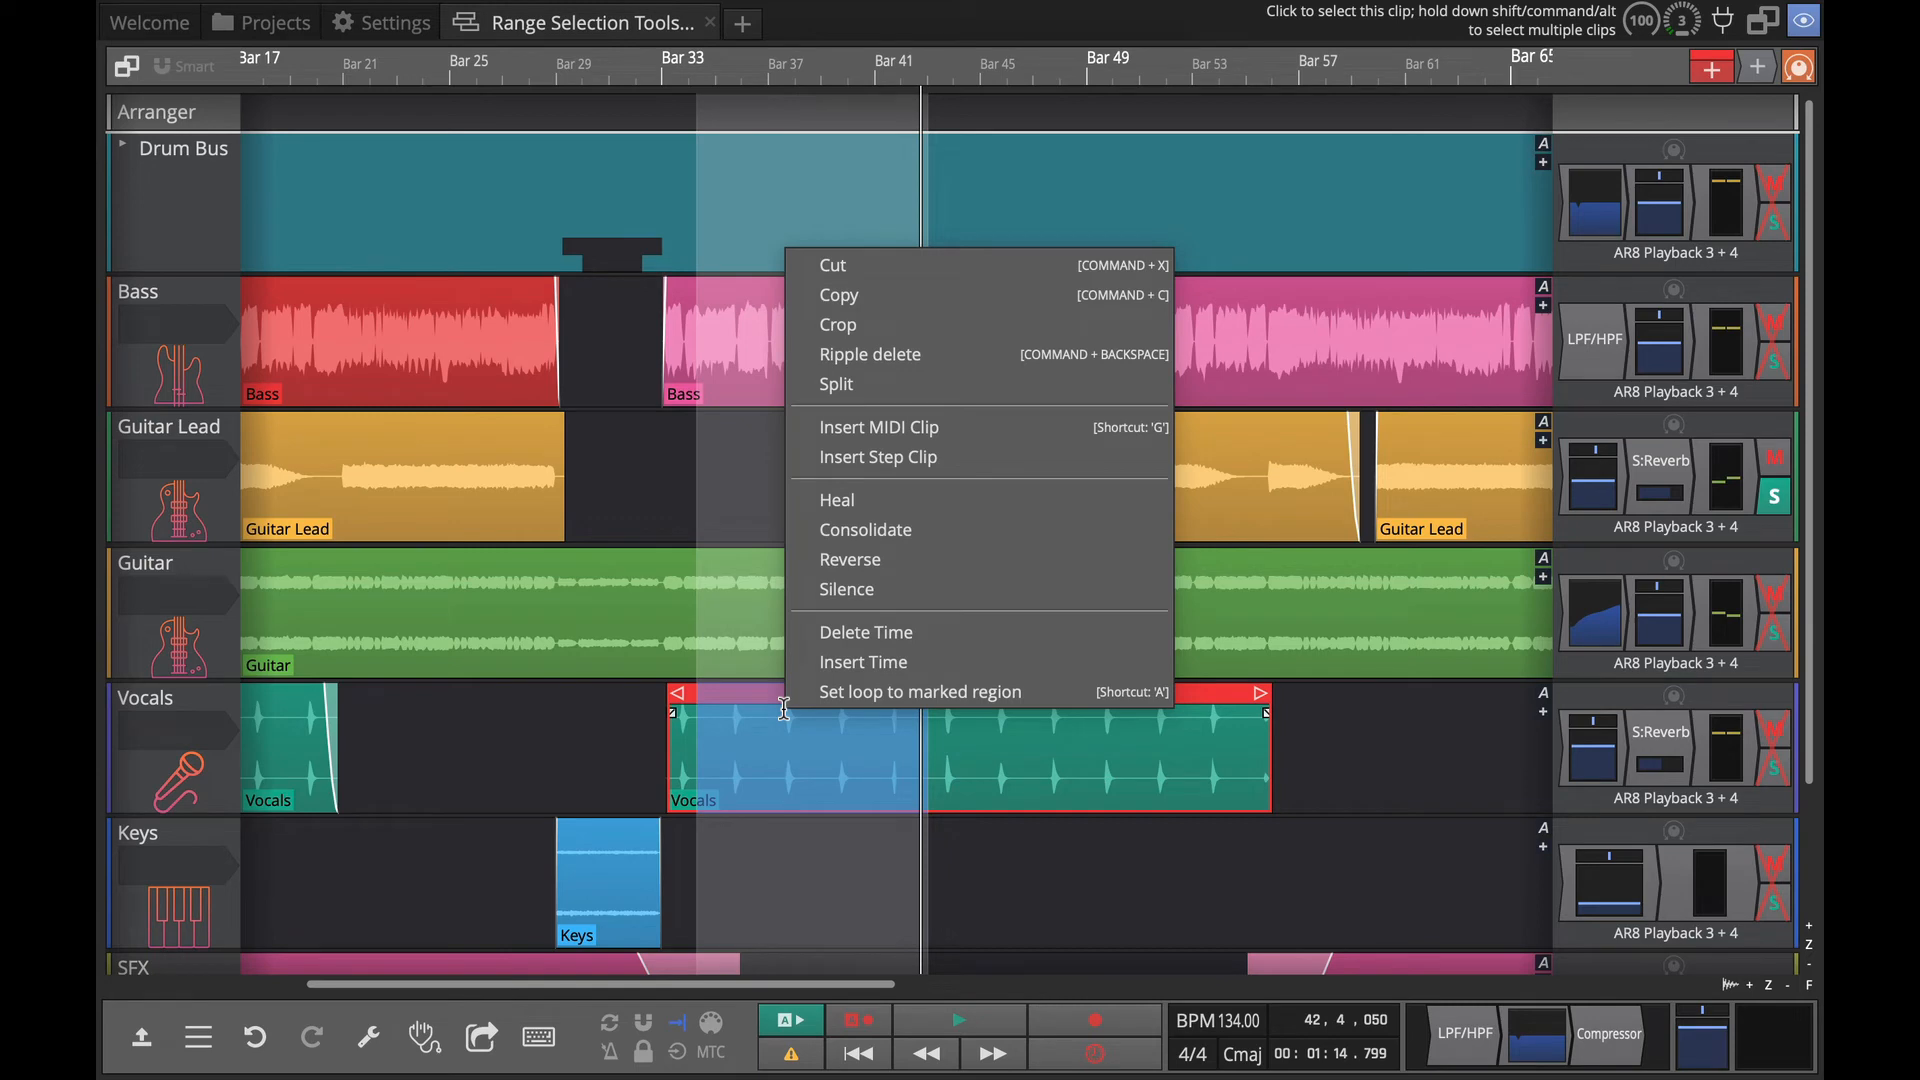
pyautogui.moveTo(780, 707)
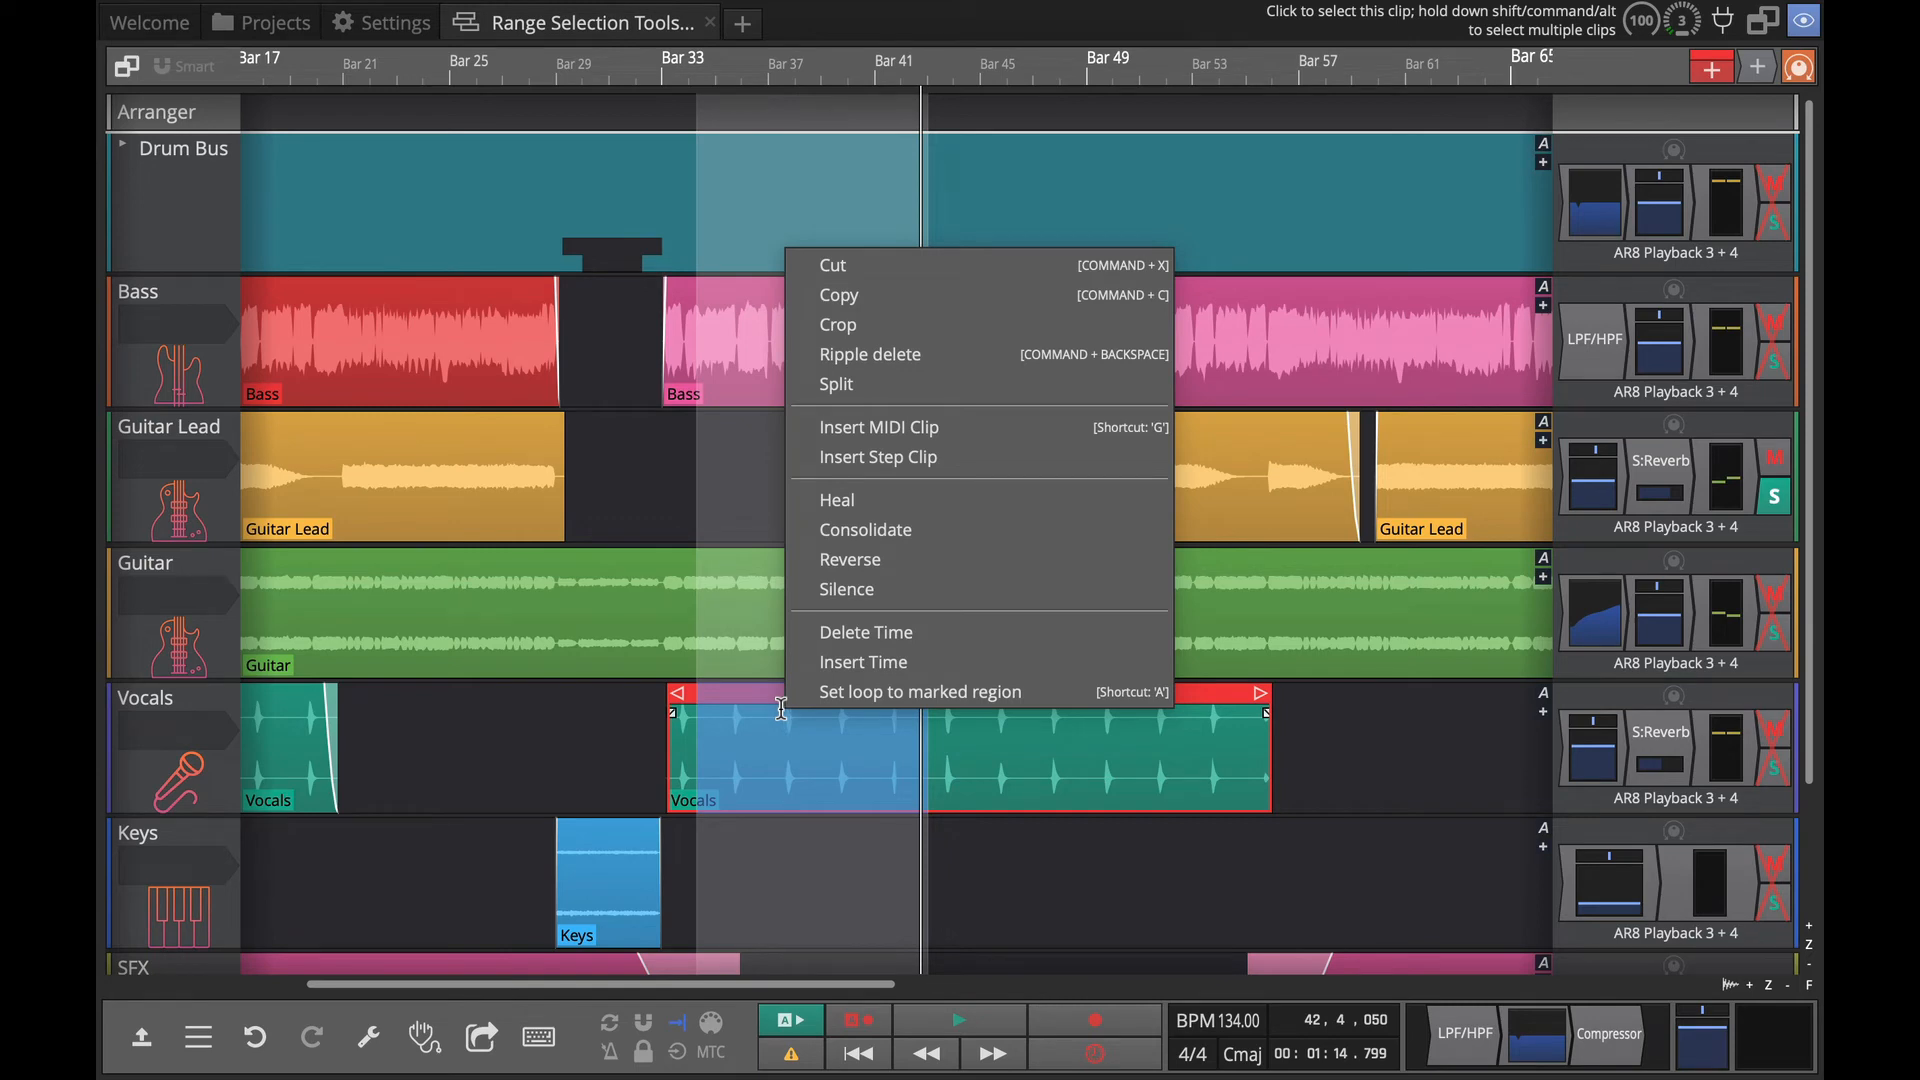
pyautogui.click(500, 774)
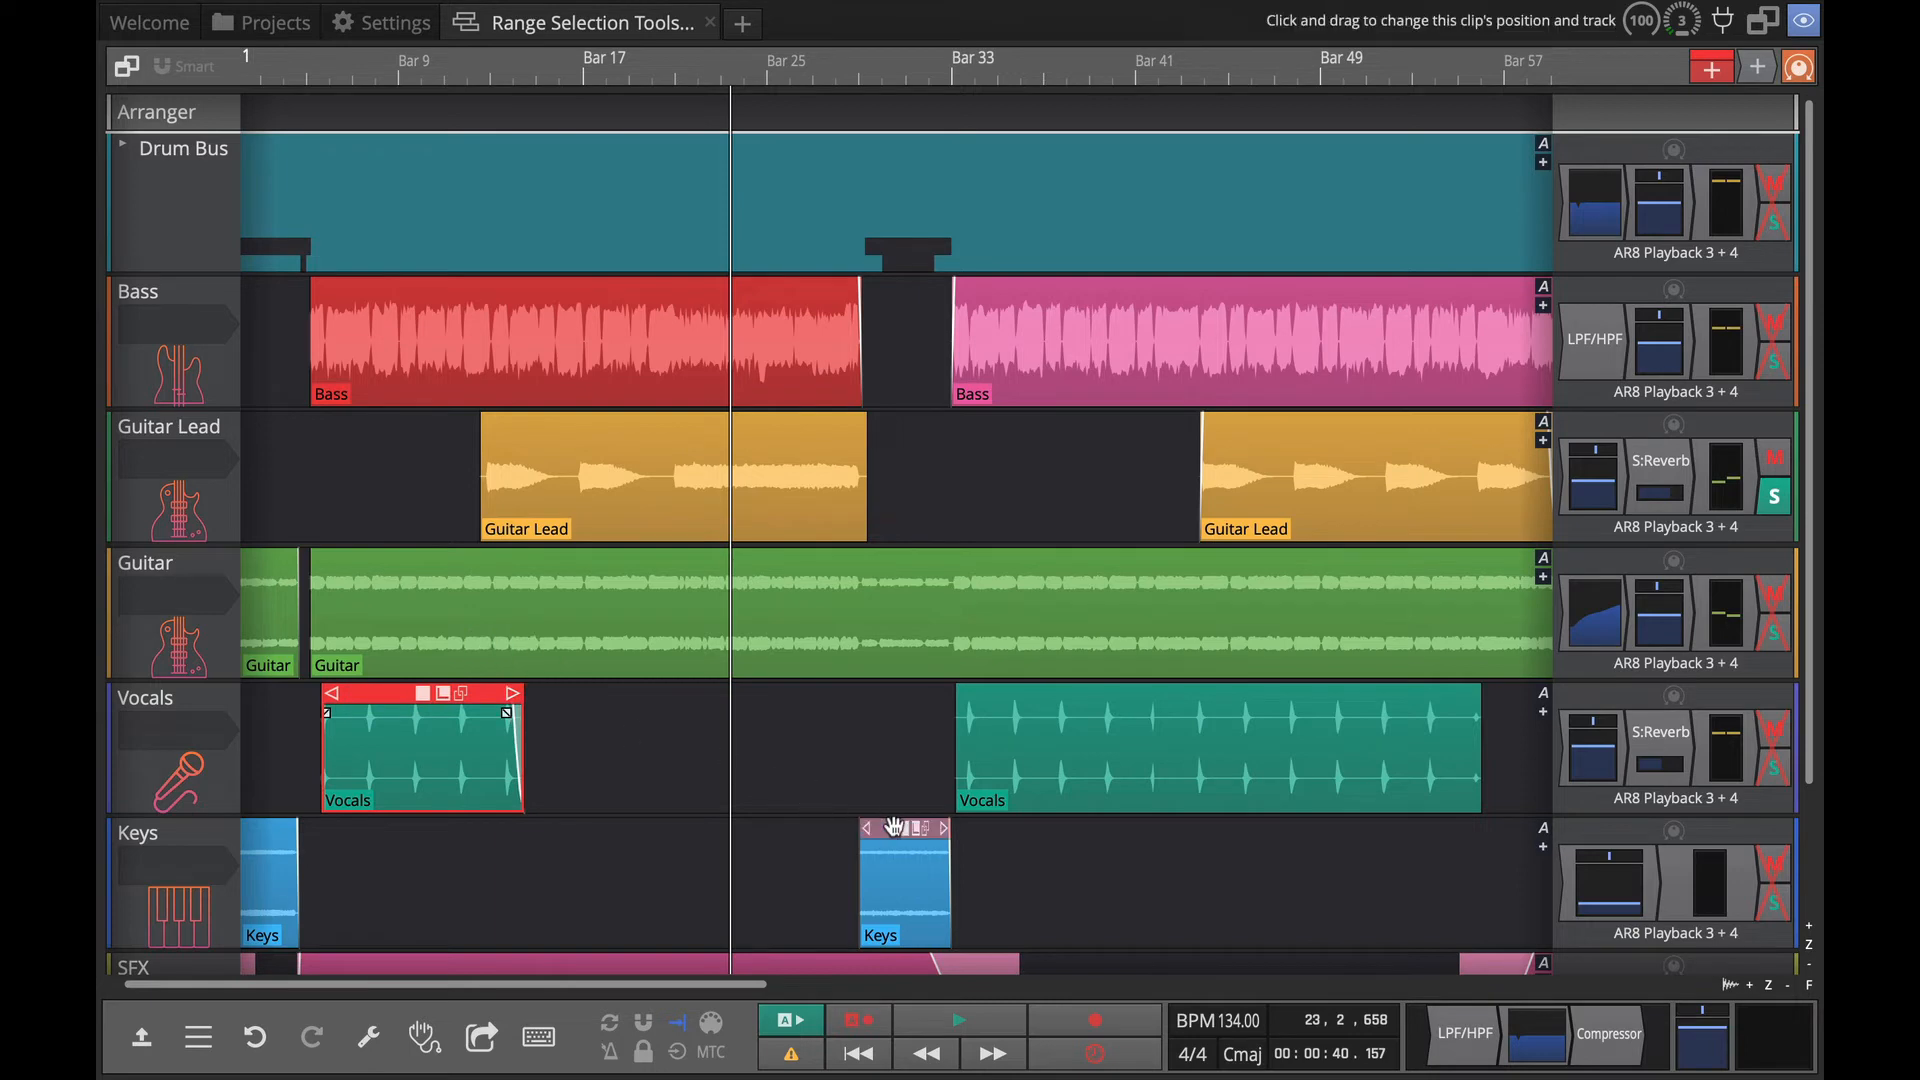
pyautogui.moveTo(904, 881); pyautogui.dragTo(601, 746)
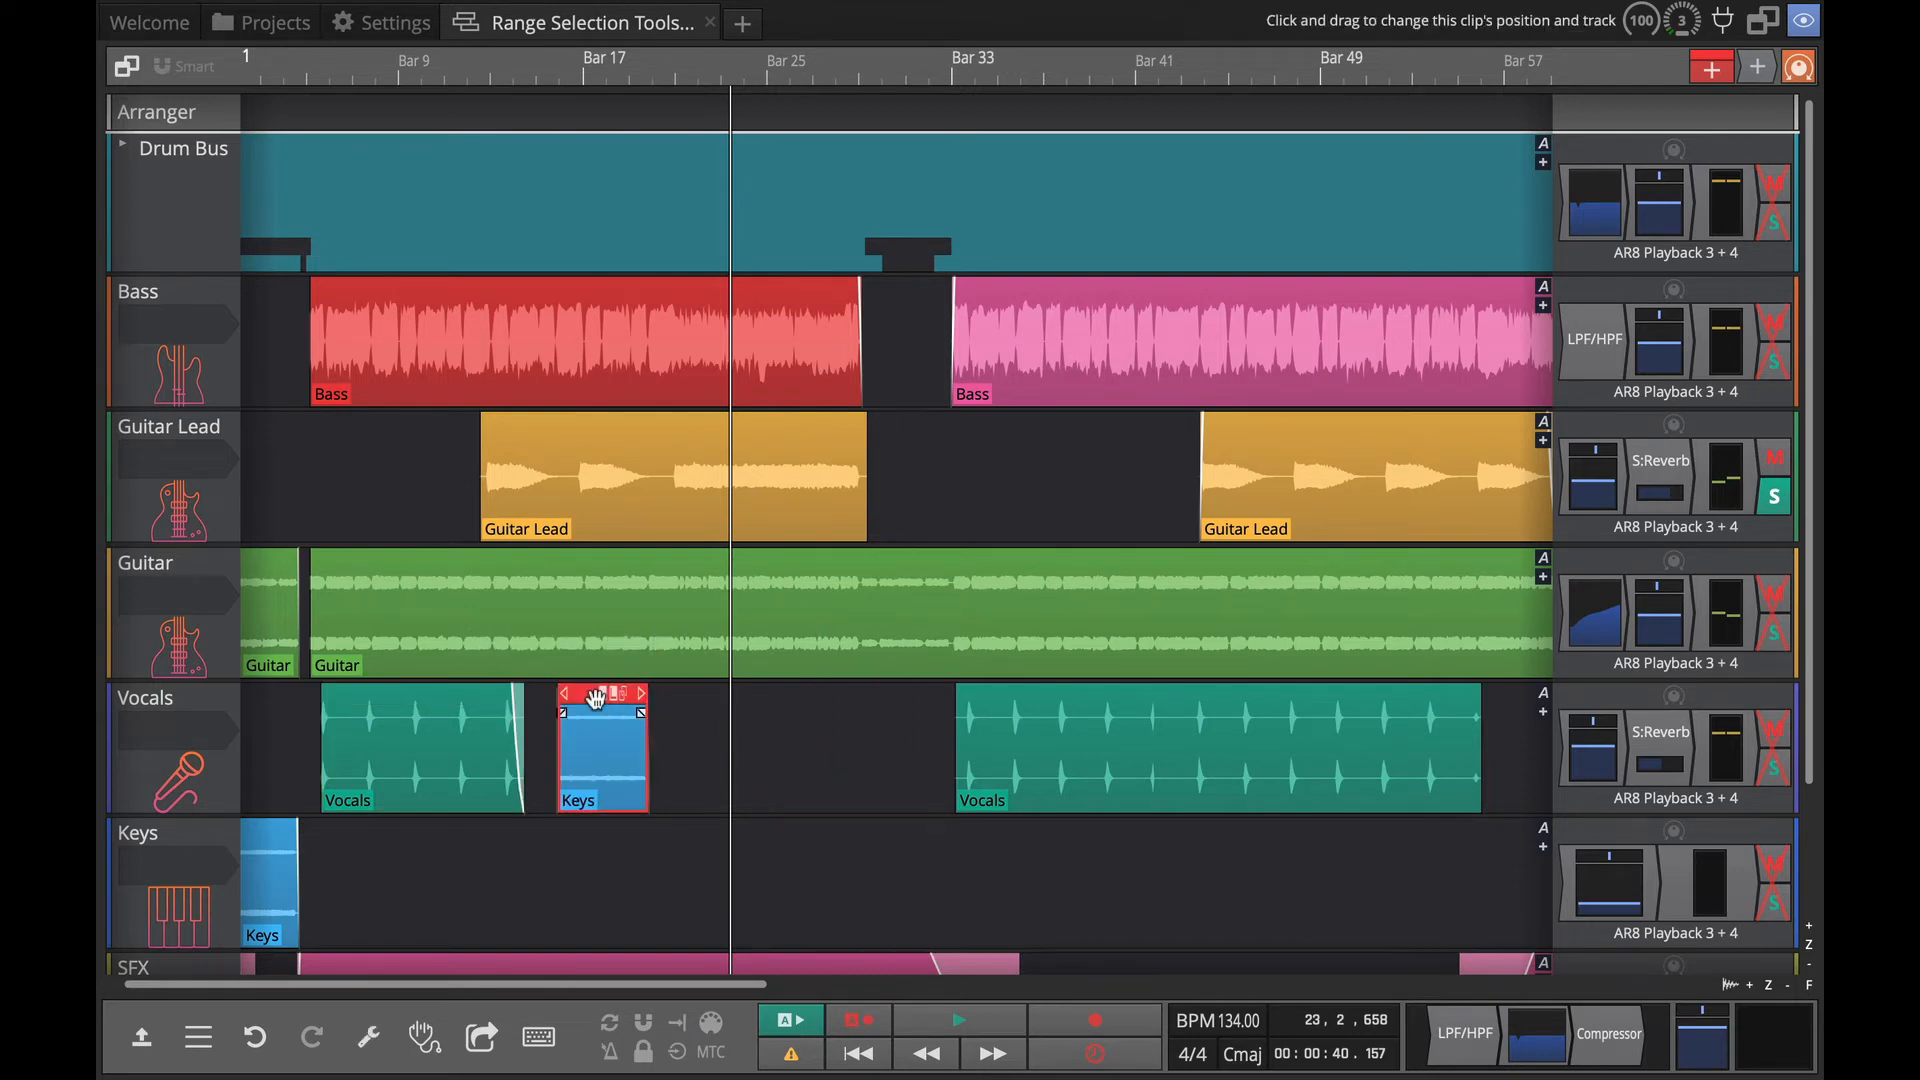
pyautogui.moveTo(602, 746); pyautogui.dragTo(768, 746)
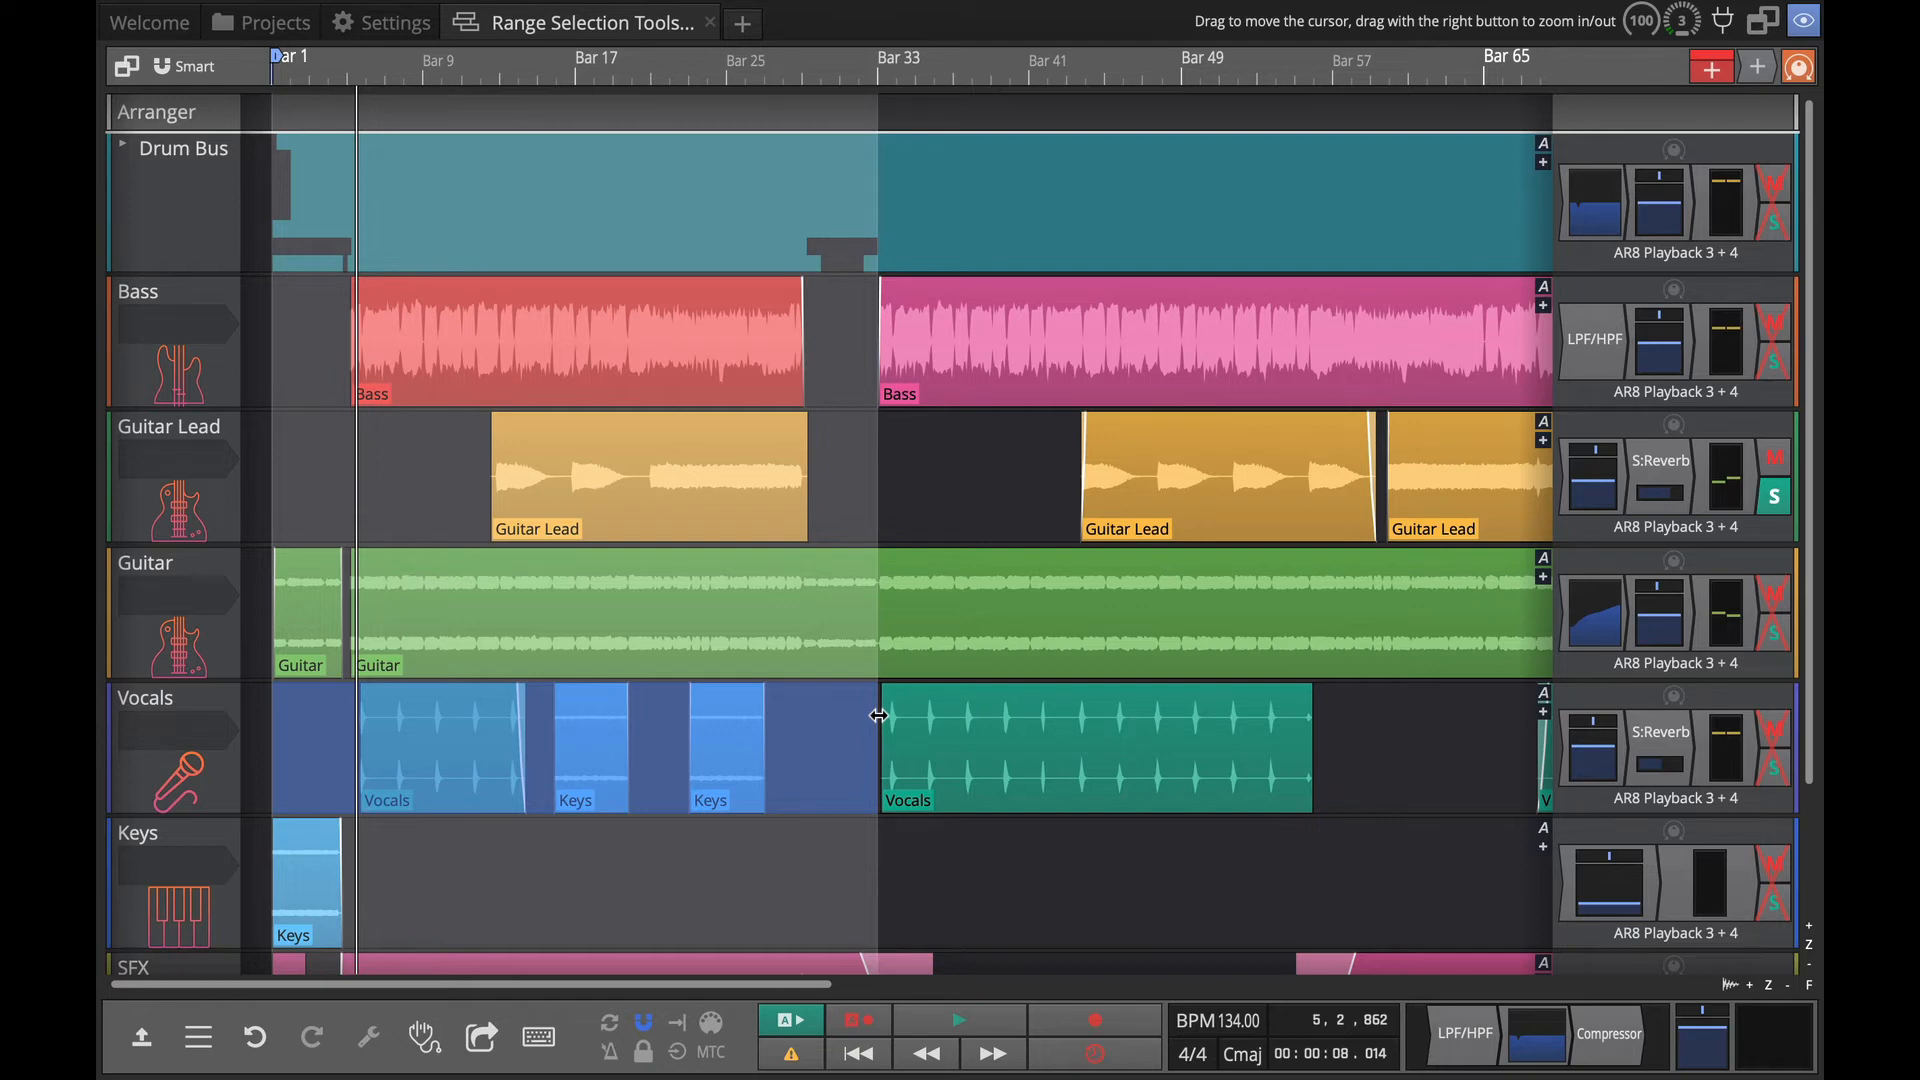
# Consolidate the bars 1–33 range into one rendered clip and select it on Vocals.
pyautogui.rightClick(478, 739)
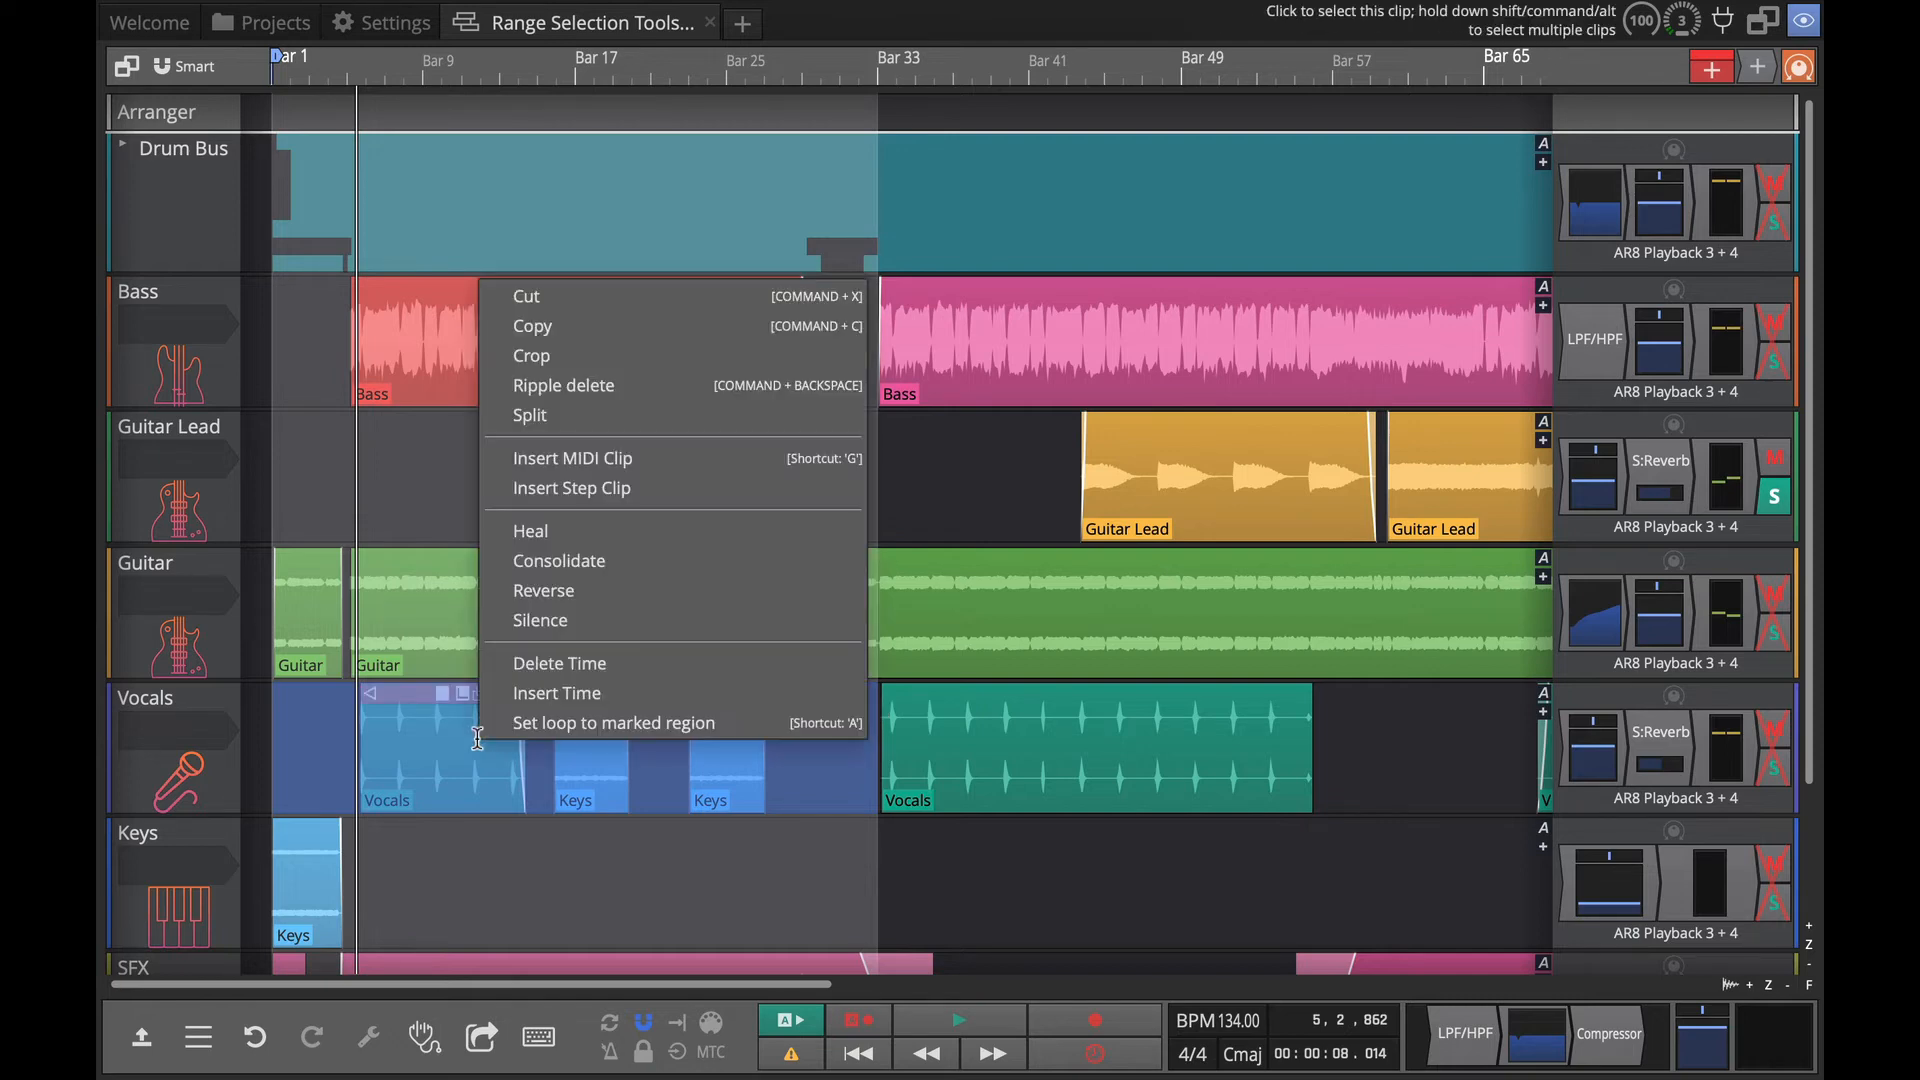
pyautogui.moveTo(558, 560)
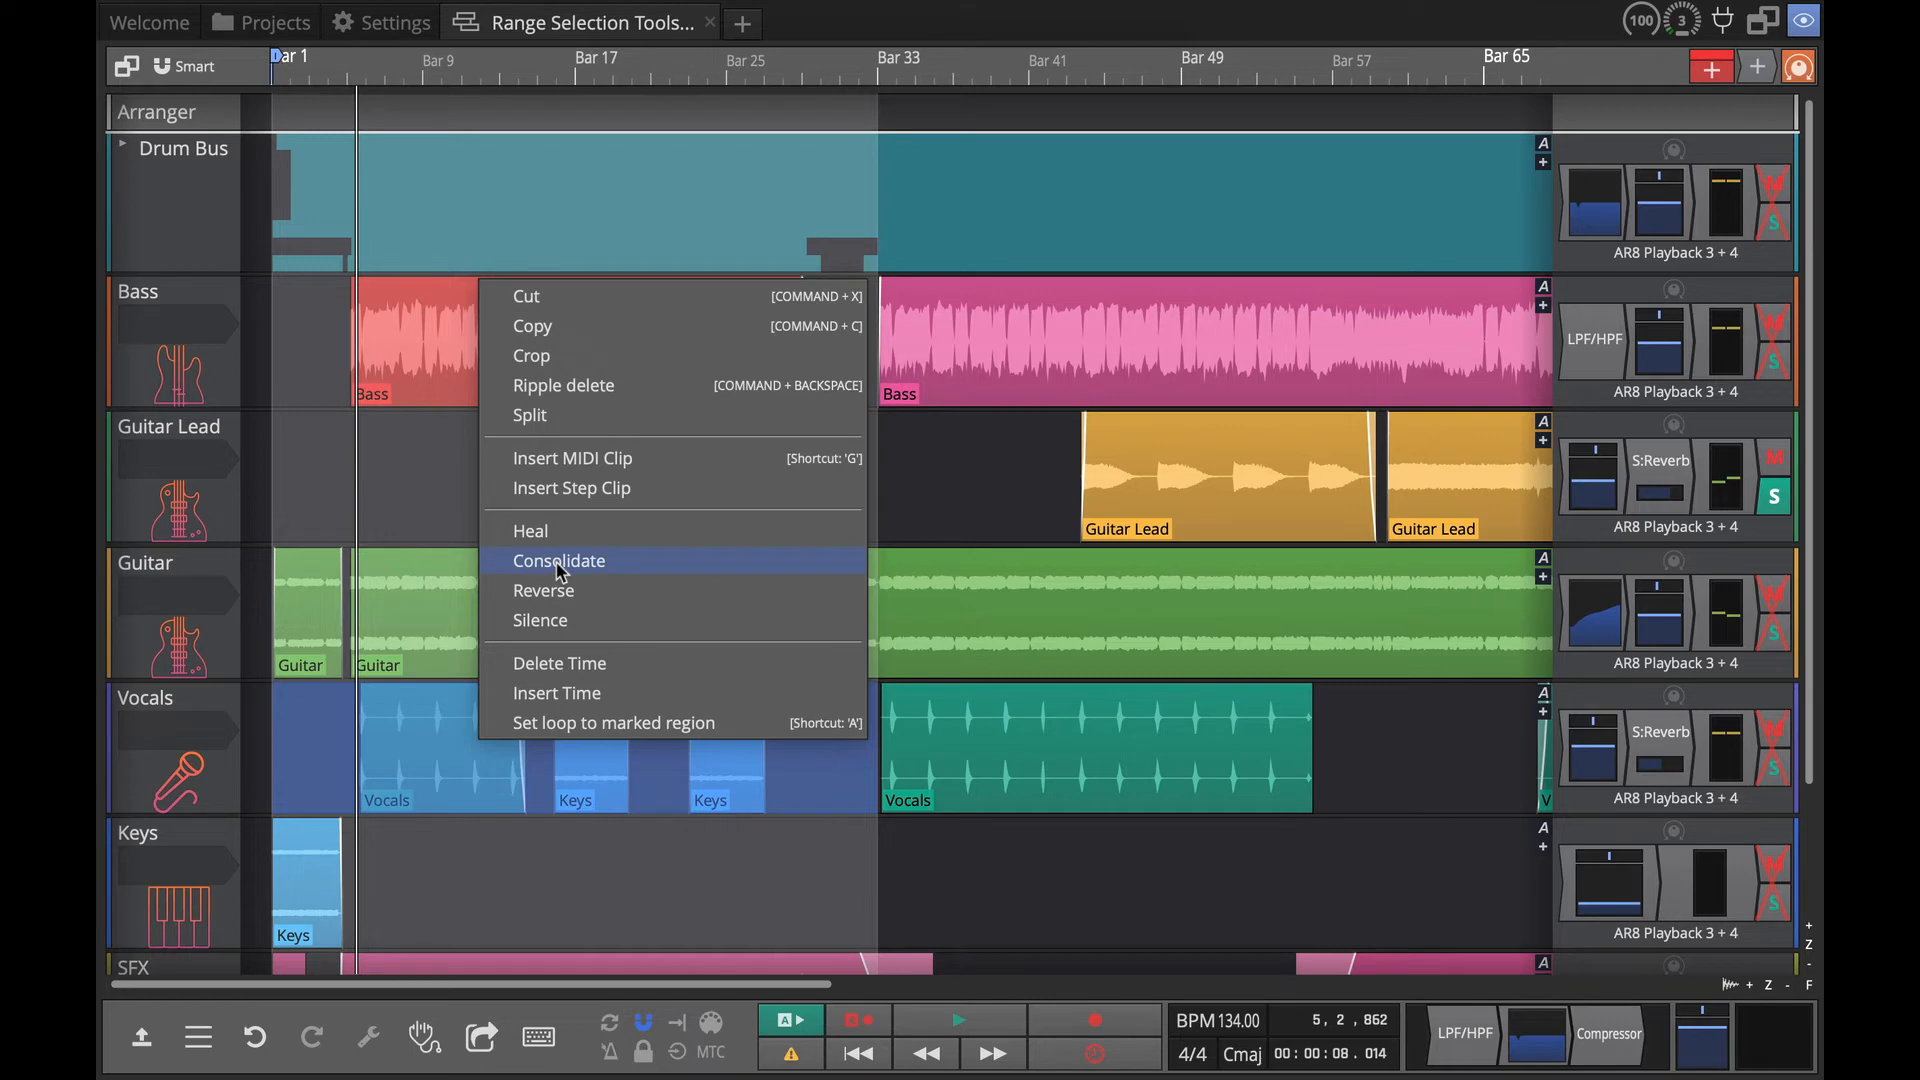
pyautogui.click(558, 560)
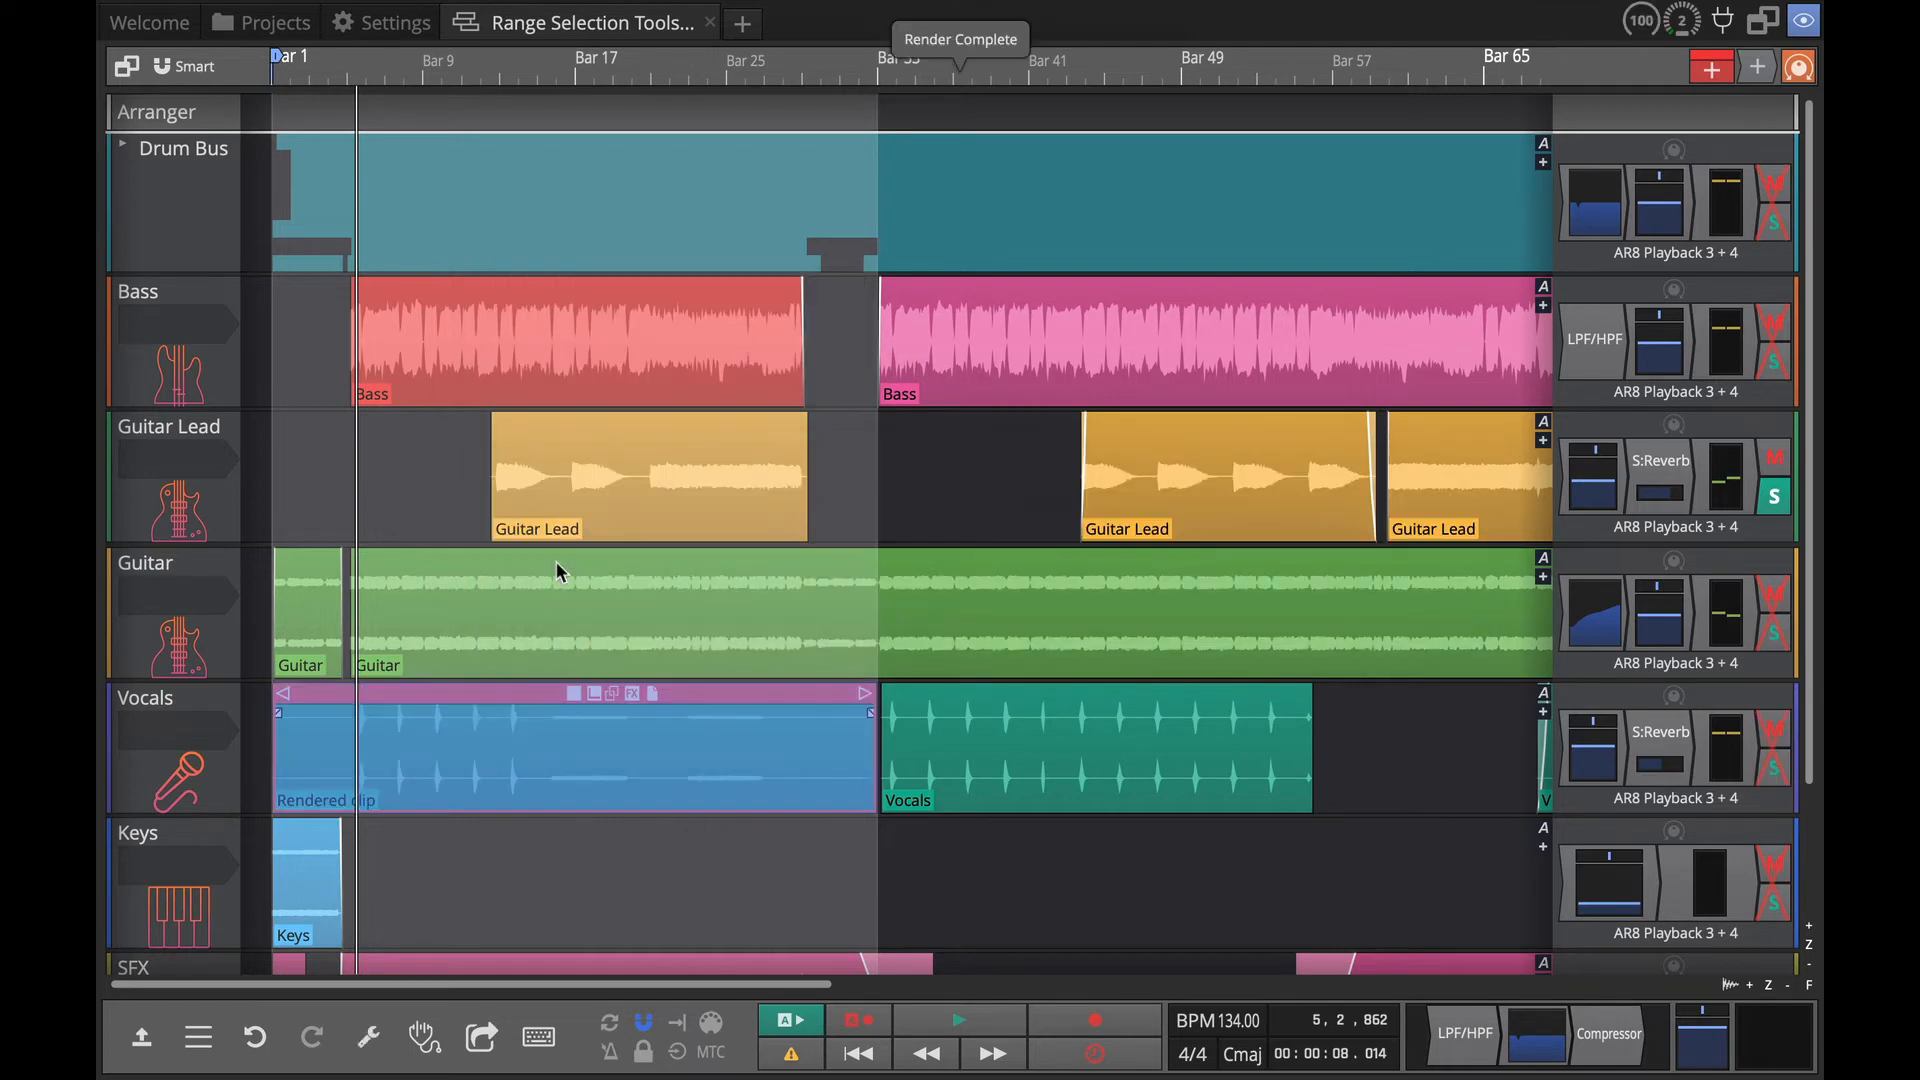
pyautogui.click(172, 760)
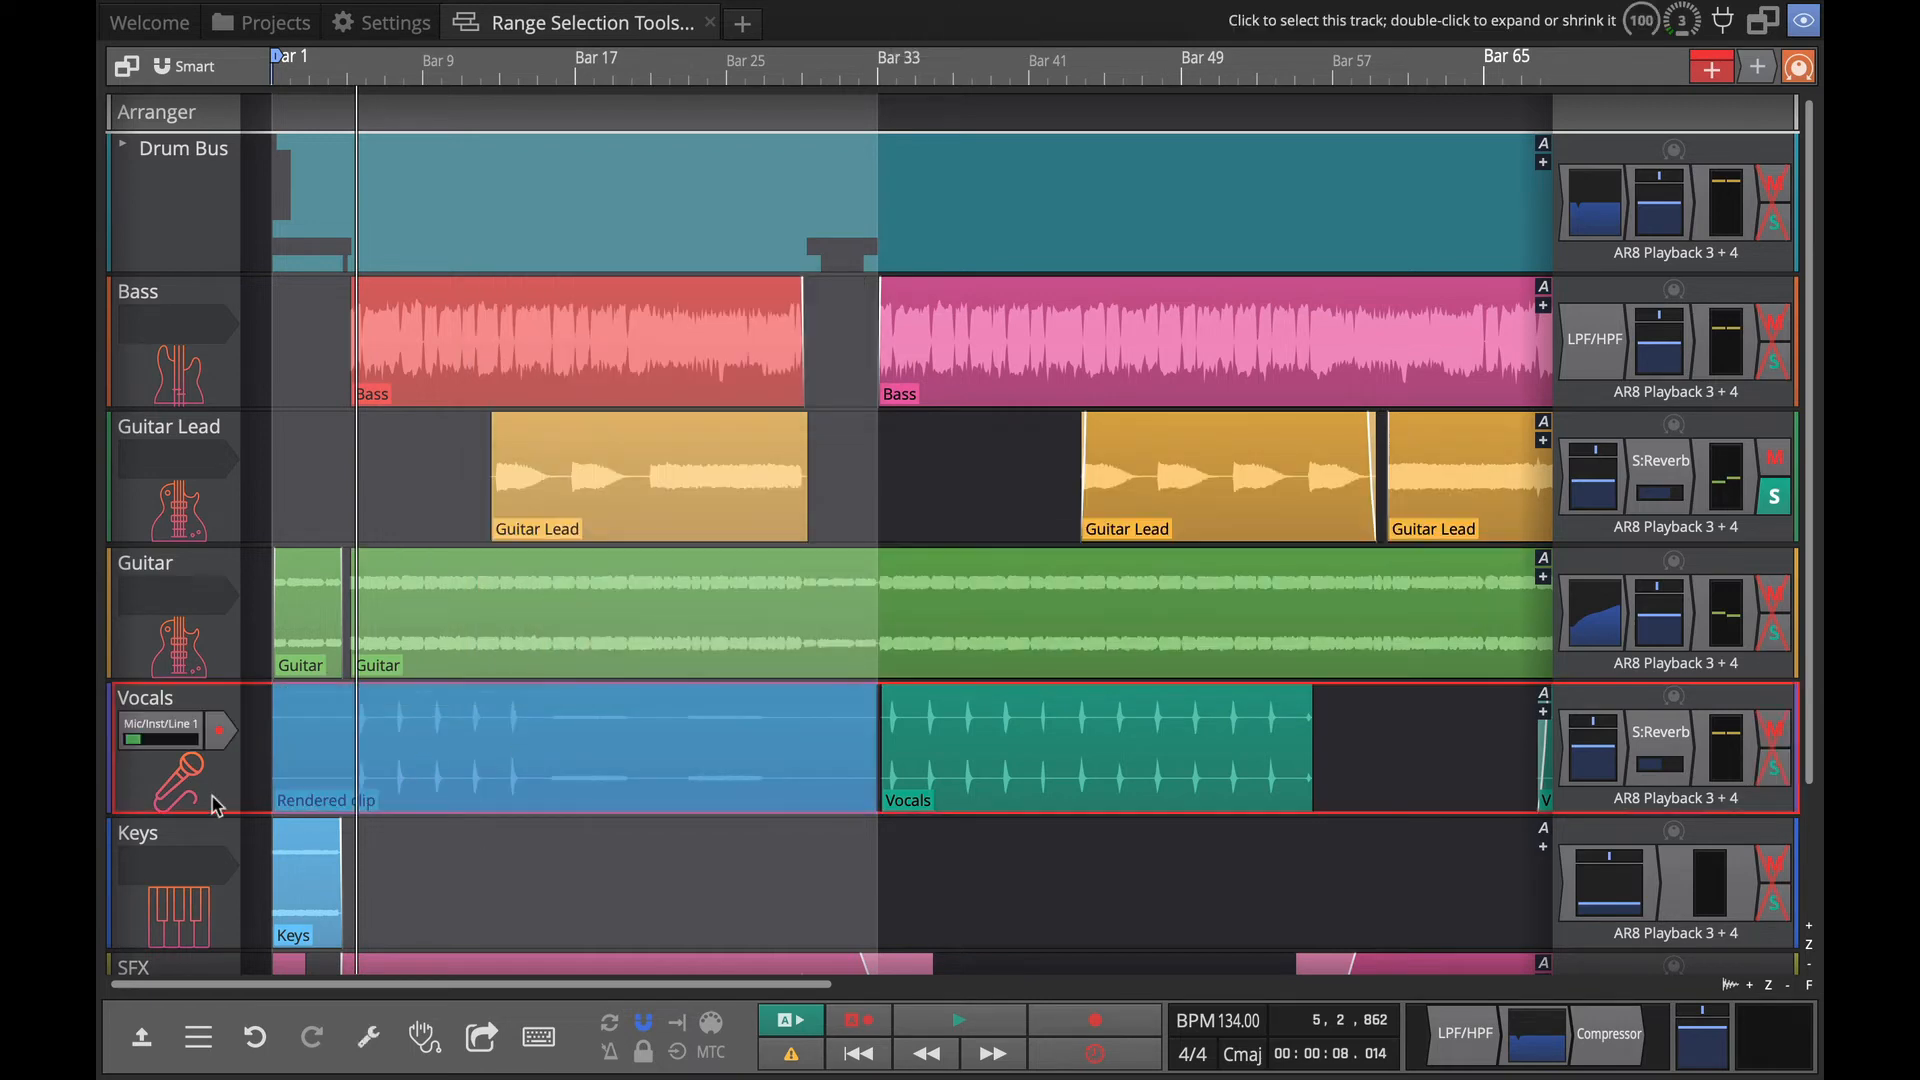
pyautogui.click(576, 746)
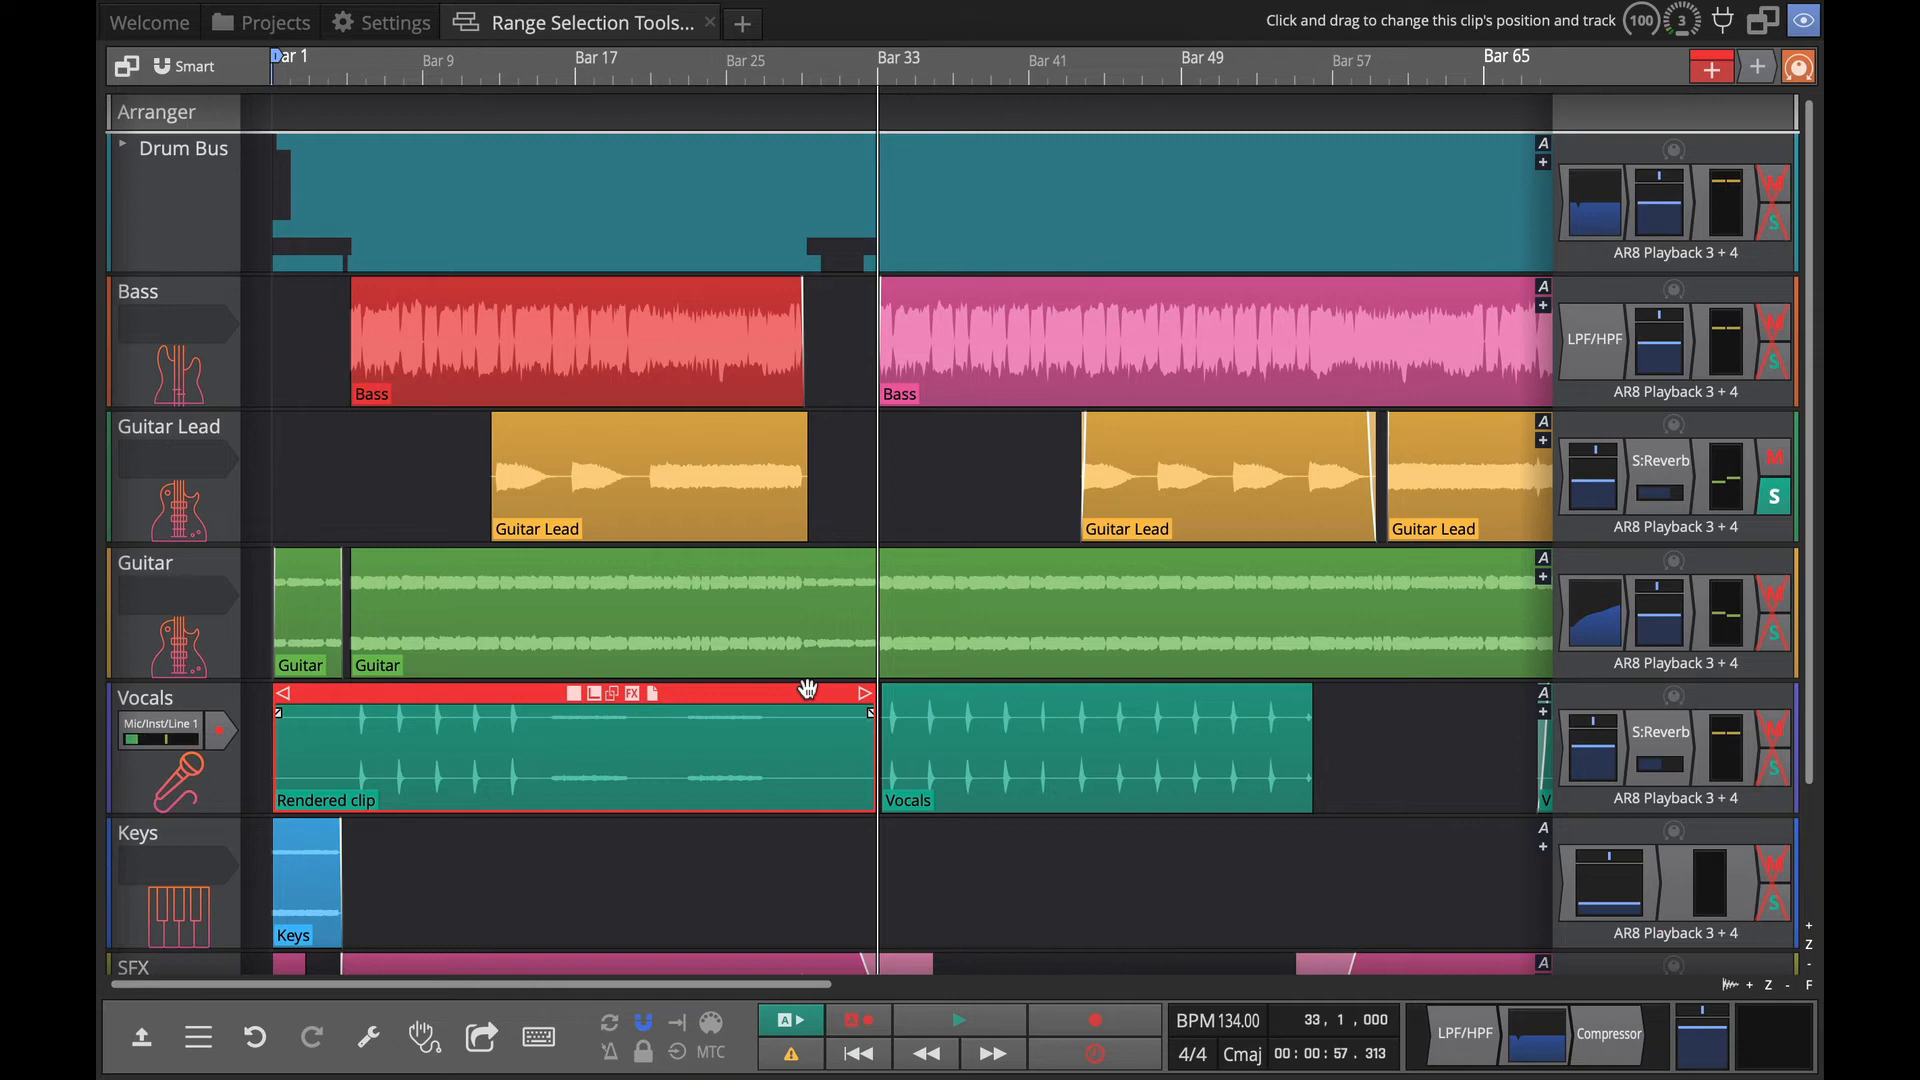
pyautogui.moveTo(996, 768)
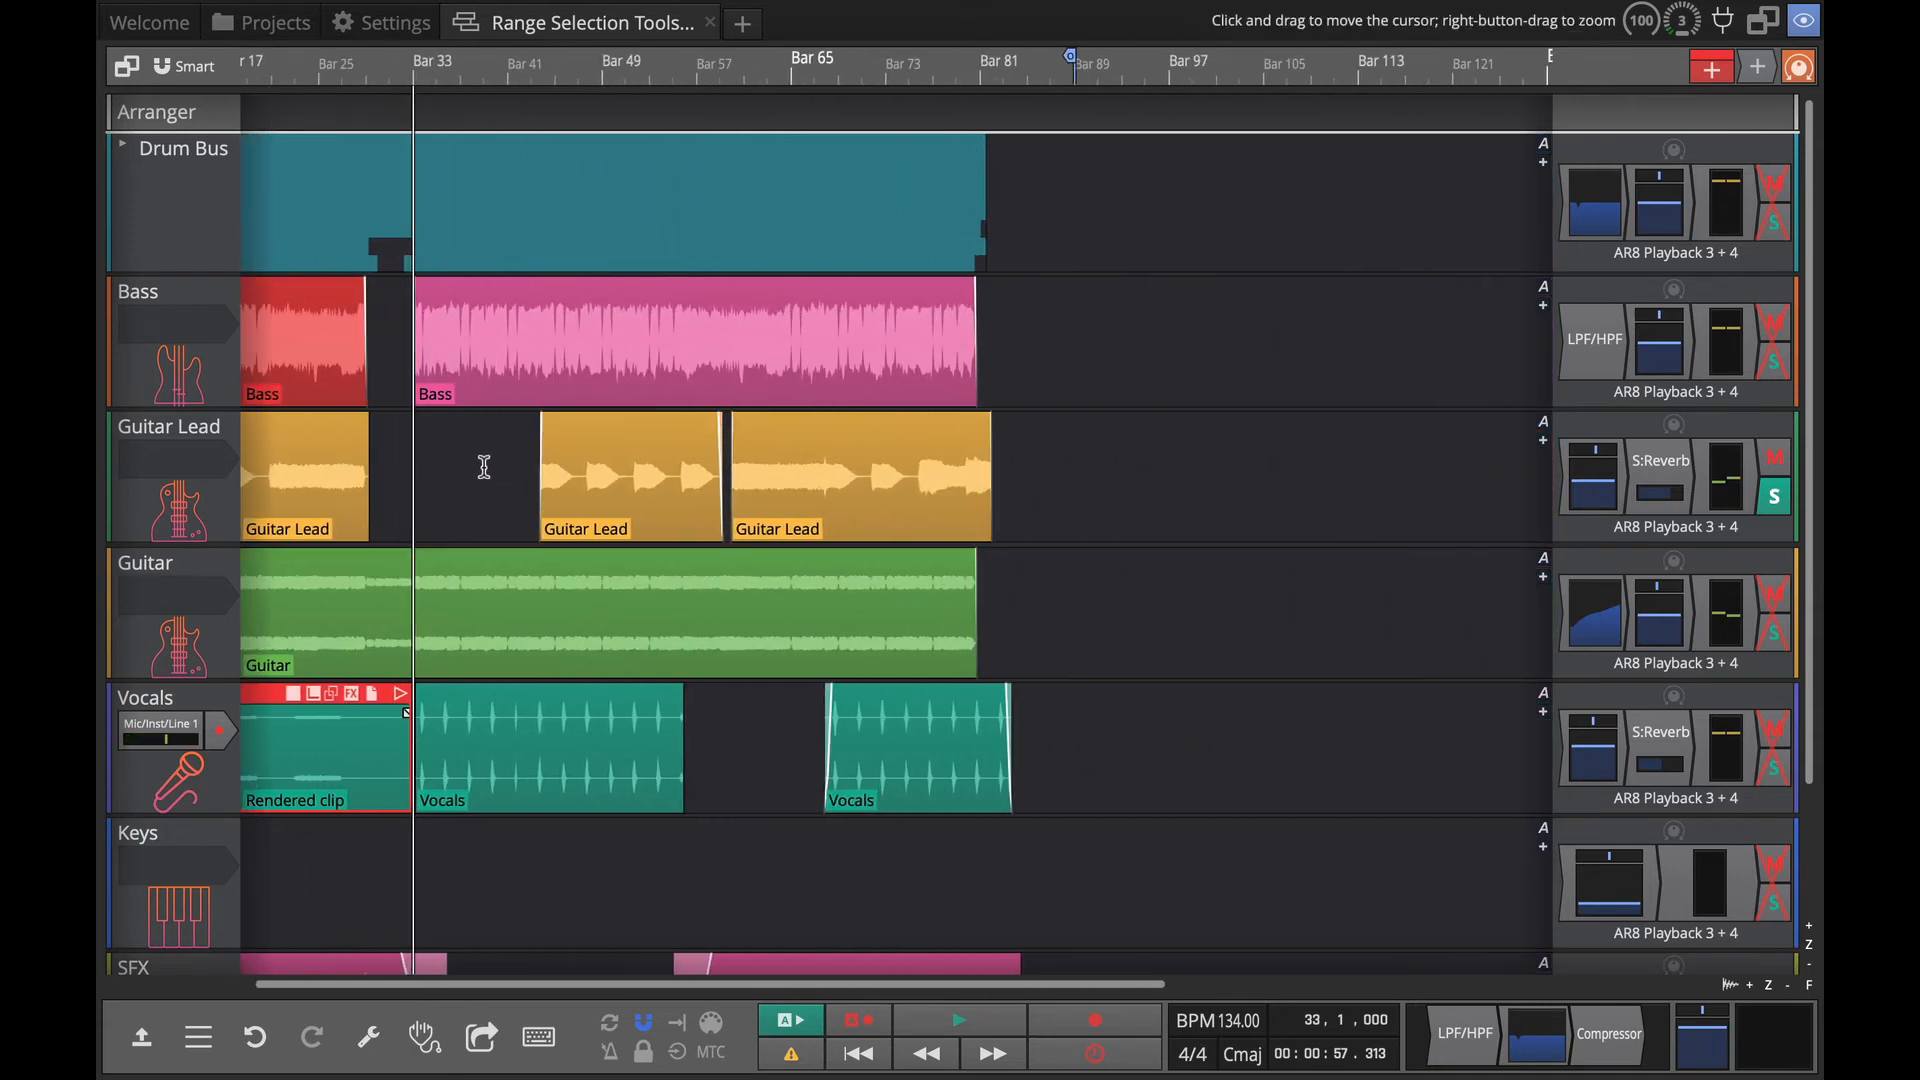
# Mark a range over the Guitar Lead gap near Bar 59 and heal the clips across it.
pyautogui.moveTo(466, 466); pyautogui.dragTo(624, 466)
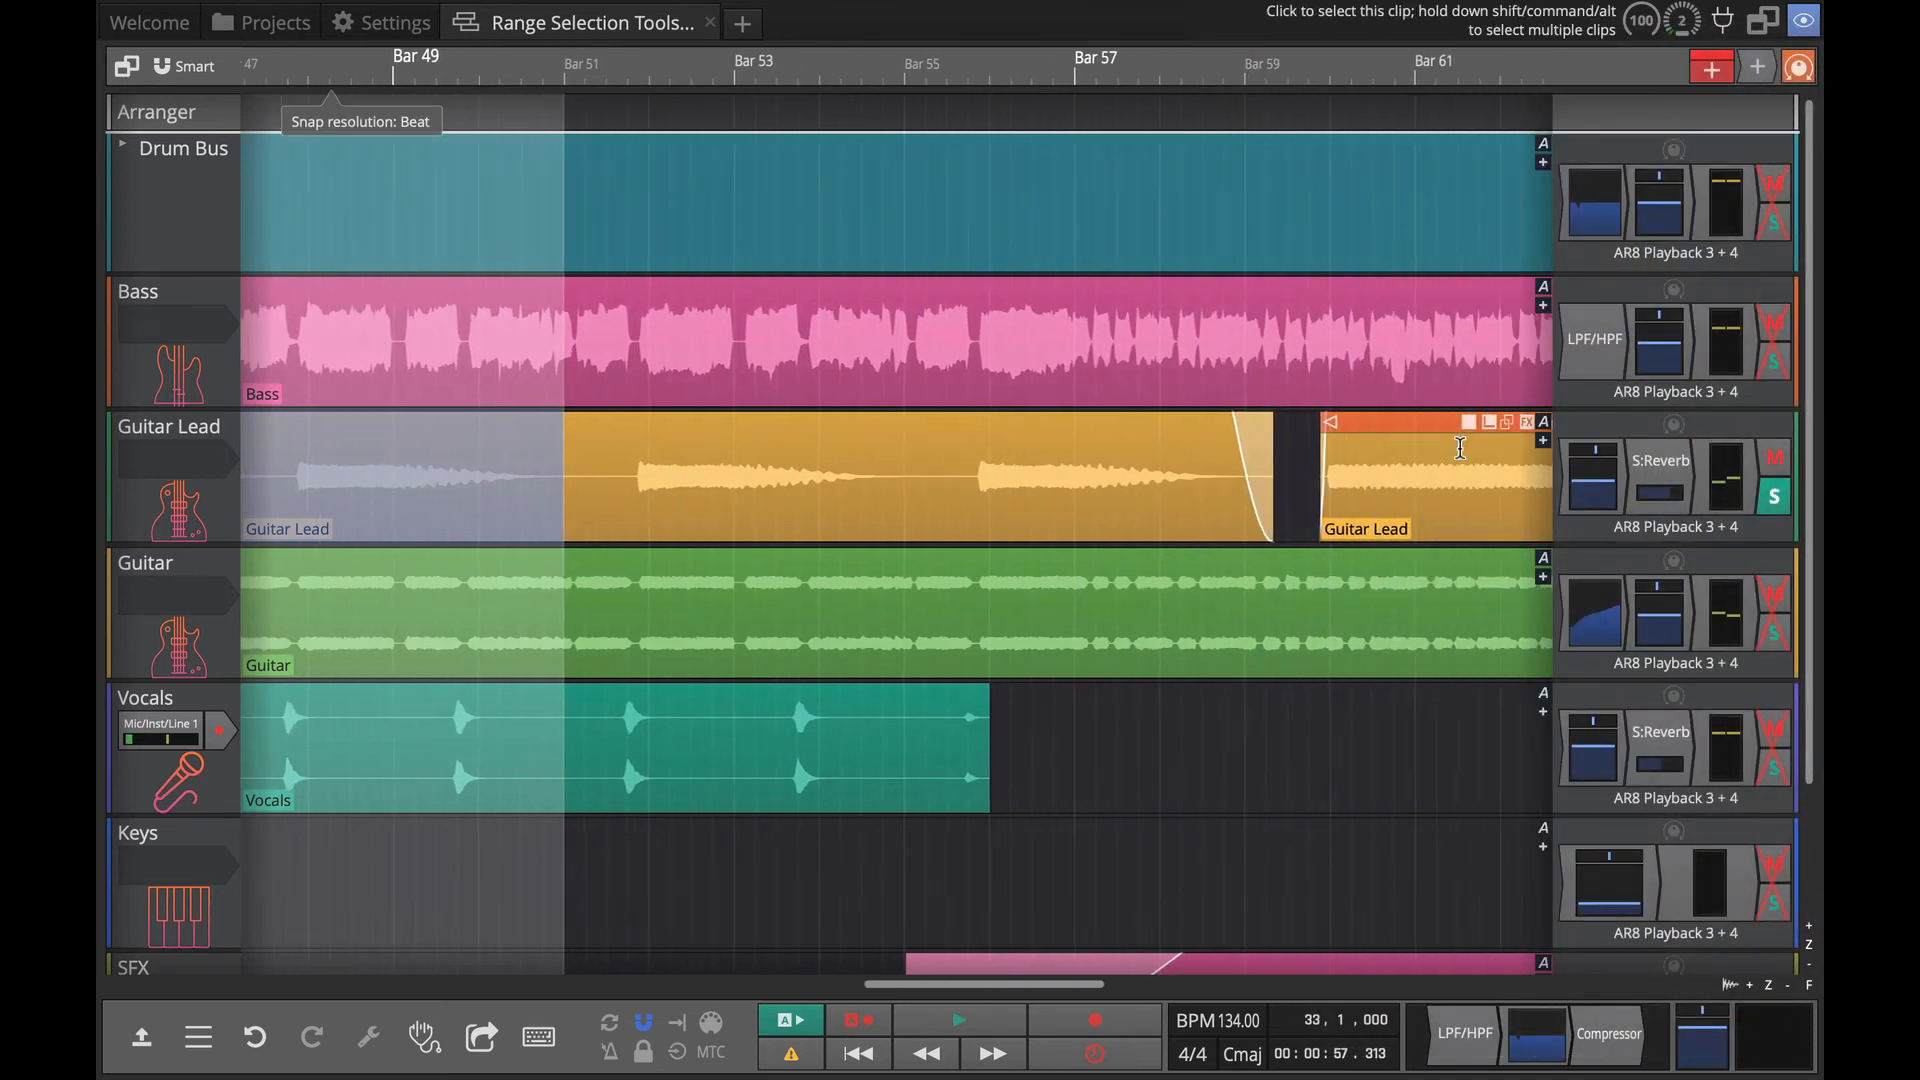
pyautogui.hscroll(3)
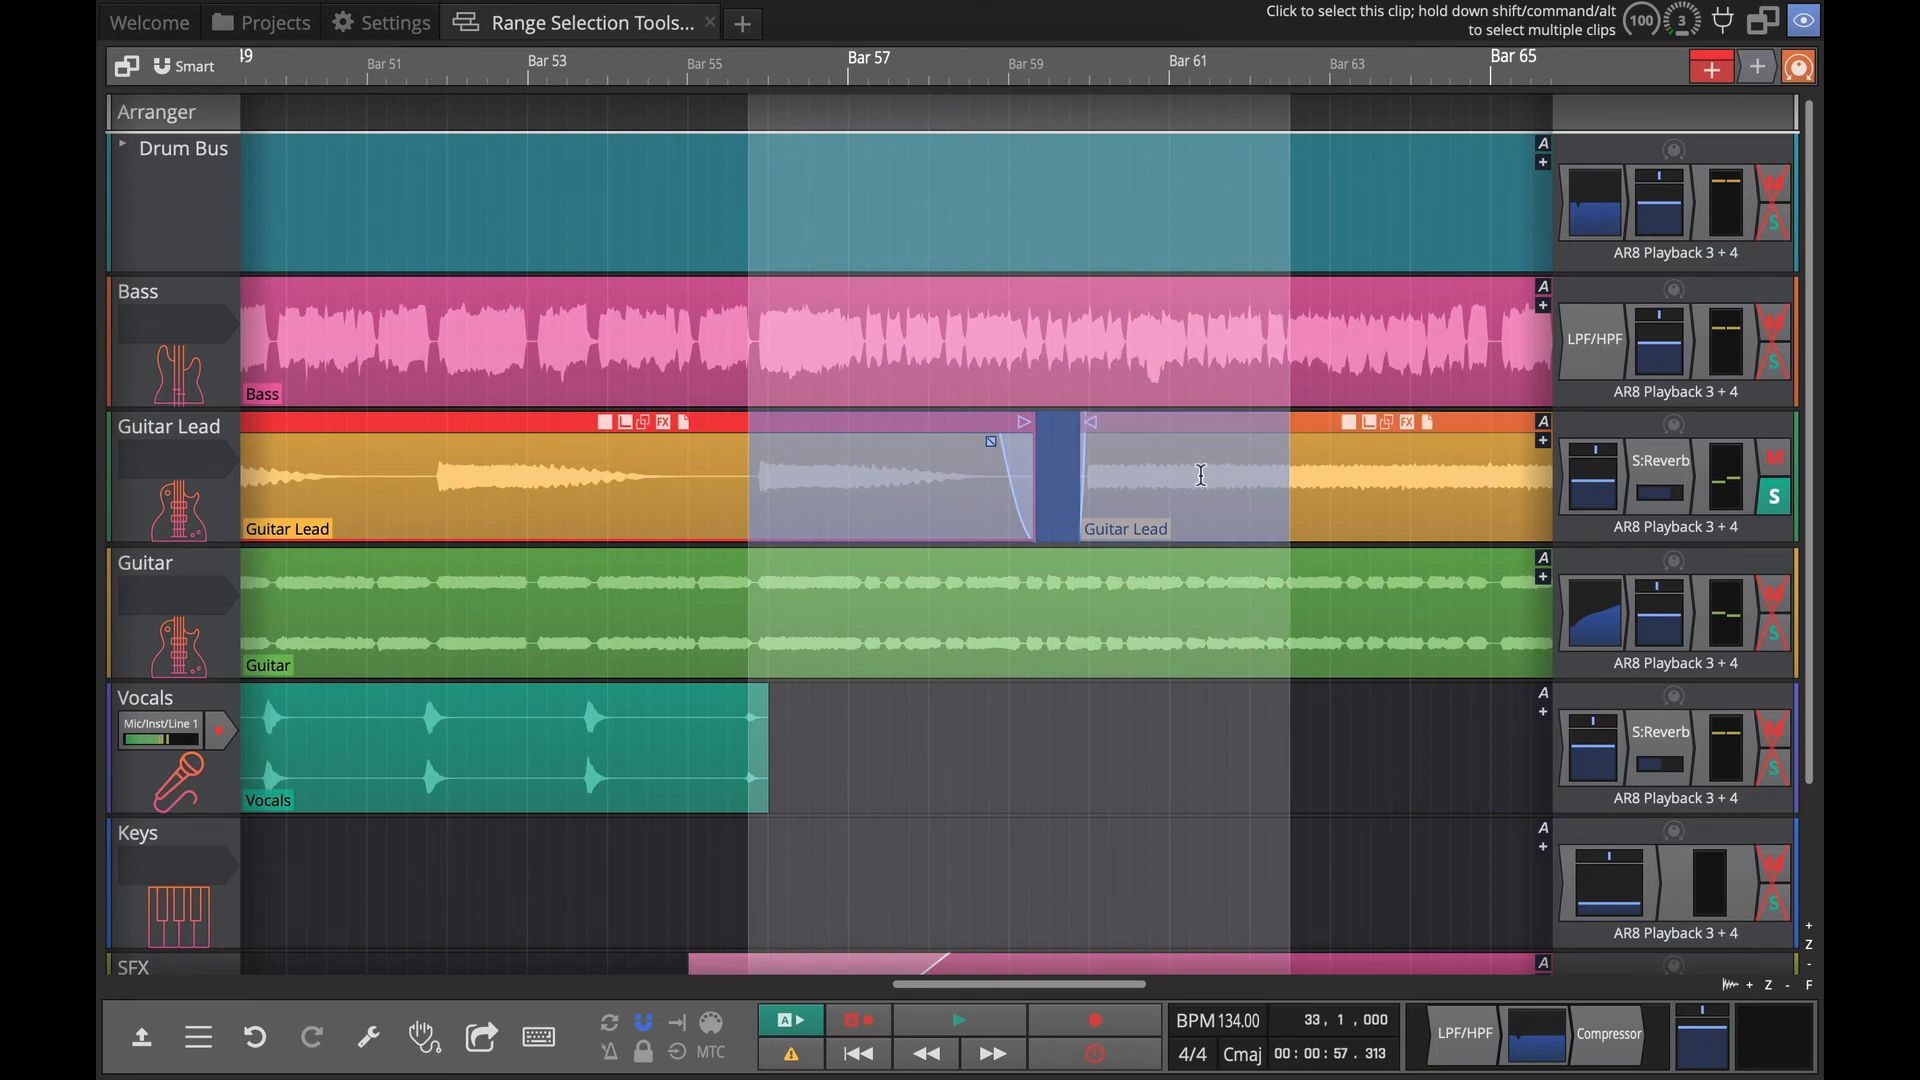
pyautogui.rightClick(1182, 478)
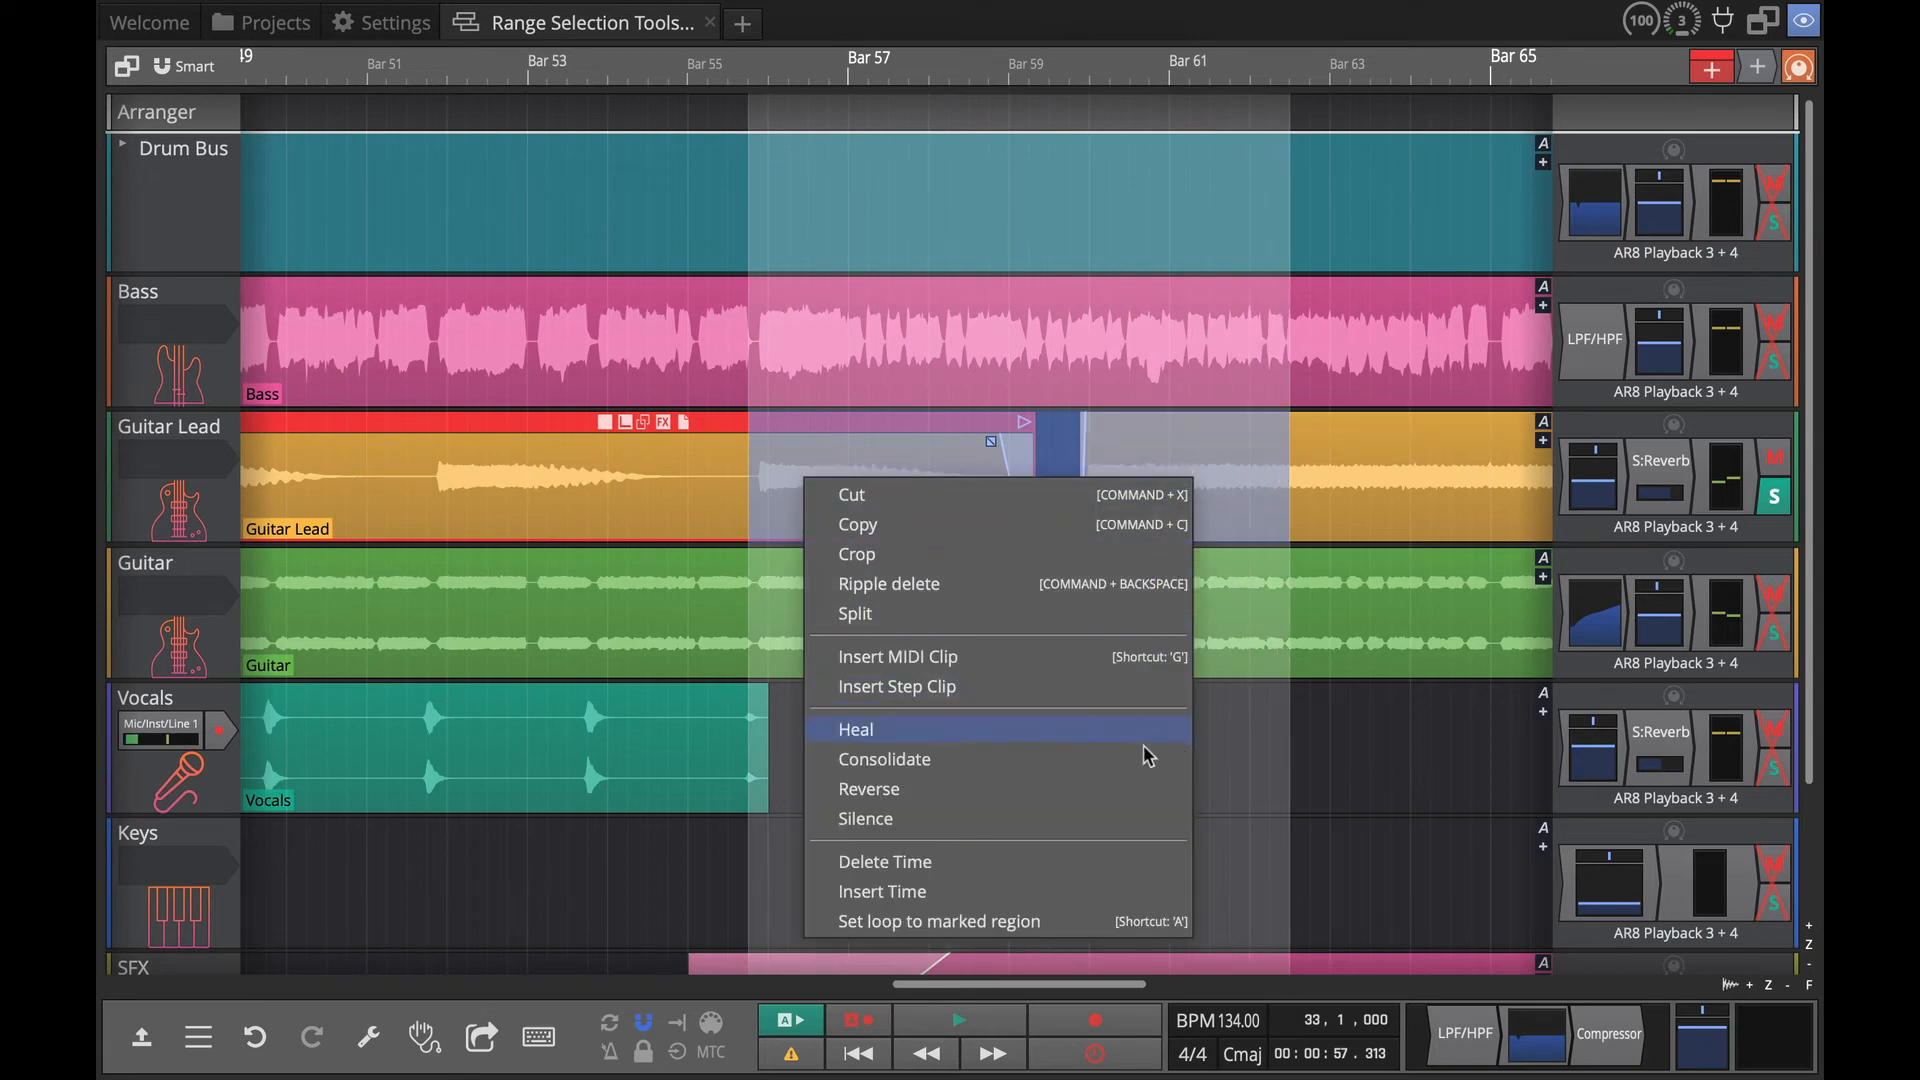
pyautogui.click(882, 758)
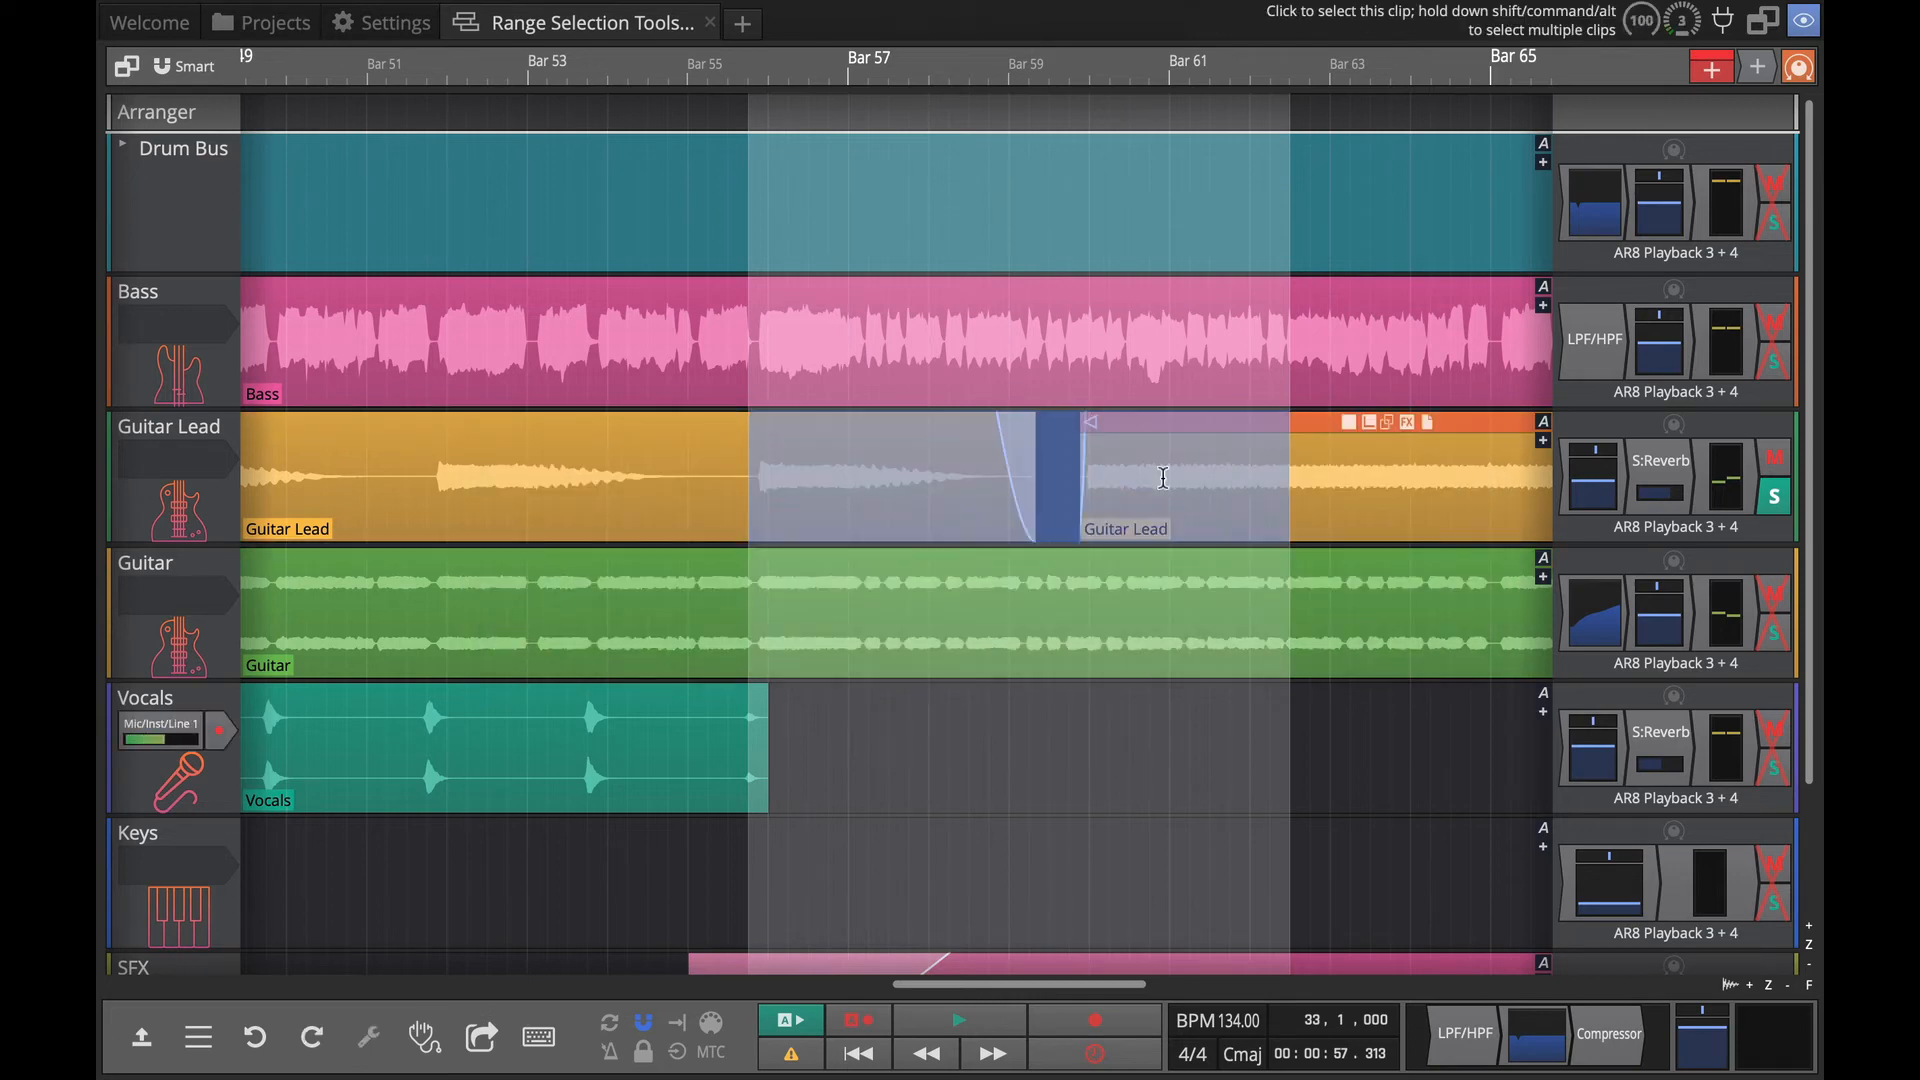
pyautogui.rightClick(1050, 468)
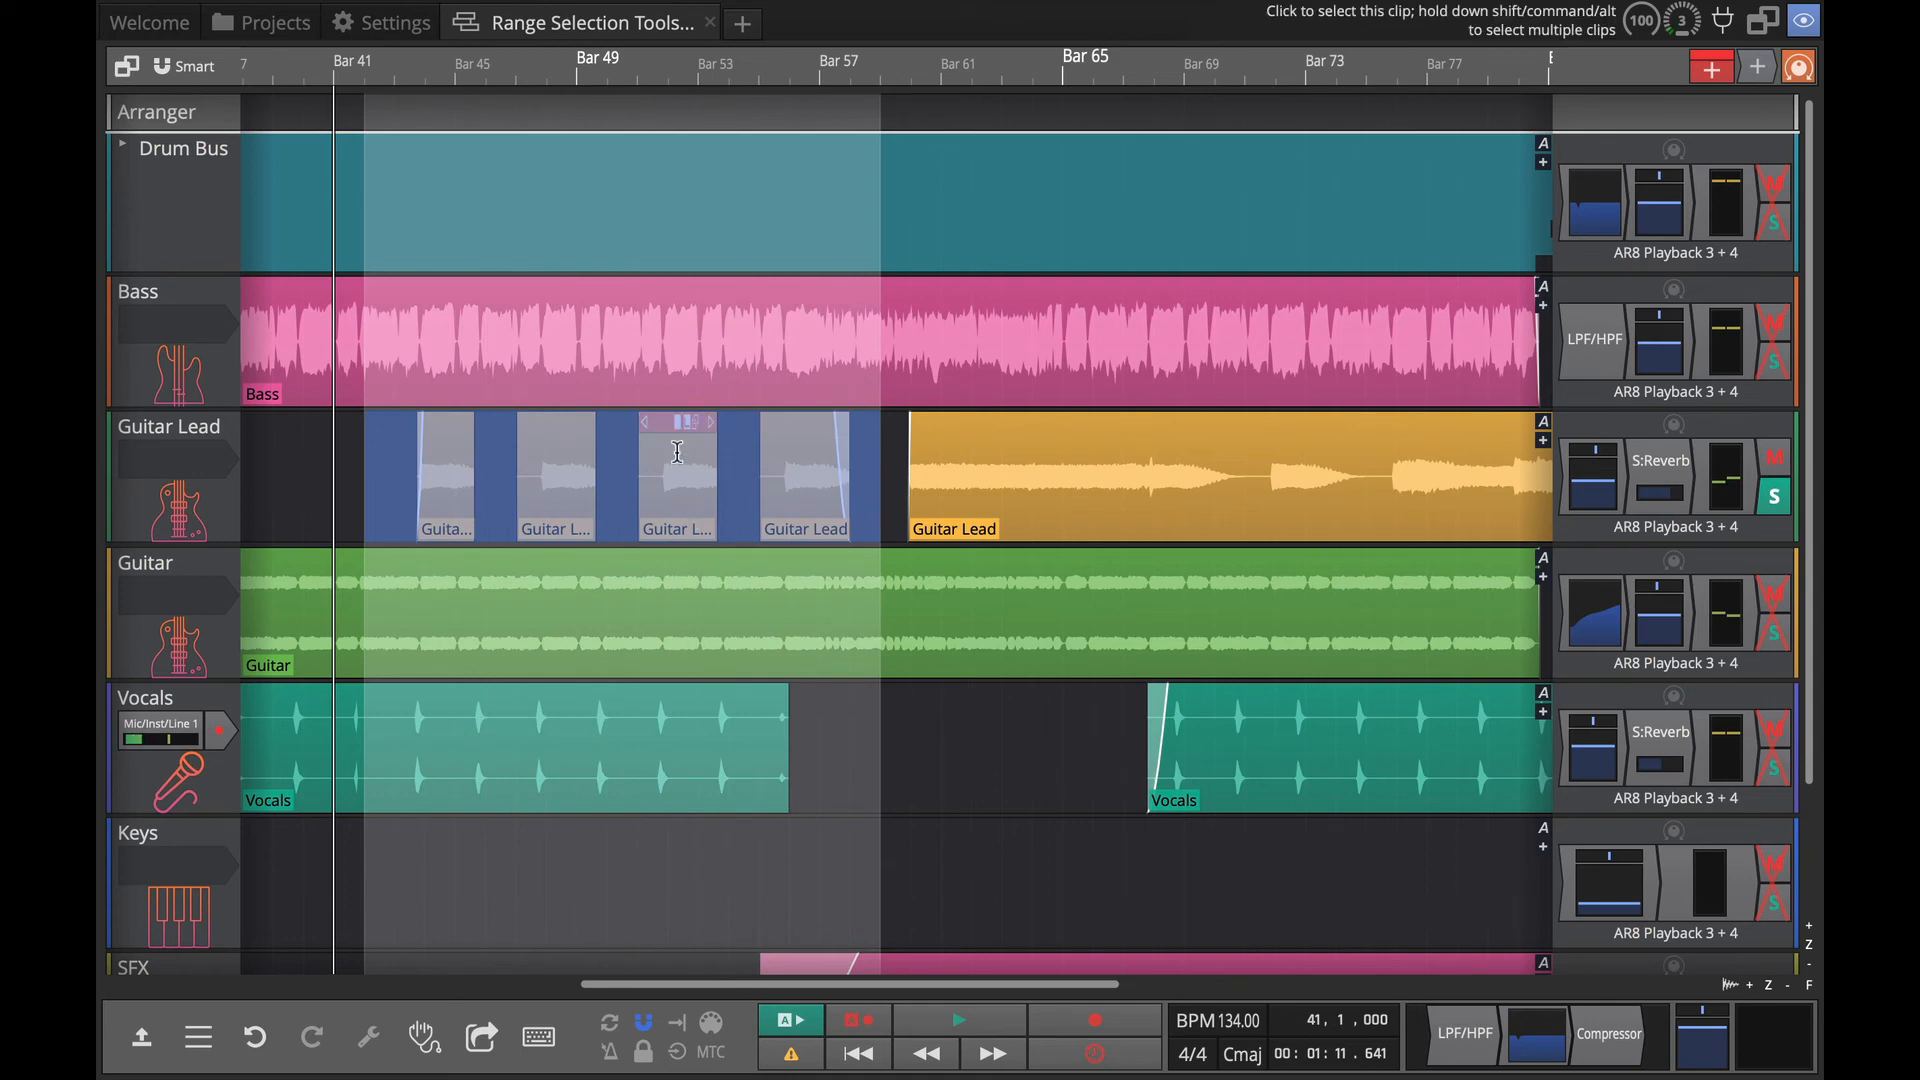
# Bring up the range actions over the chopped Guitar Lead clips around bars 45–57.
pyautogui.rightClick(675, 460)
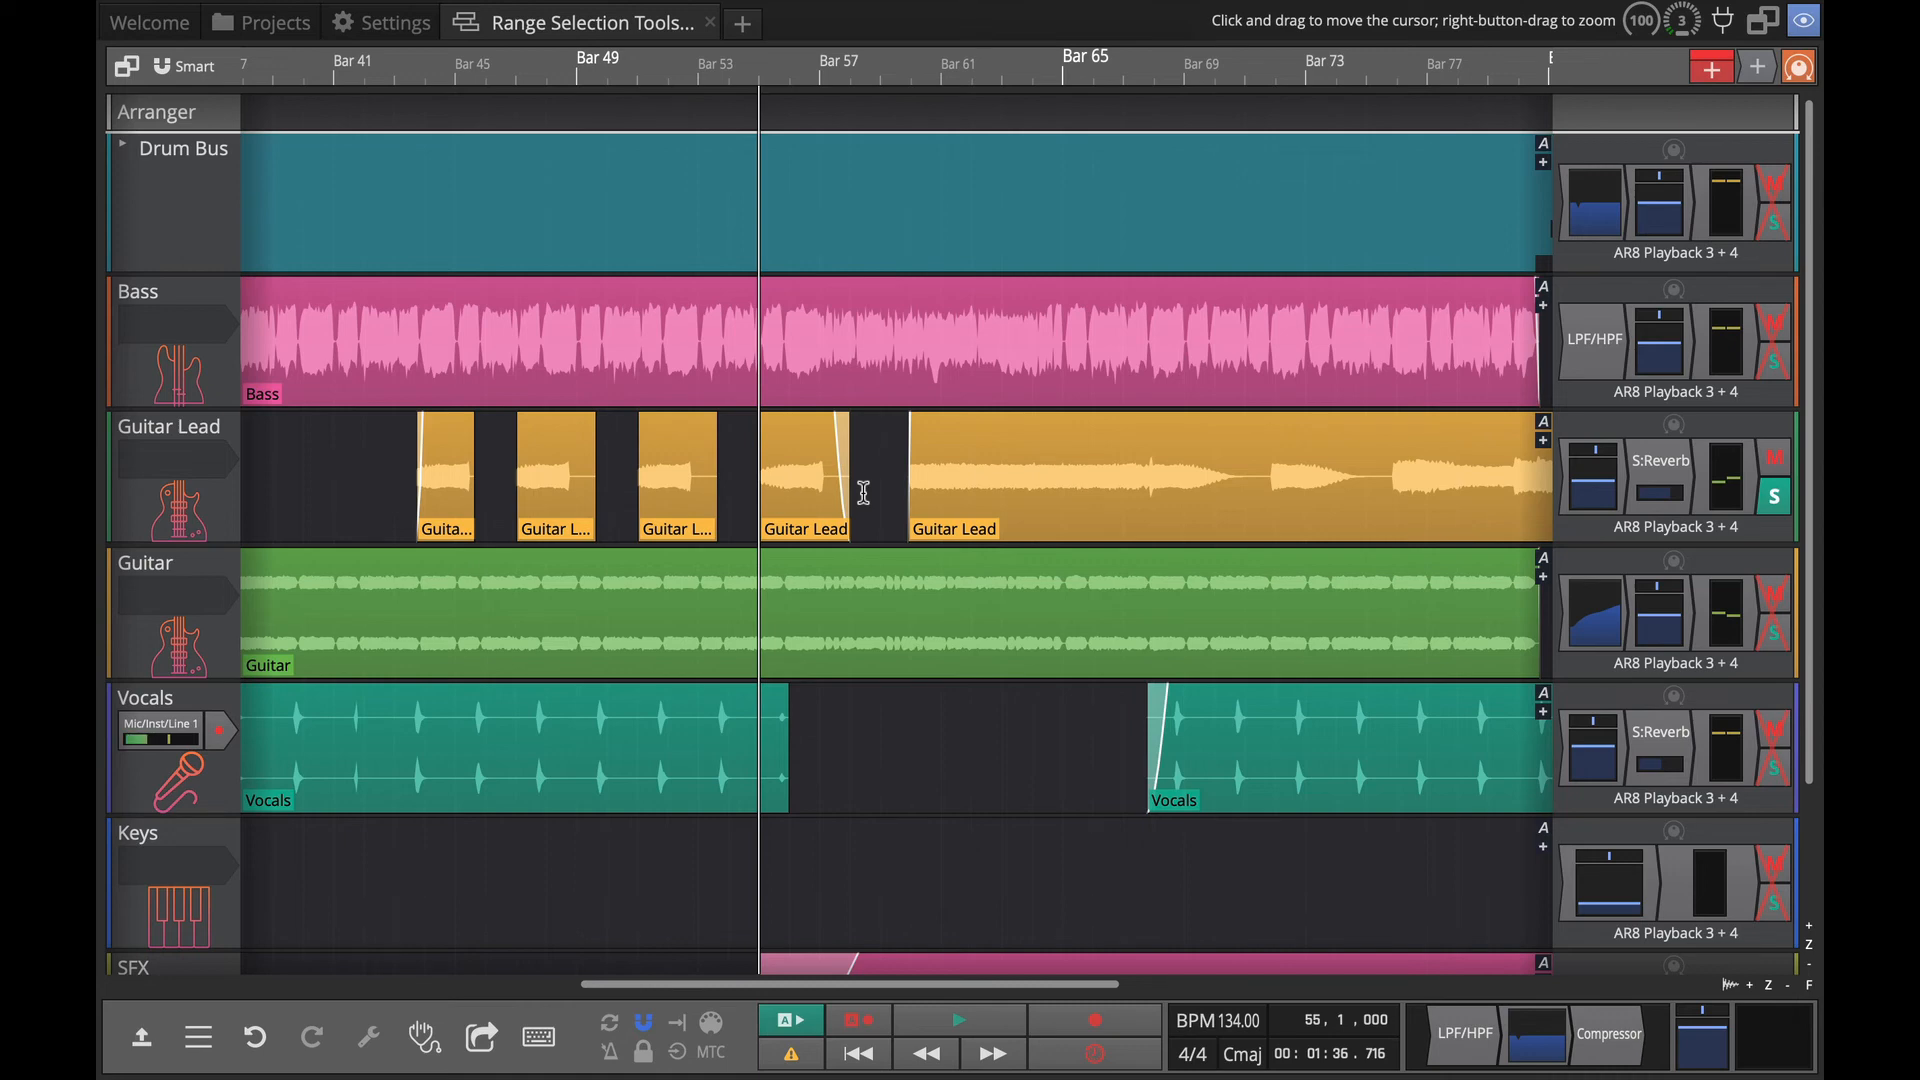
pyautogui.moveTo(883, 502)
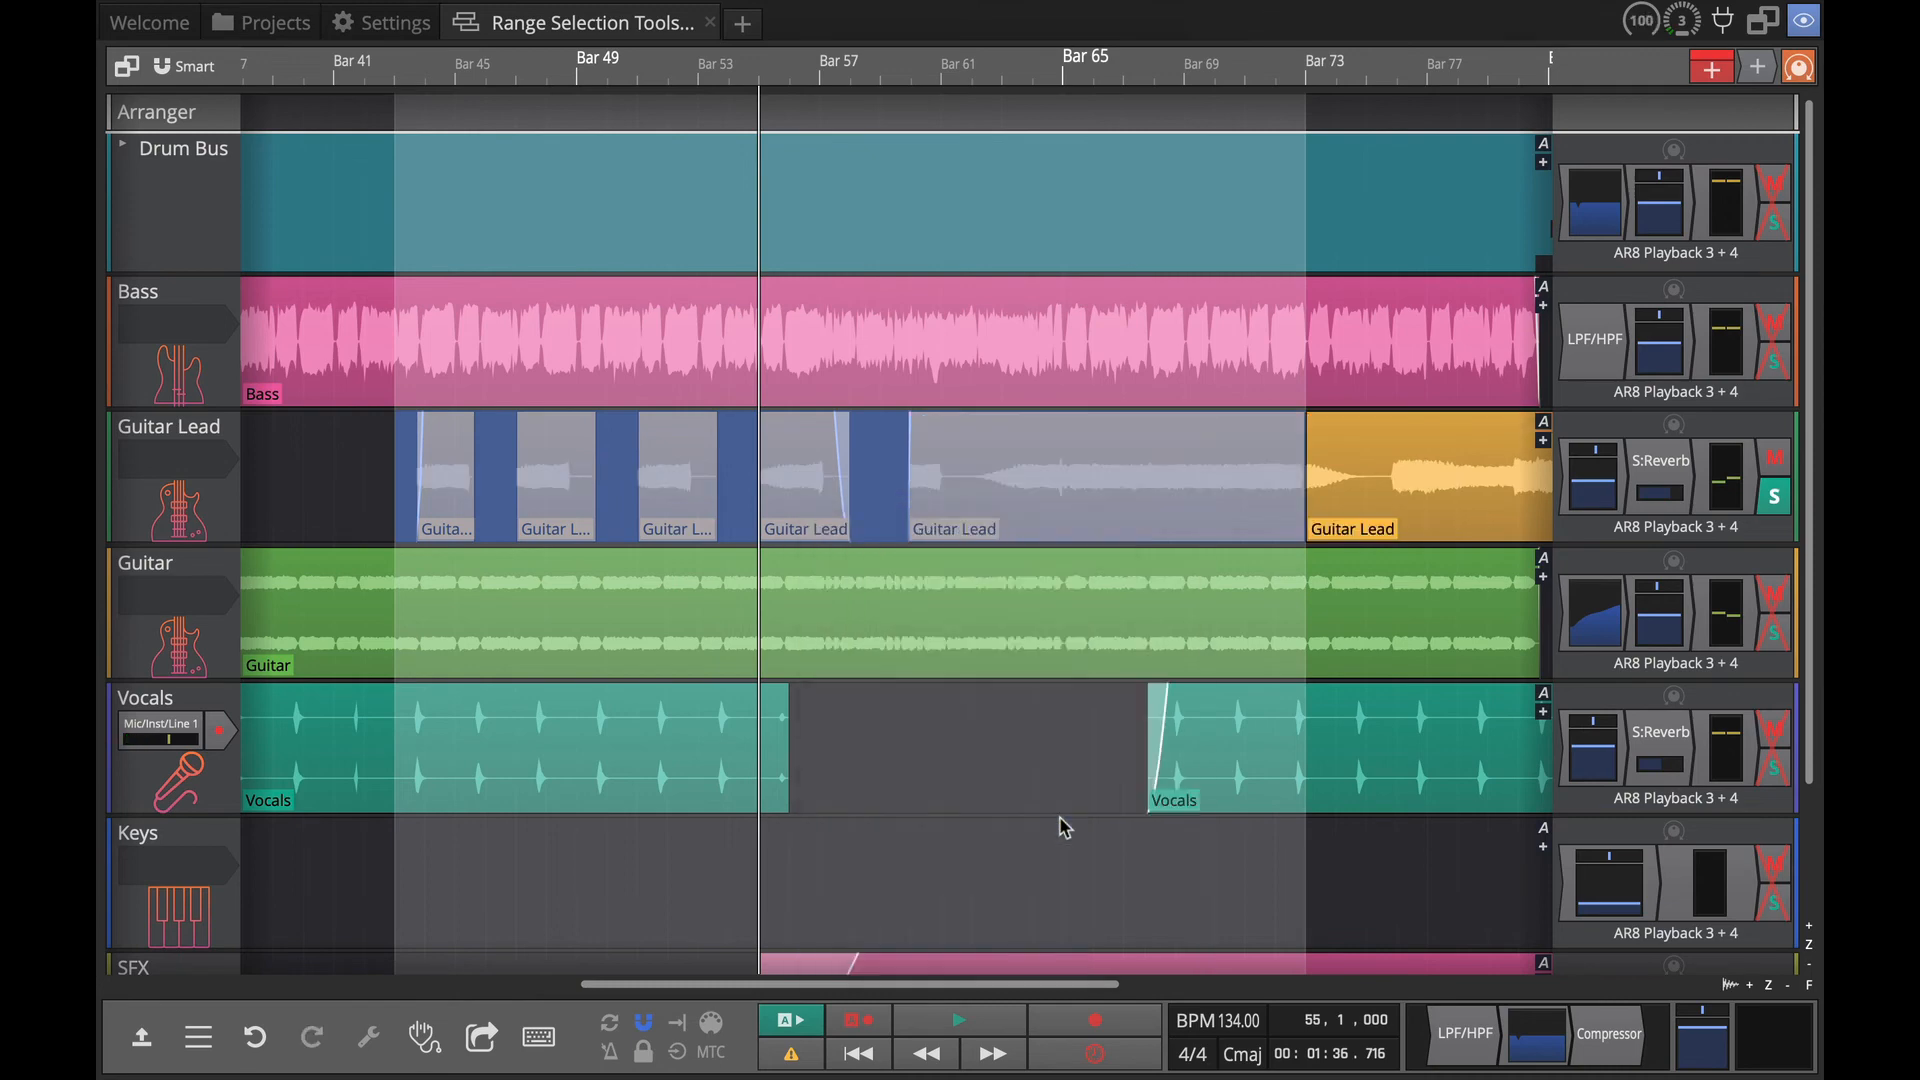
pyautogui.moveTo(1192, 444)
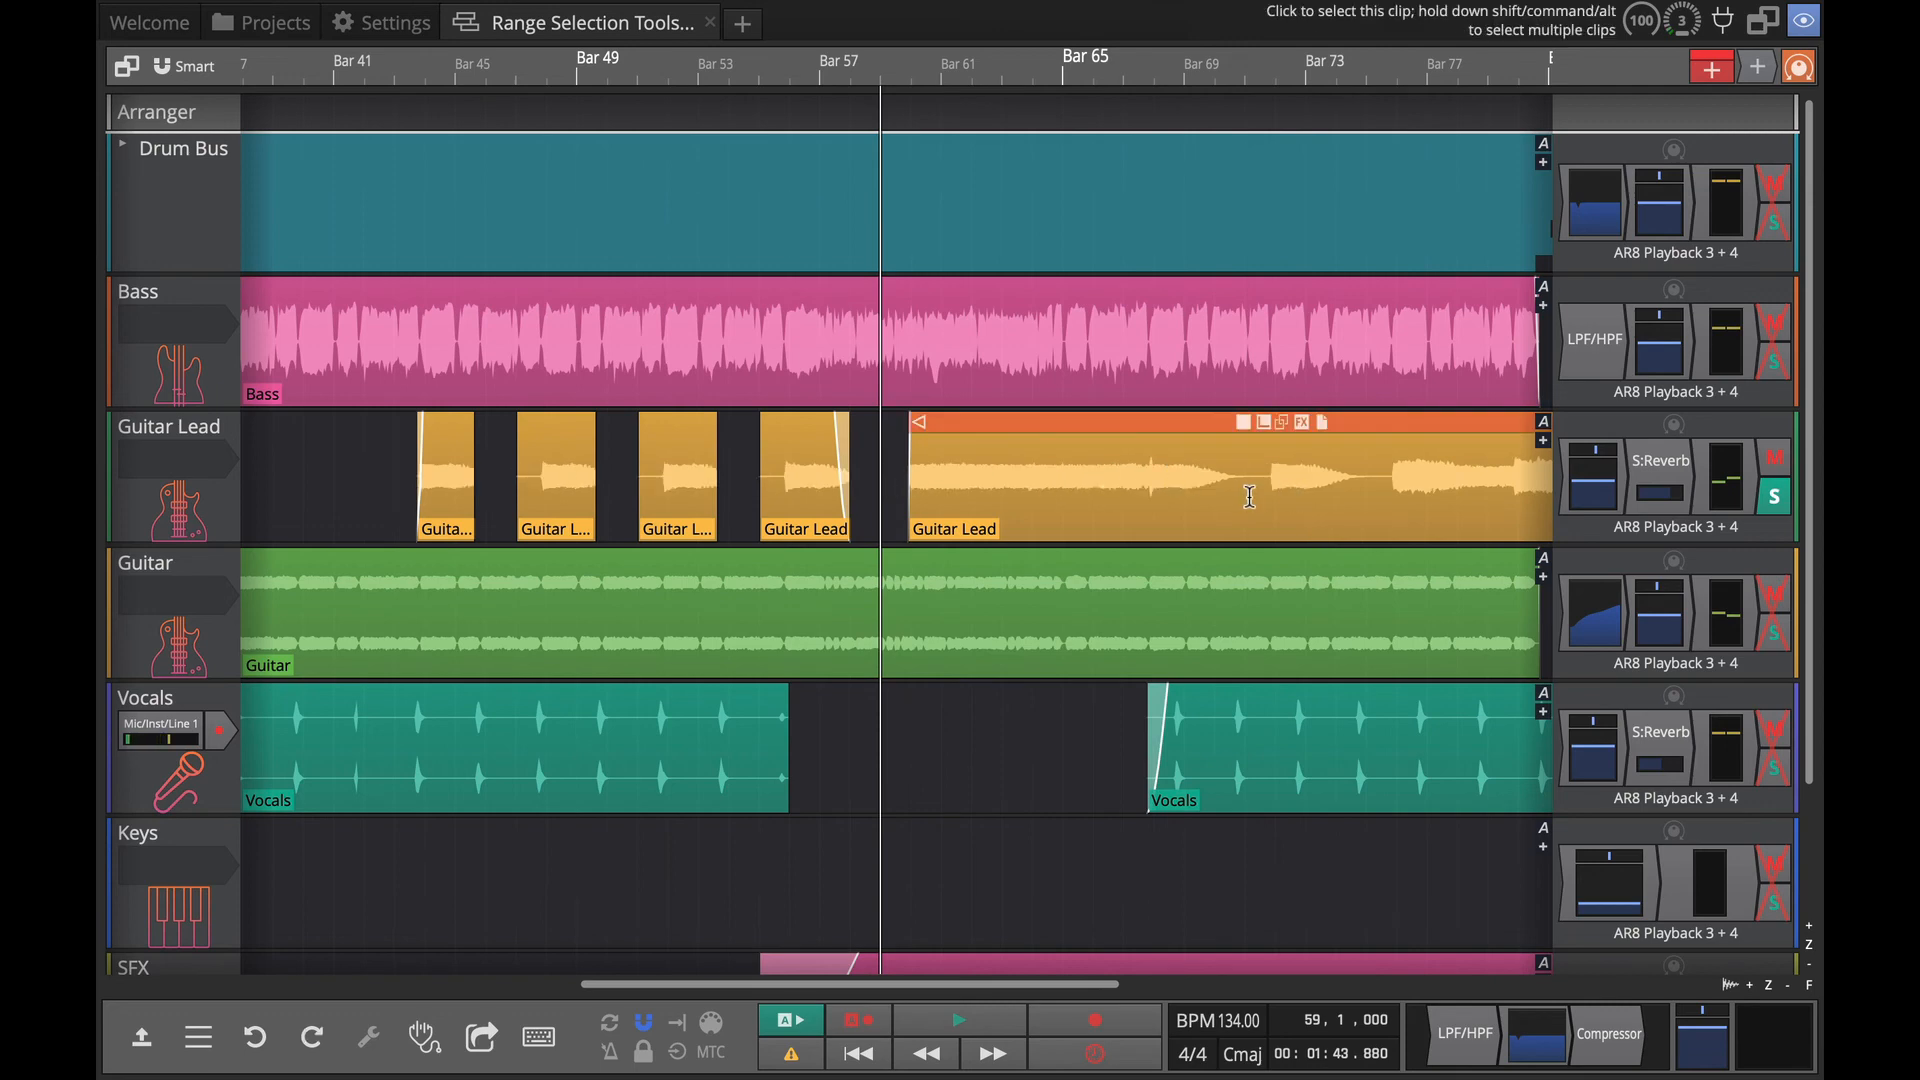
# Zoom the timeline onto bars 66–76 around the silenced Guitar Lead clip.
pyautogui.moveTo(1246, 498); pyautogui.dragTo(1396, 498)
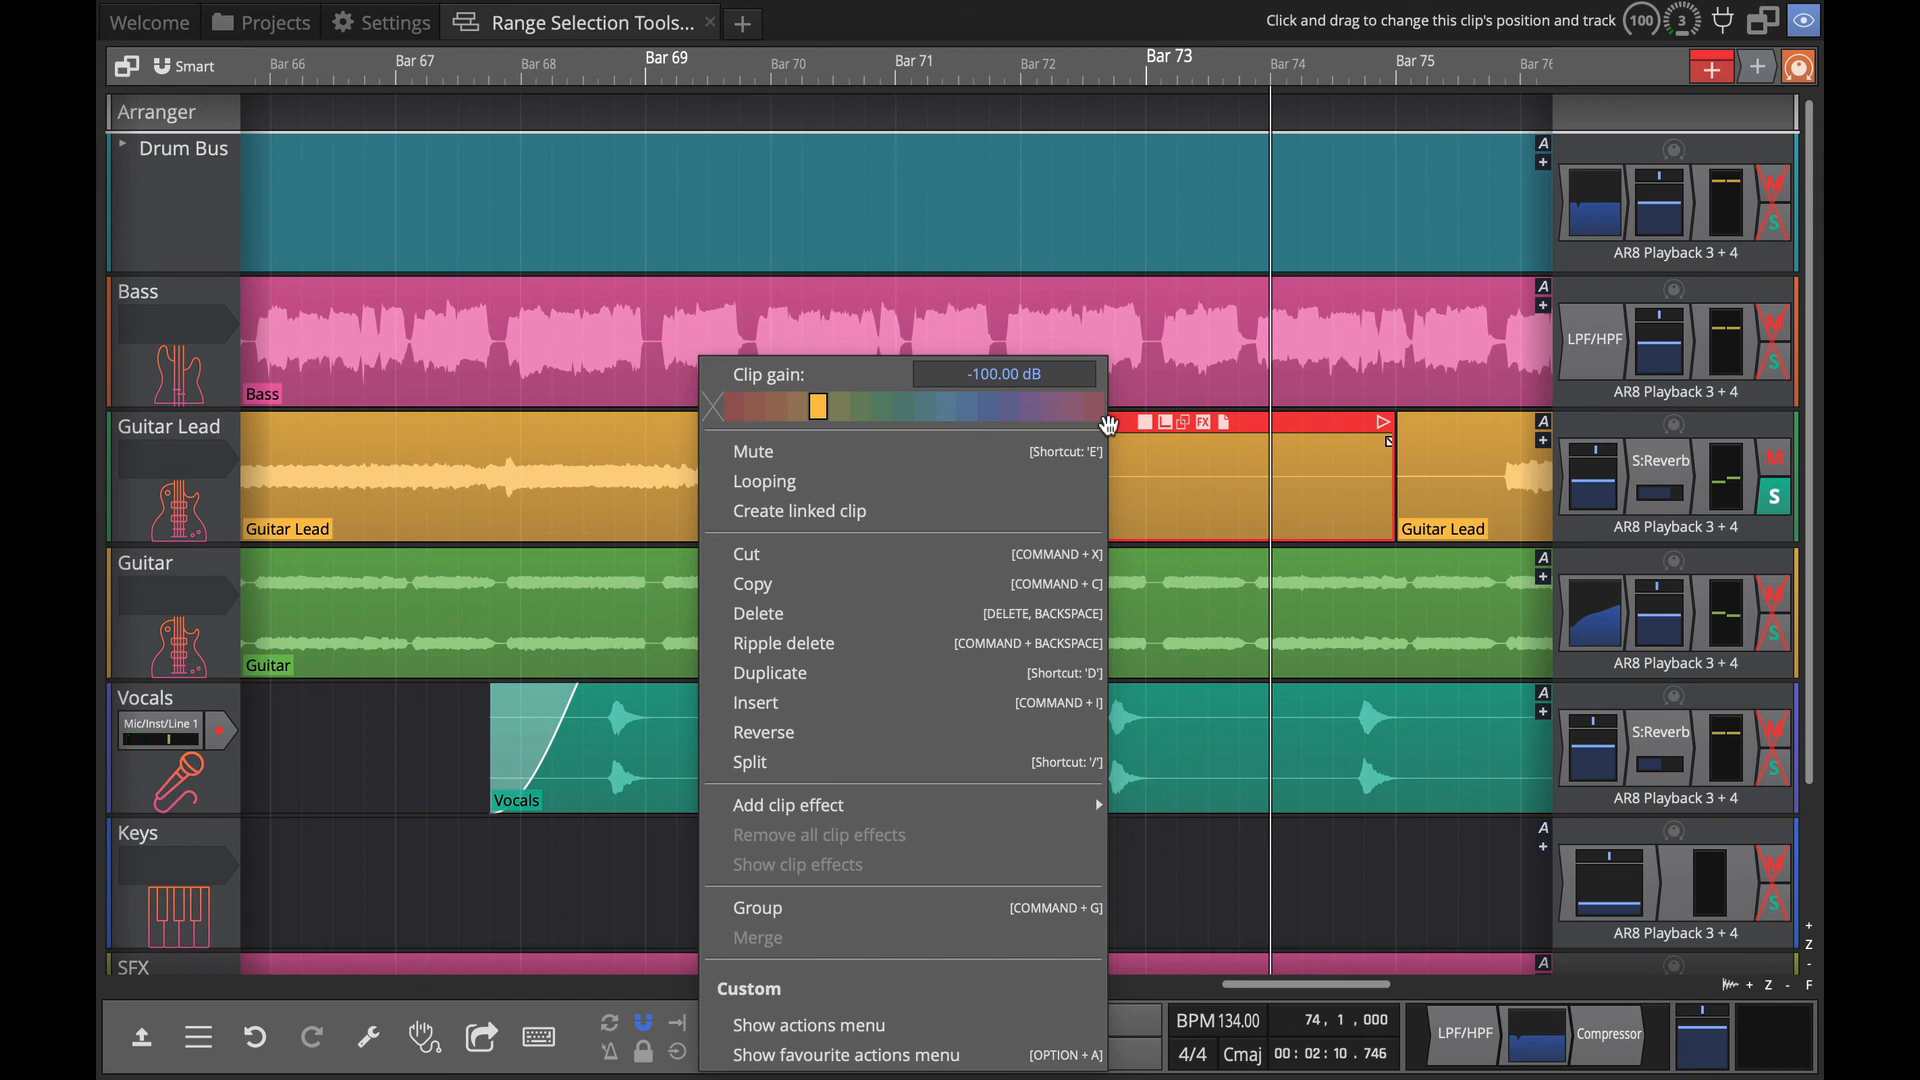
# Colour the silenced Guitar Lead clip green and raise its gain from -100 dB to about -1.2 dB.
pyautogui.click(881, 406)
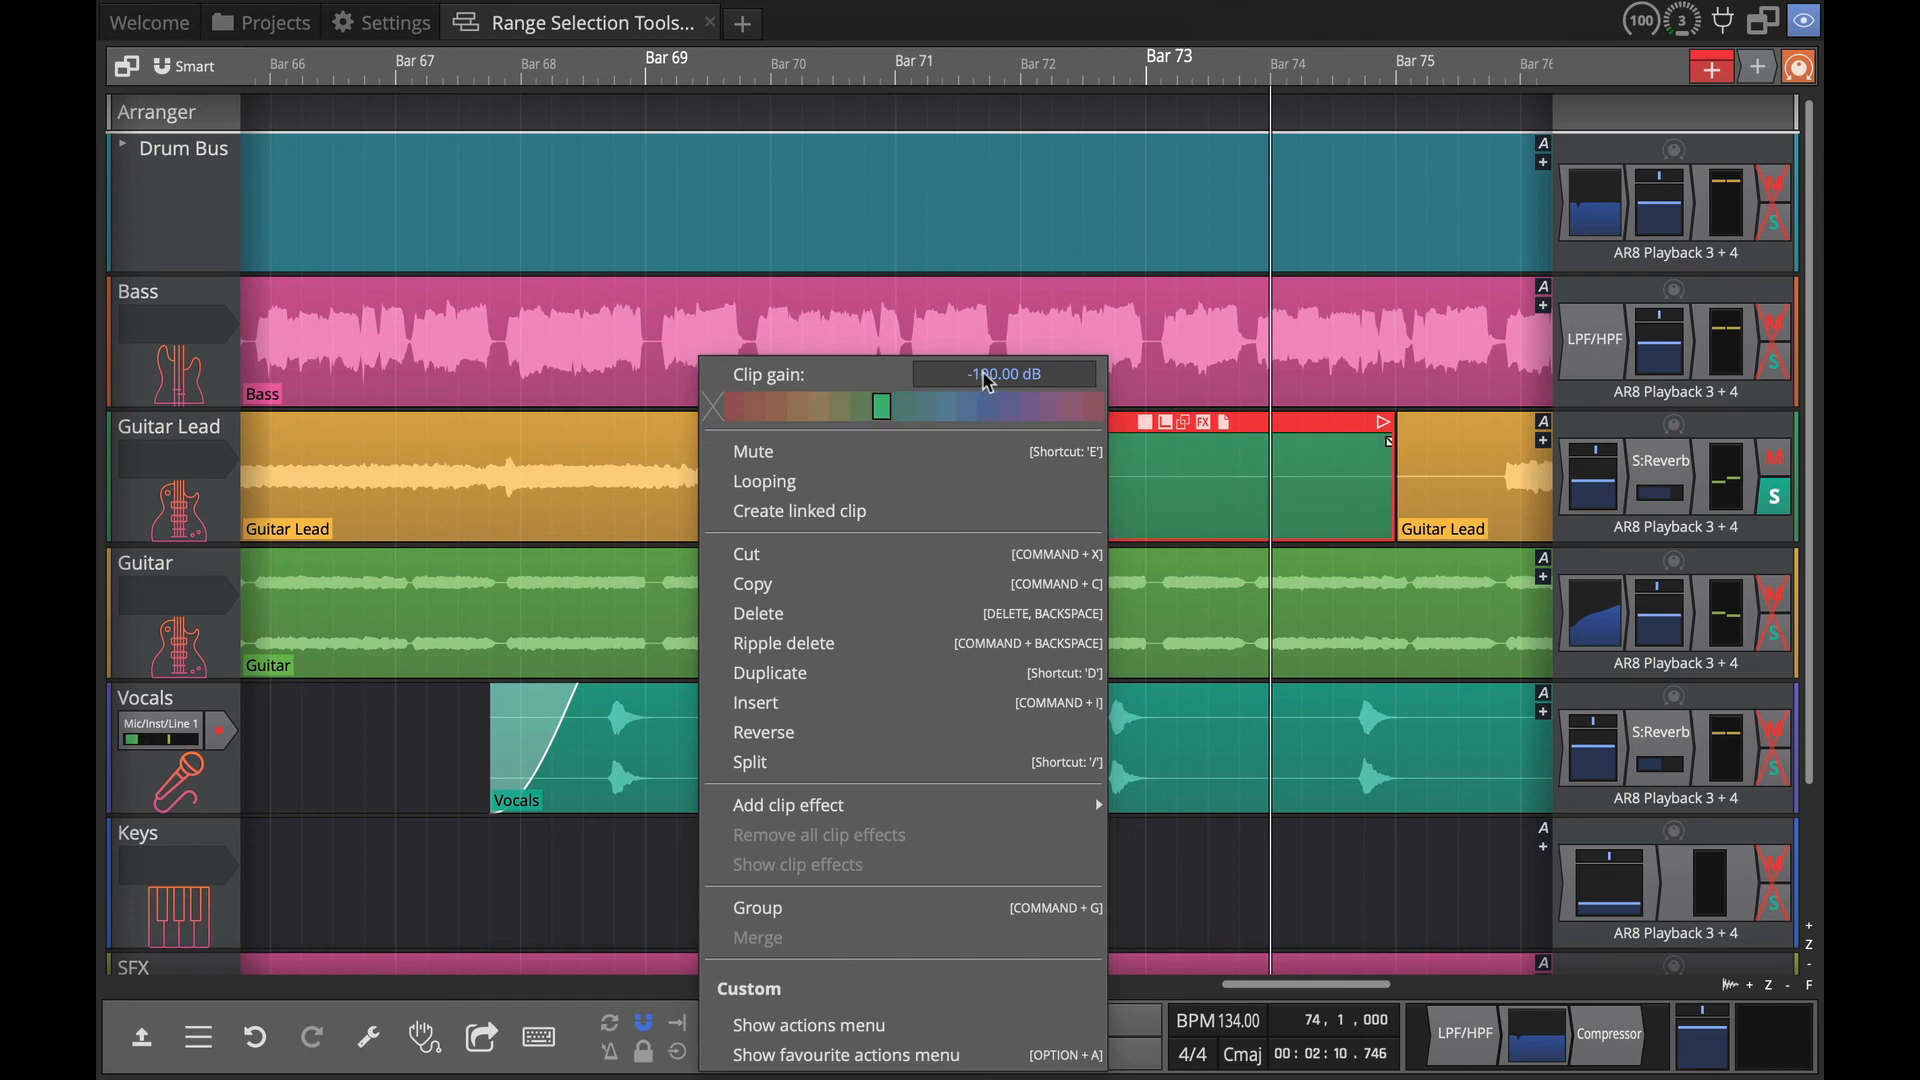
pyautogui.moveTo(974, 374); pyautogui.dragTo(1010, 374)
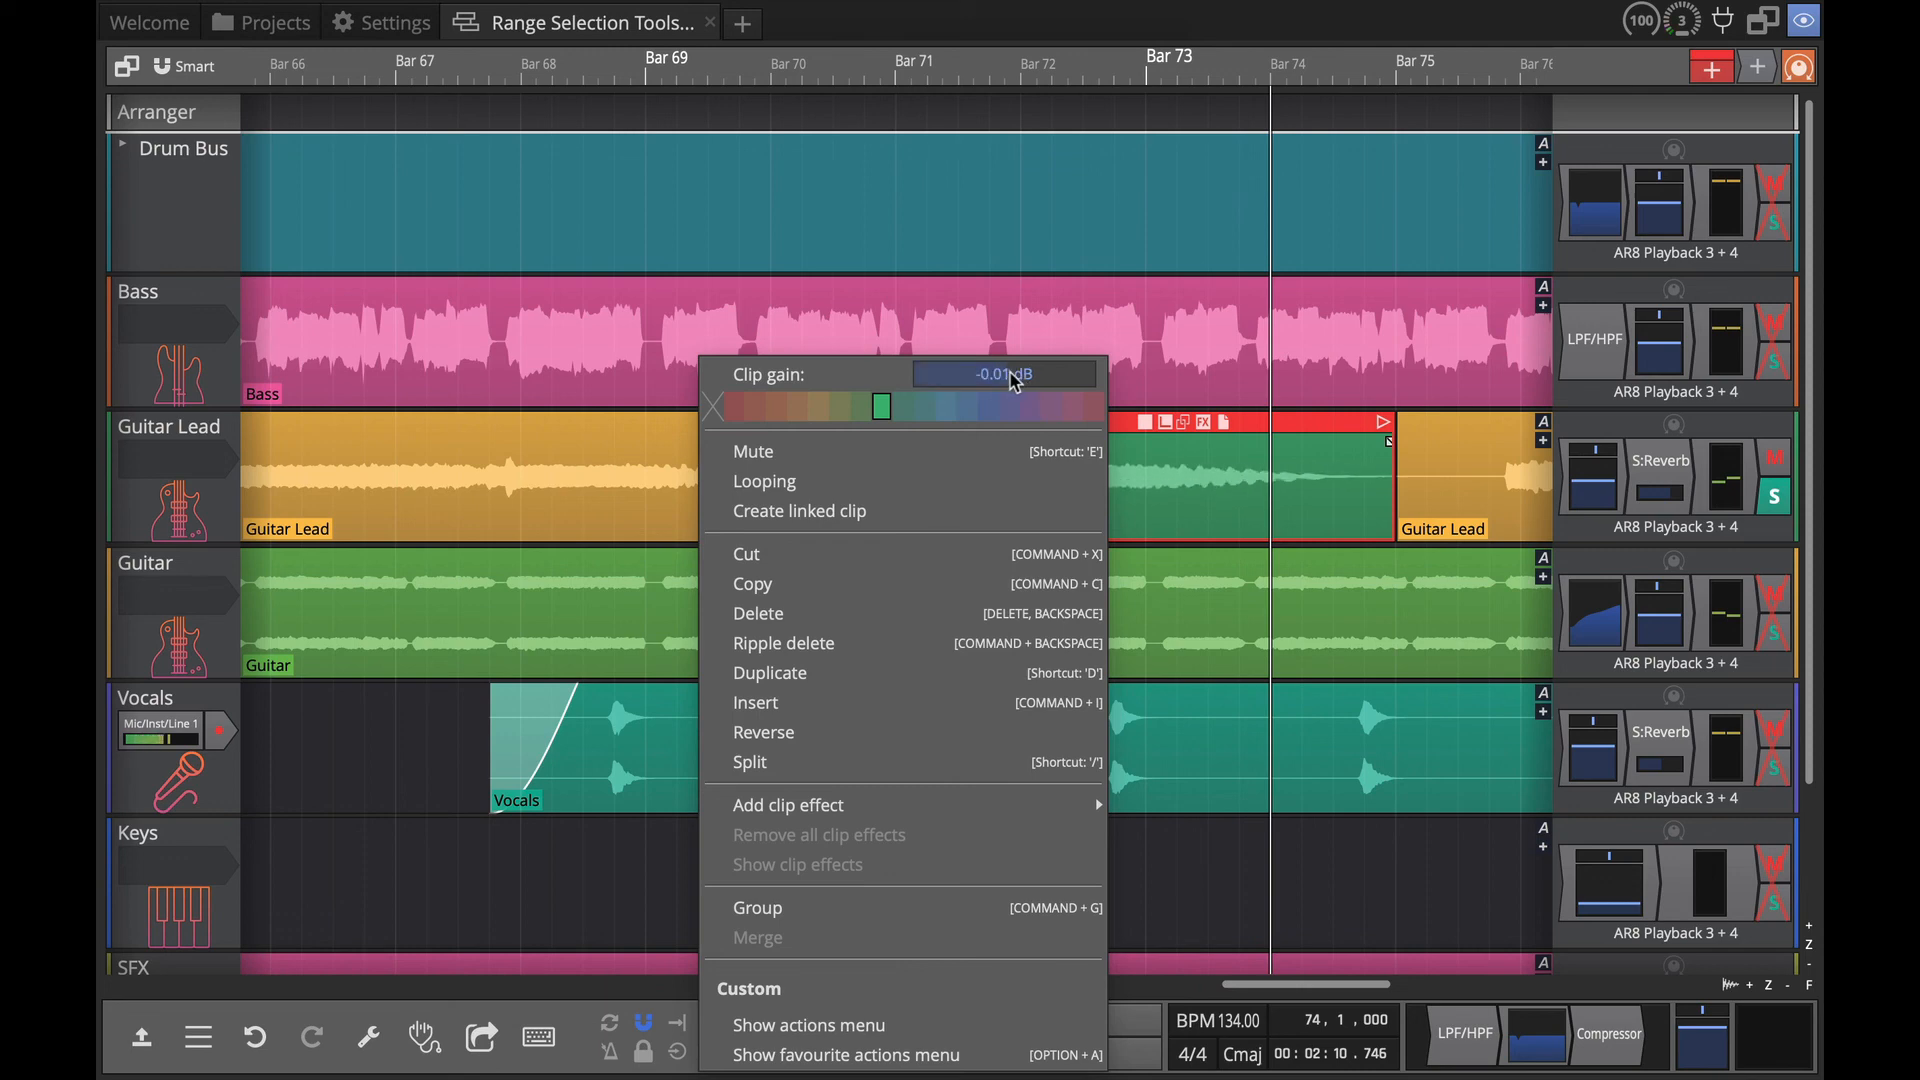
pyautogui.moveTo(1004, 374); pyautogui.dragTo(1010, 368)
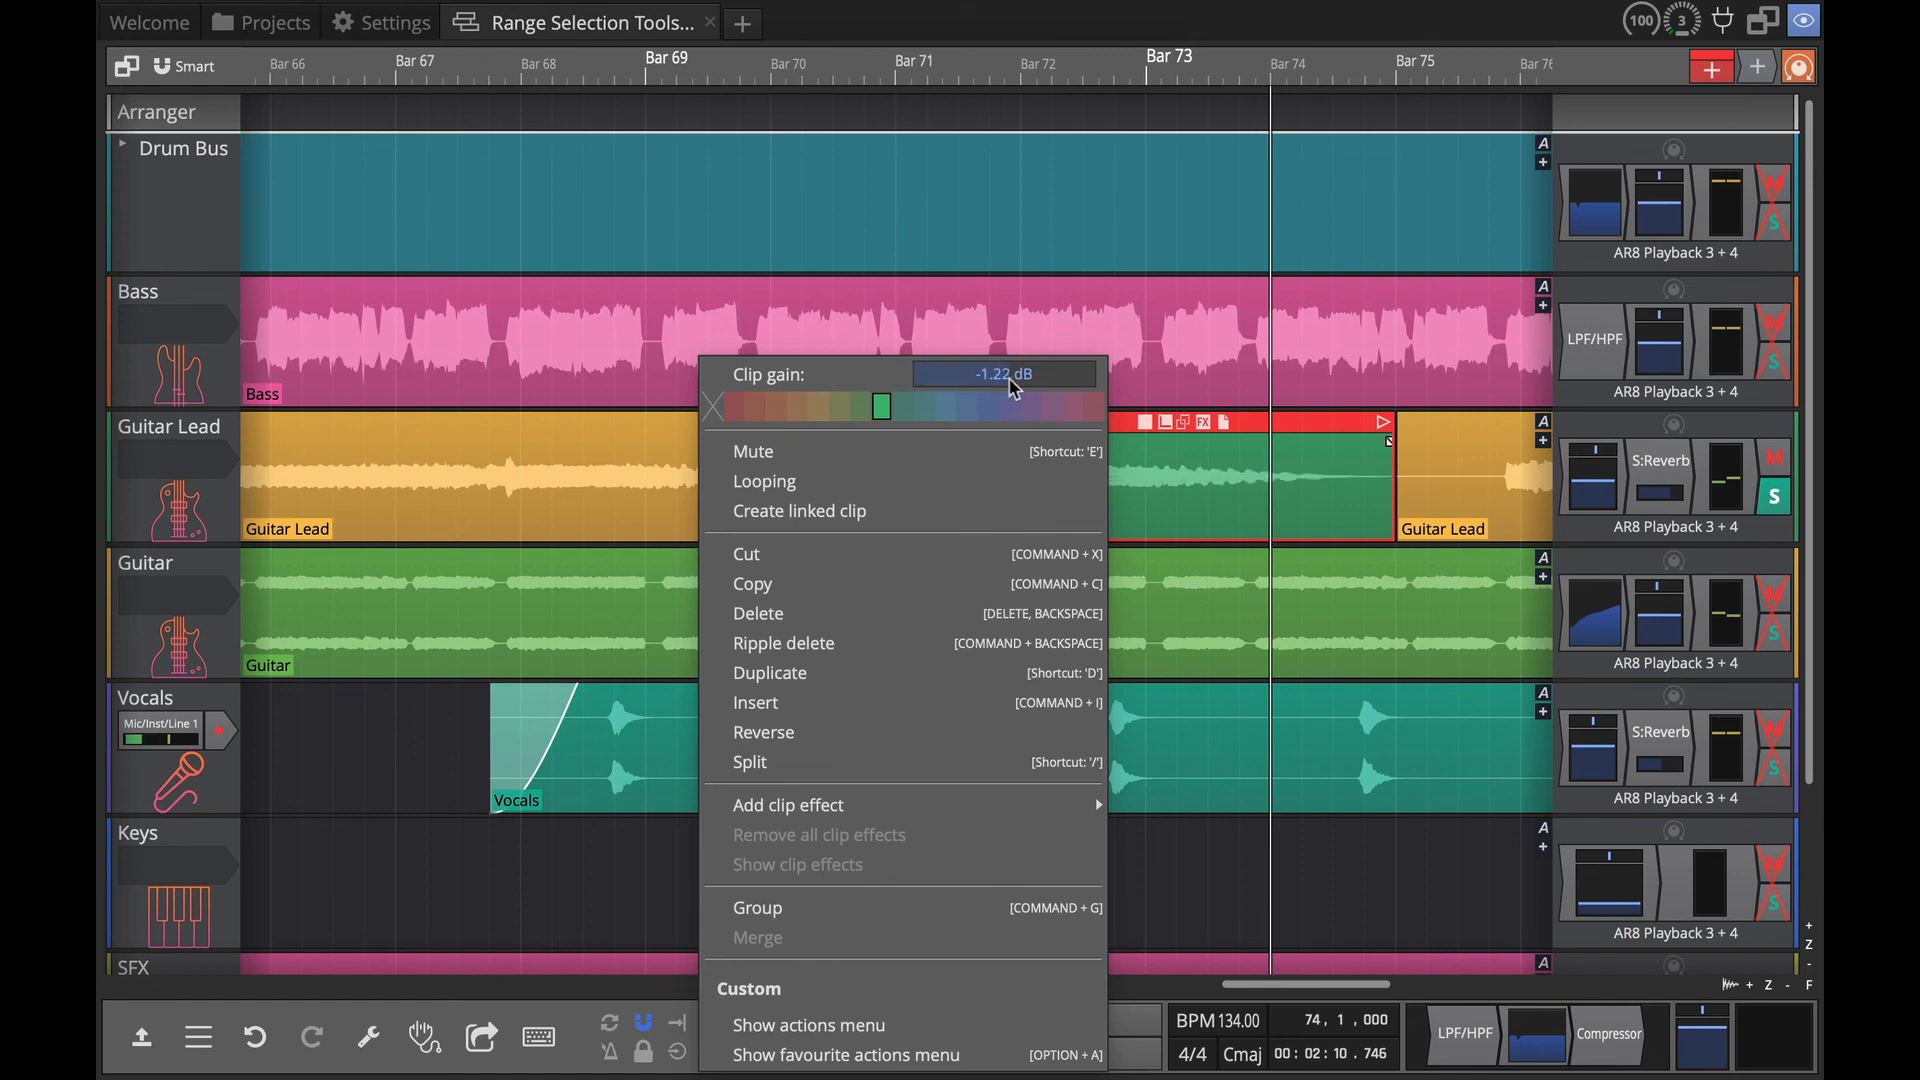
pyautogui.moveTo(1004, 374); pyautogui.dragTo(985, 374)
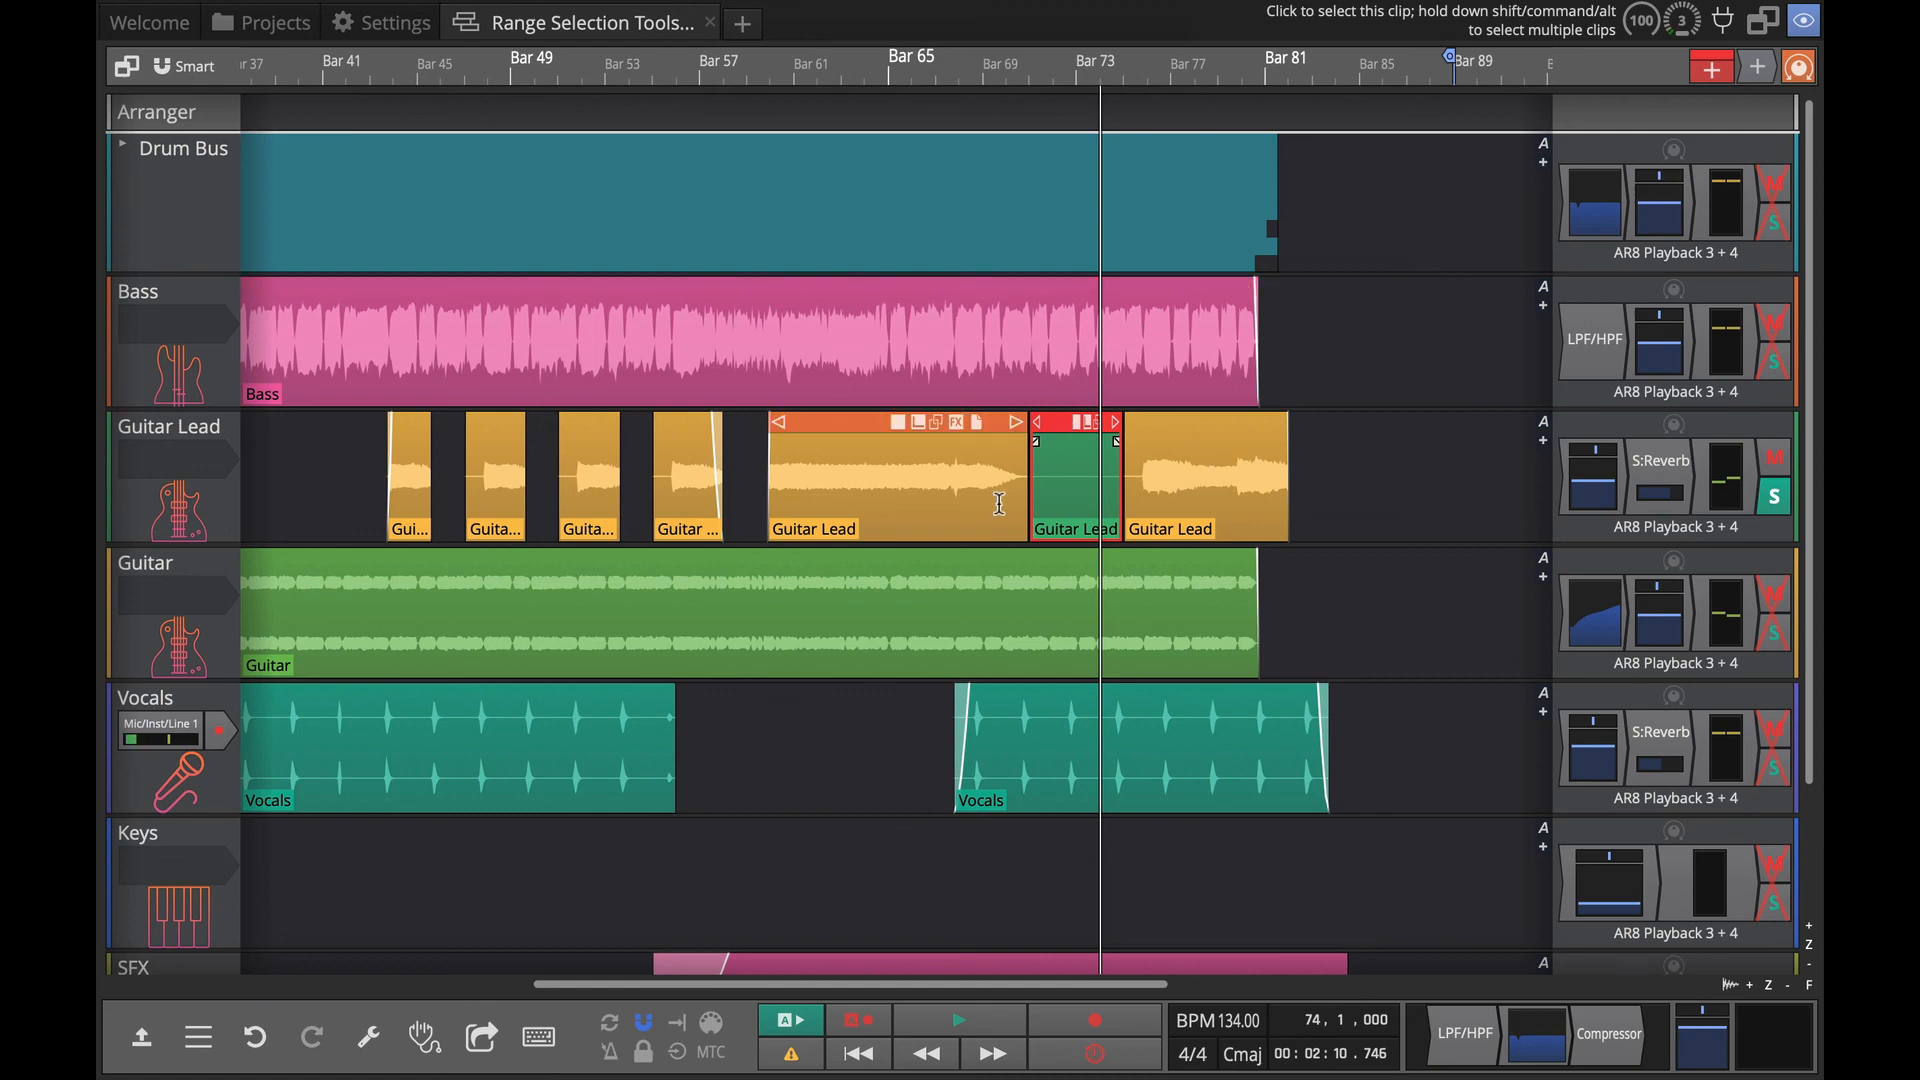
pyautogui.moveTo(976, 509)
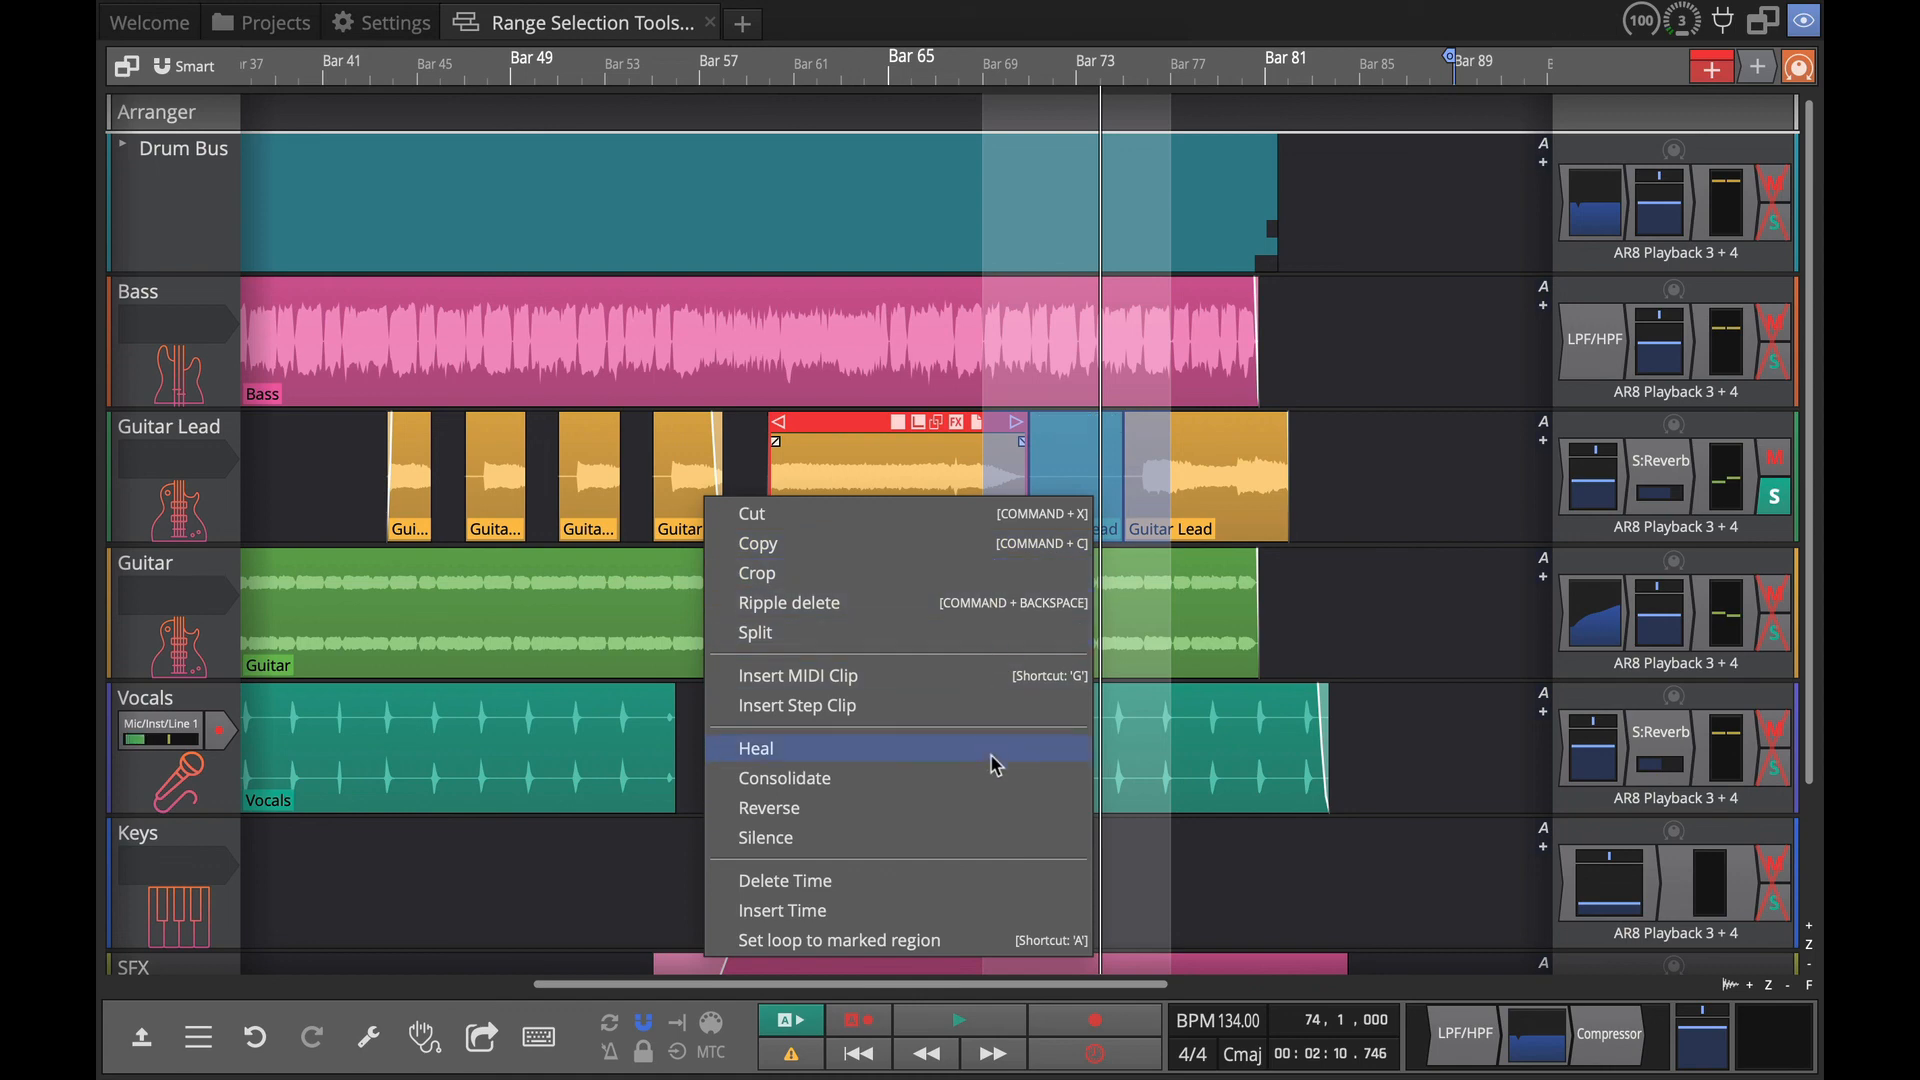
# Heal the Guitar Lead pieces around Bar 73, including the green one, into one clip.
pyautogui.click(756, 748)
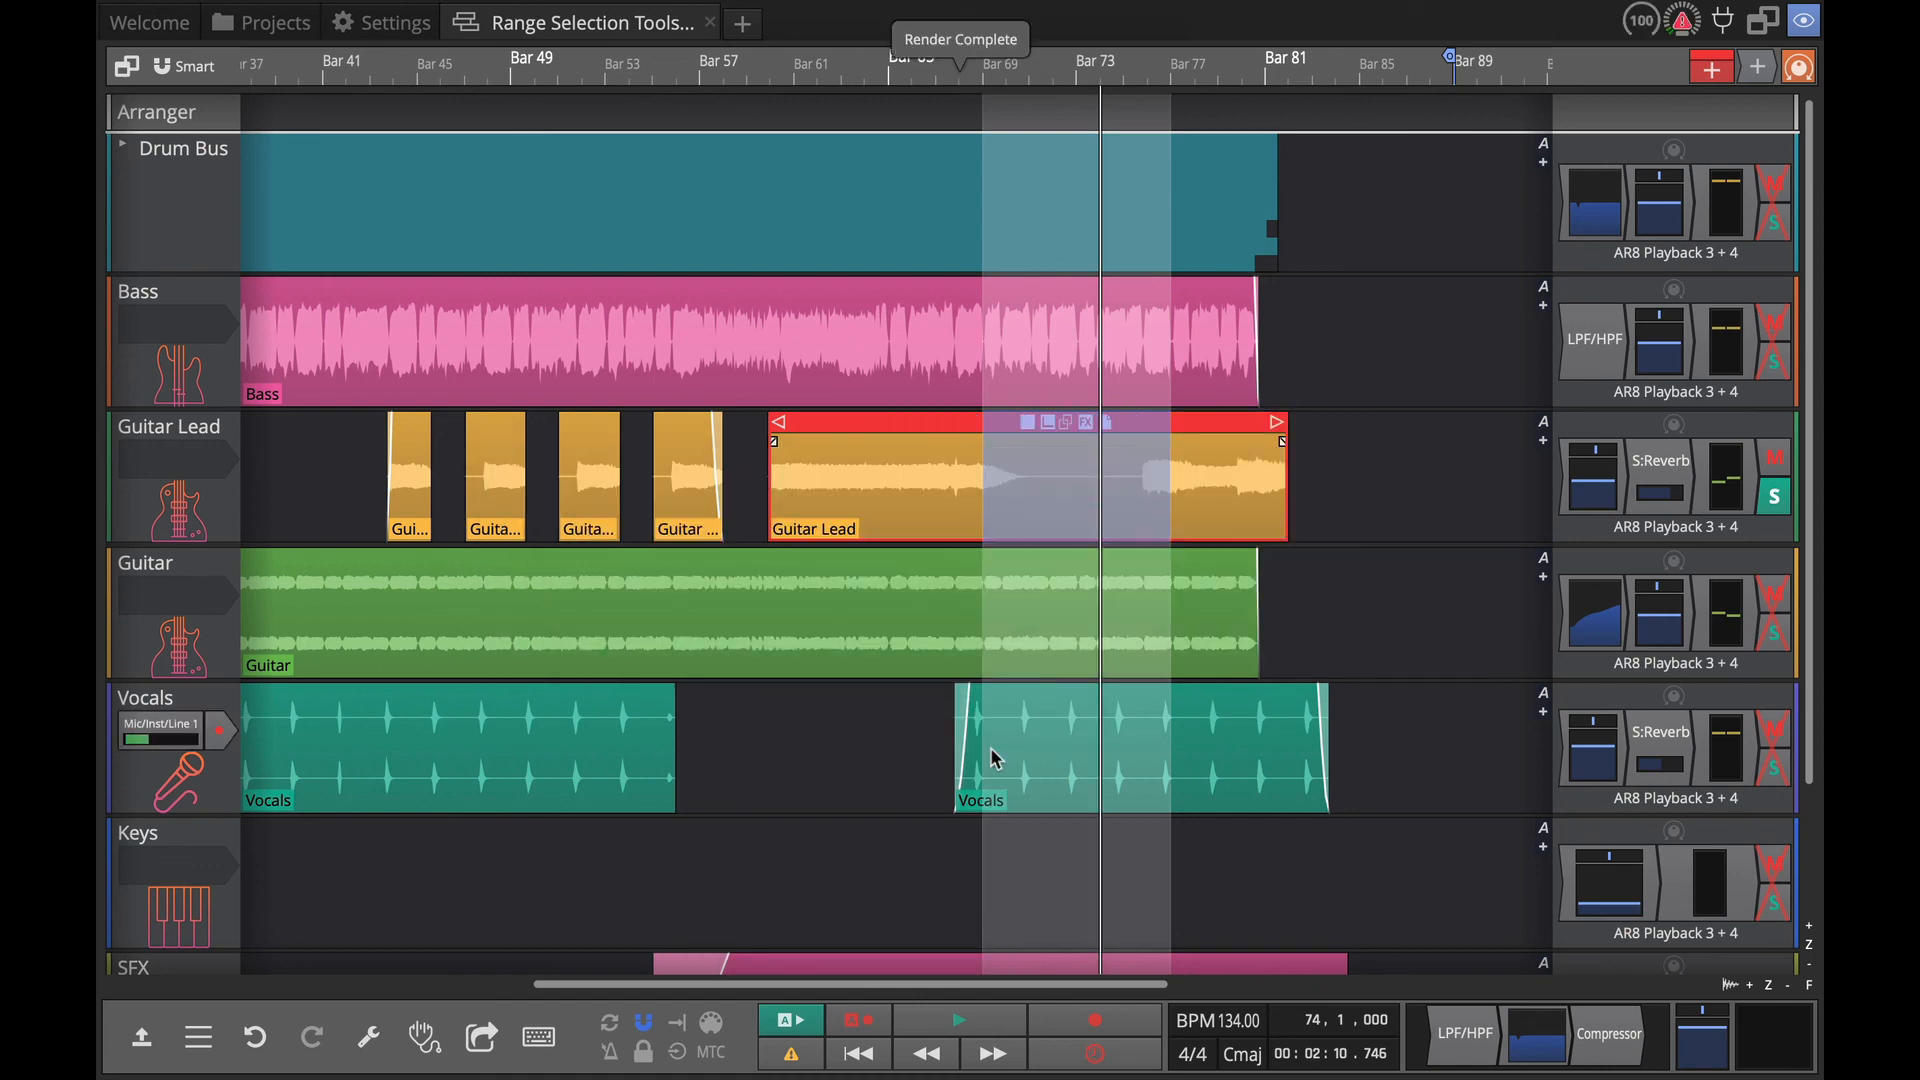